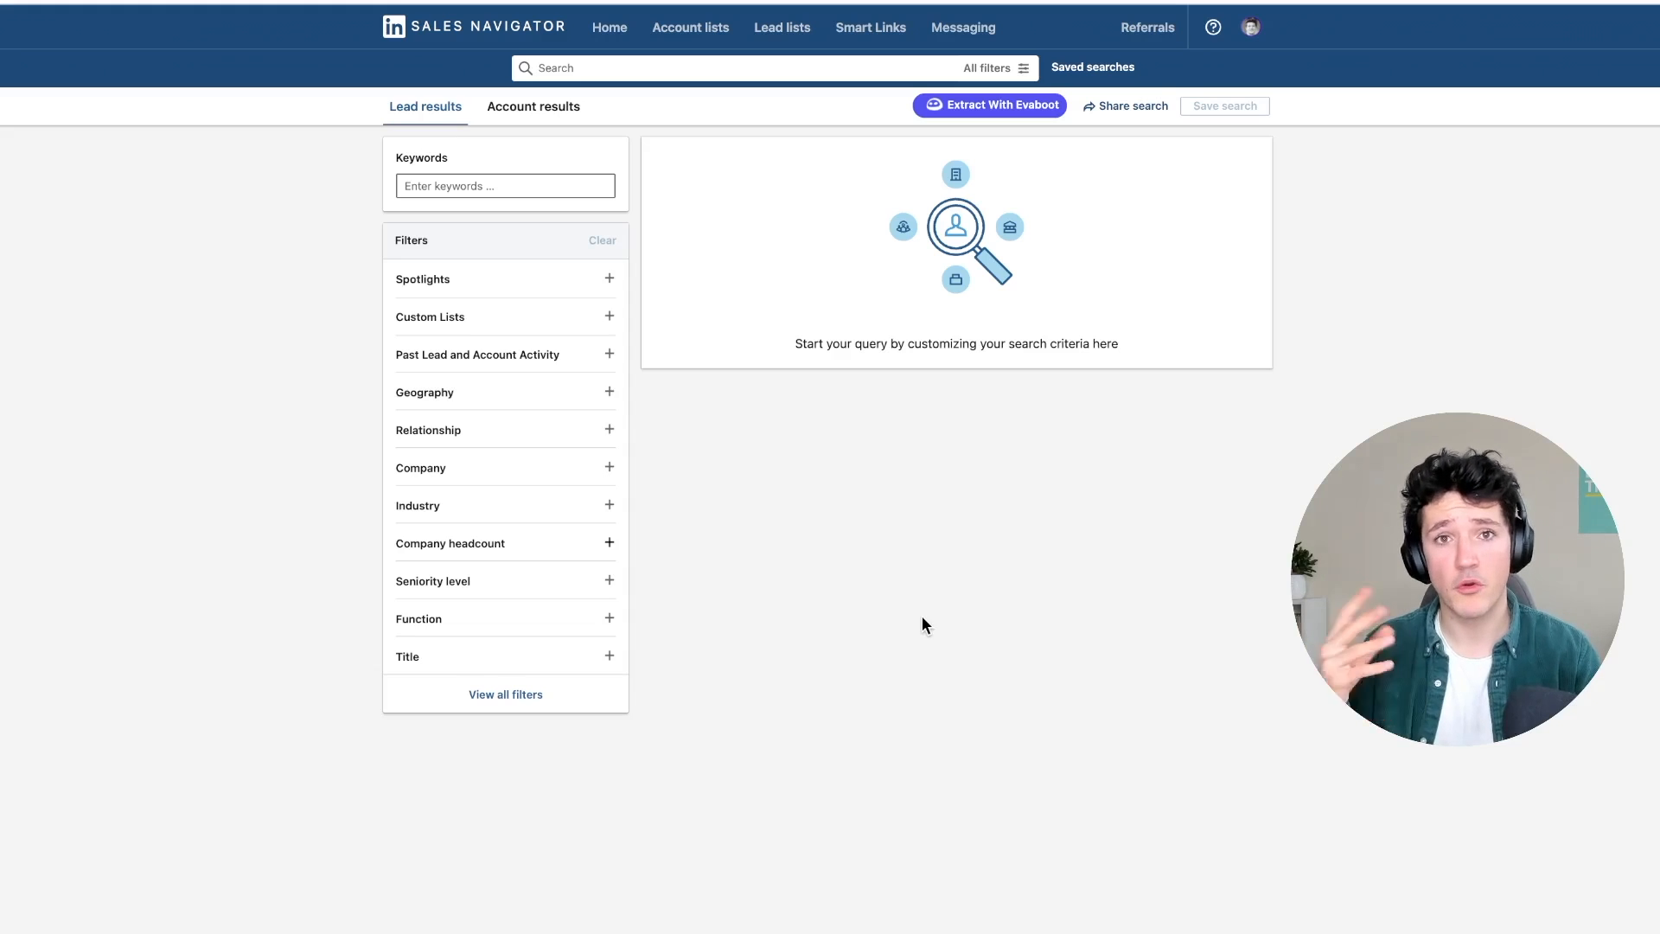
mouse_move(664, 636)
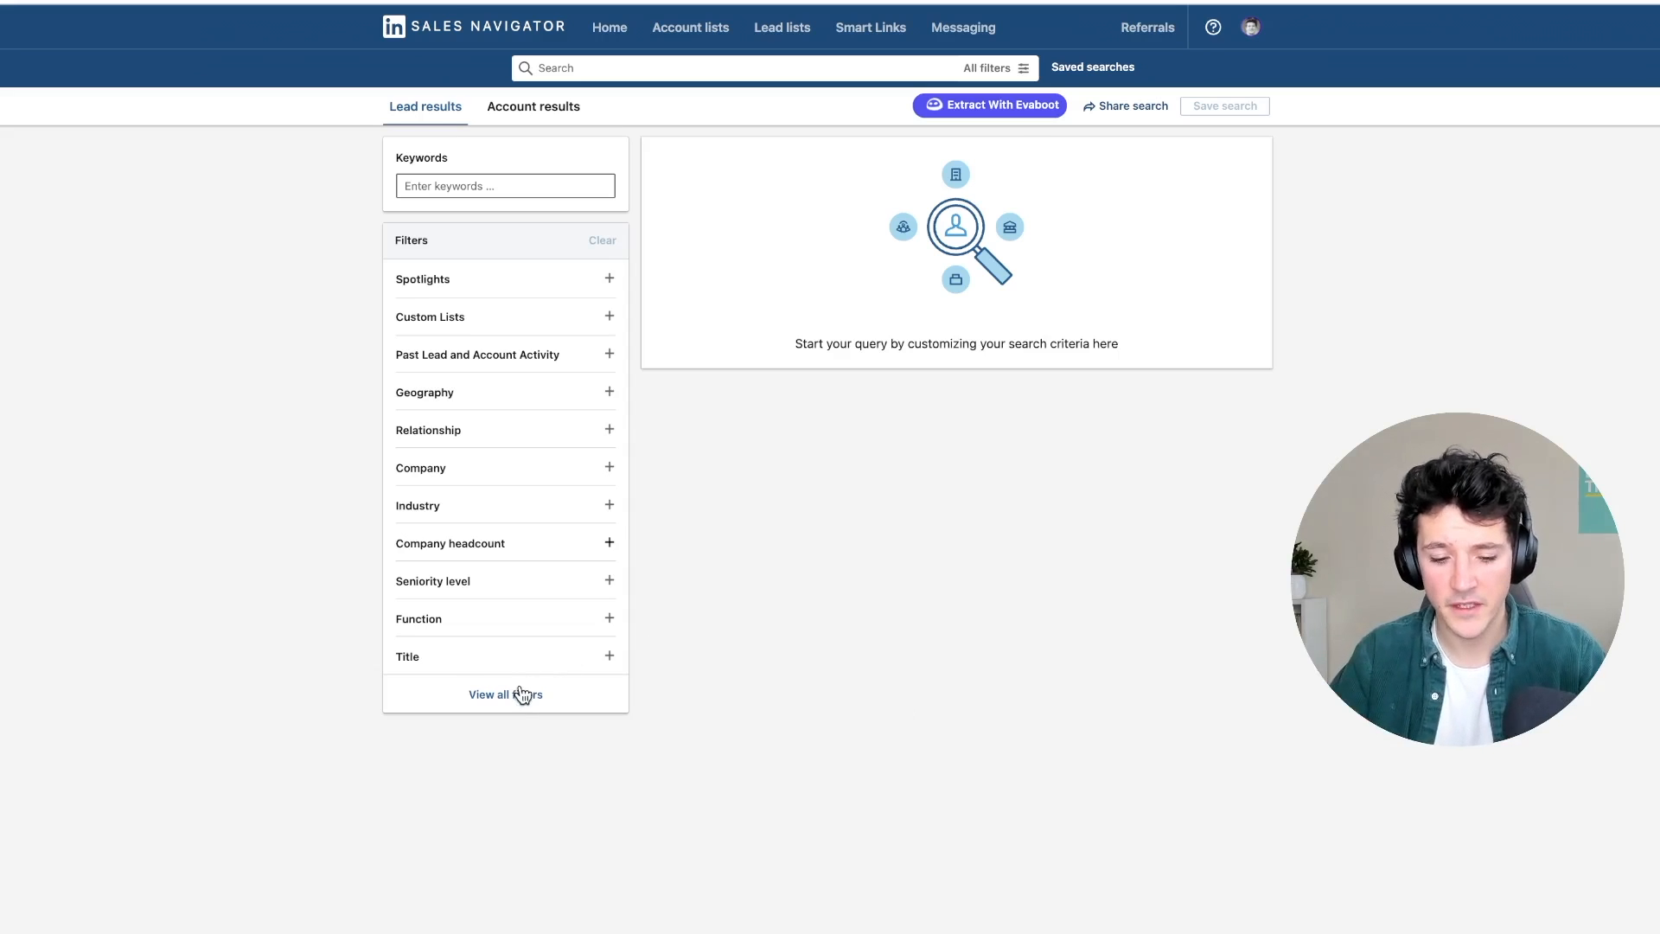
Add Harvard University as the School filter, picked from the 'Harv' suggestions.
left_click(505, 695)
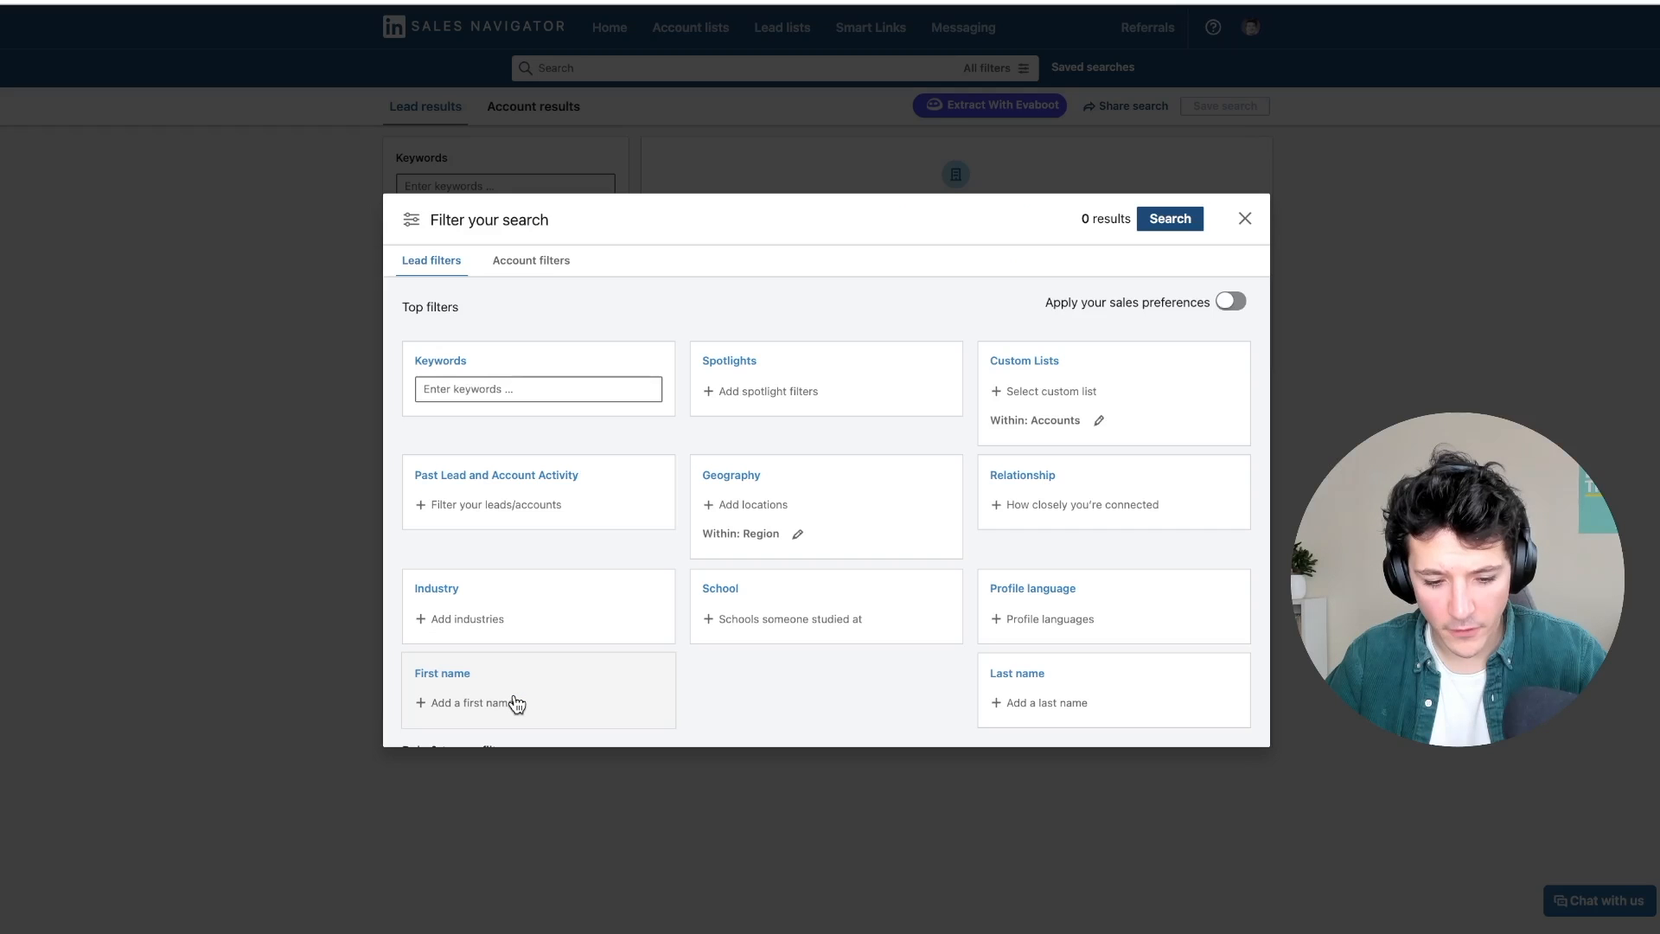
mouse_move(925, 455)
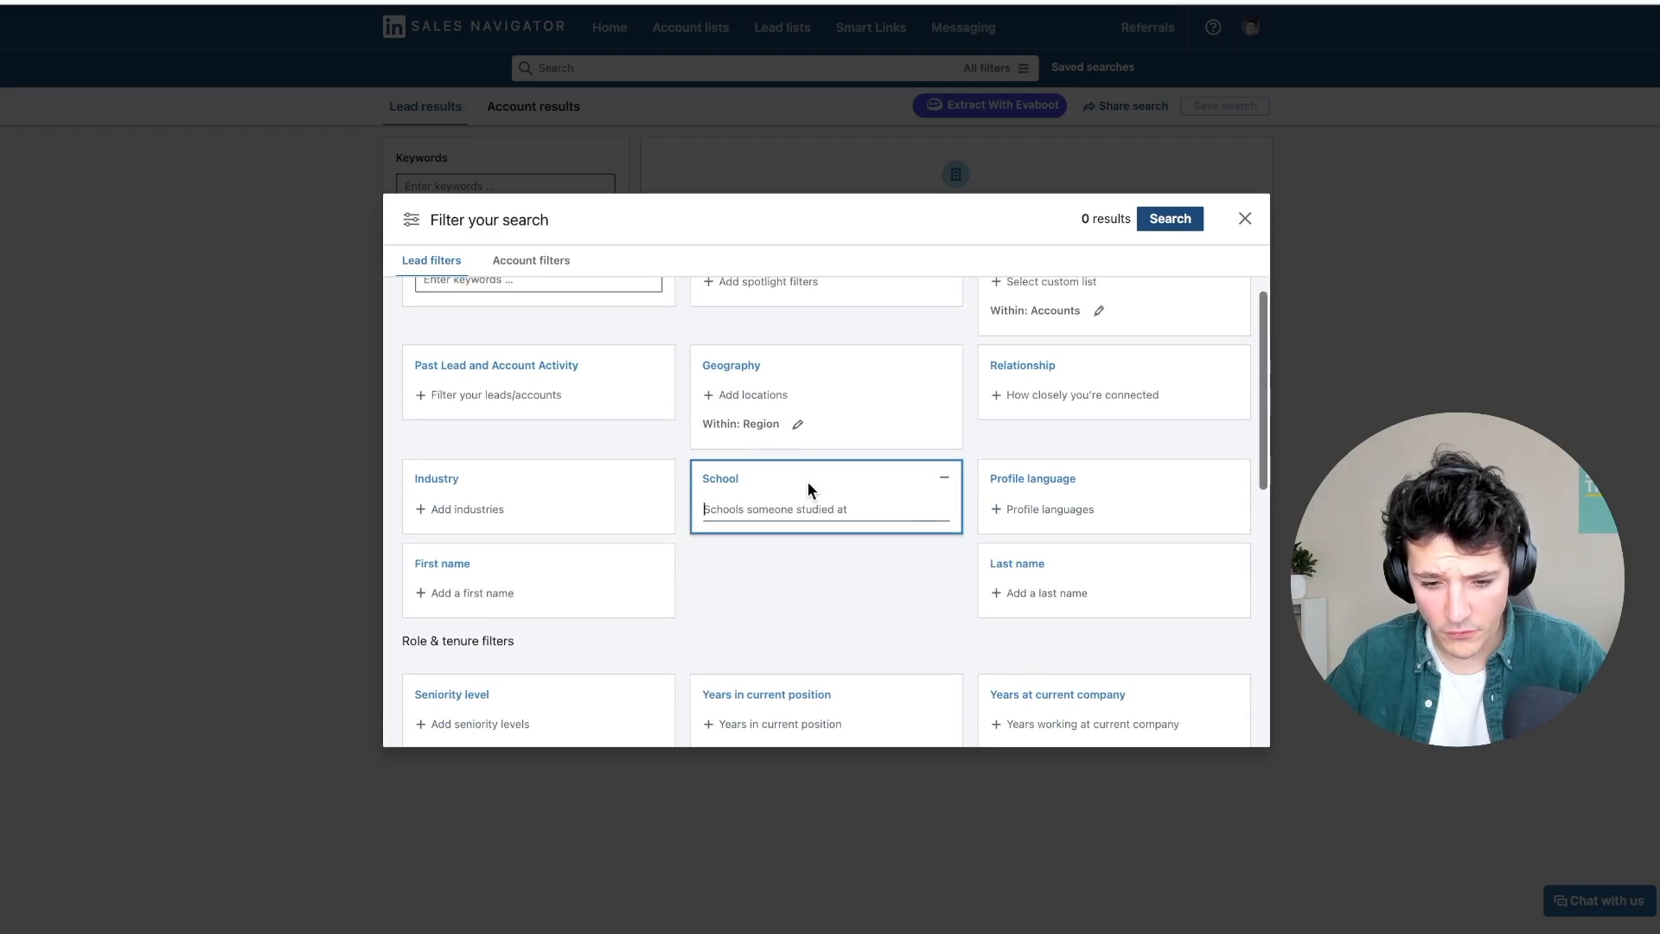
type("Harv")
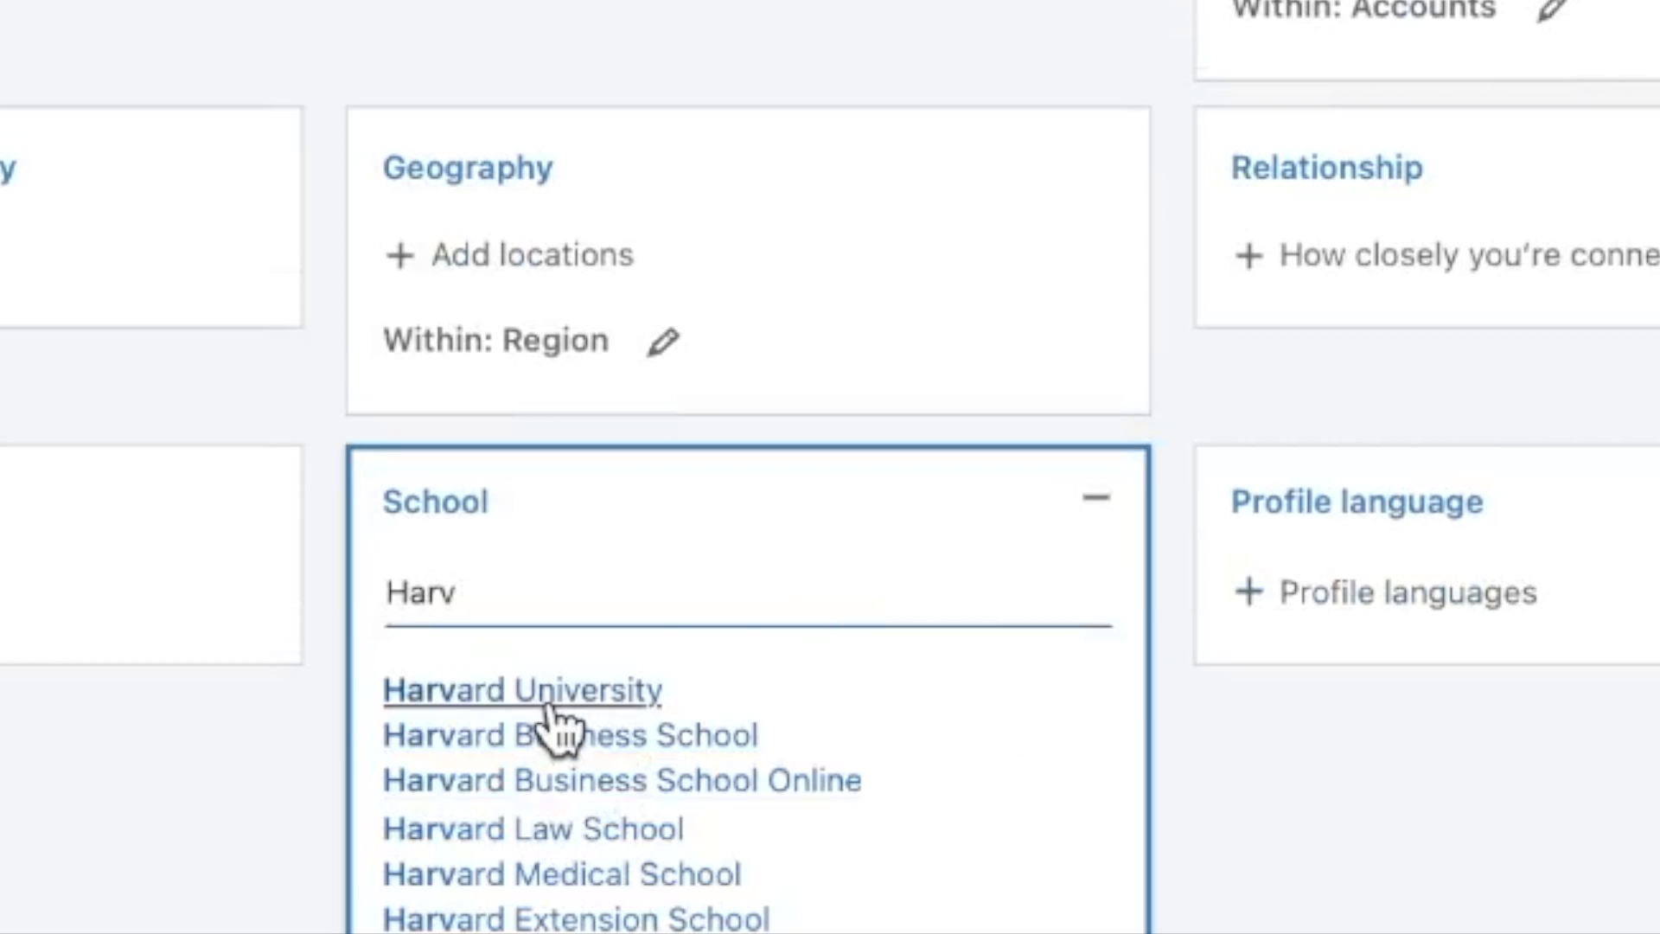
left_click(520, 689)
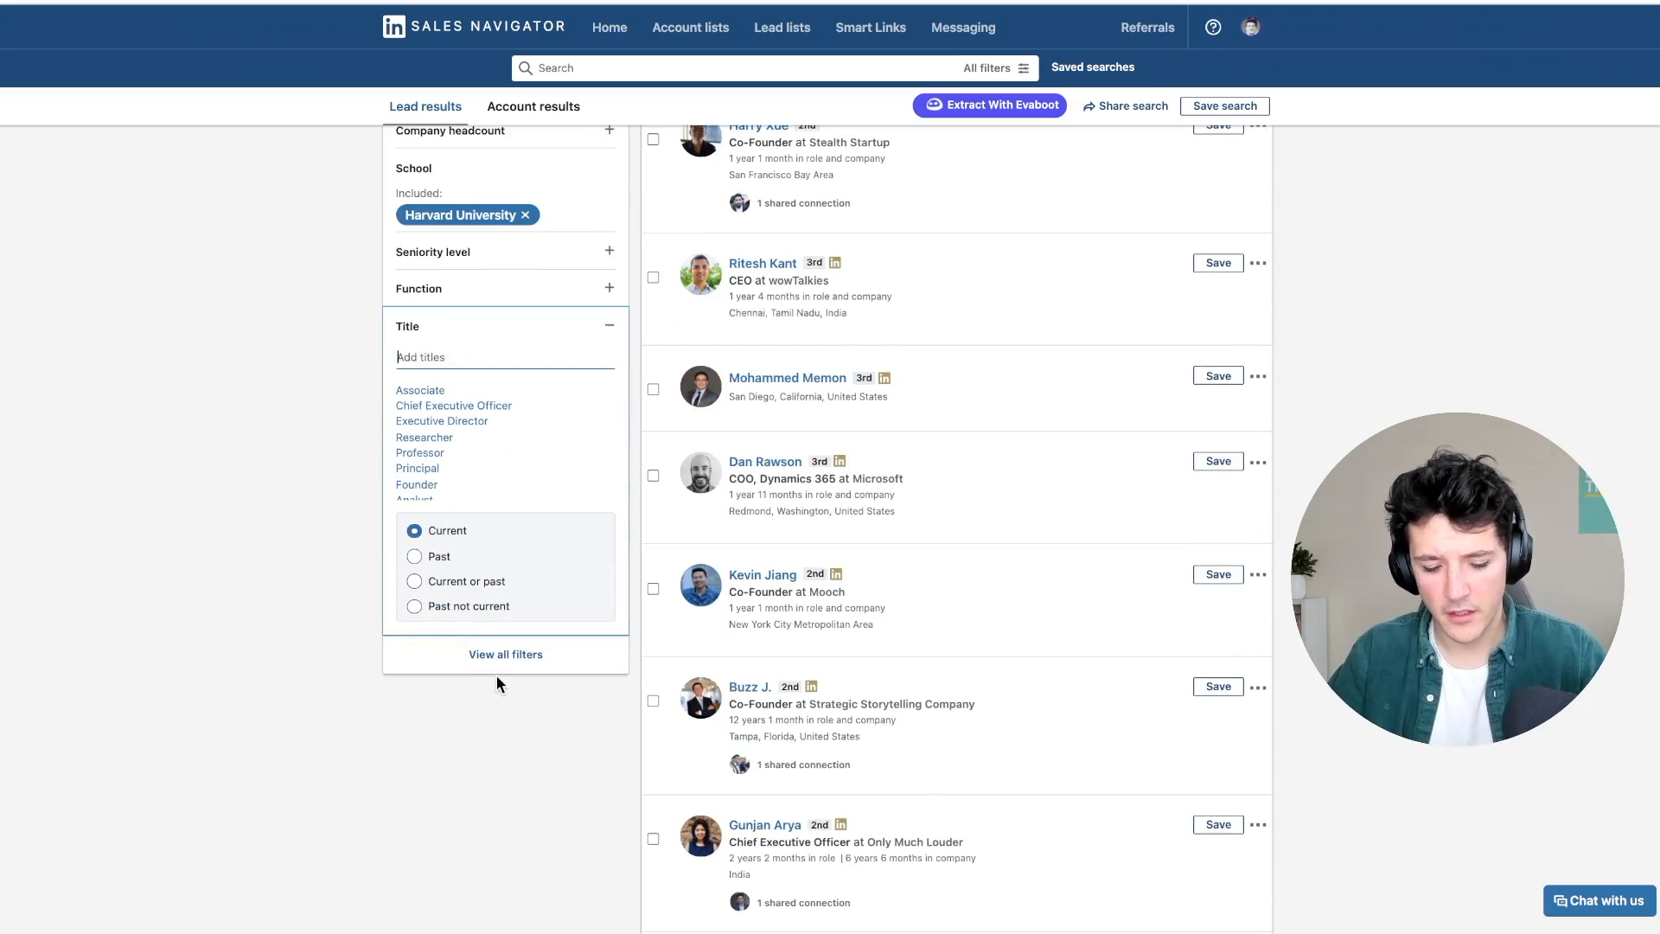
Add 'ceo' and Chief Executive Officer to the Title filter.
scroll("up", 3)
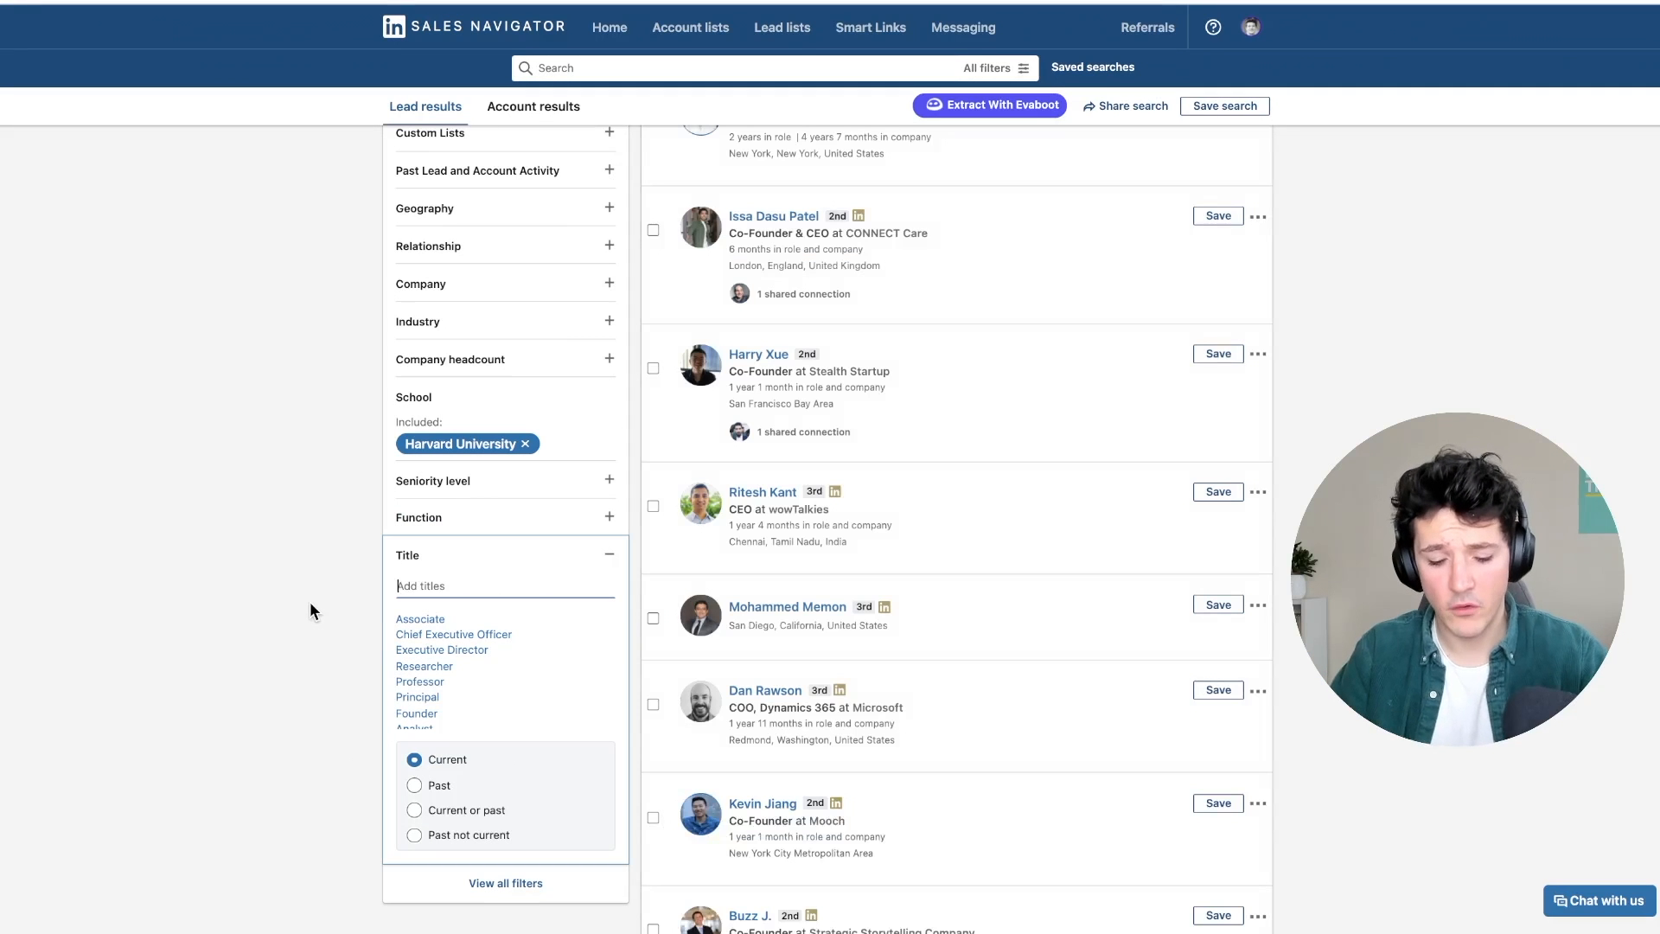
type("c")
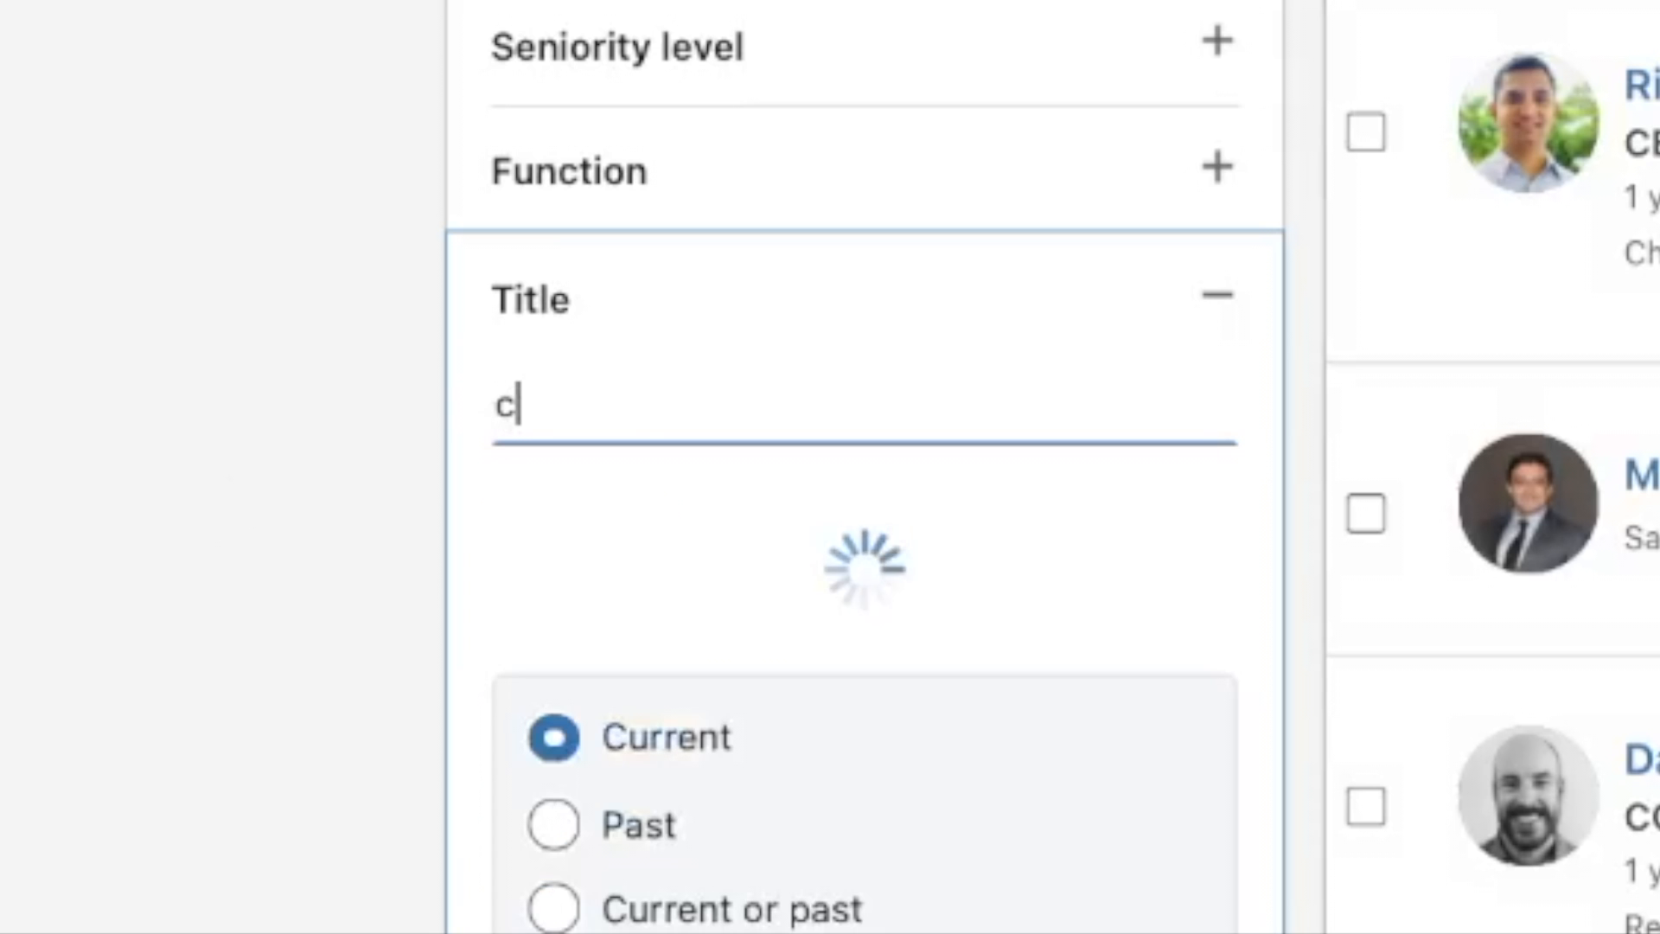
type("eo")
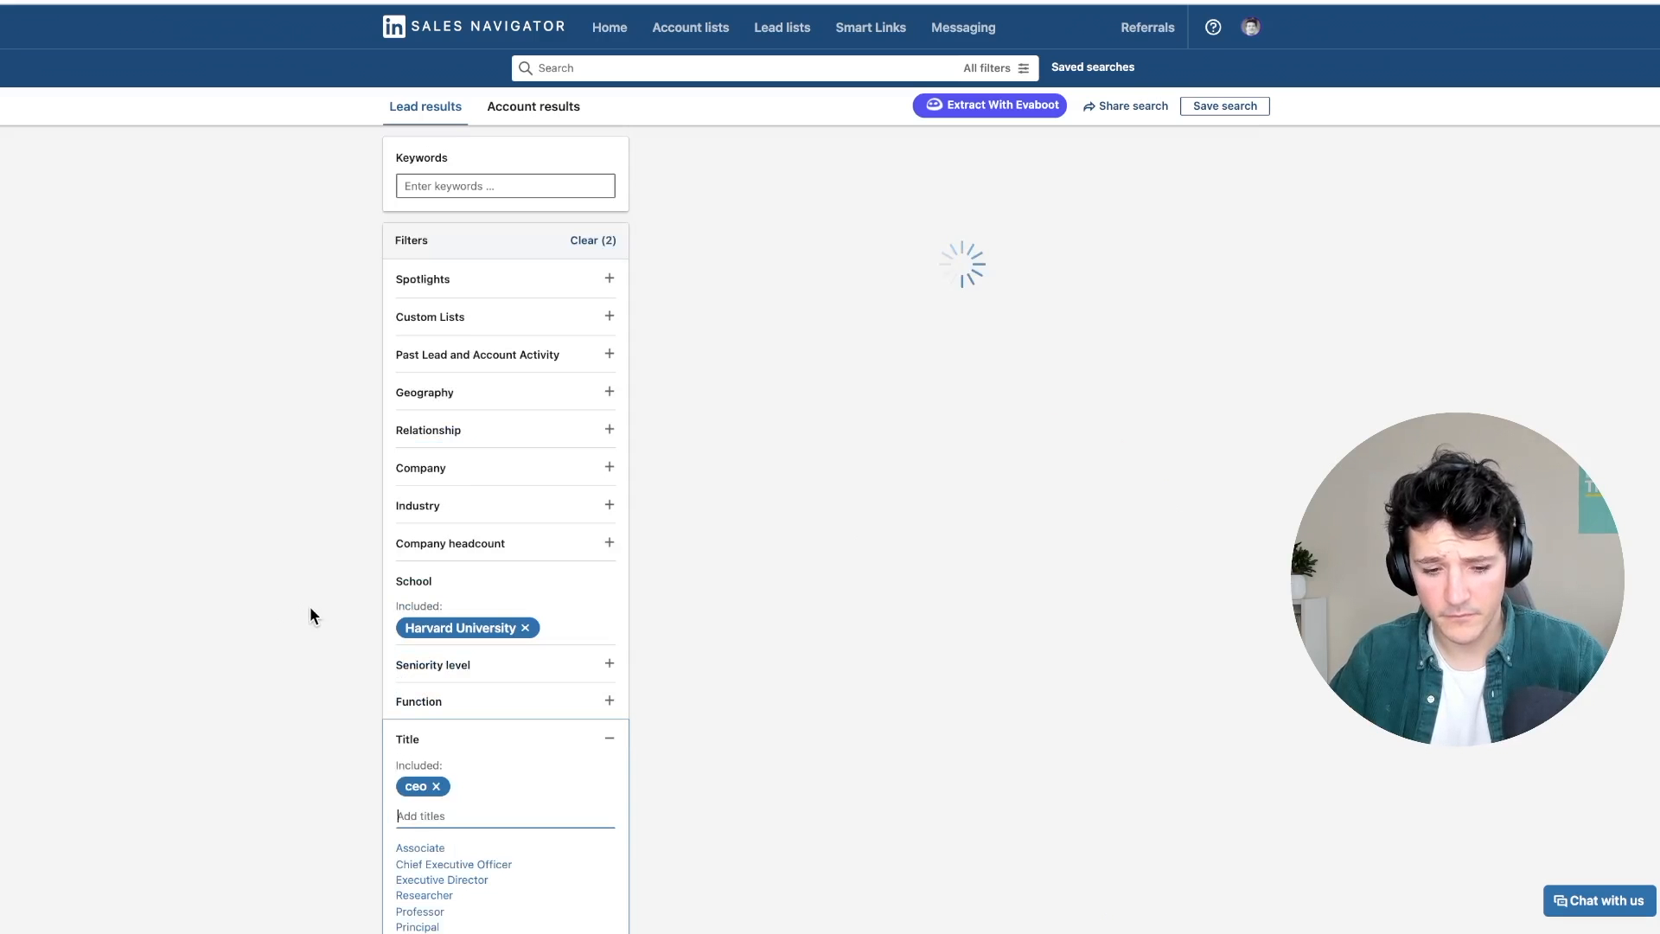
left_click(453, 864)
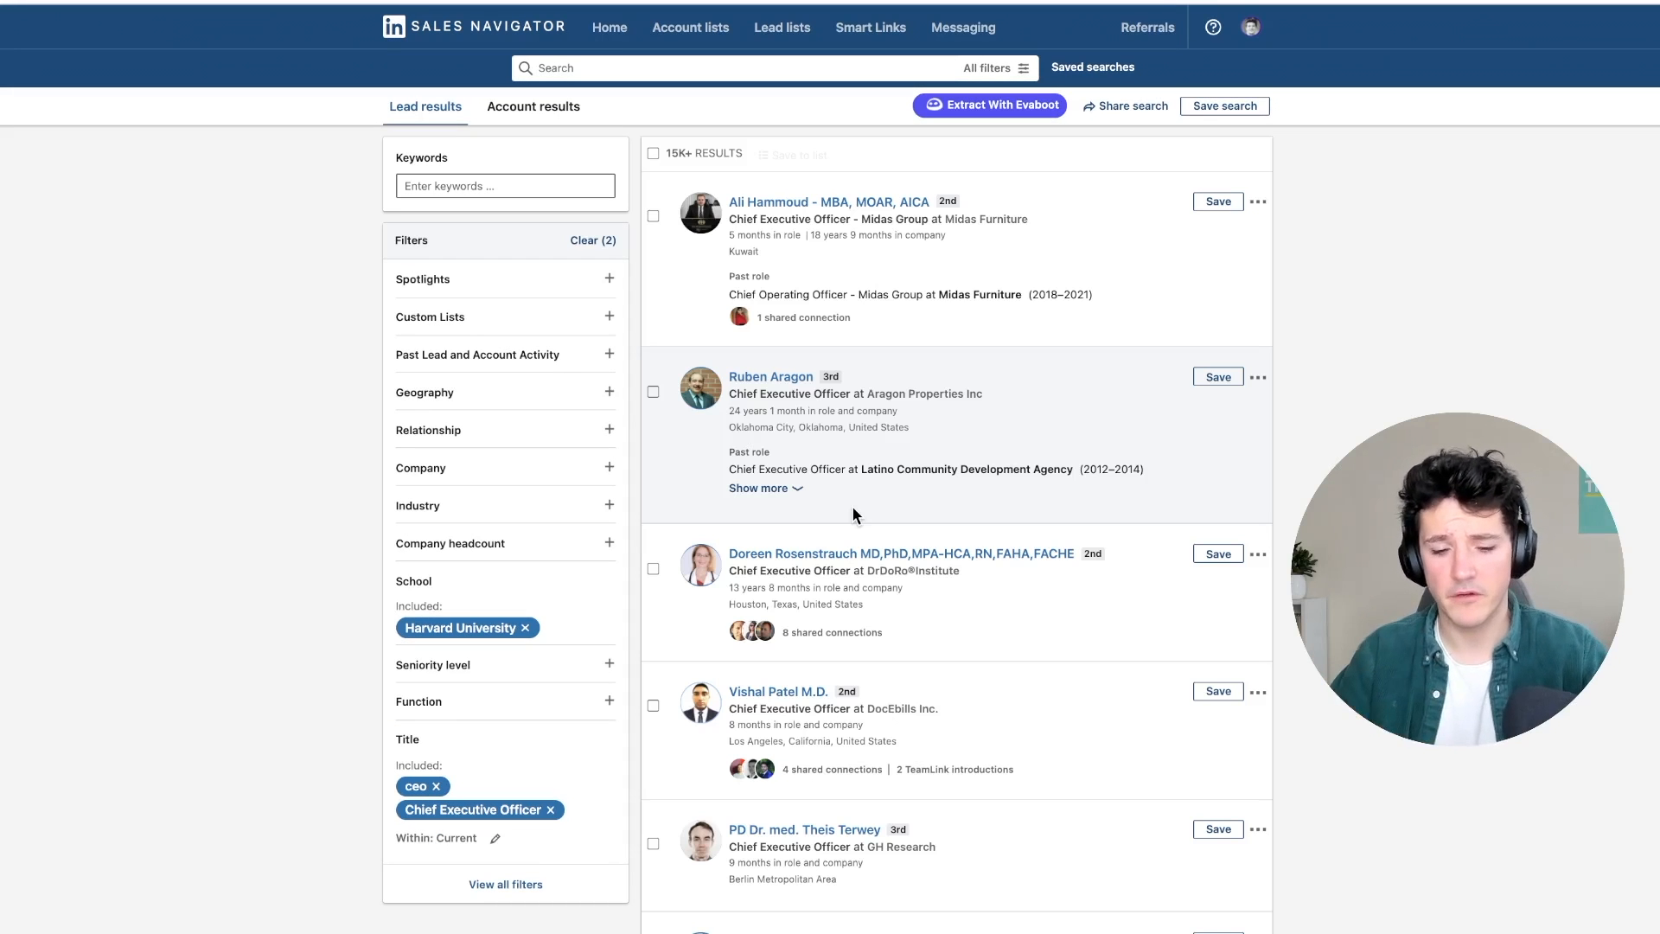
mouse_move(476, 435)
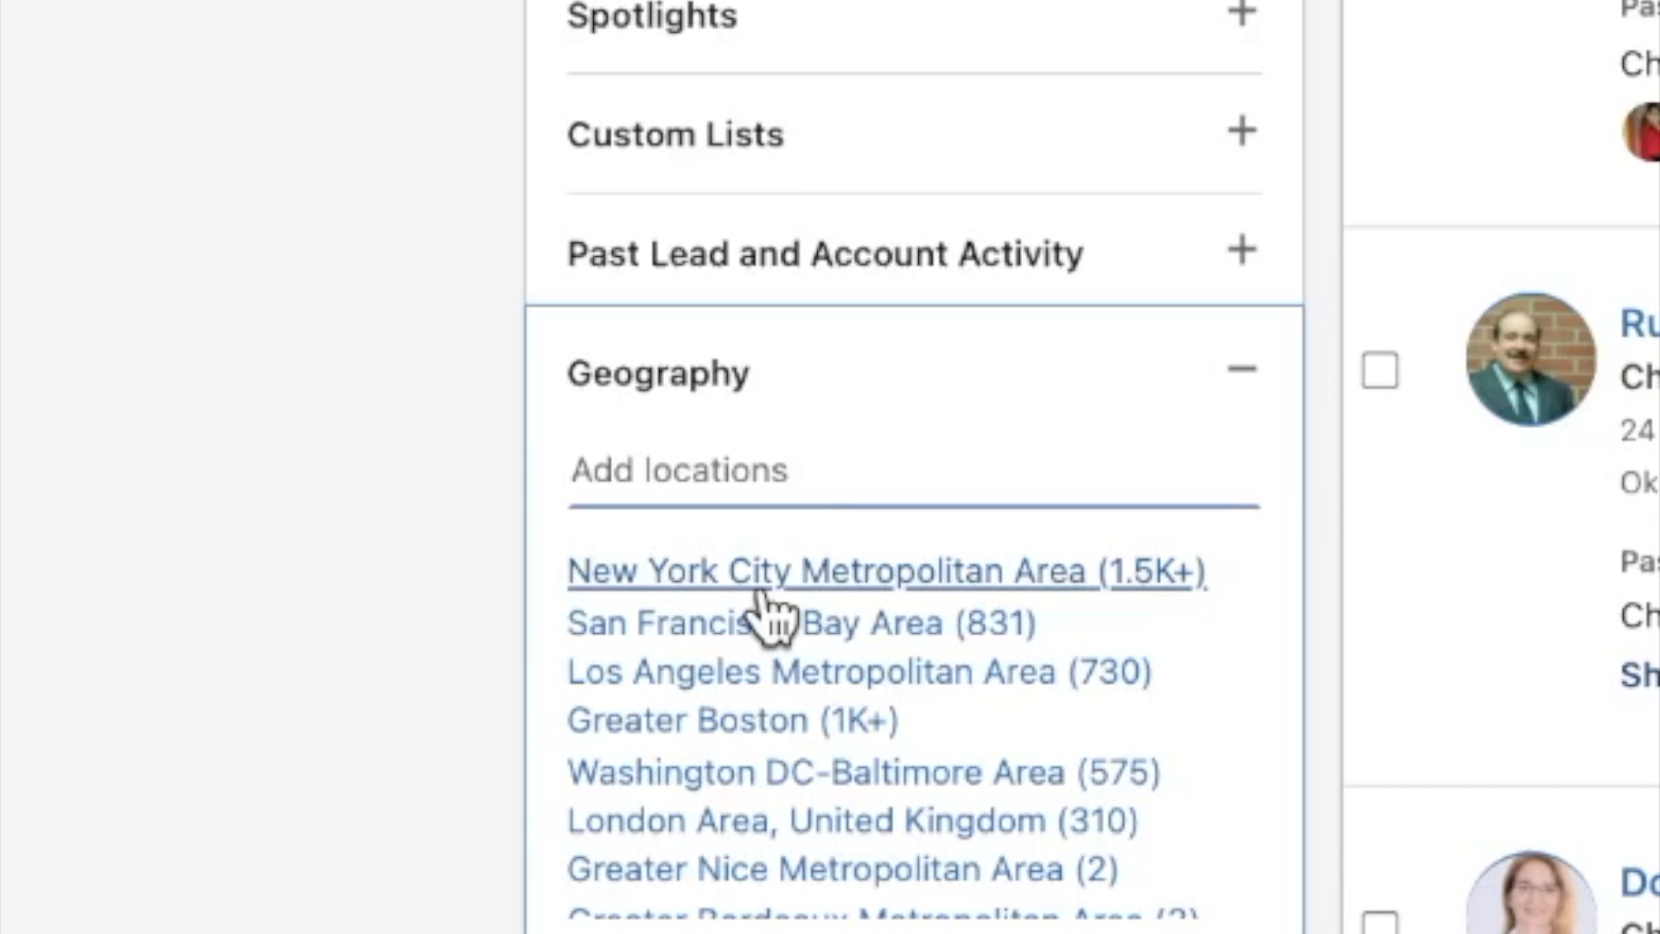
Set Geography to United States, Industry to Computer Software, and headcount to 1-10 and 11-50.
type("unit")
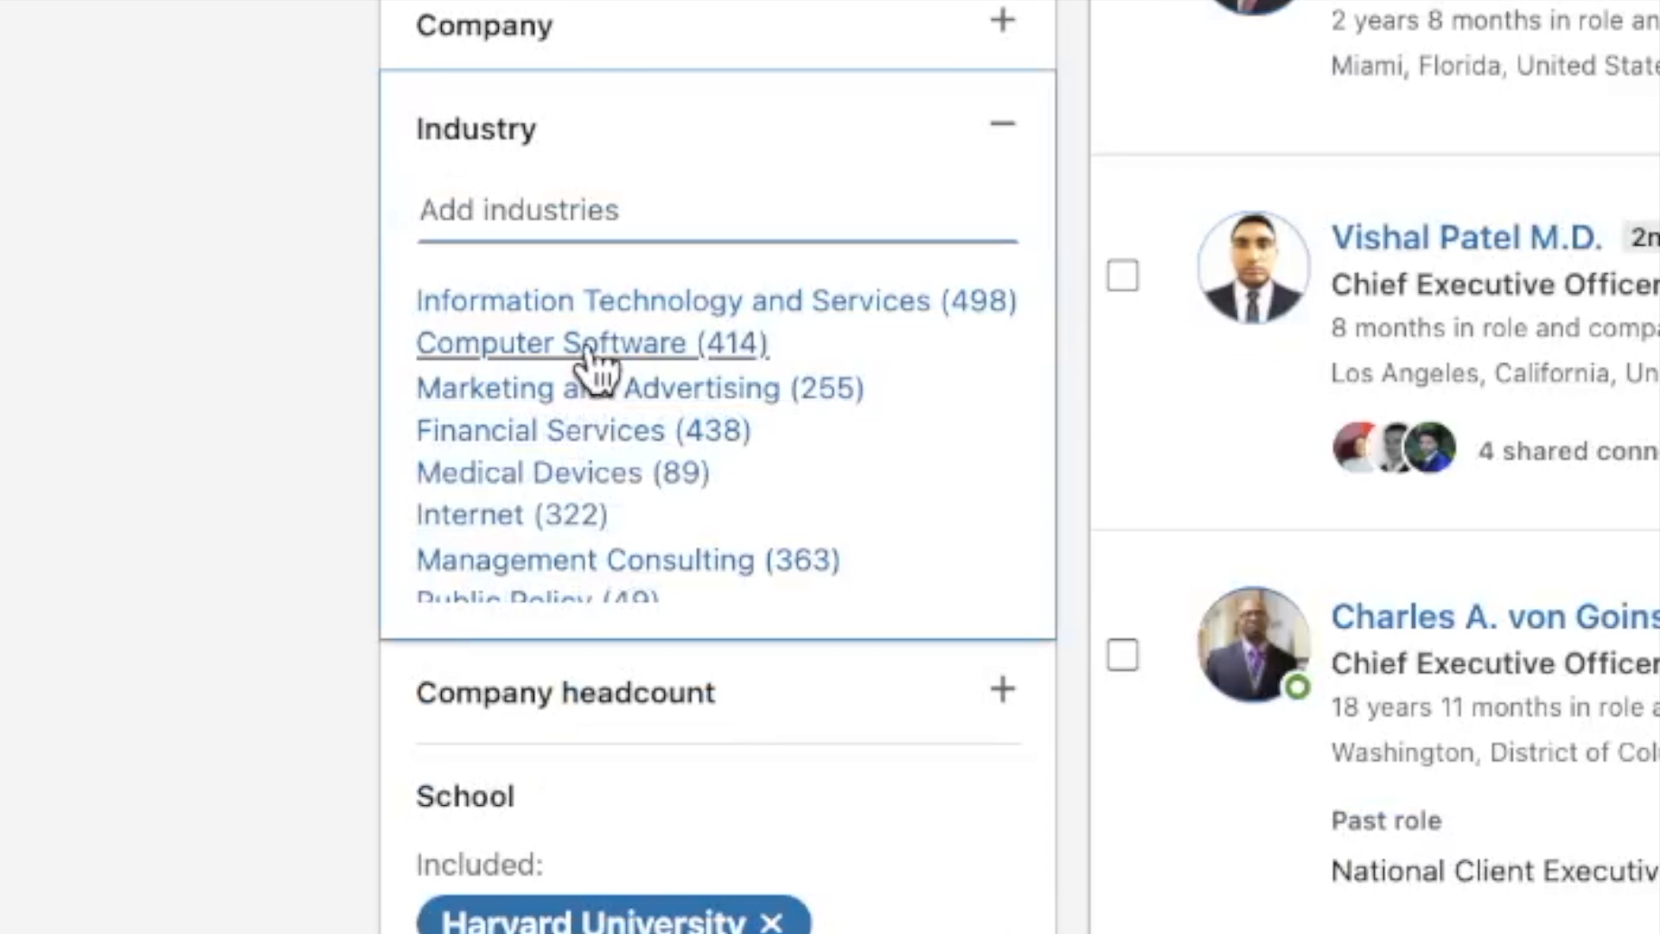
left_click(551, 343)
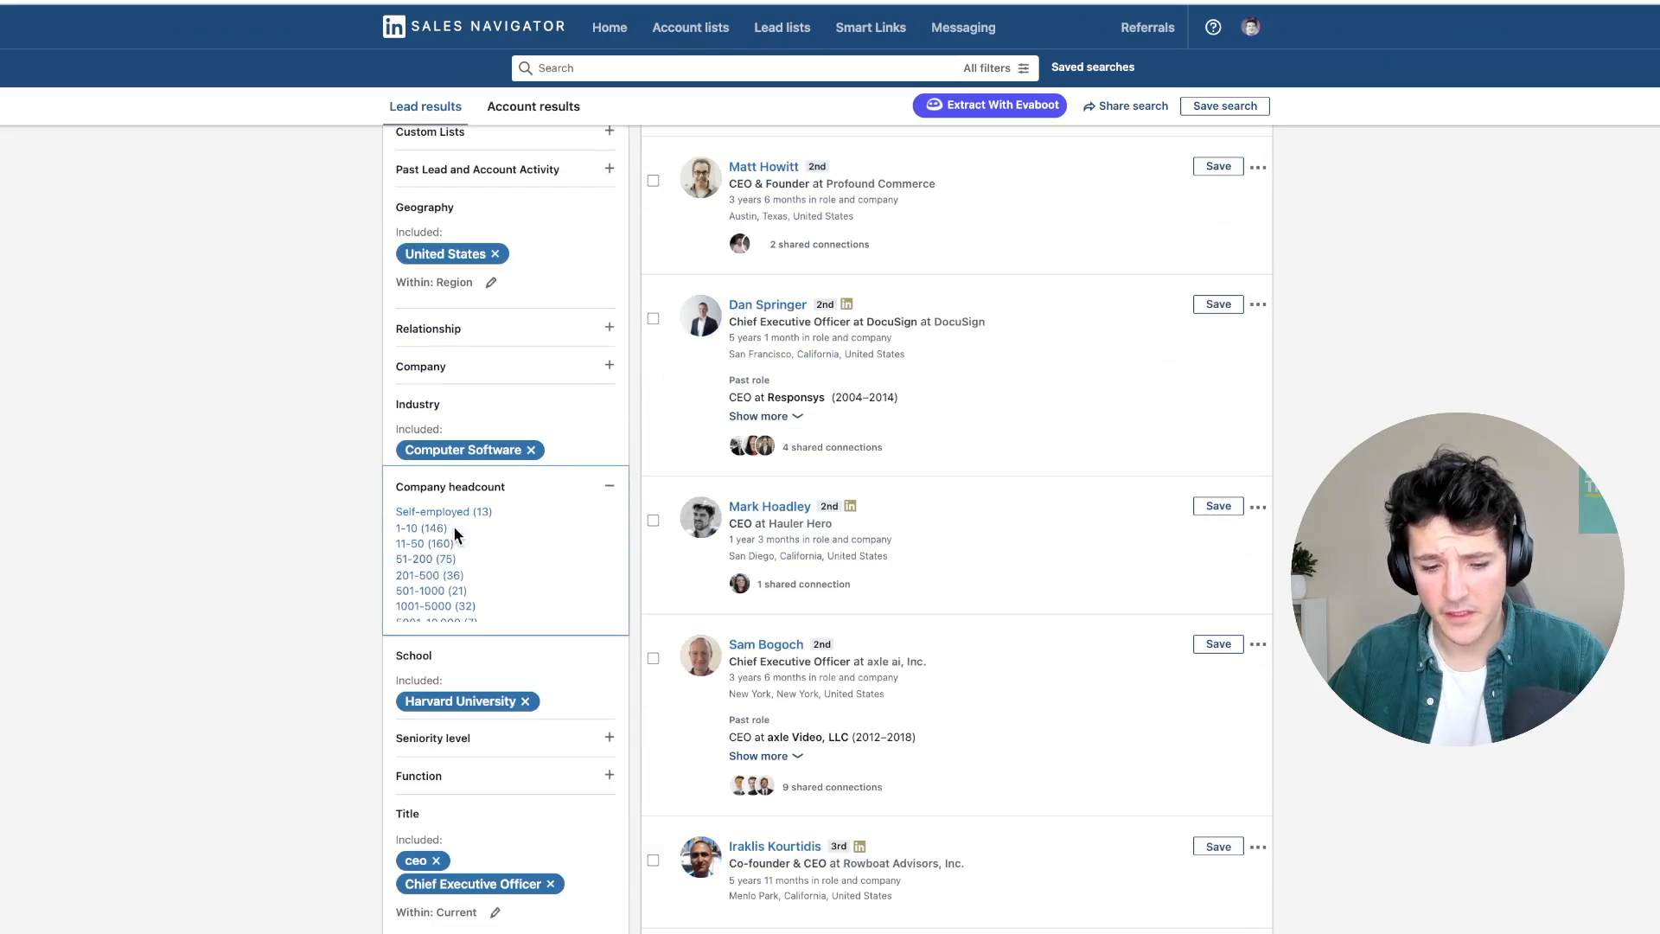
left_click(417, 528)
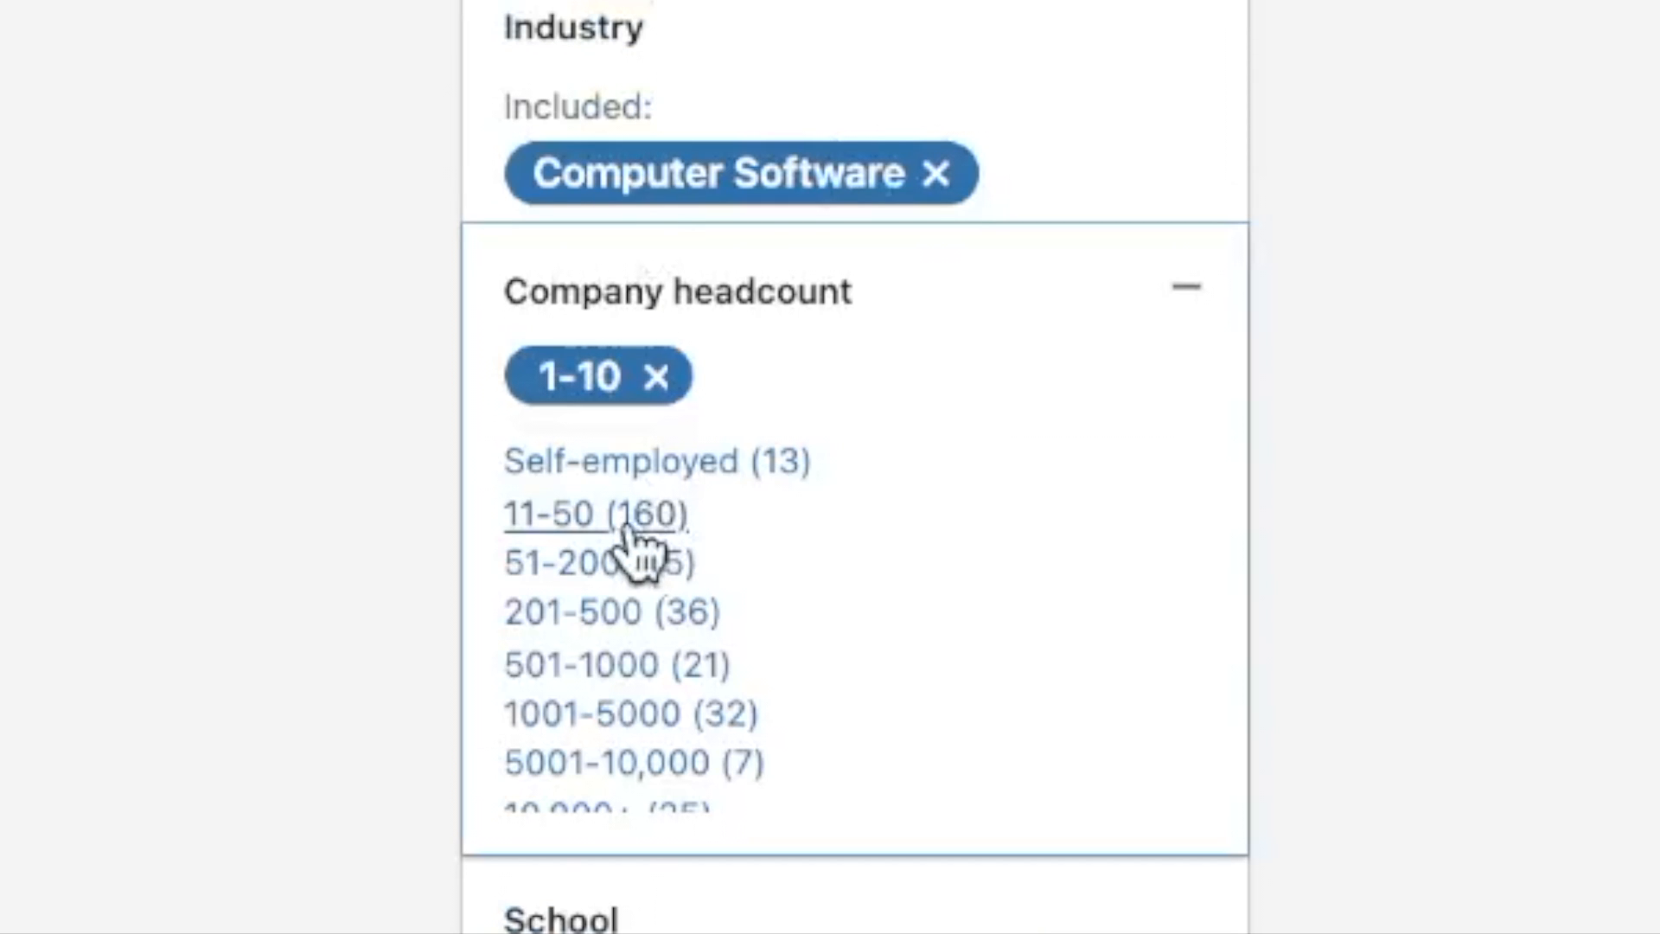
left_click(551, 514)
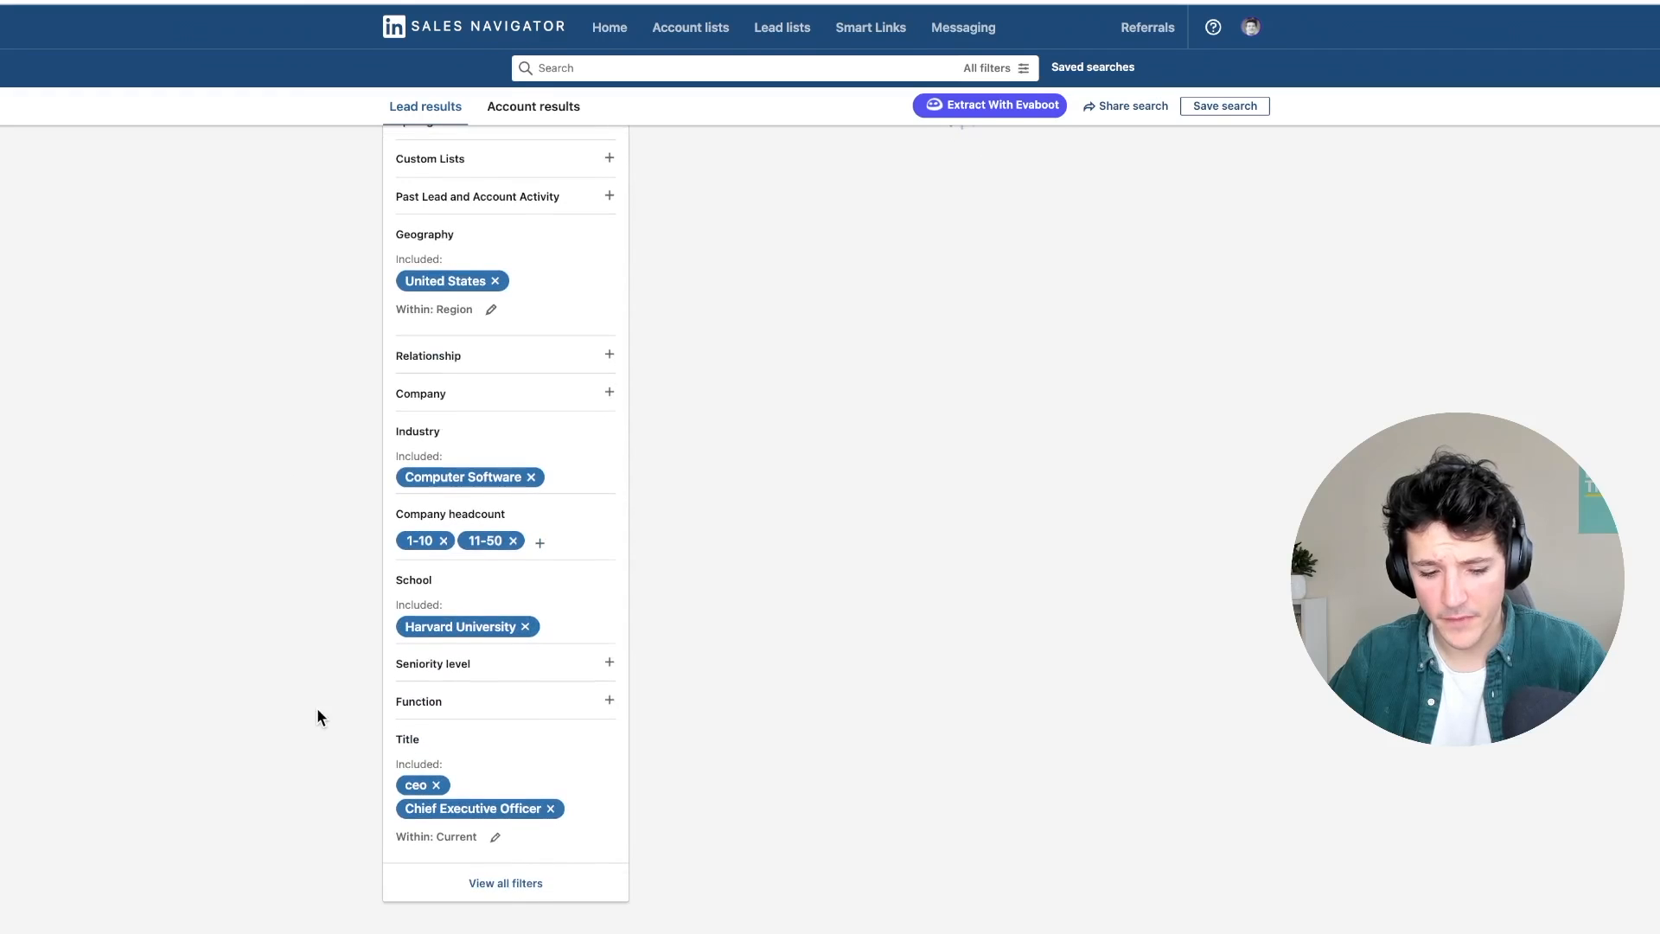
Scroll up in the Filters panel to clear all previous filters.
scroll("up", 3)
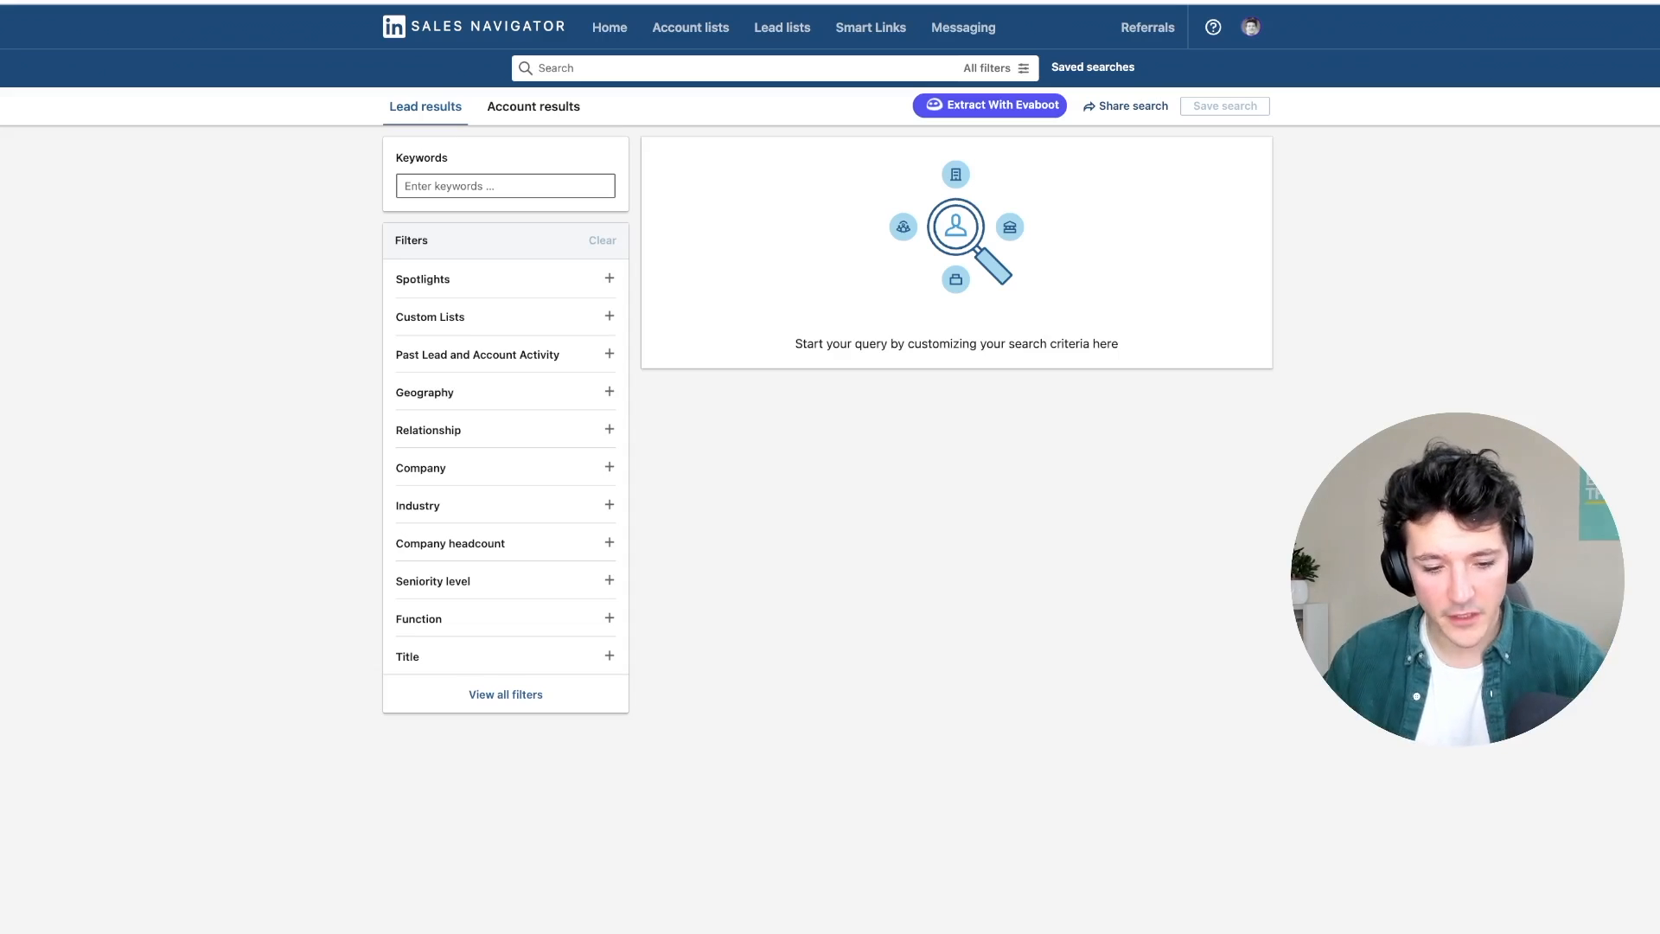
mouse_move(411, 454)
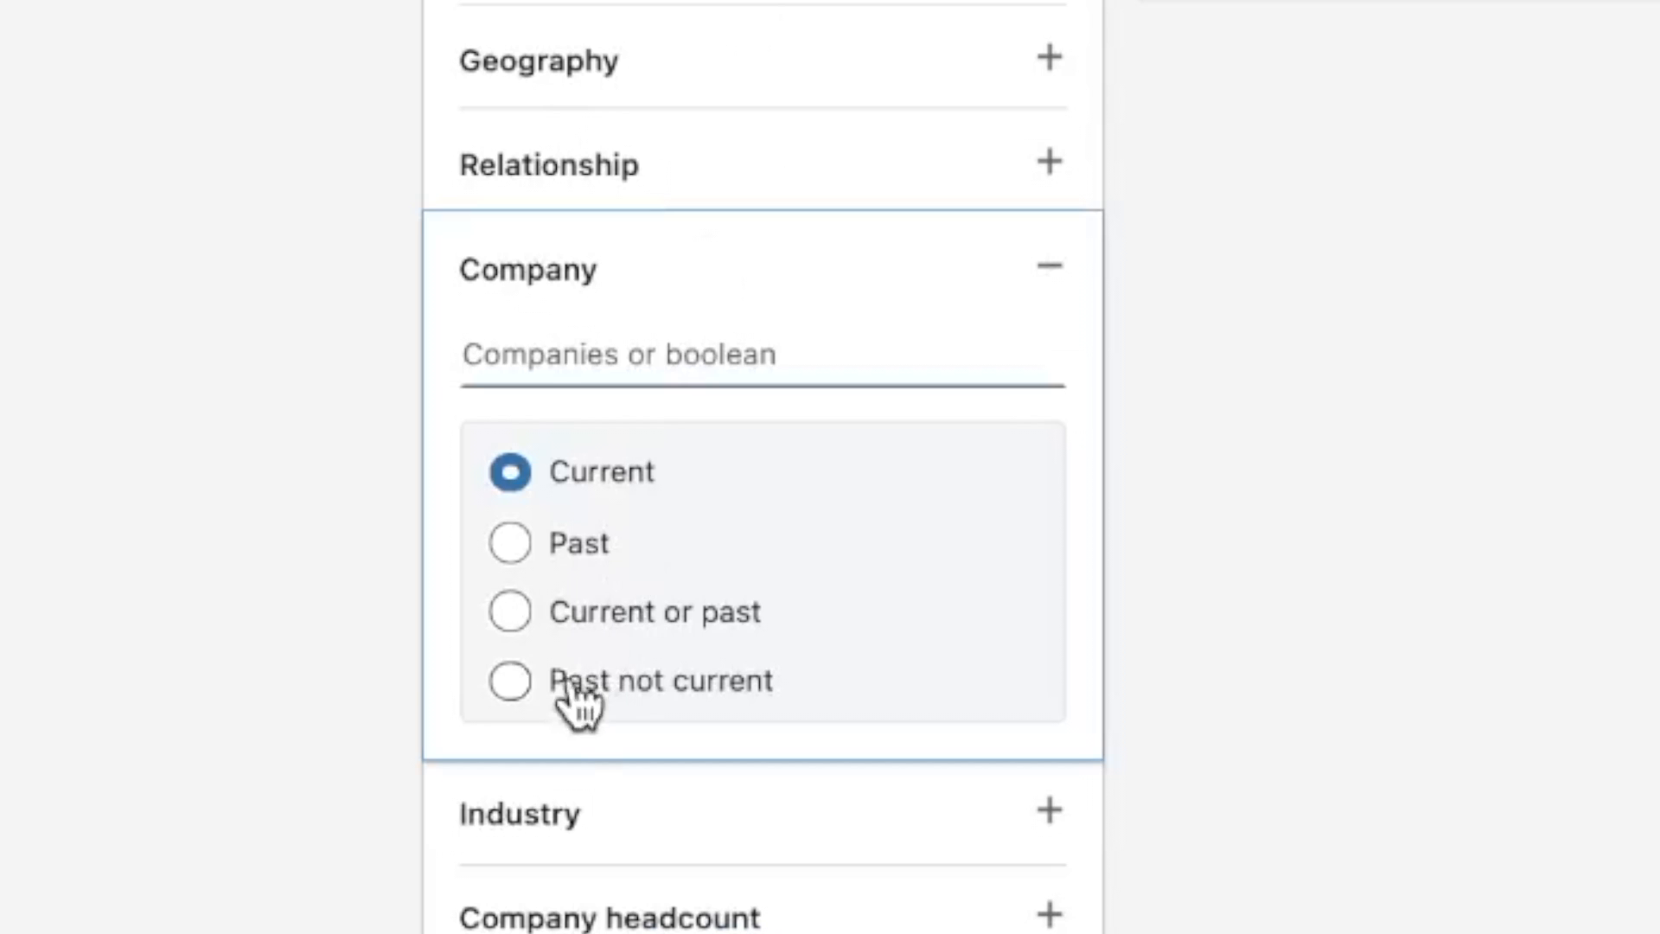
Filter for leads formerly at HubSpot (past, not current) with 'Head of Marketing' titles.
left_click(510, 680)
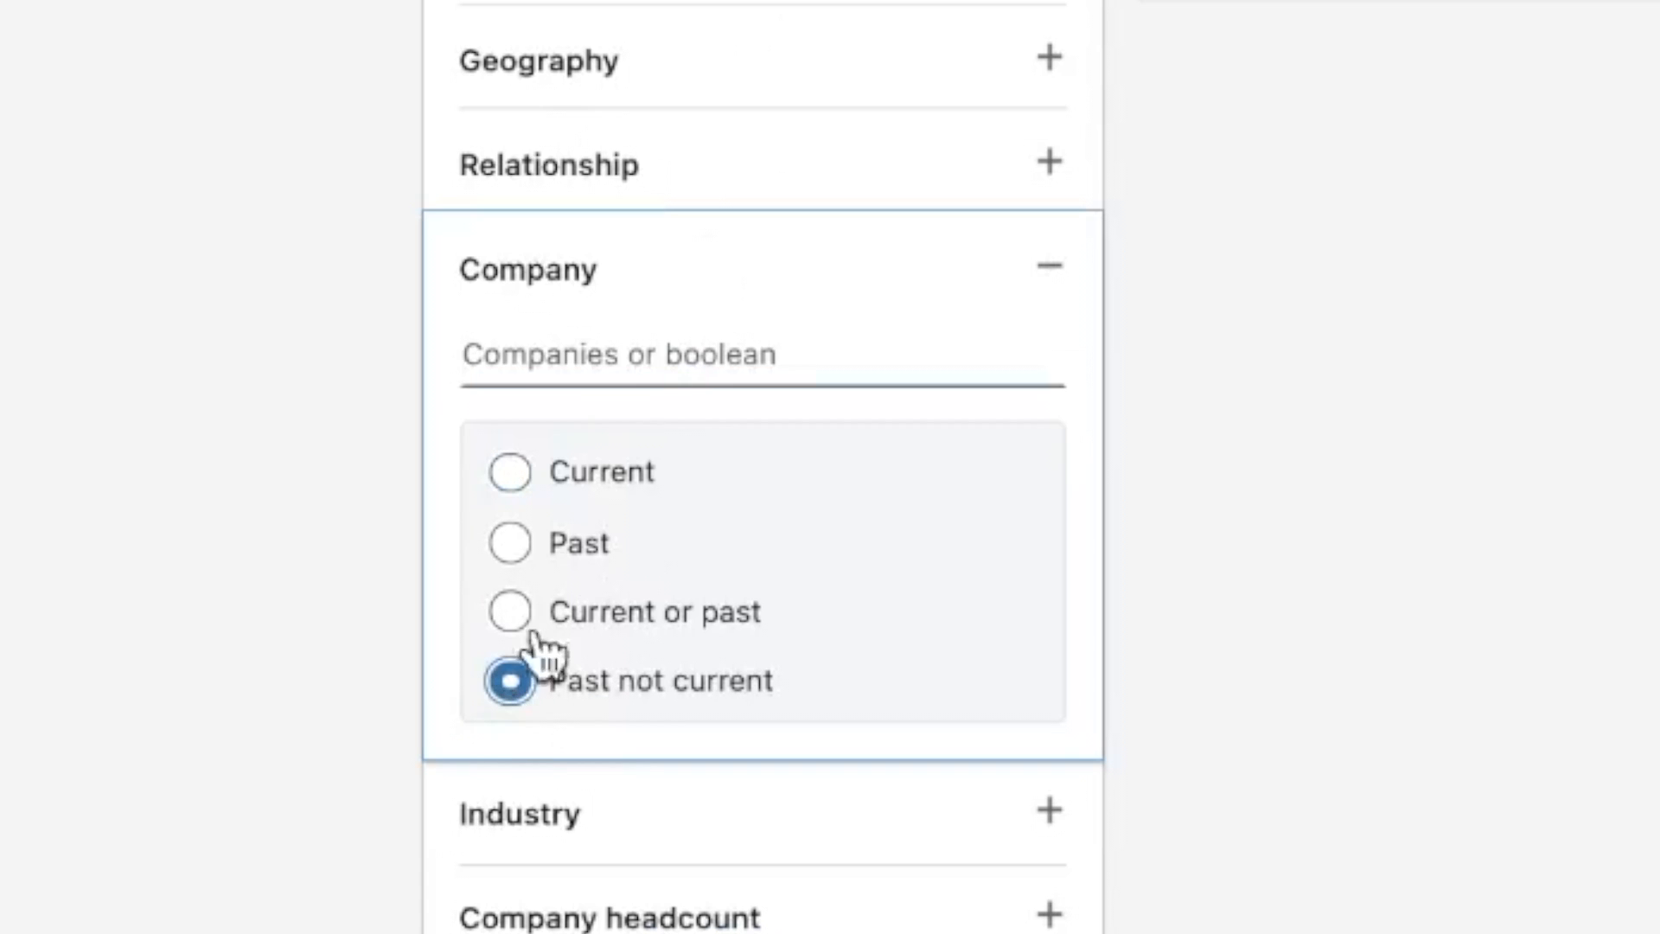
type("Hub")
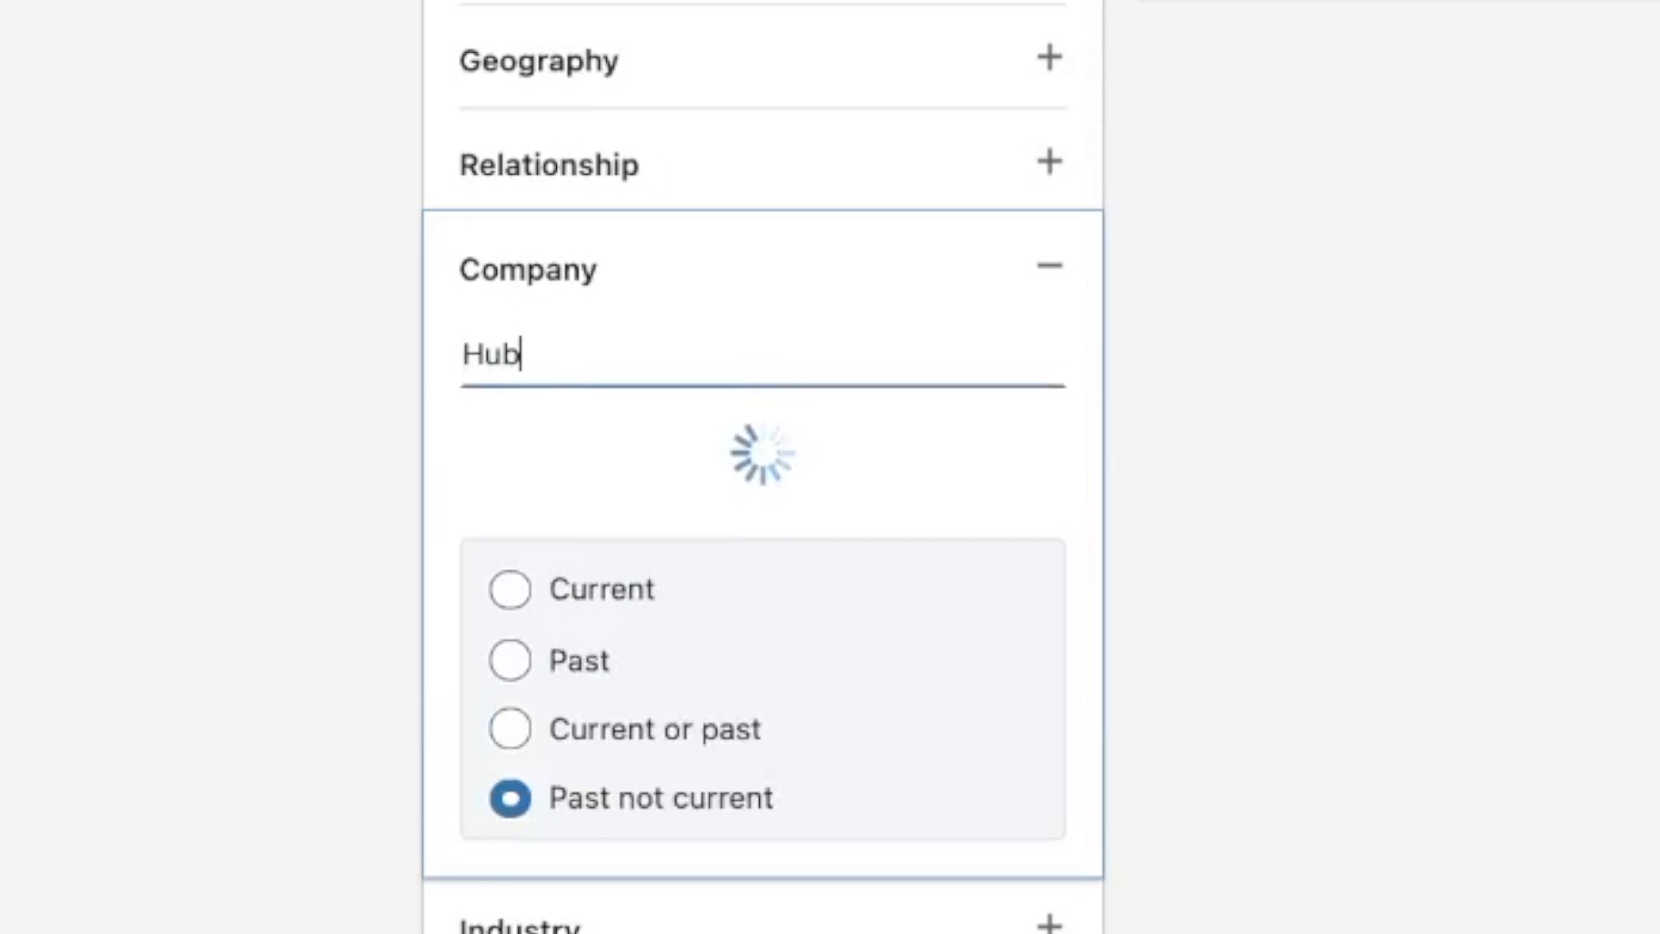
type("s")
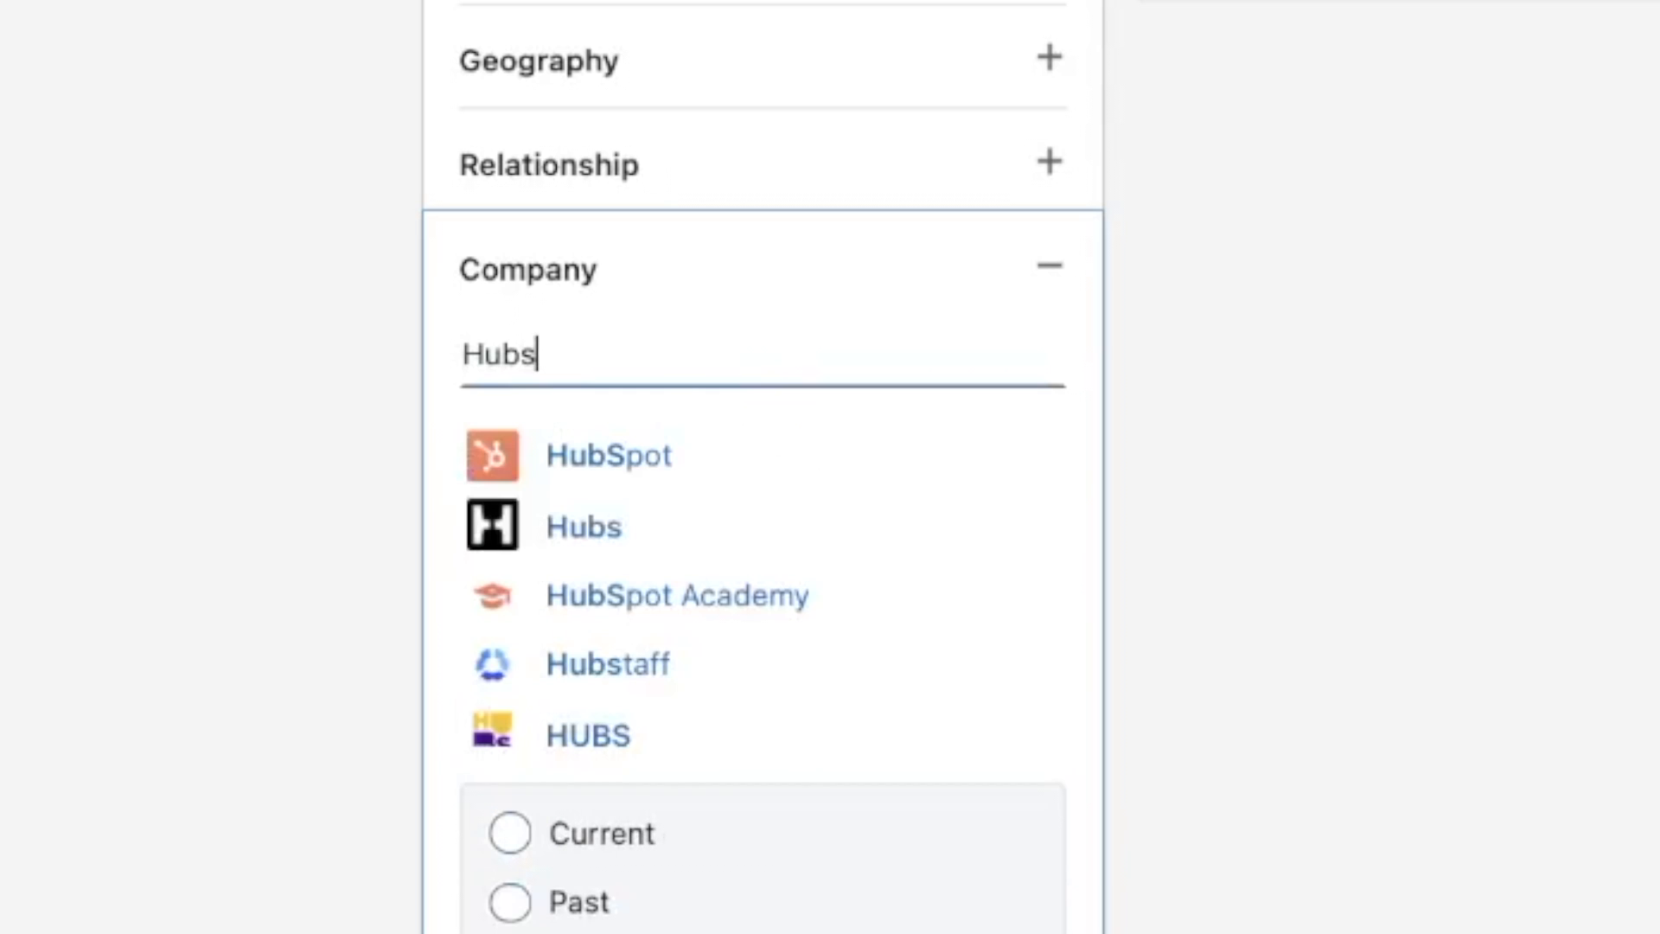
left_click(509, 760)
type("Head of")
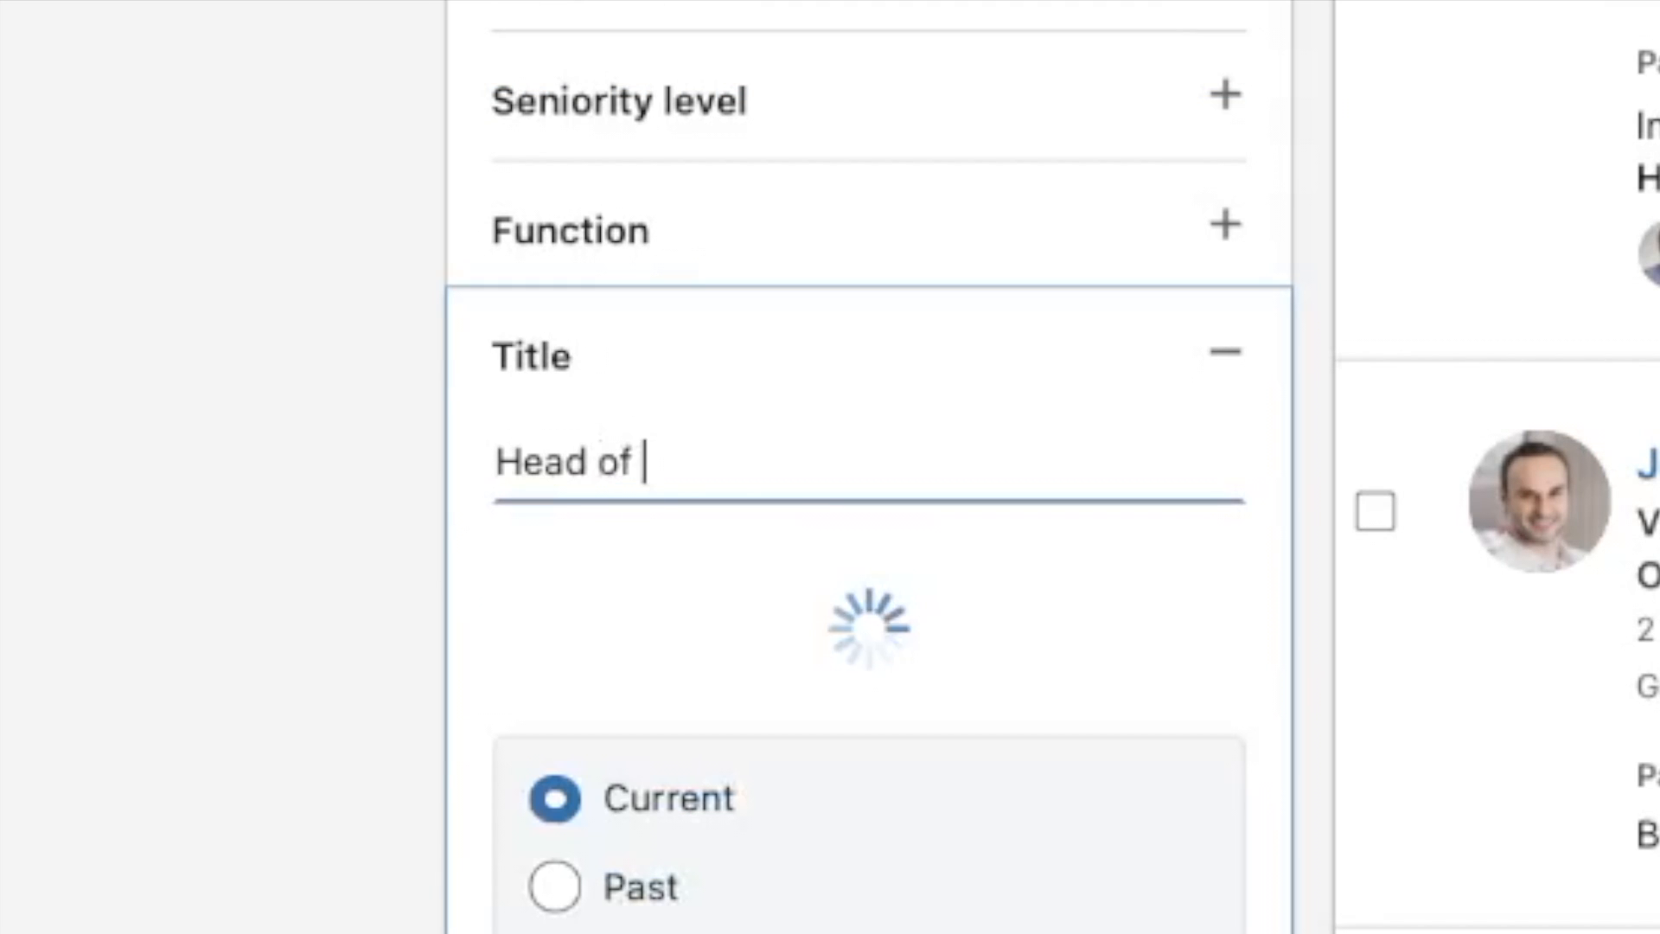
type("Marketing")
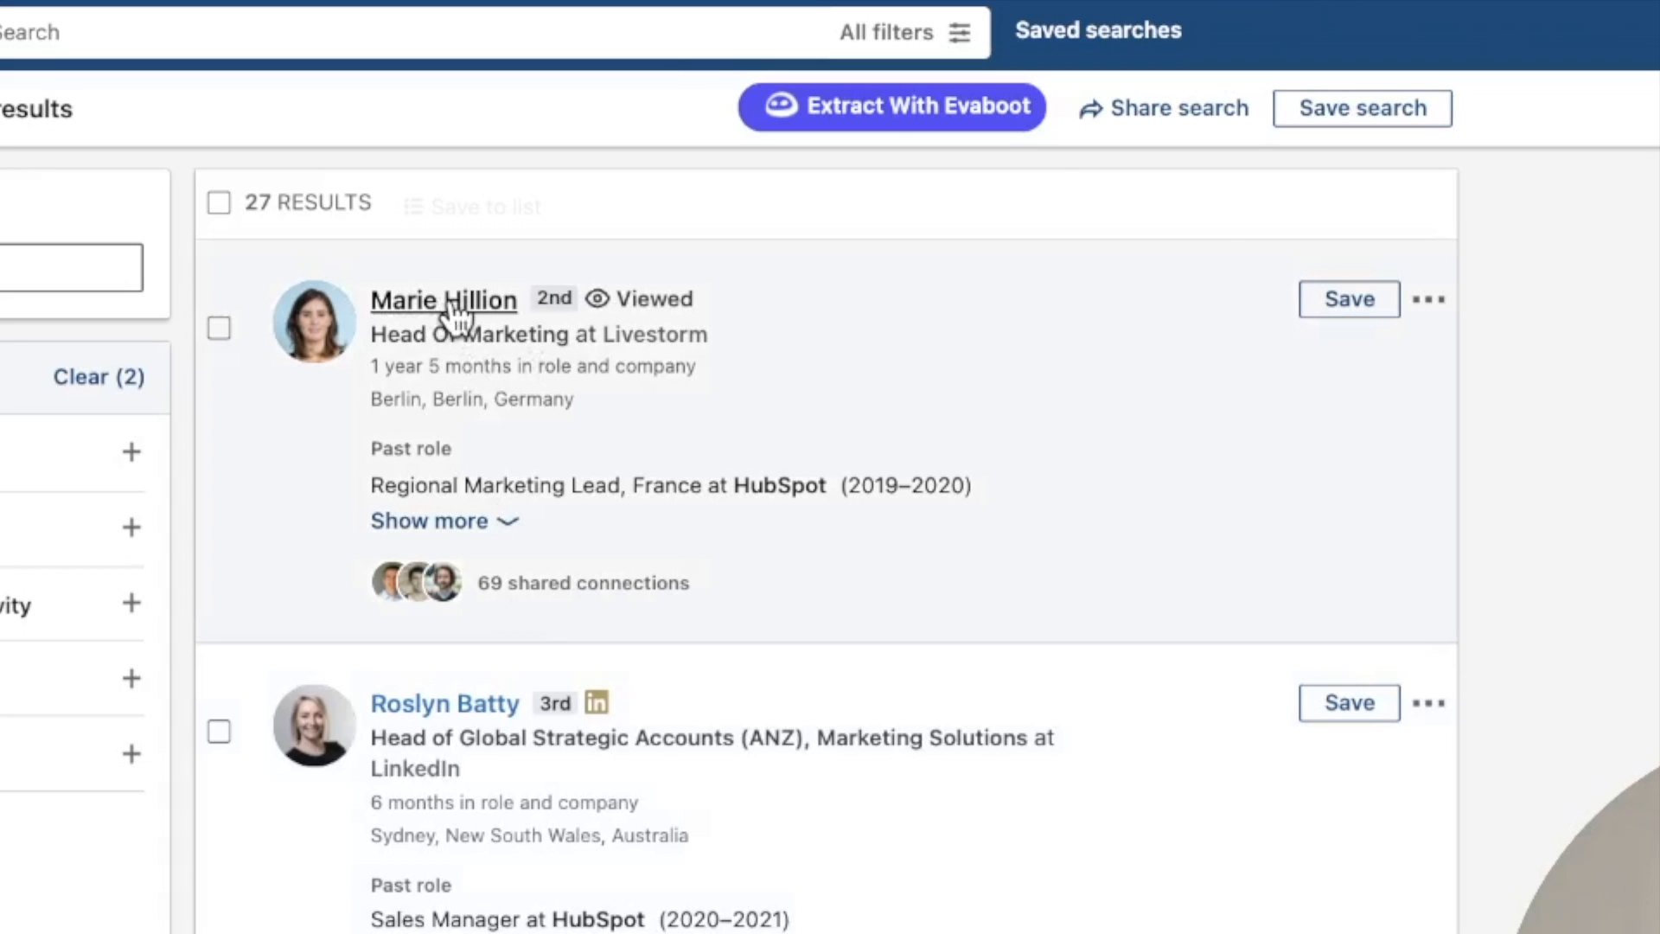
left_click(444, 300)
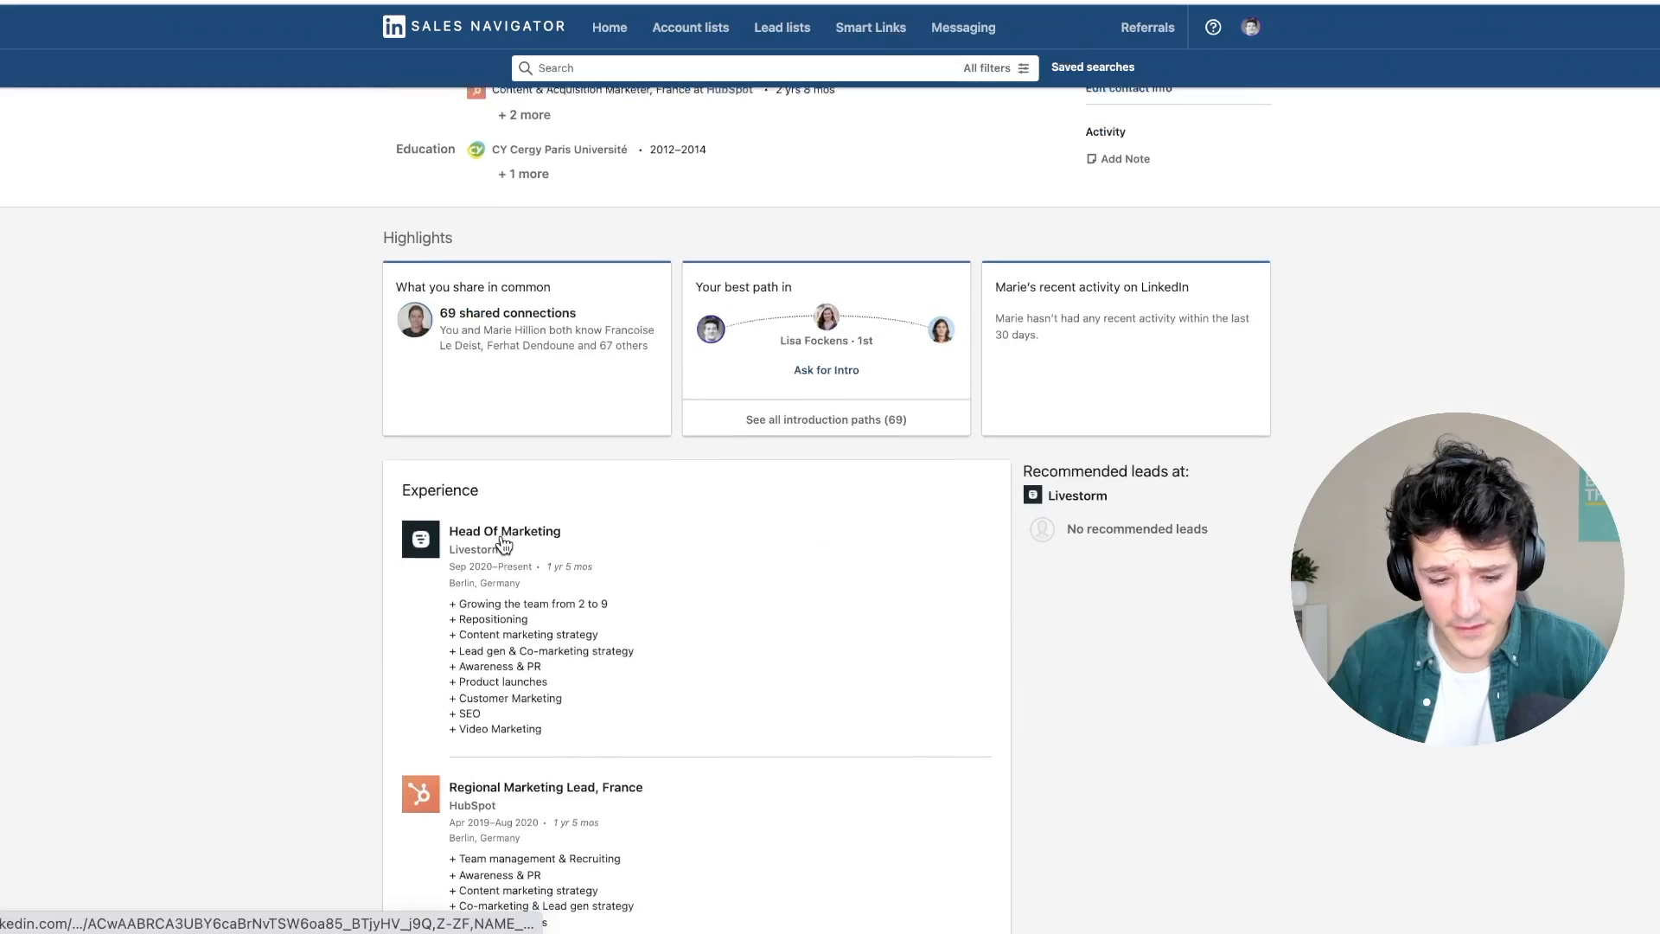
scroll("down", 3)
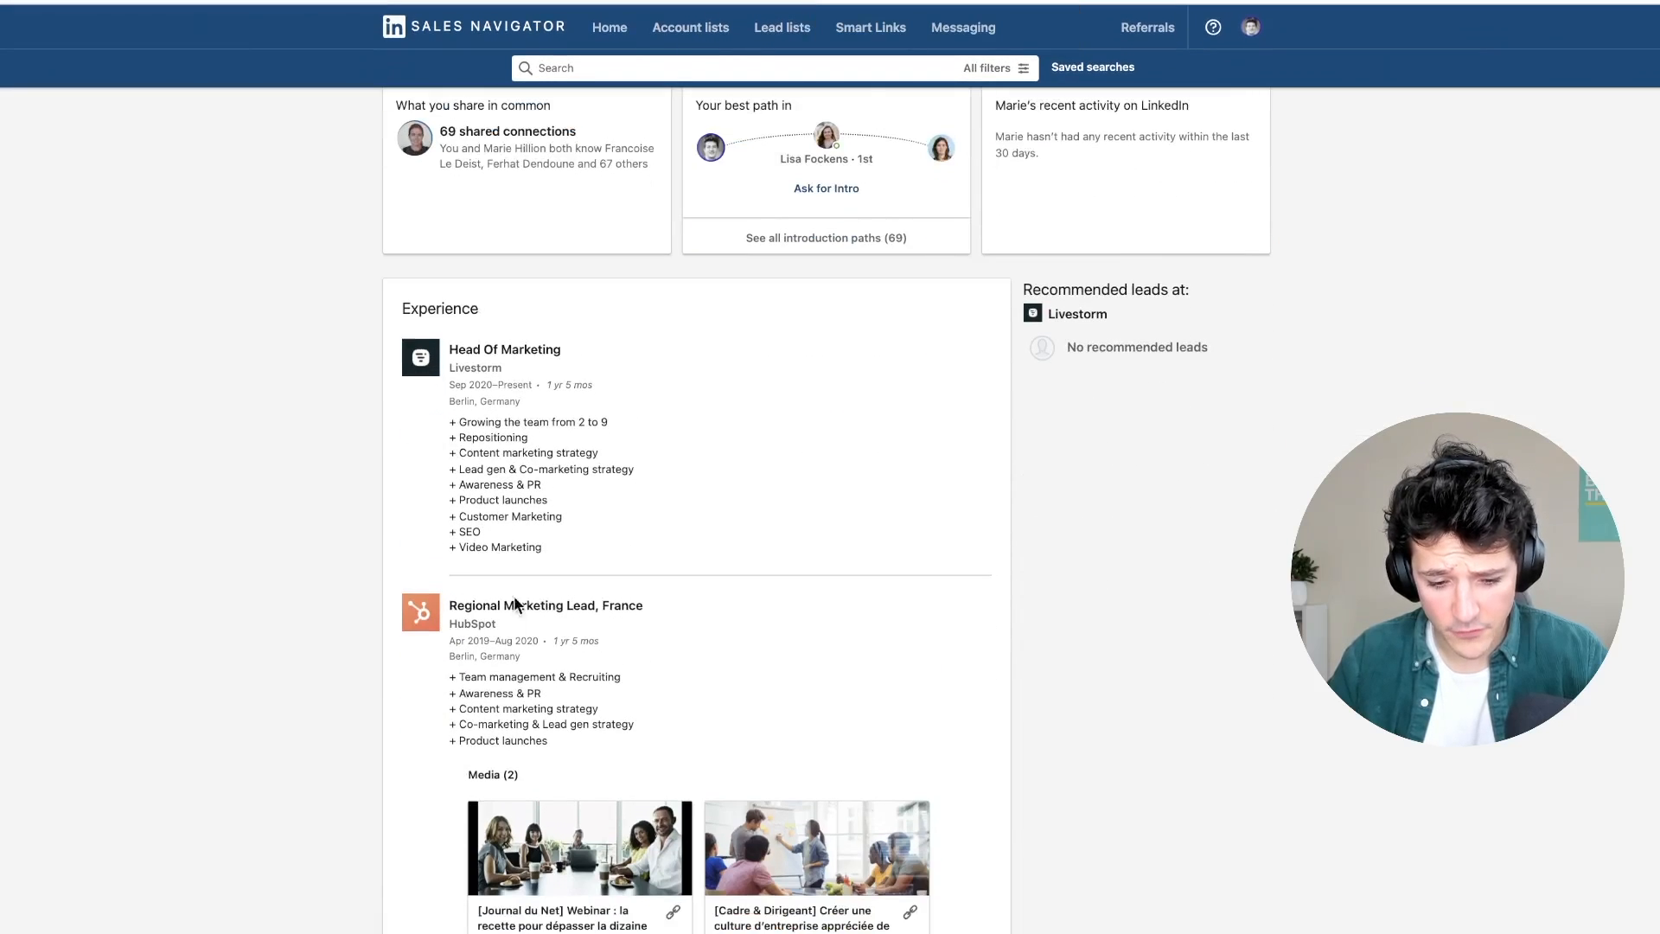
scroll("up", 3)
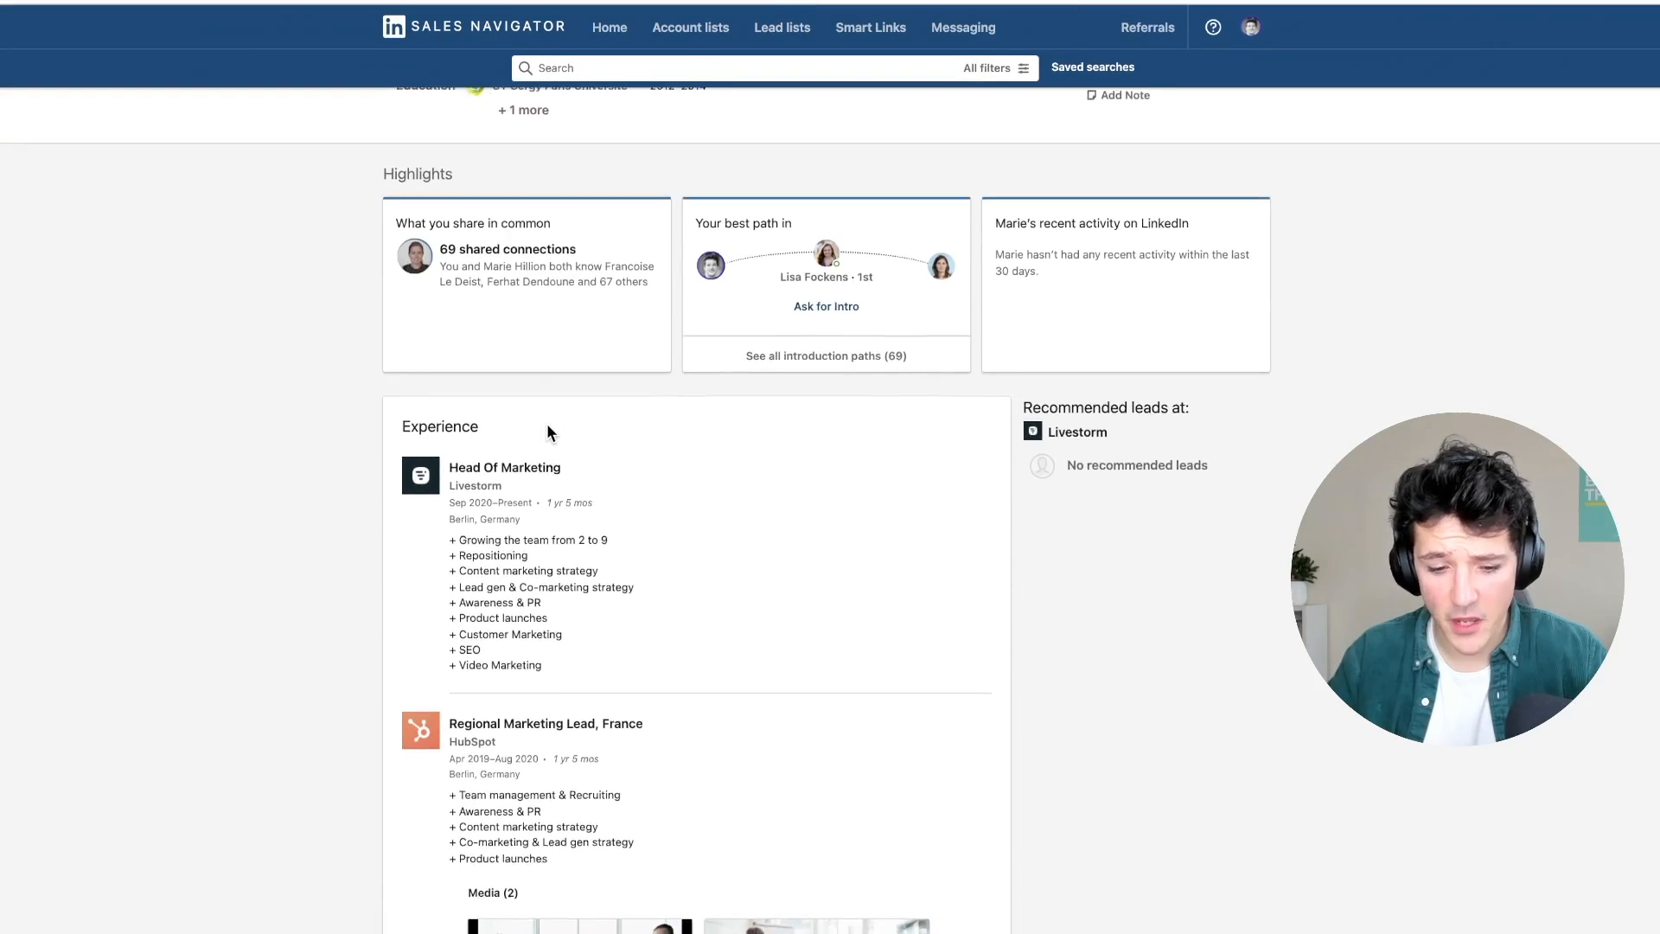
scroll("down", 3)
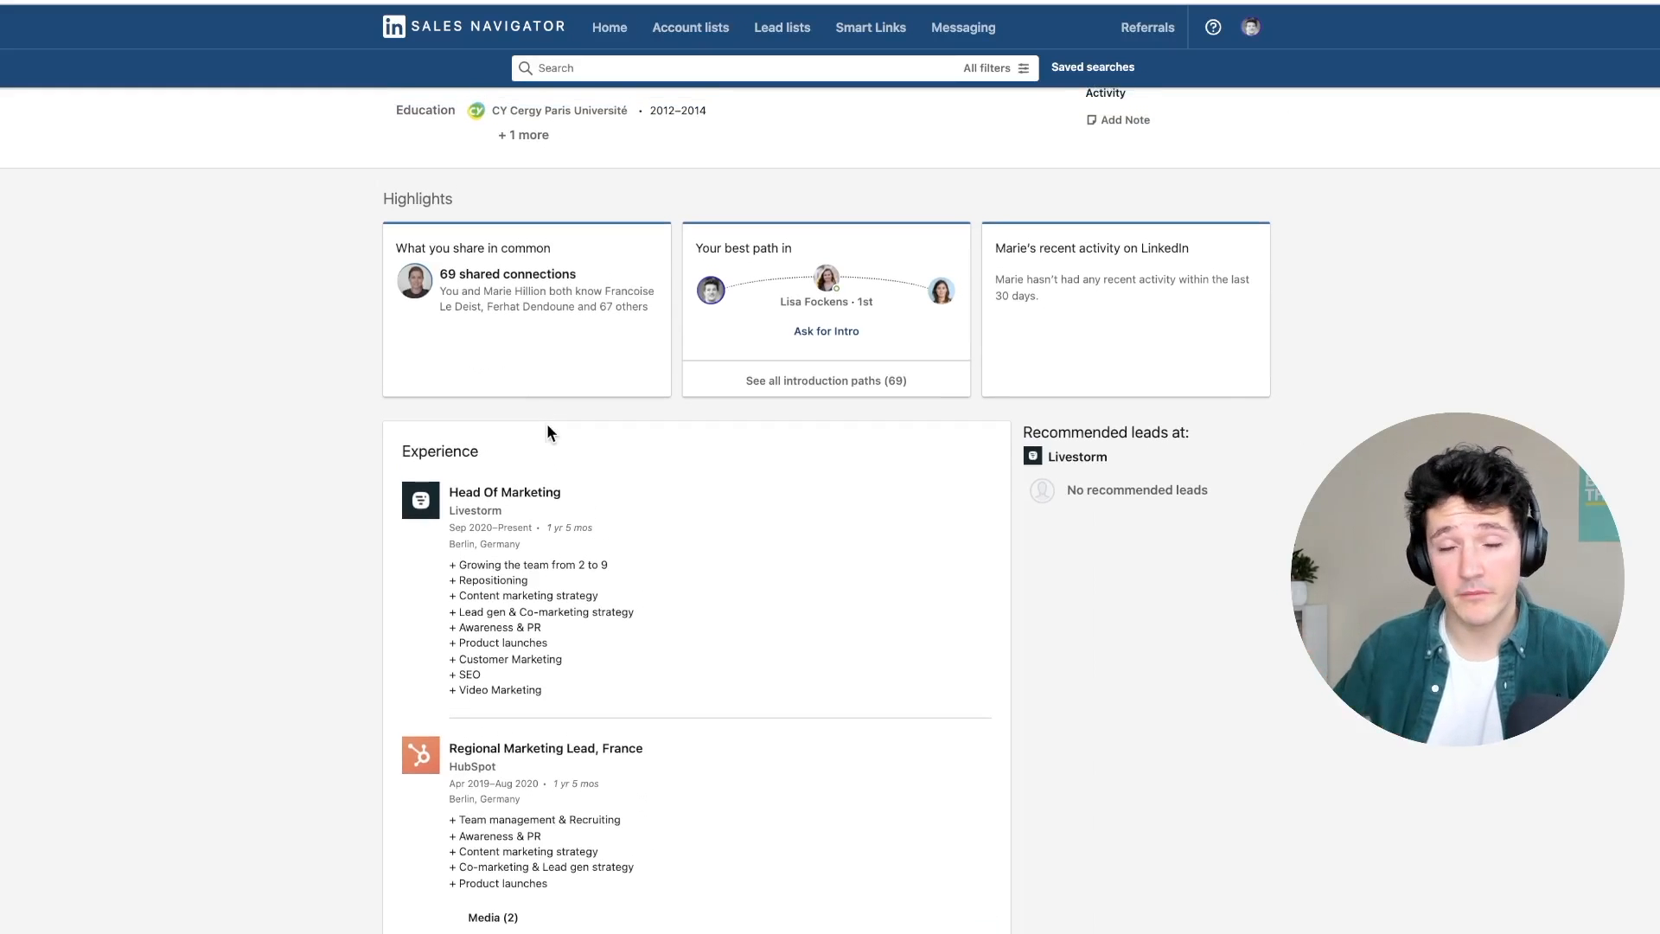
scroll("up", 3)
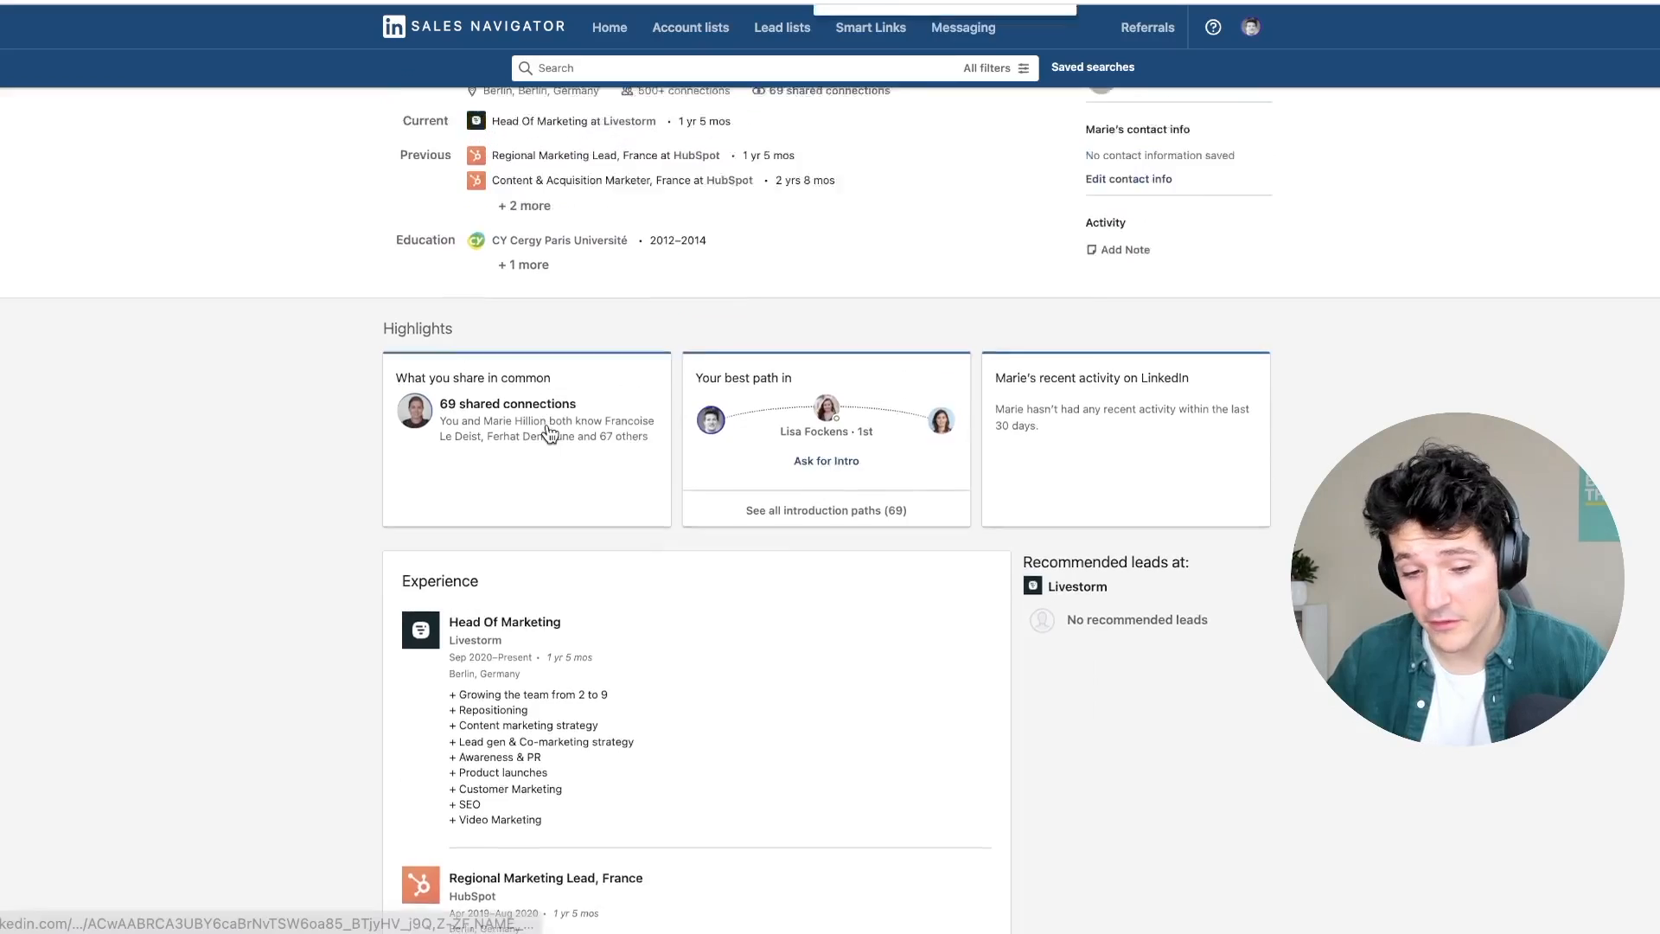
scroll("up", 3)
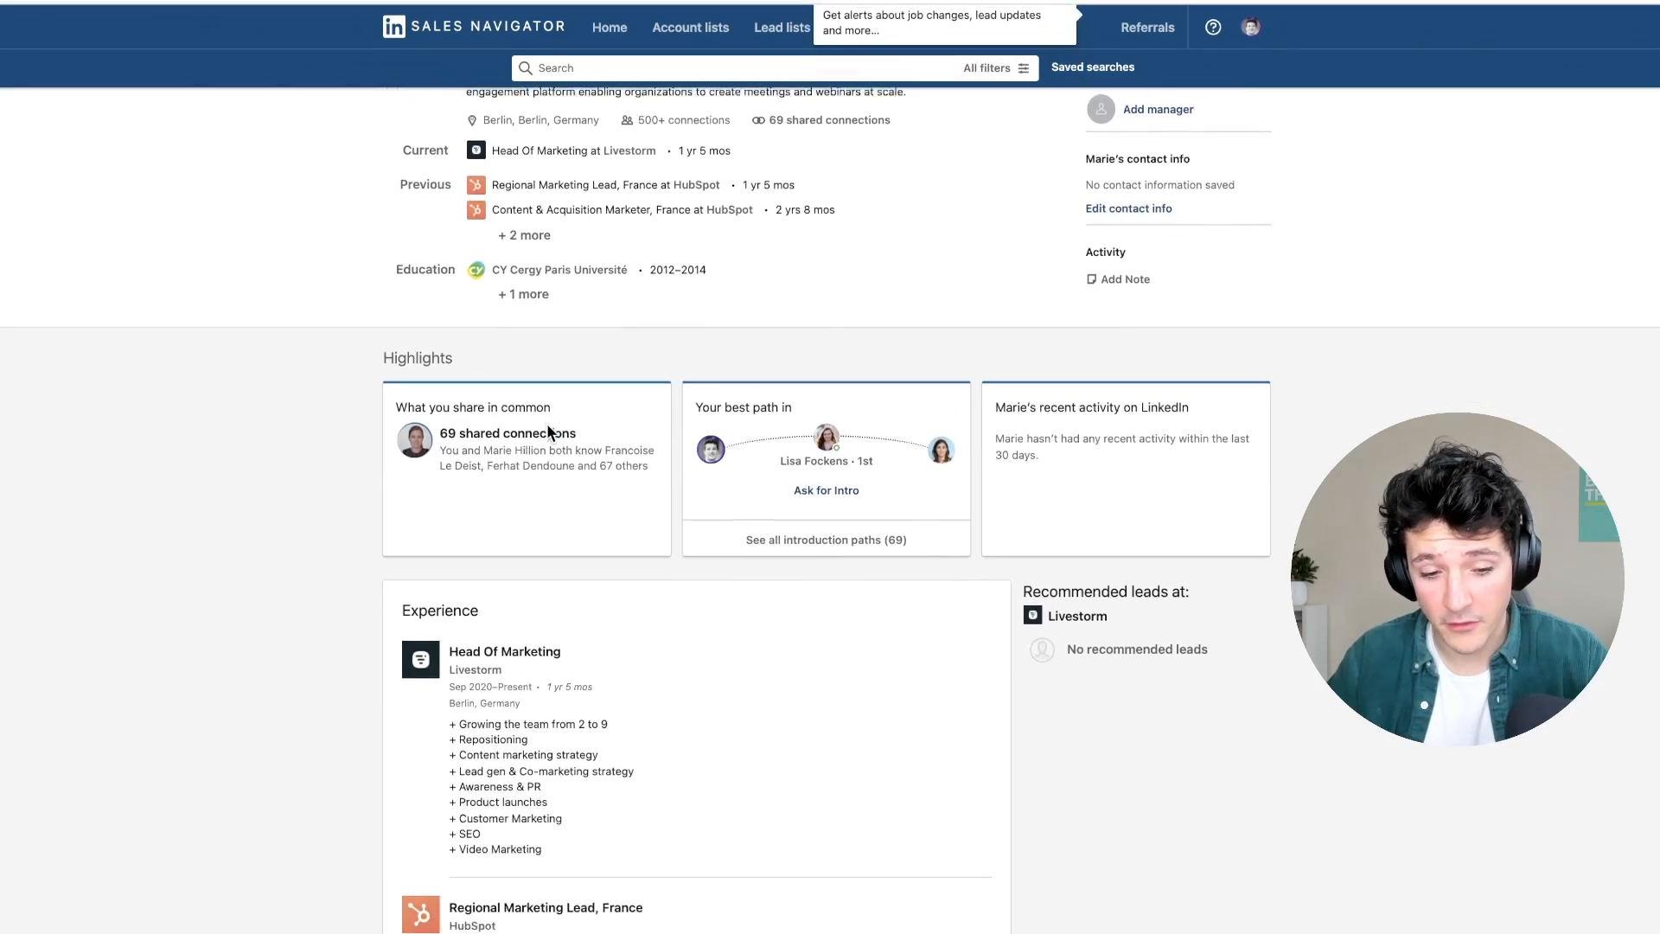
scroll("down", 3)
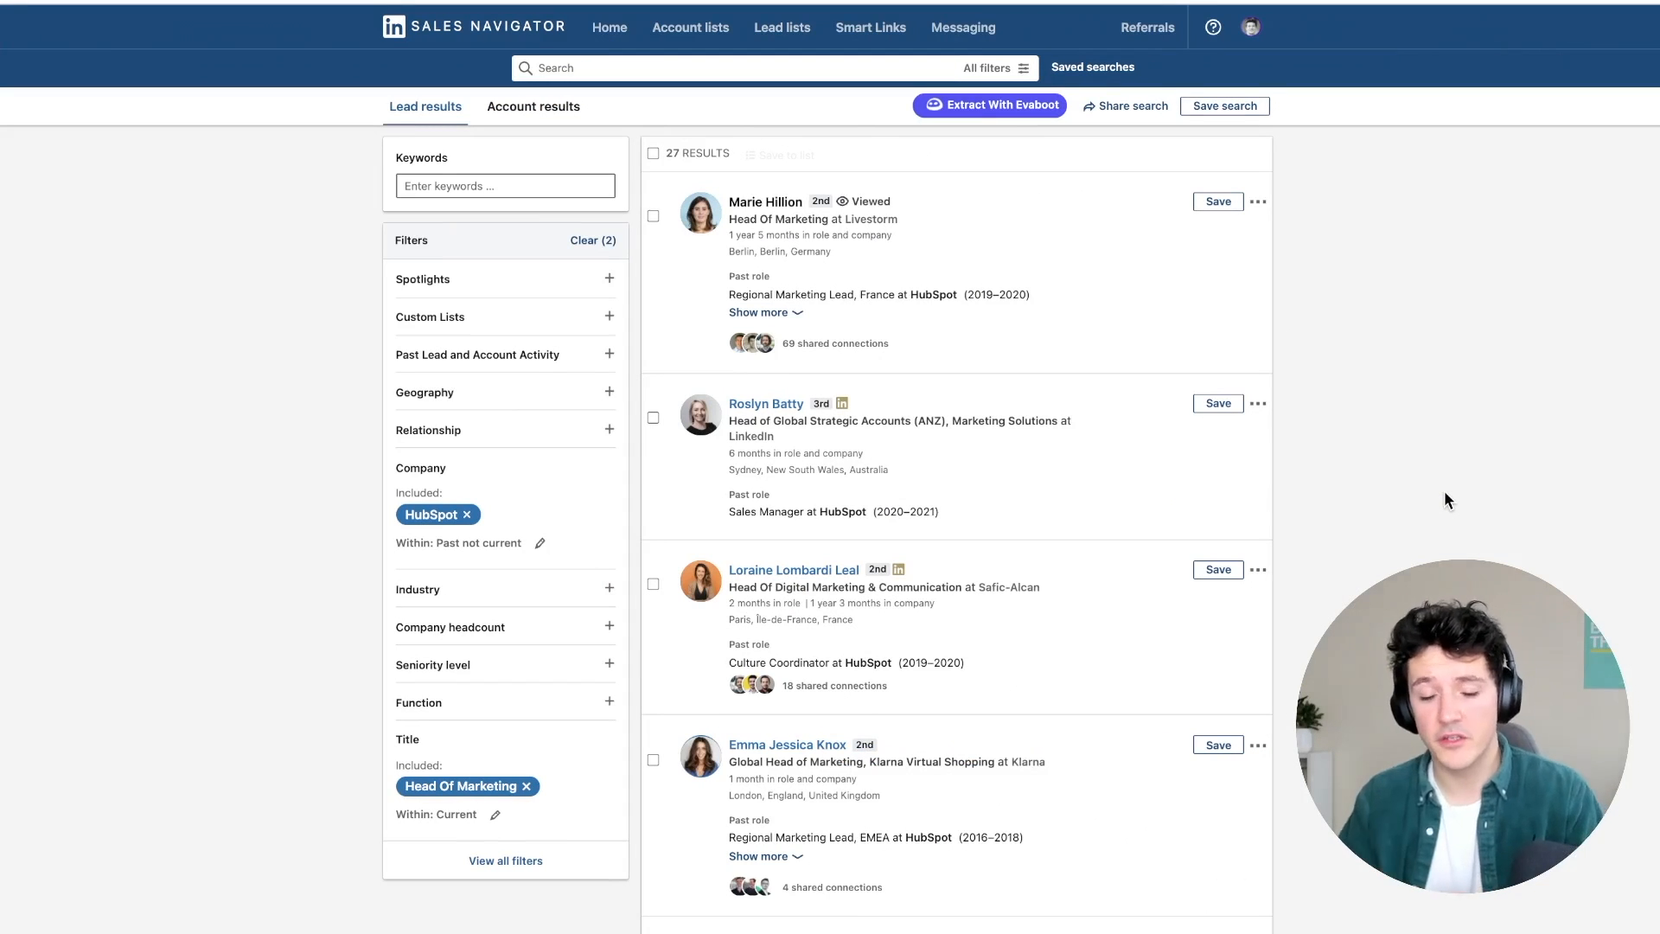
mouse_move(978, 235)
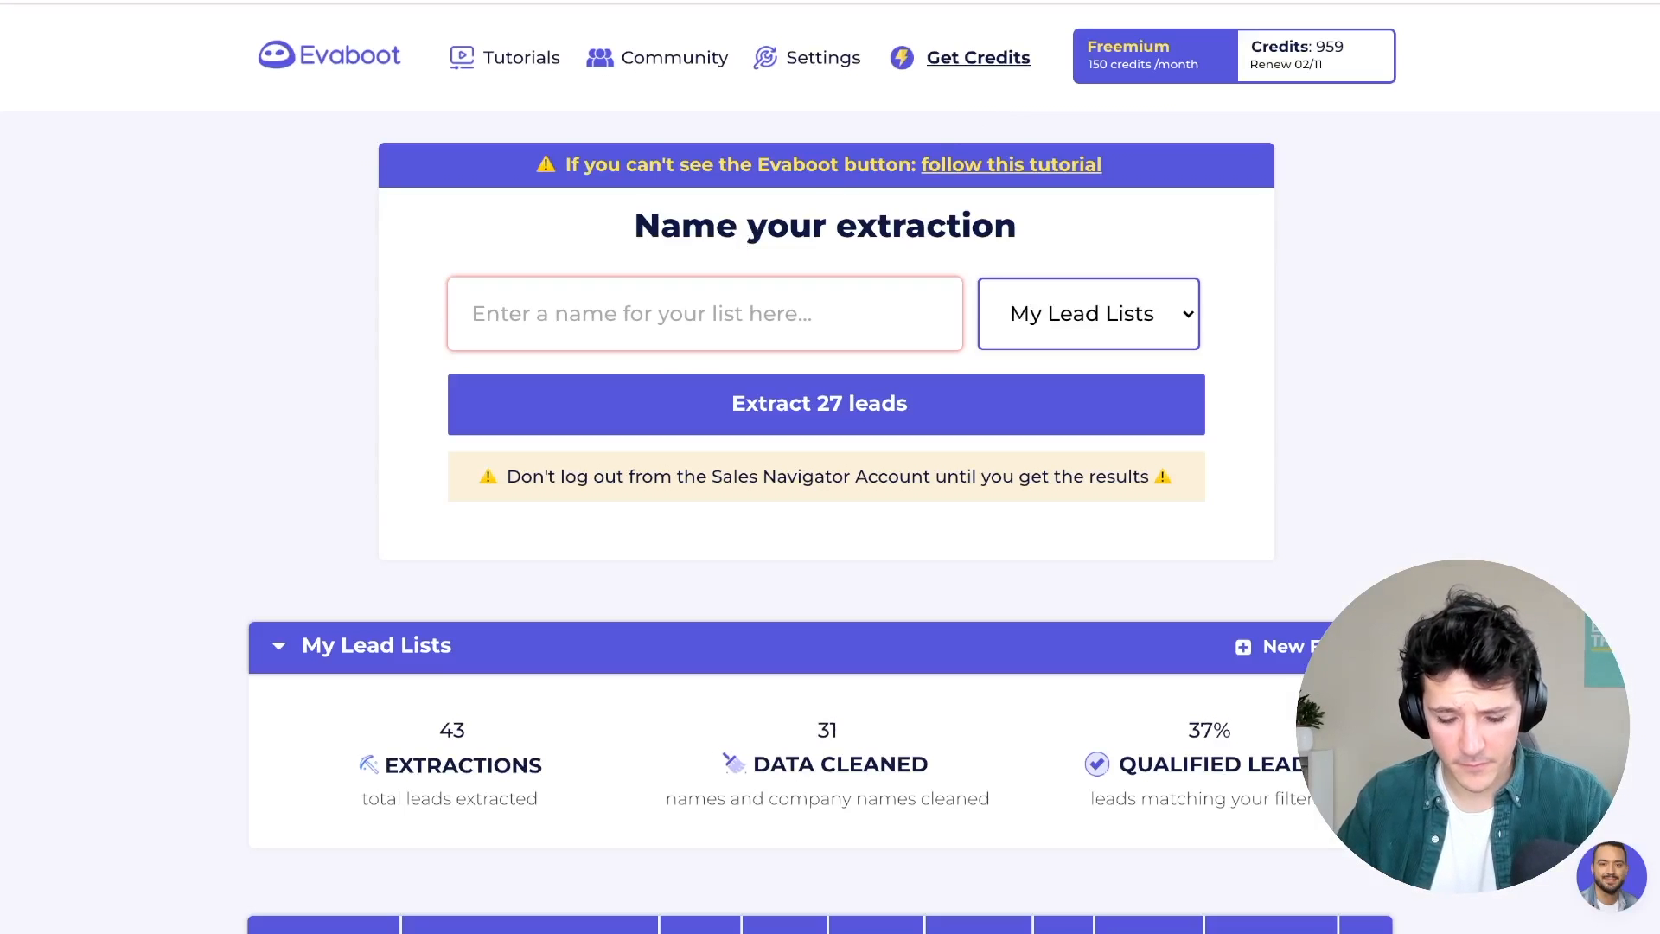
Name the extraction 'Hubspot Alumni' and download the Test extraction's lead file.
type("Hubspot")
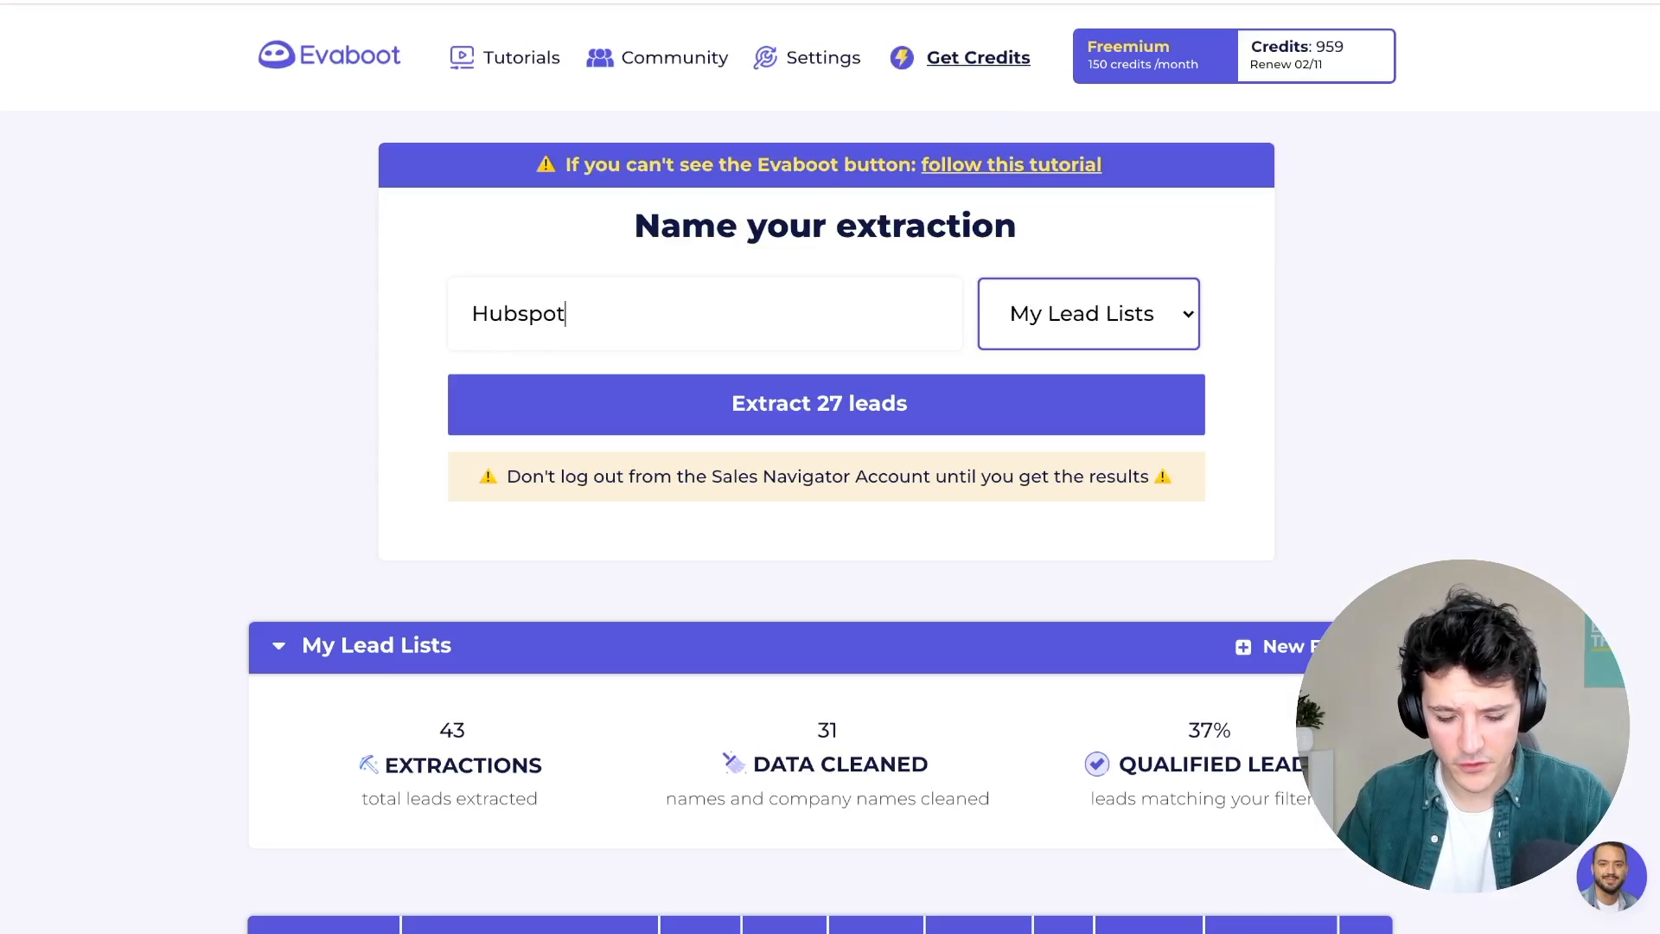
type("Alumni")
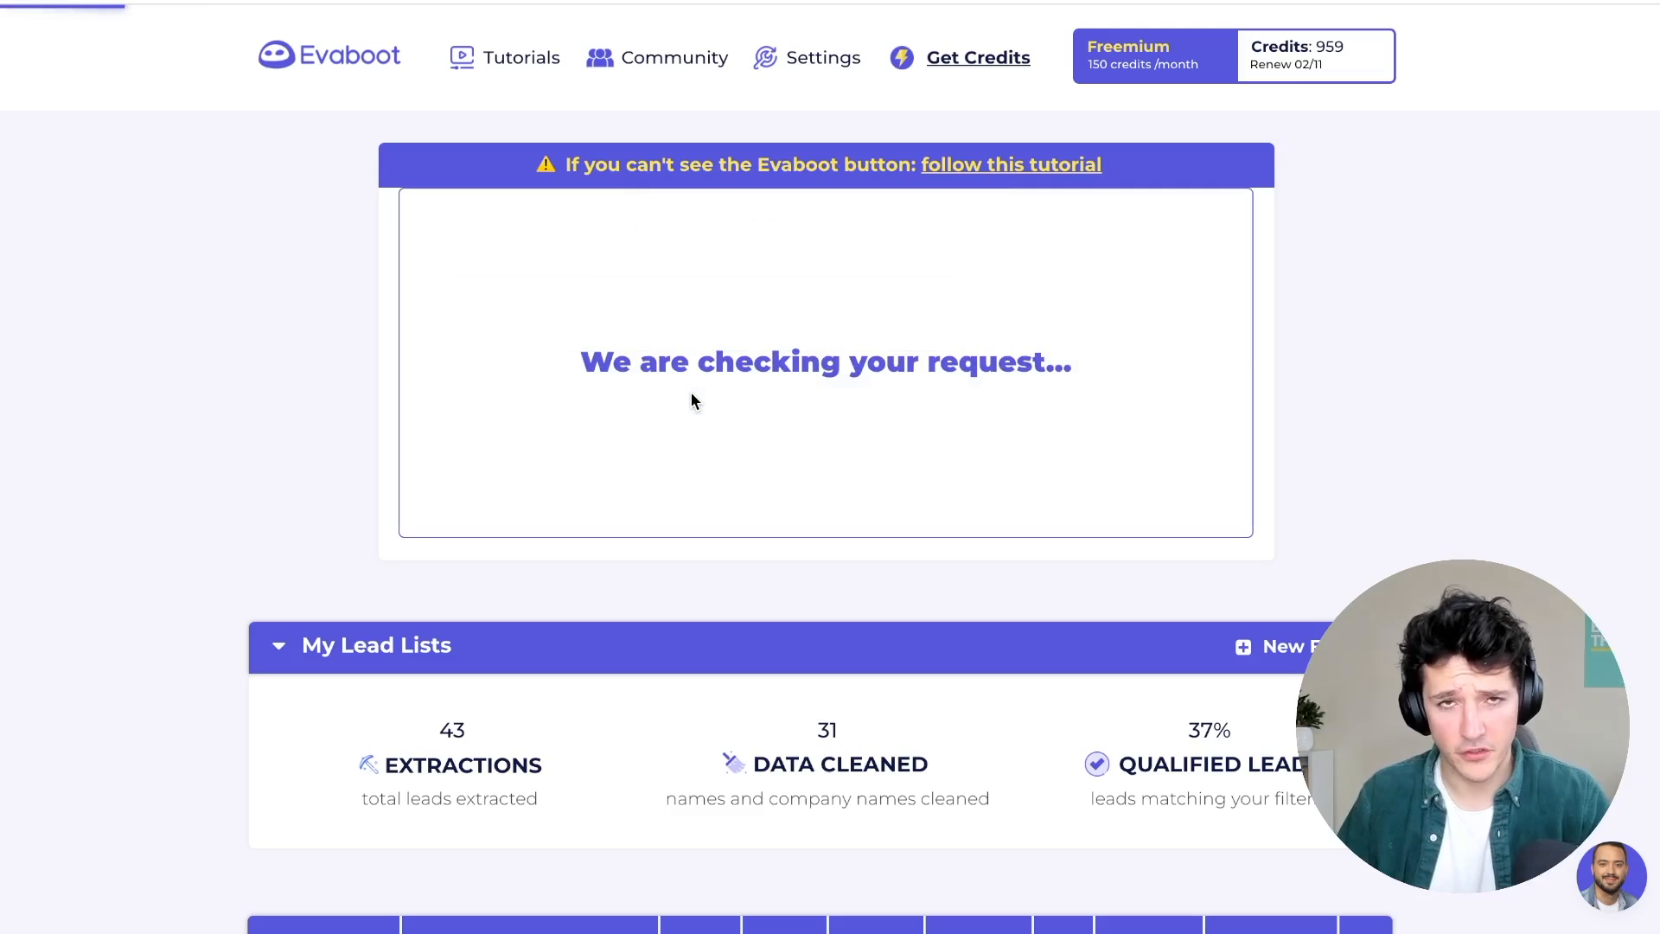
scroll("down", 3)
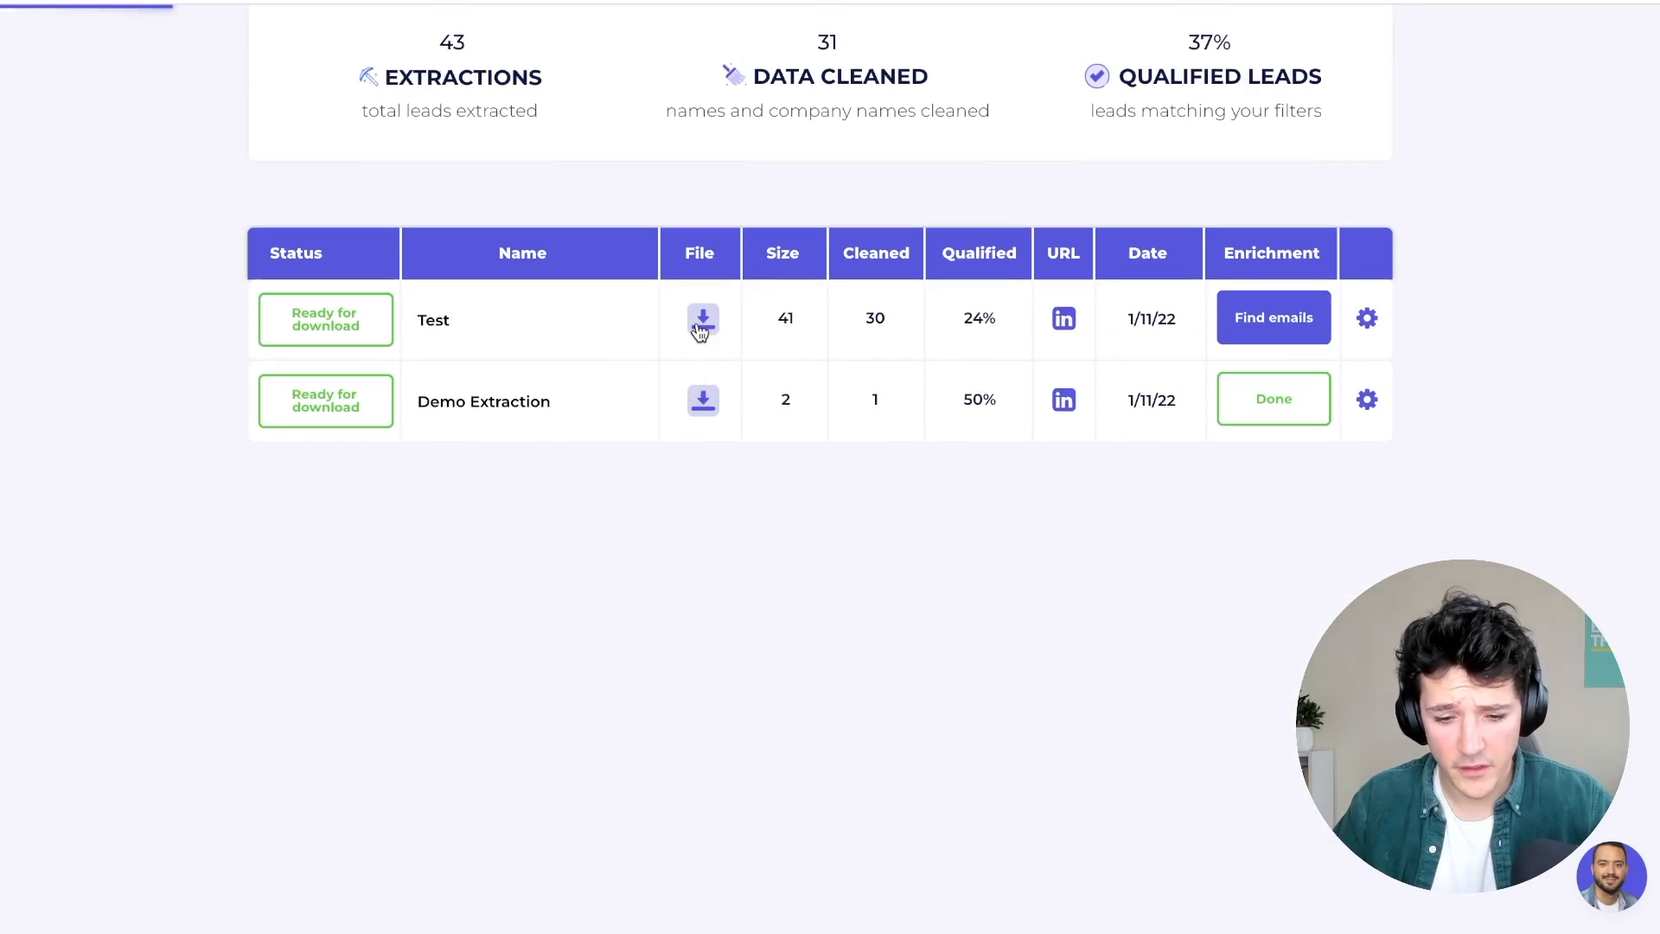
left_click(702, 319)
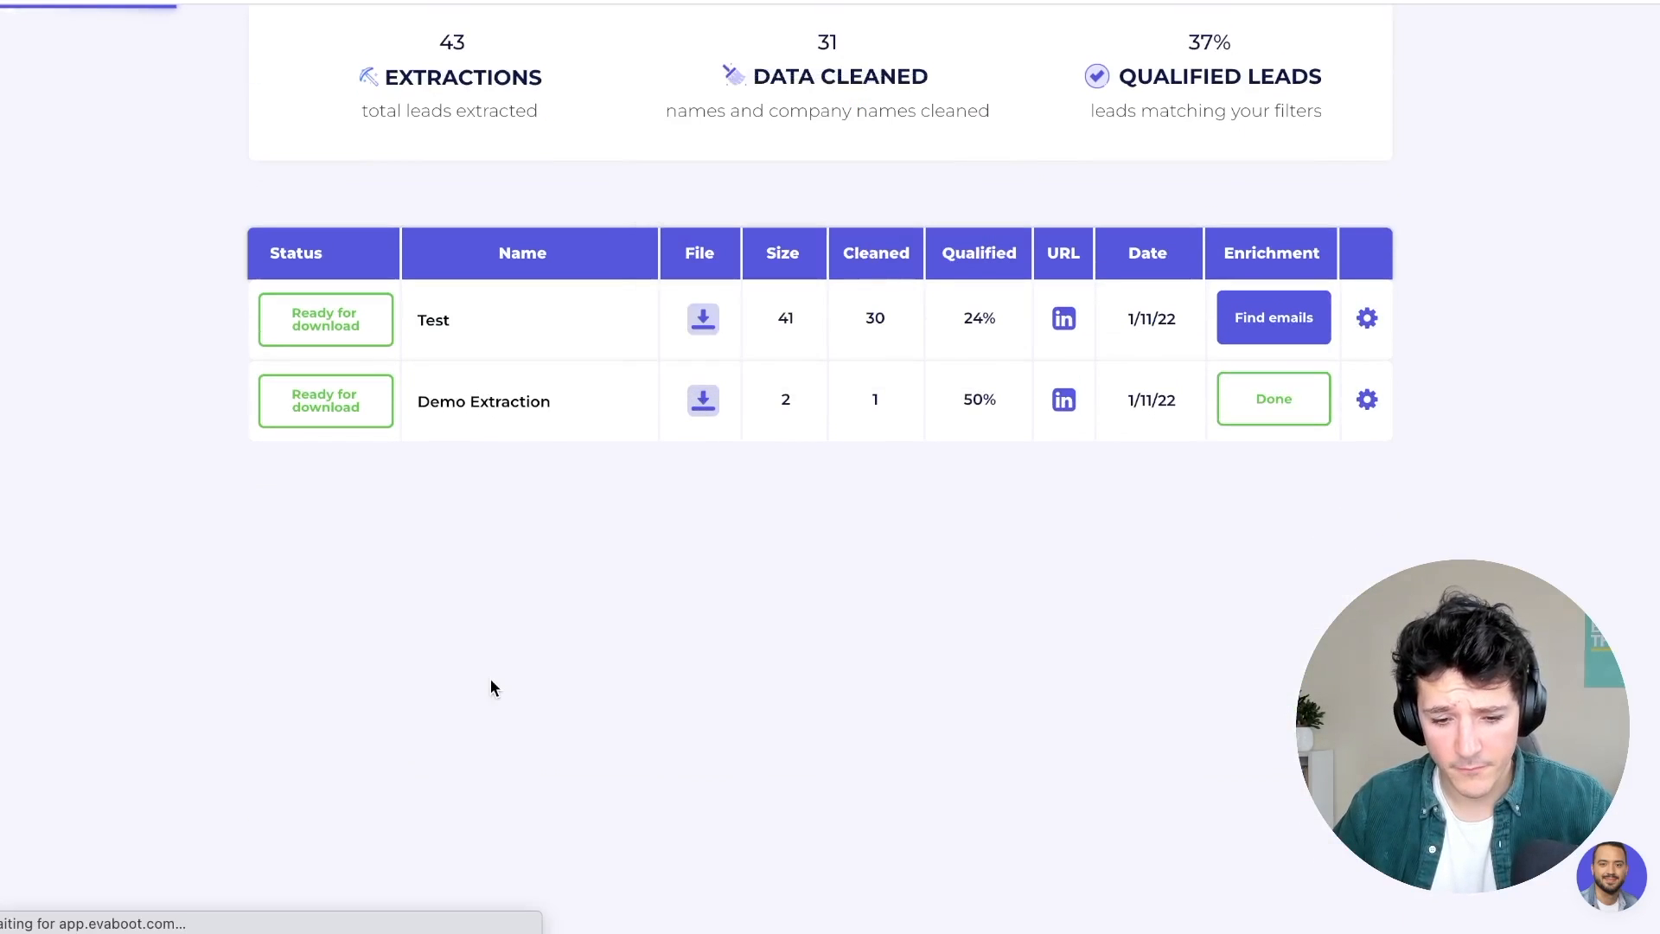
mouse_move(492, 529)
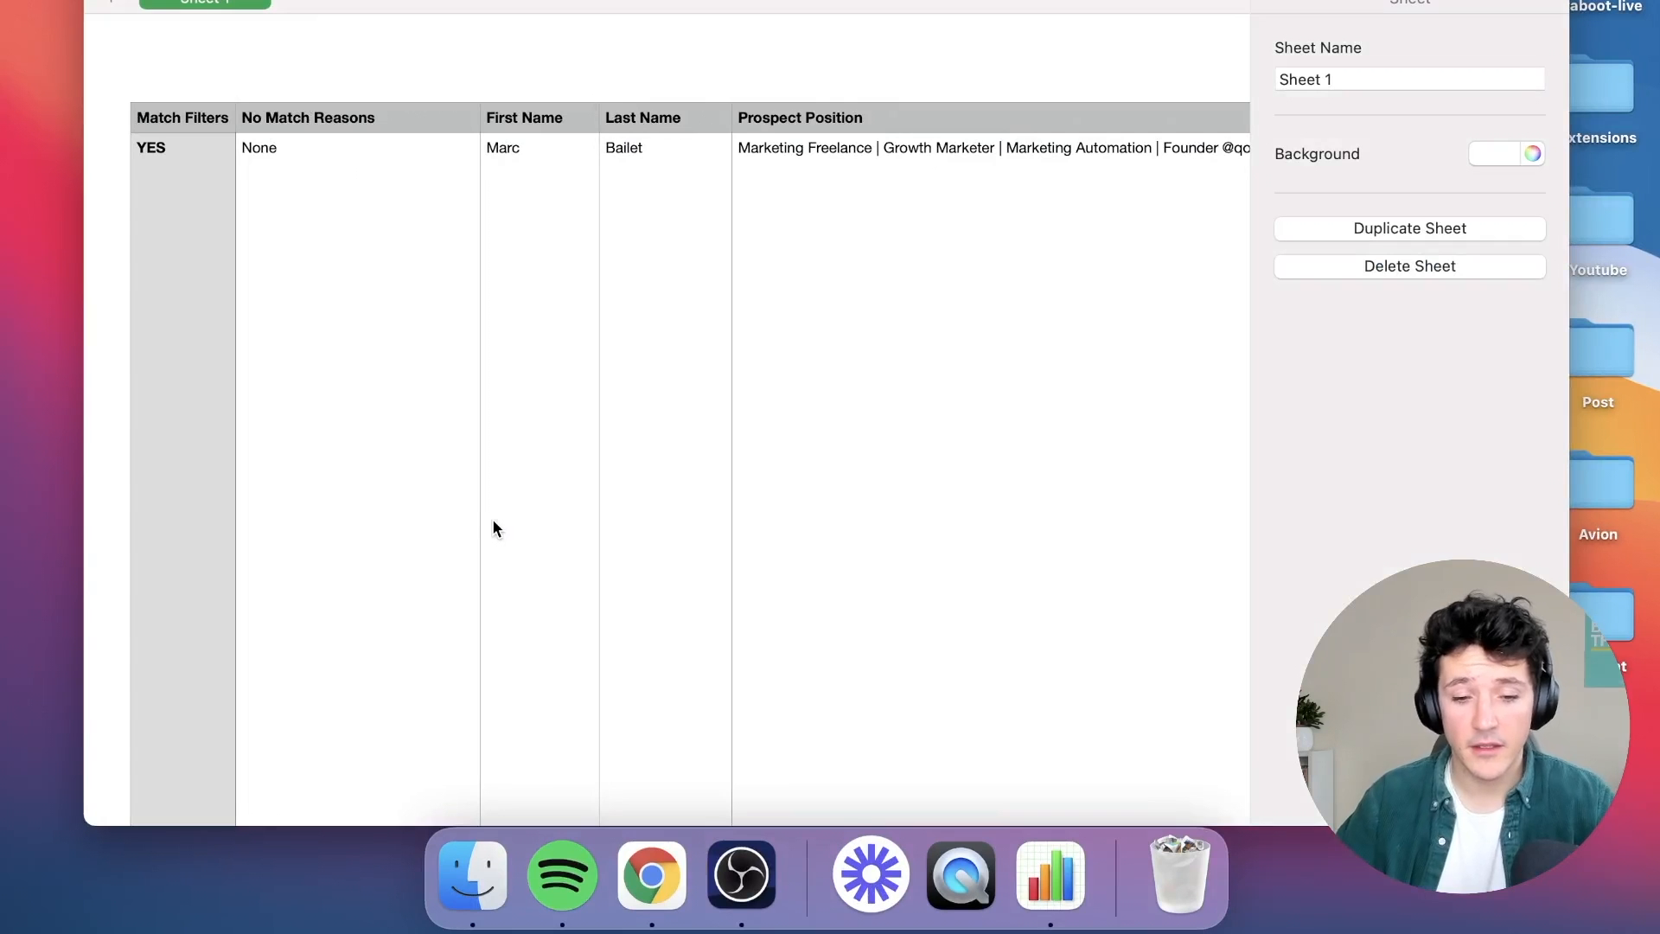
Scroll right through the Test sheet's match-filter, name and position columns.
scroll("right", 3)
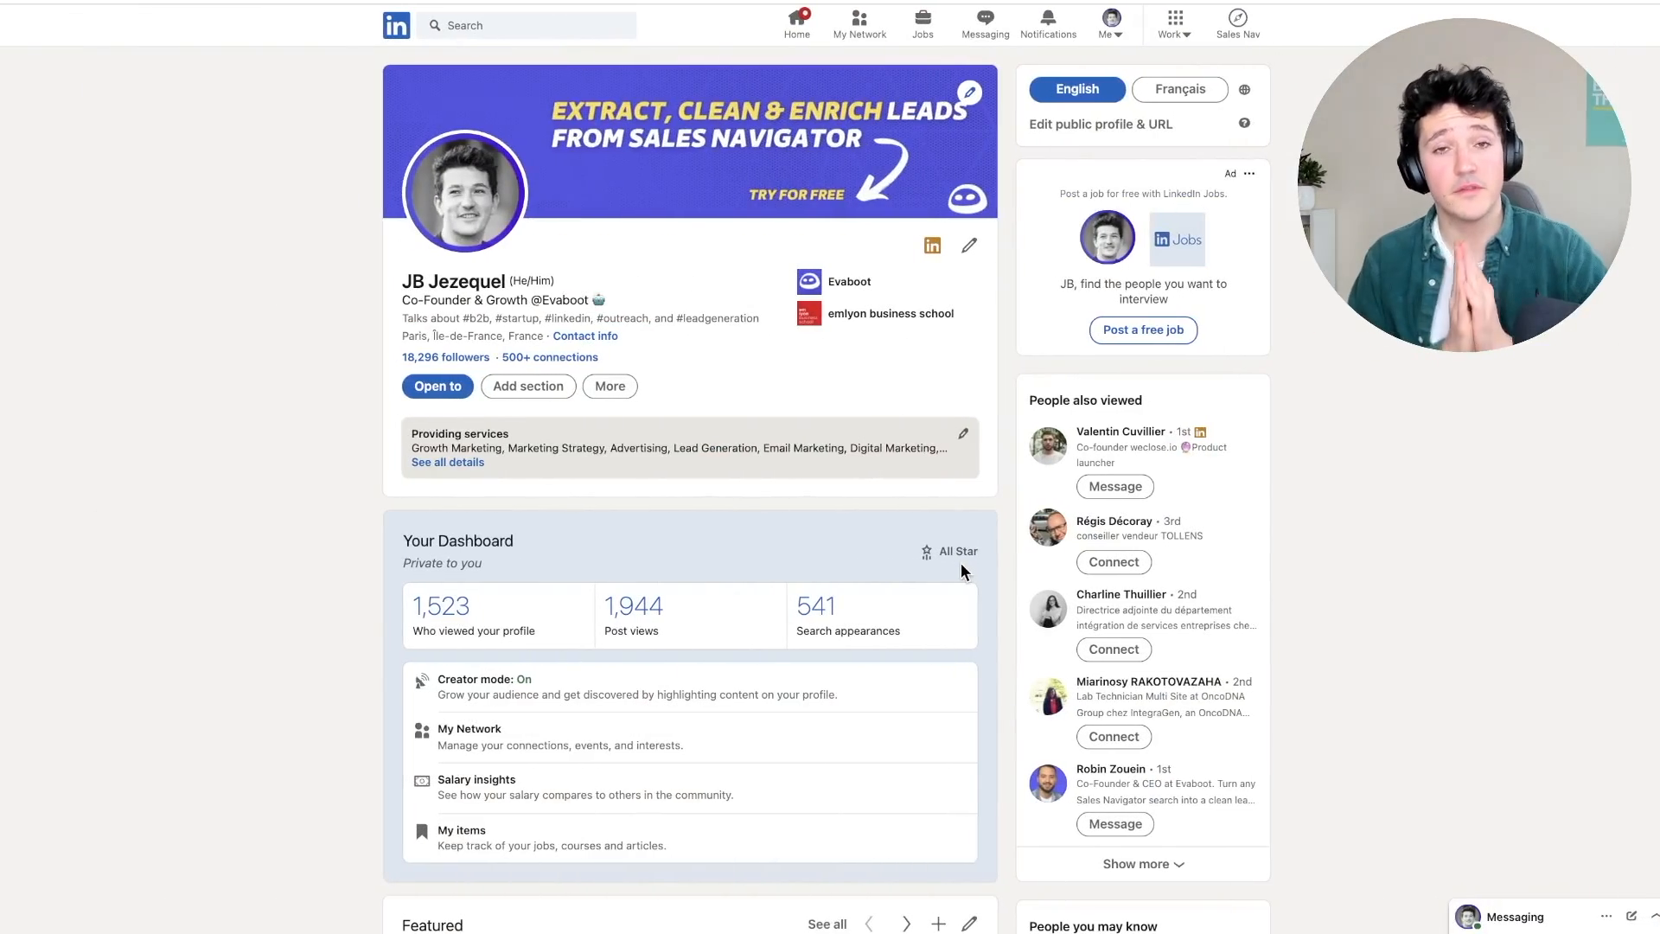
mouse_move(651, 392)
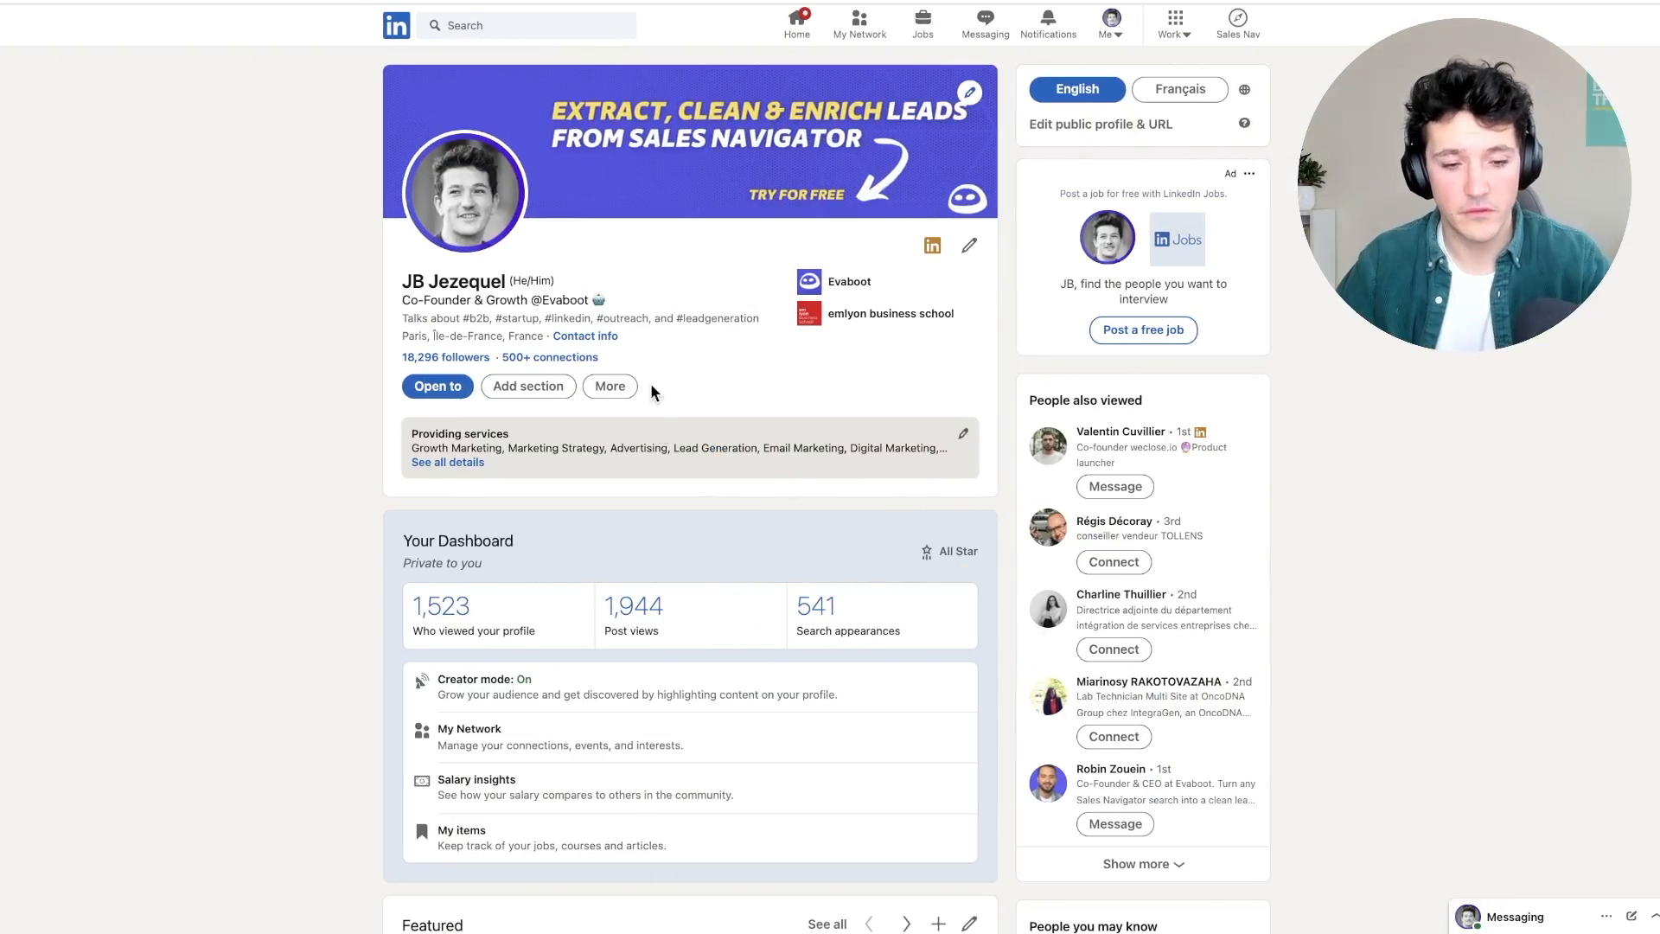
Search 'harva', open the Harvard Business School page and its Alumni tab.
type("harva")
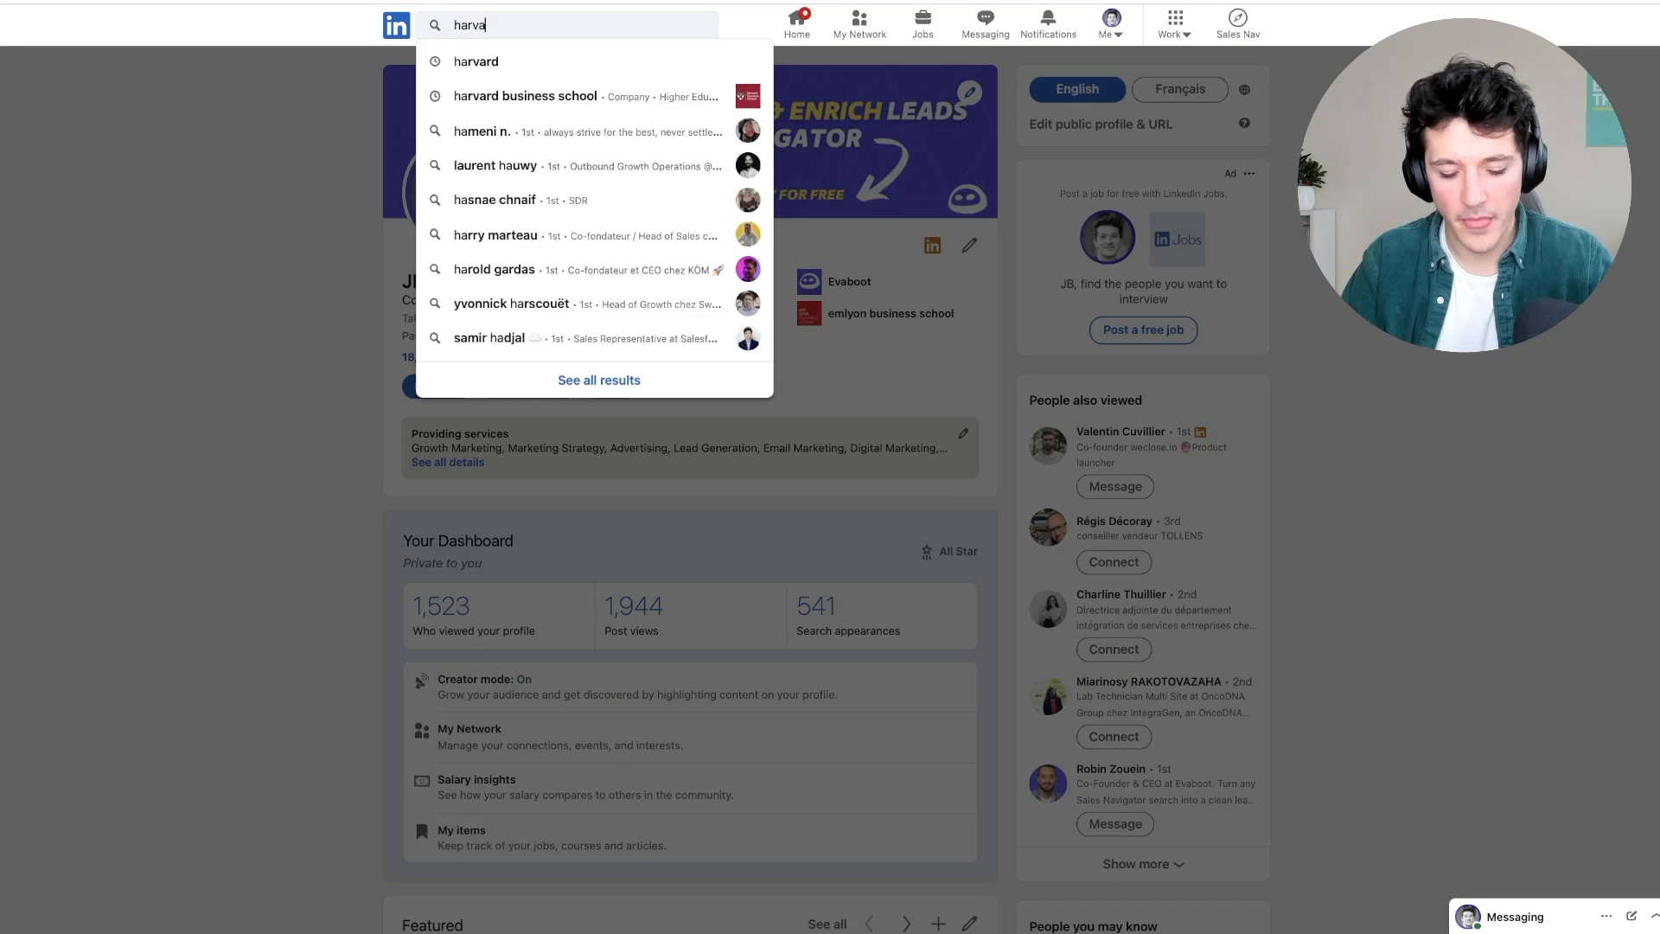
left_click(524, 95)
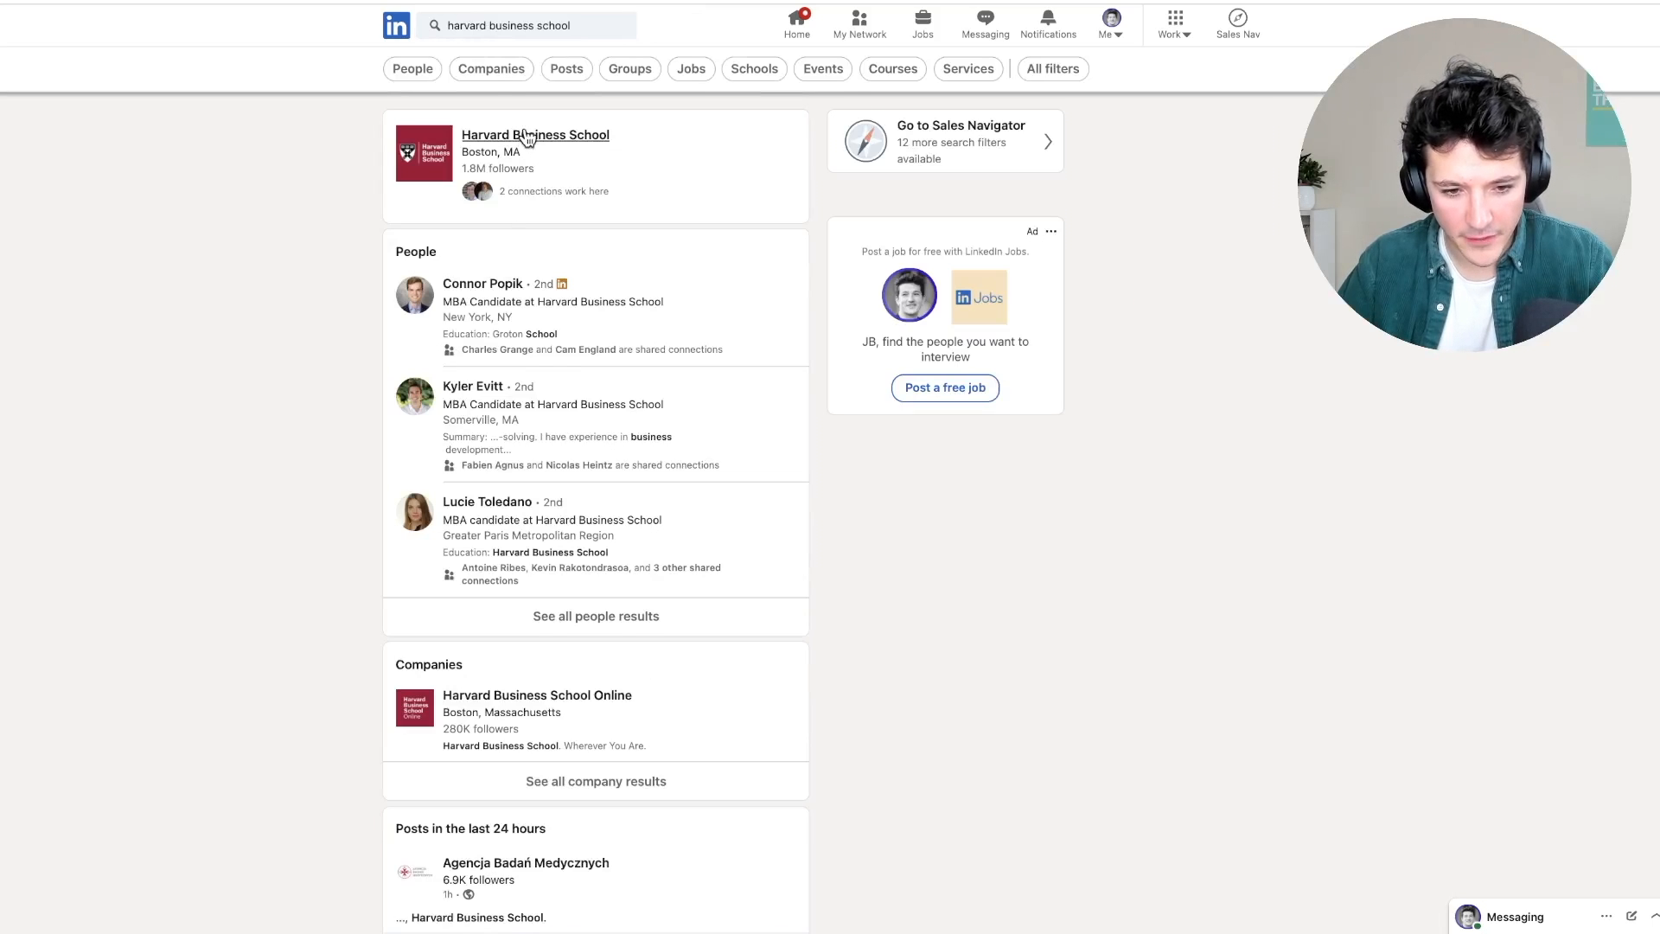
left_click(534, 135)
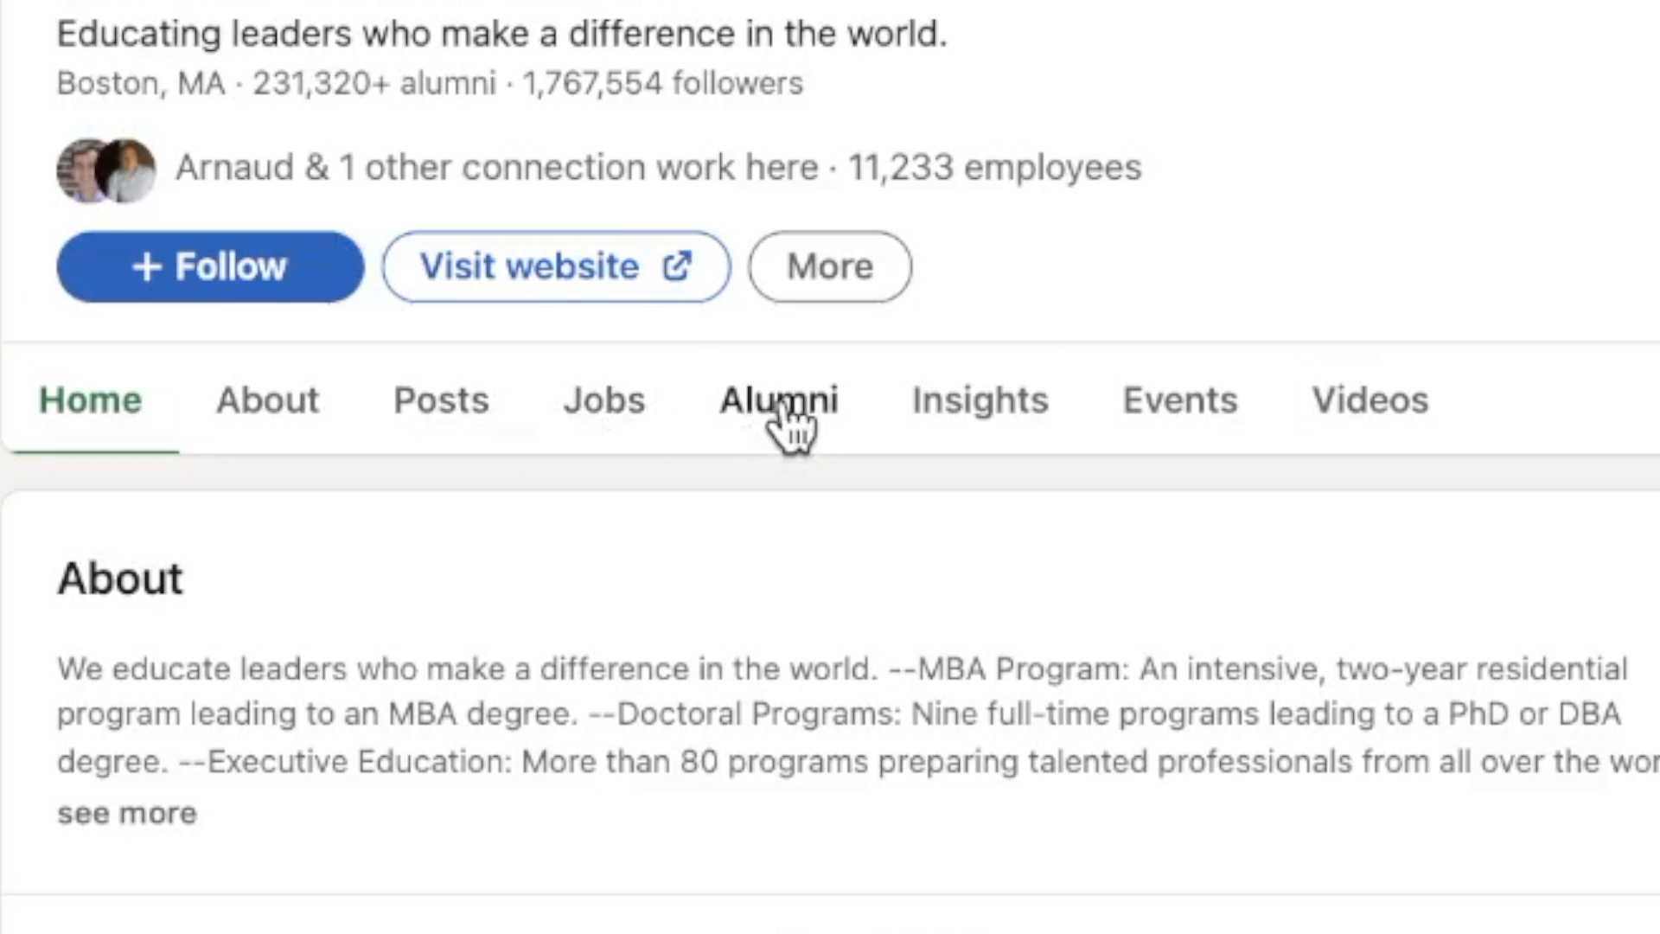
left_click(778, 400)
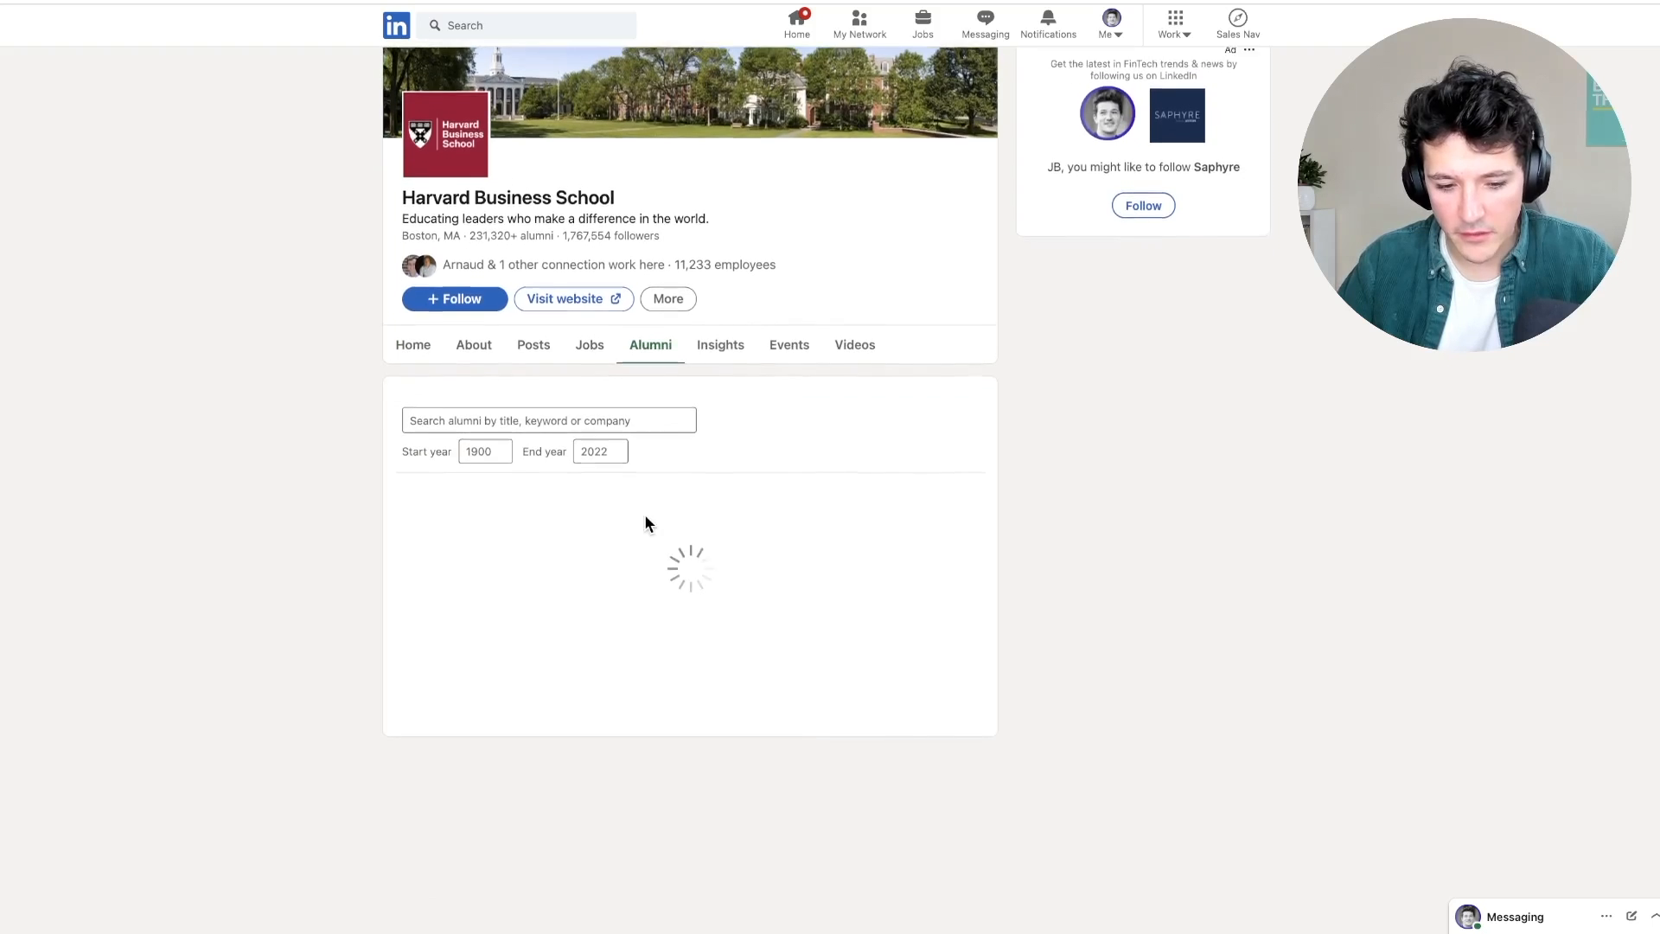
Scroll to the 231,320-alumni insights and page to further breakdown cards.
scroll("down", 3)
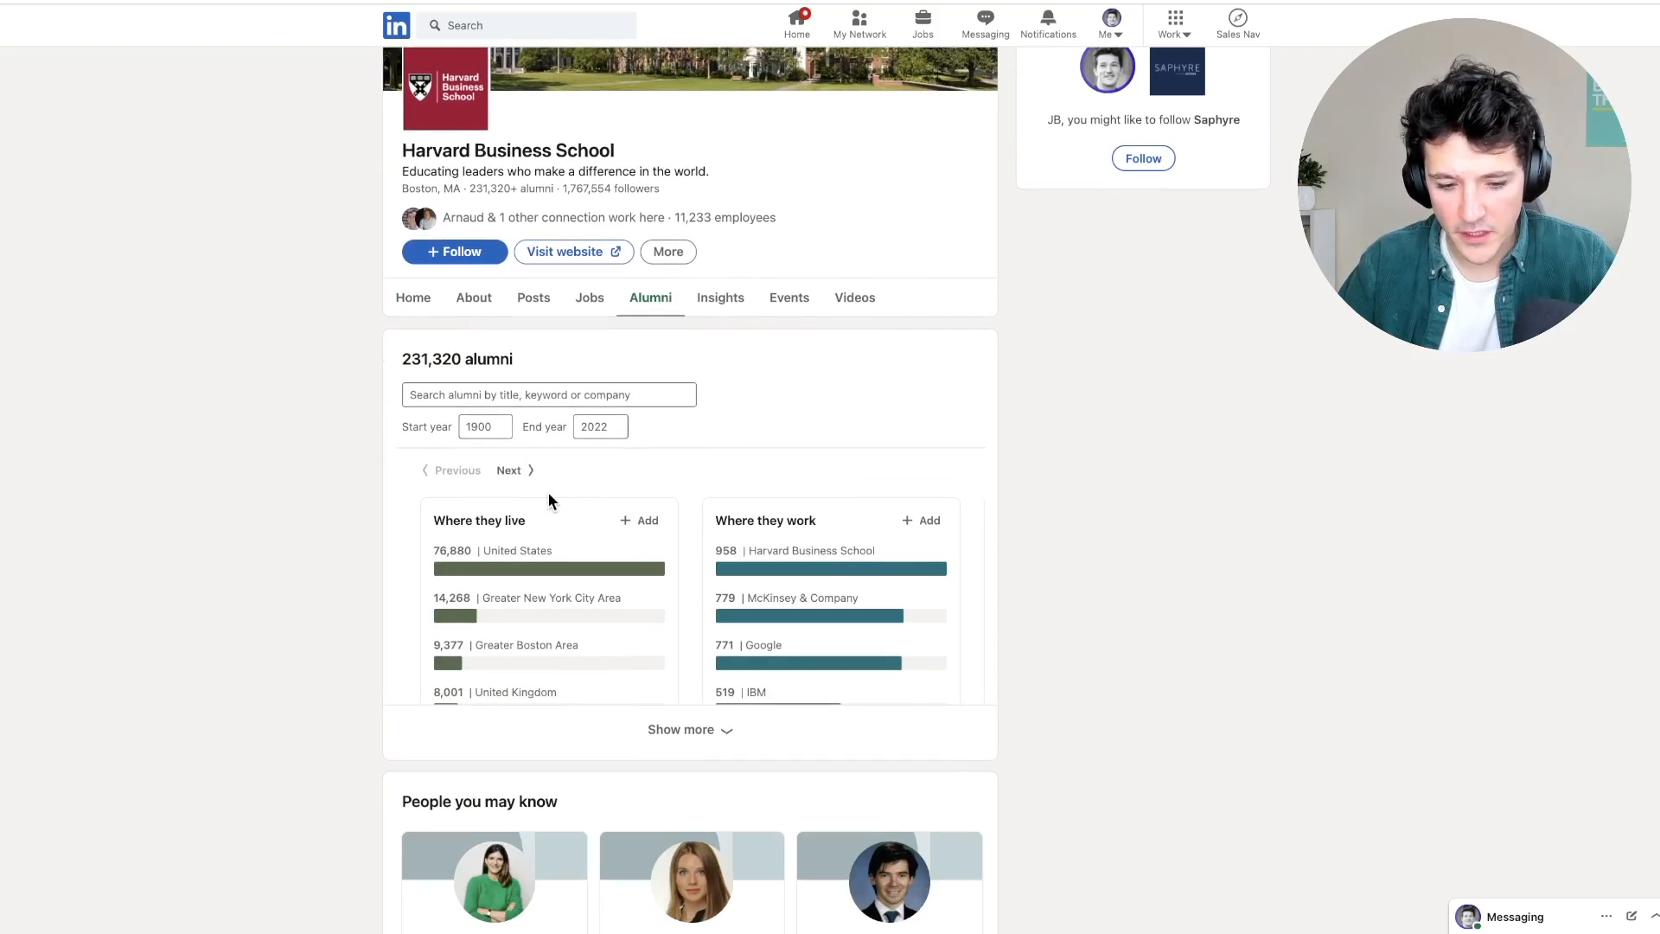
scroll("down", 3)
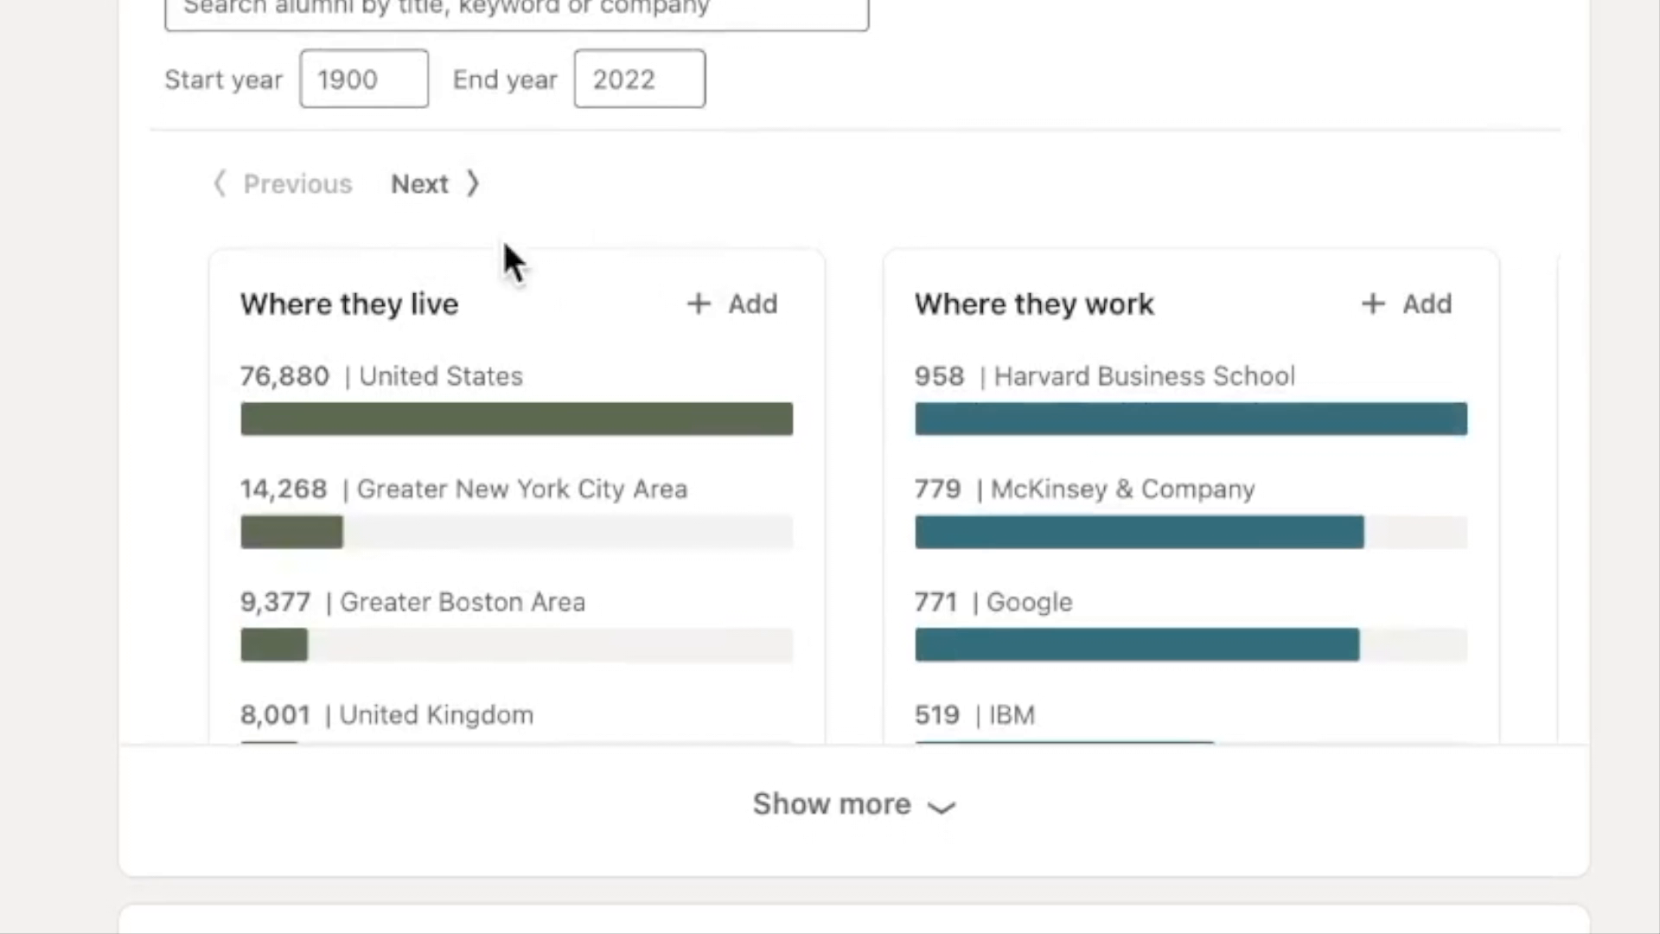
mouse_move(432, 183)
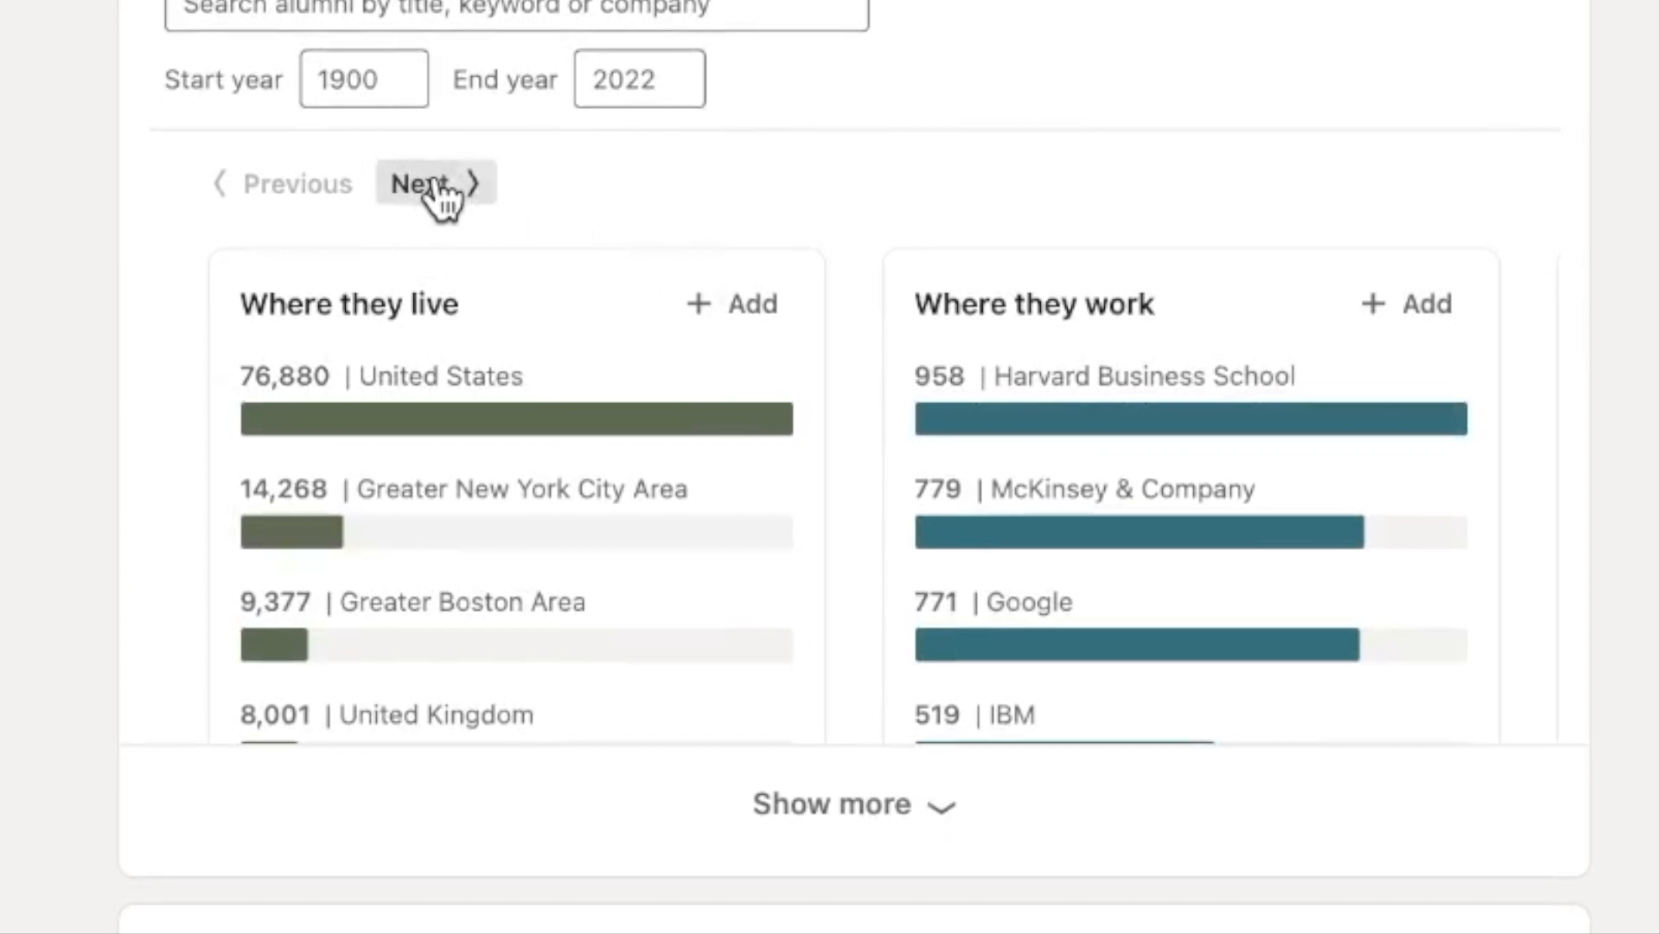
left_click(424, 183)
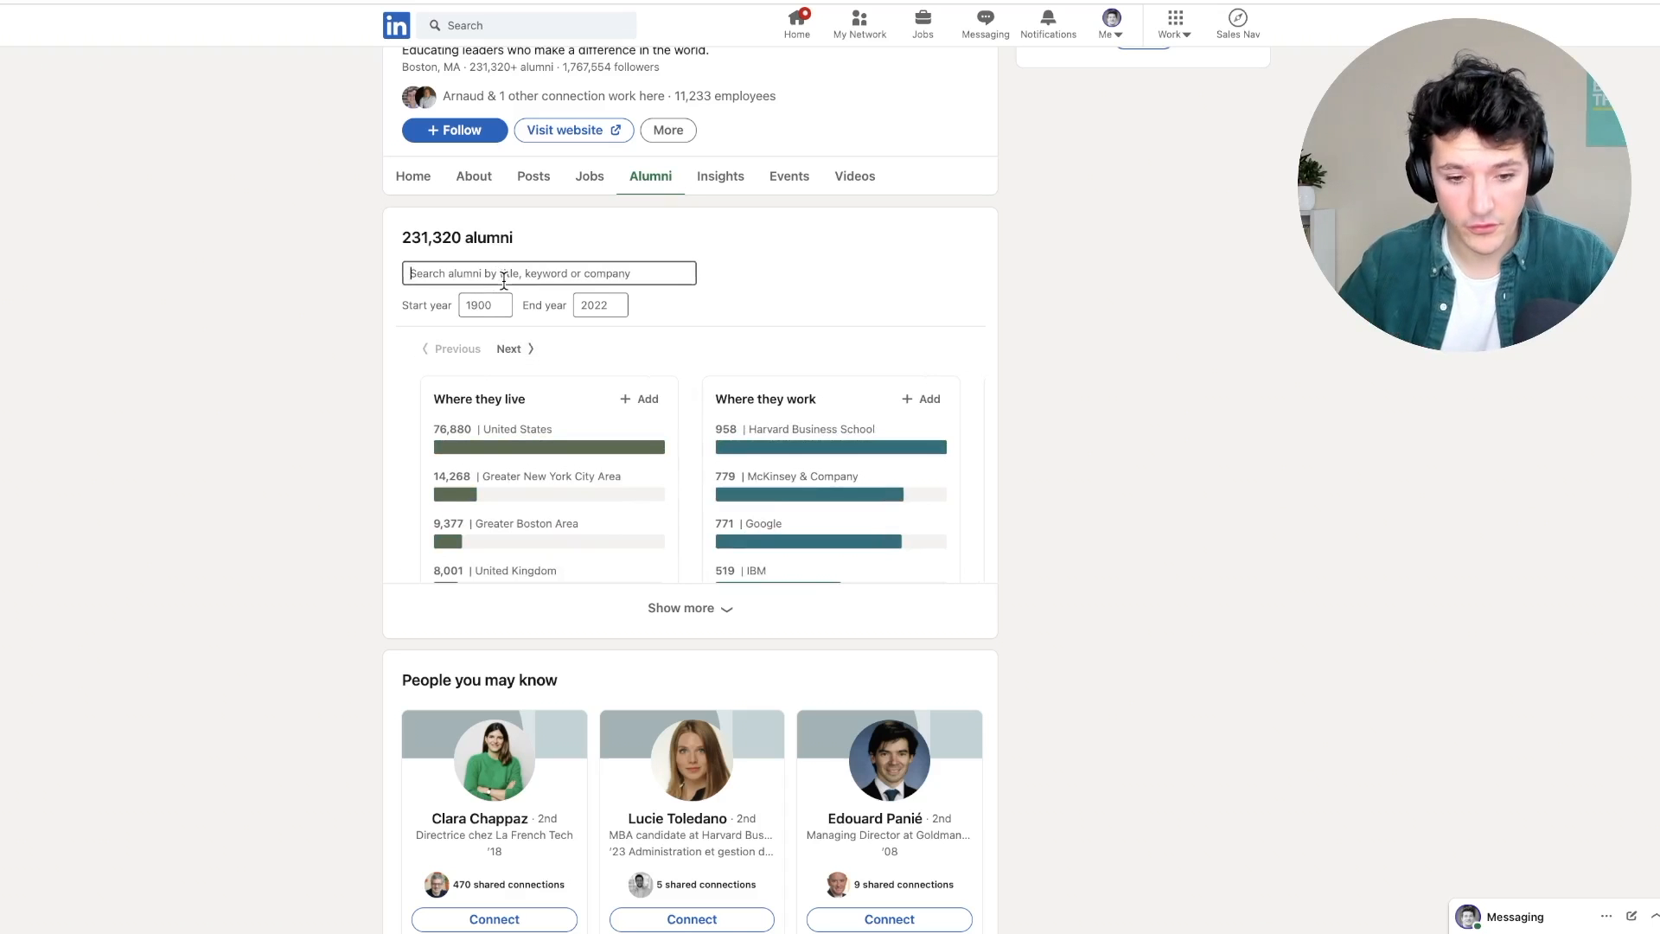
Filter alumni to CEOs, browse the cards, and send a Connect invite without a note.
left_click(549, 273)
type("CEO")
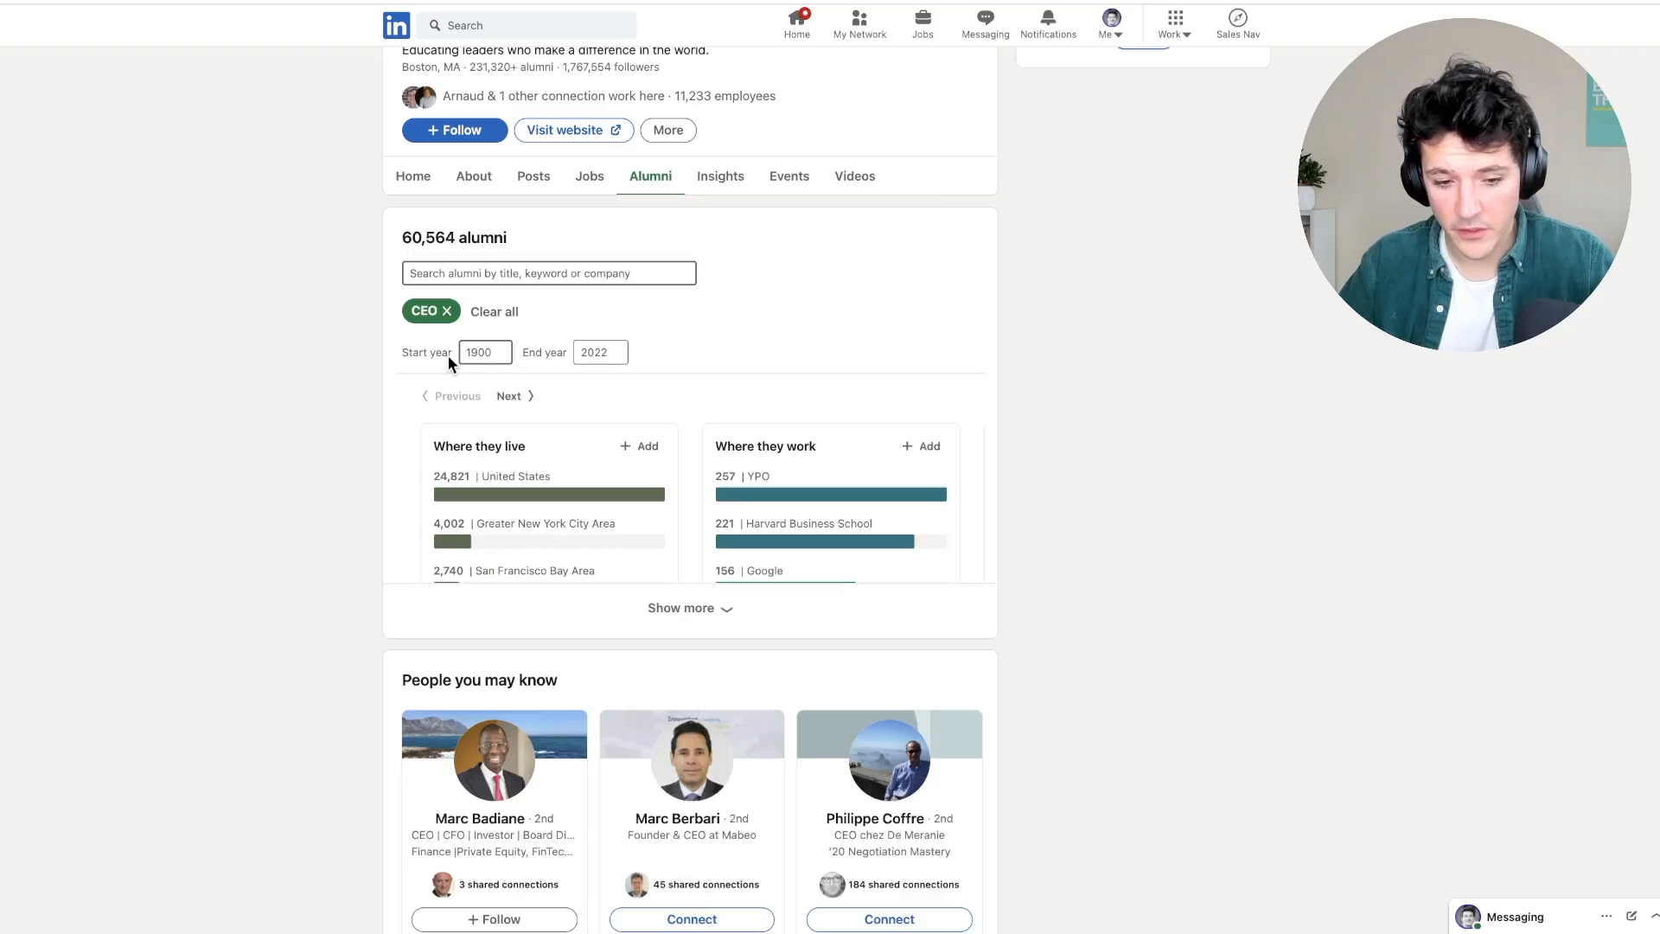
mouse_move(604, 401)
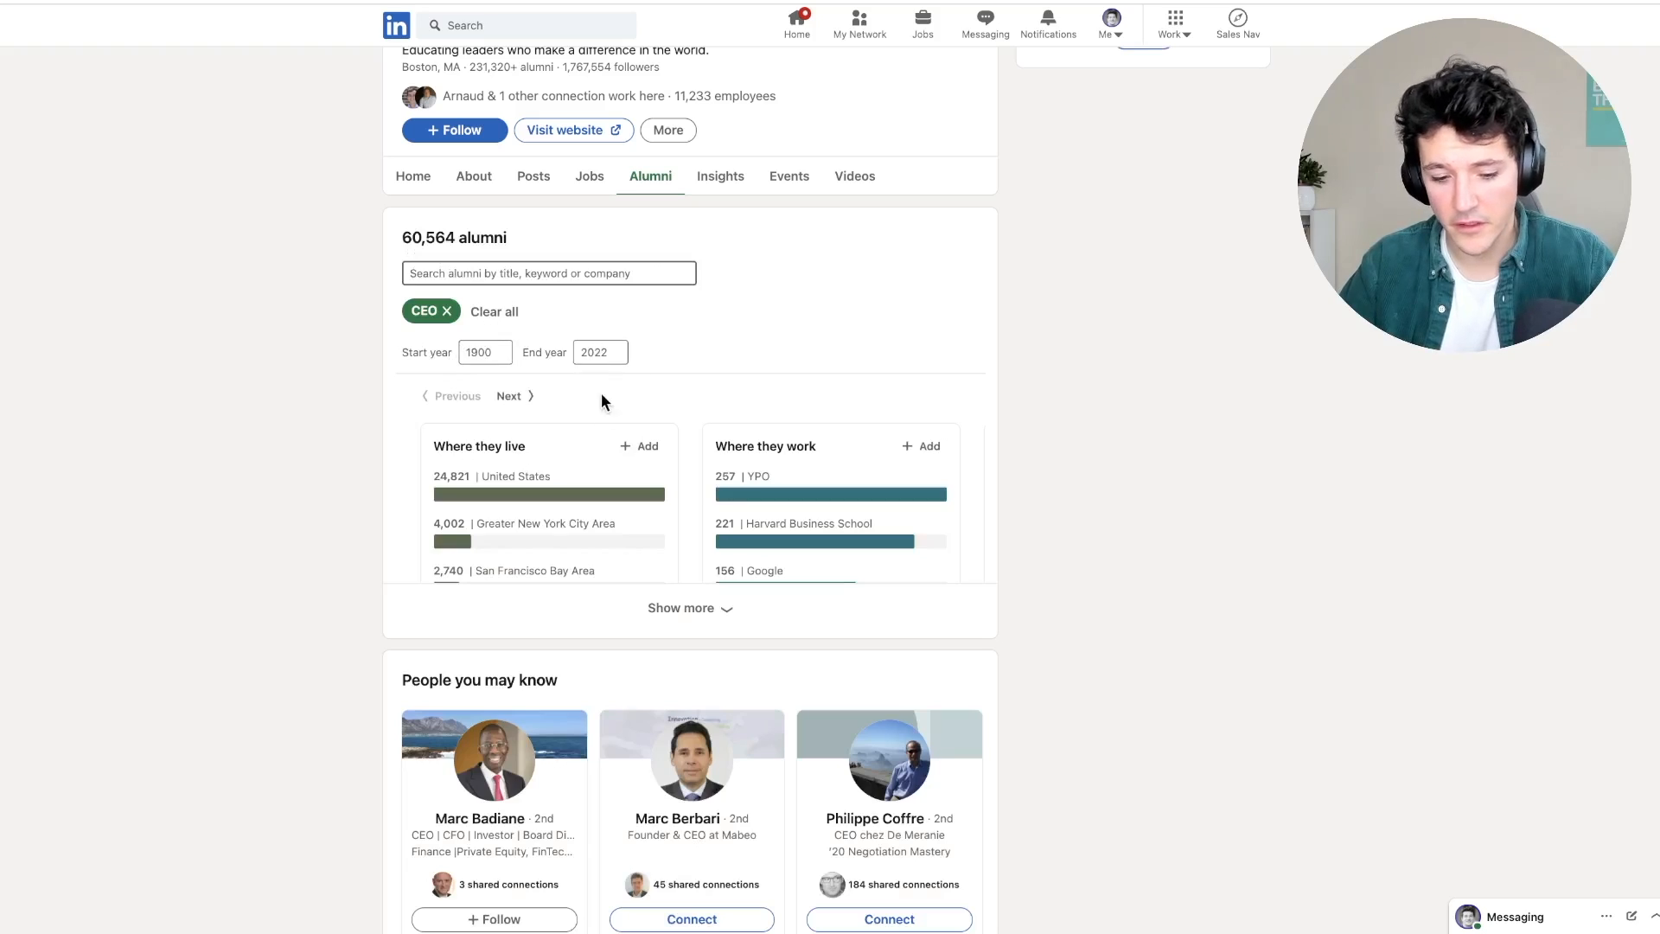
scroll("down", 3)
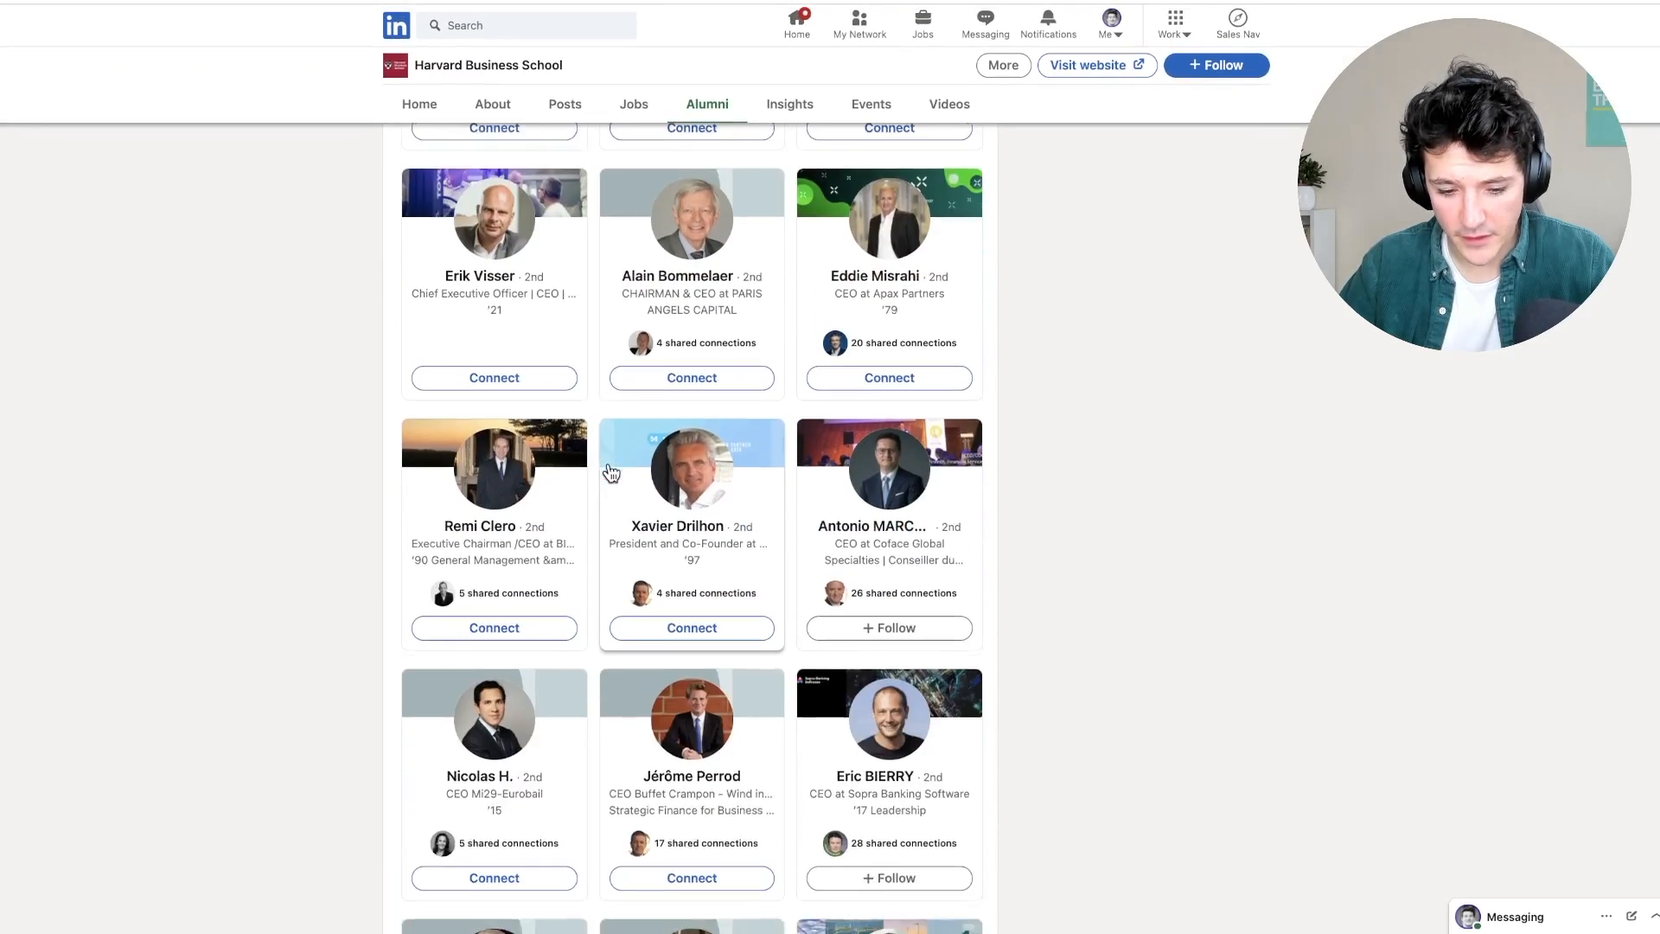
scroll("down", 3)
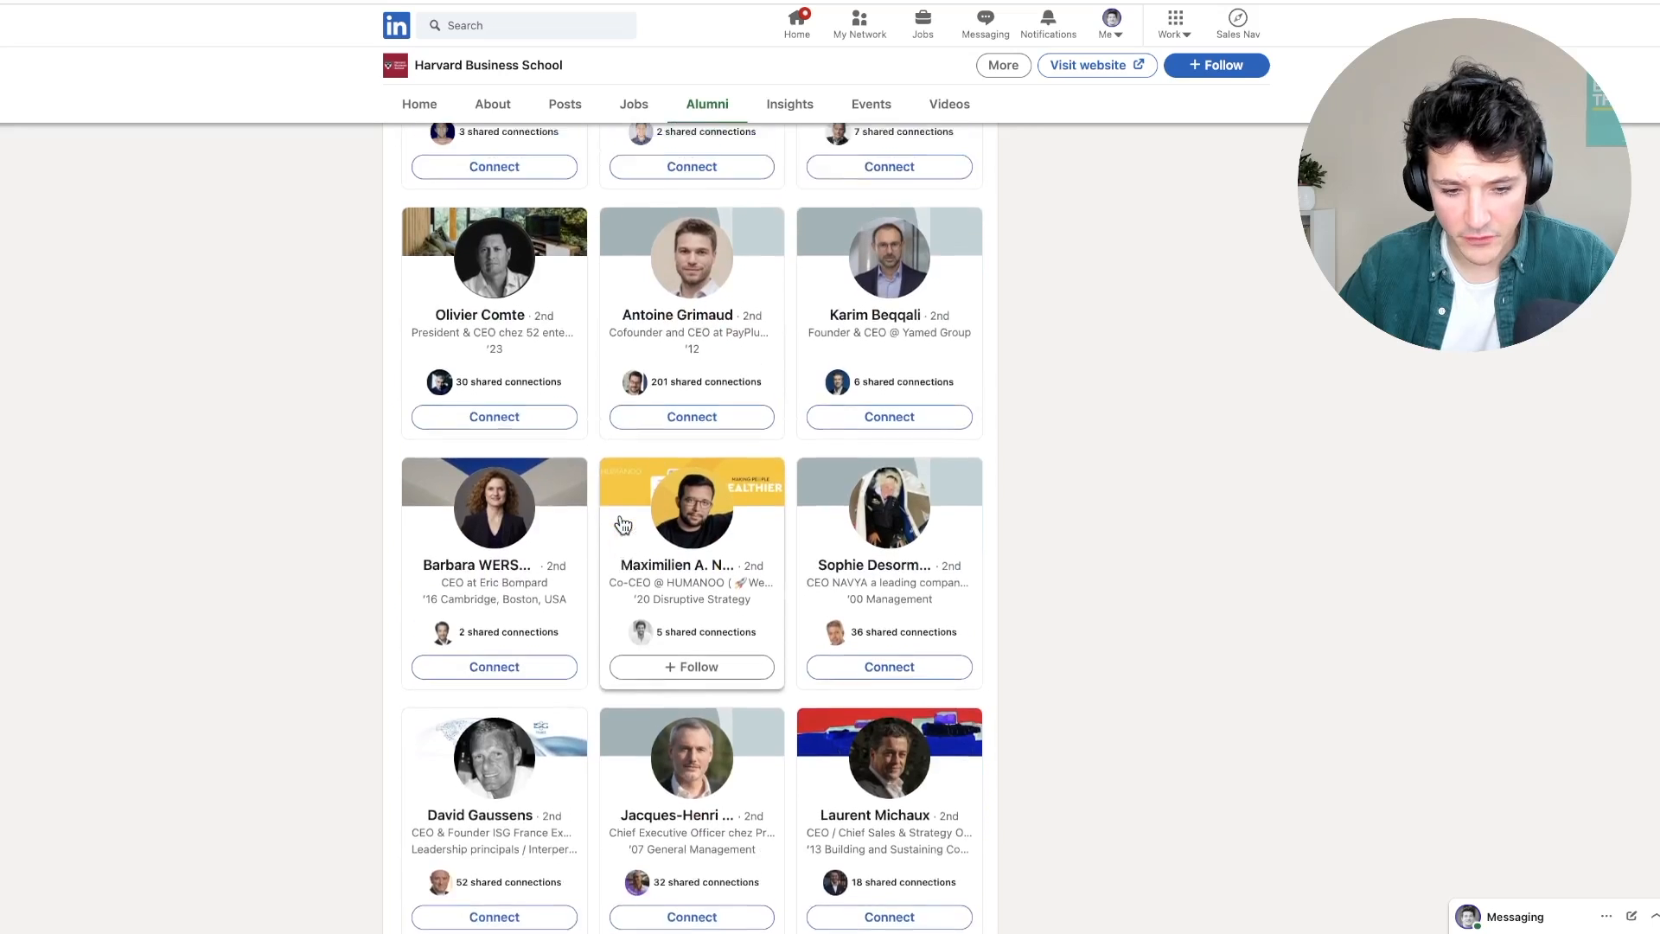
left_click(494, 416)
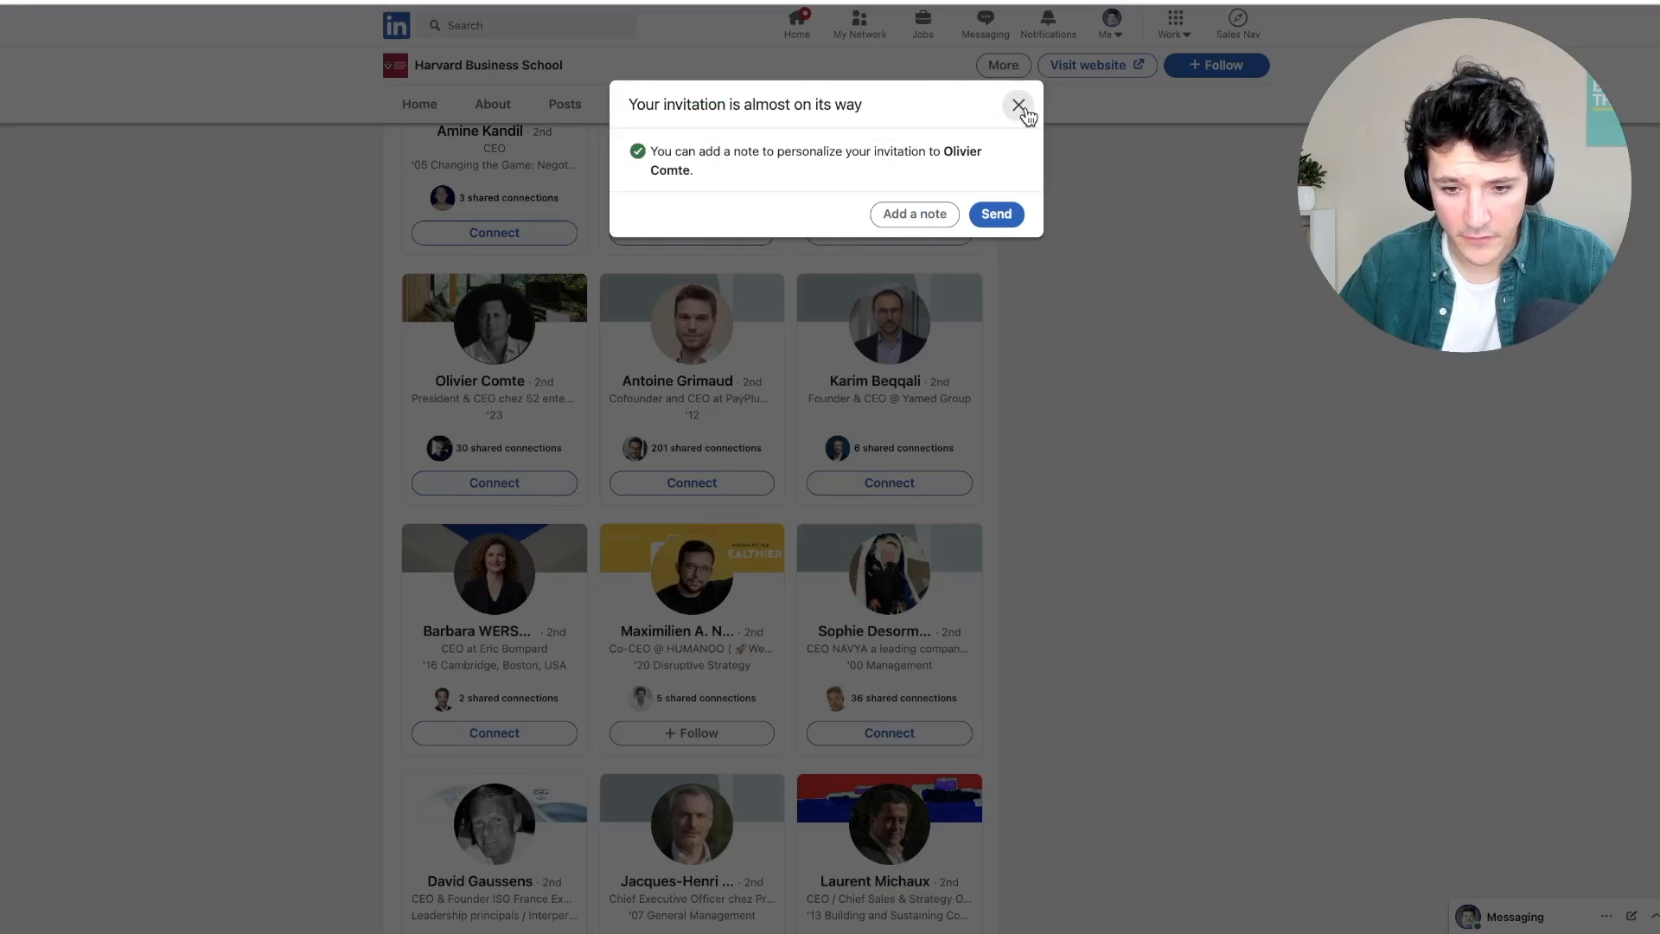
left_click(1019, 106)
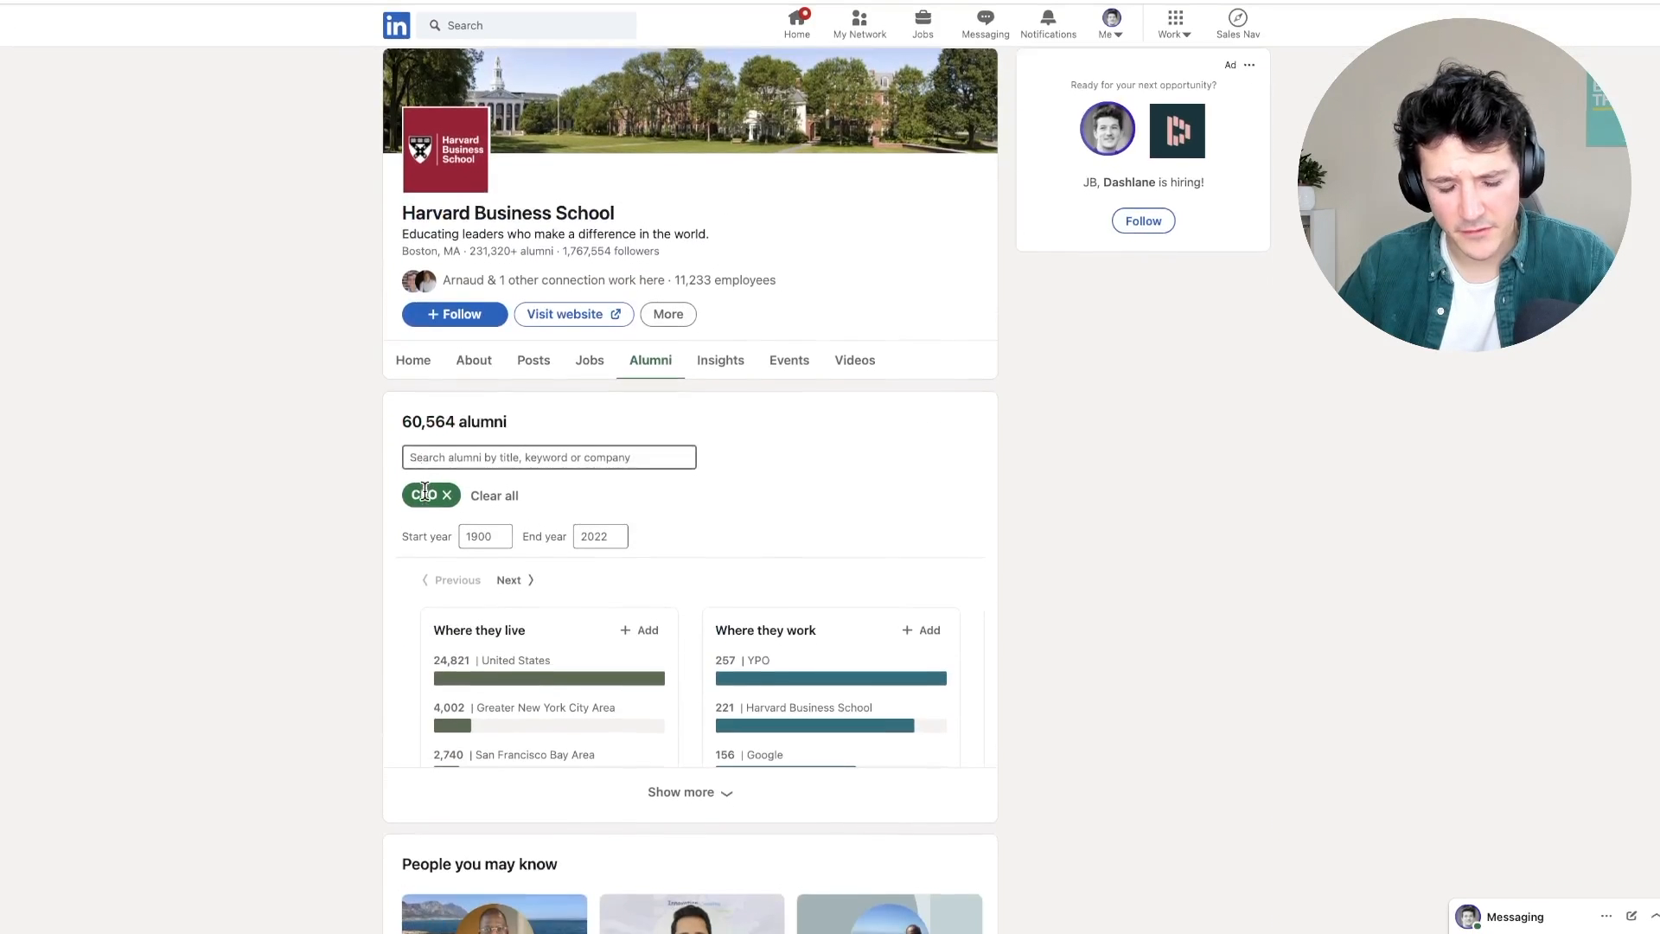
Scroll down the Harvard alumni page before running a search.
scroll("down", 3)
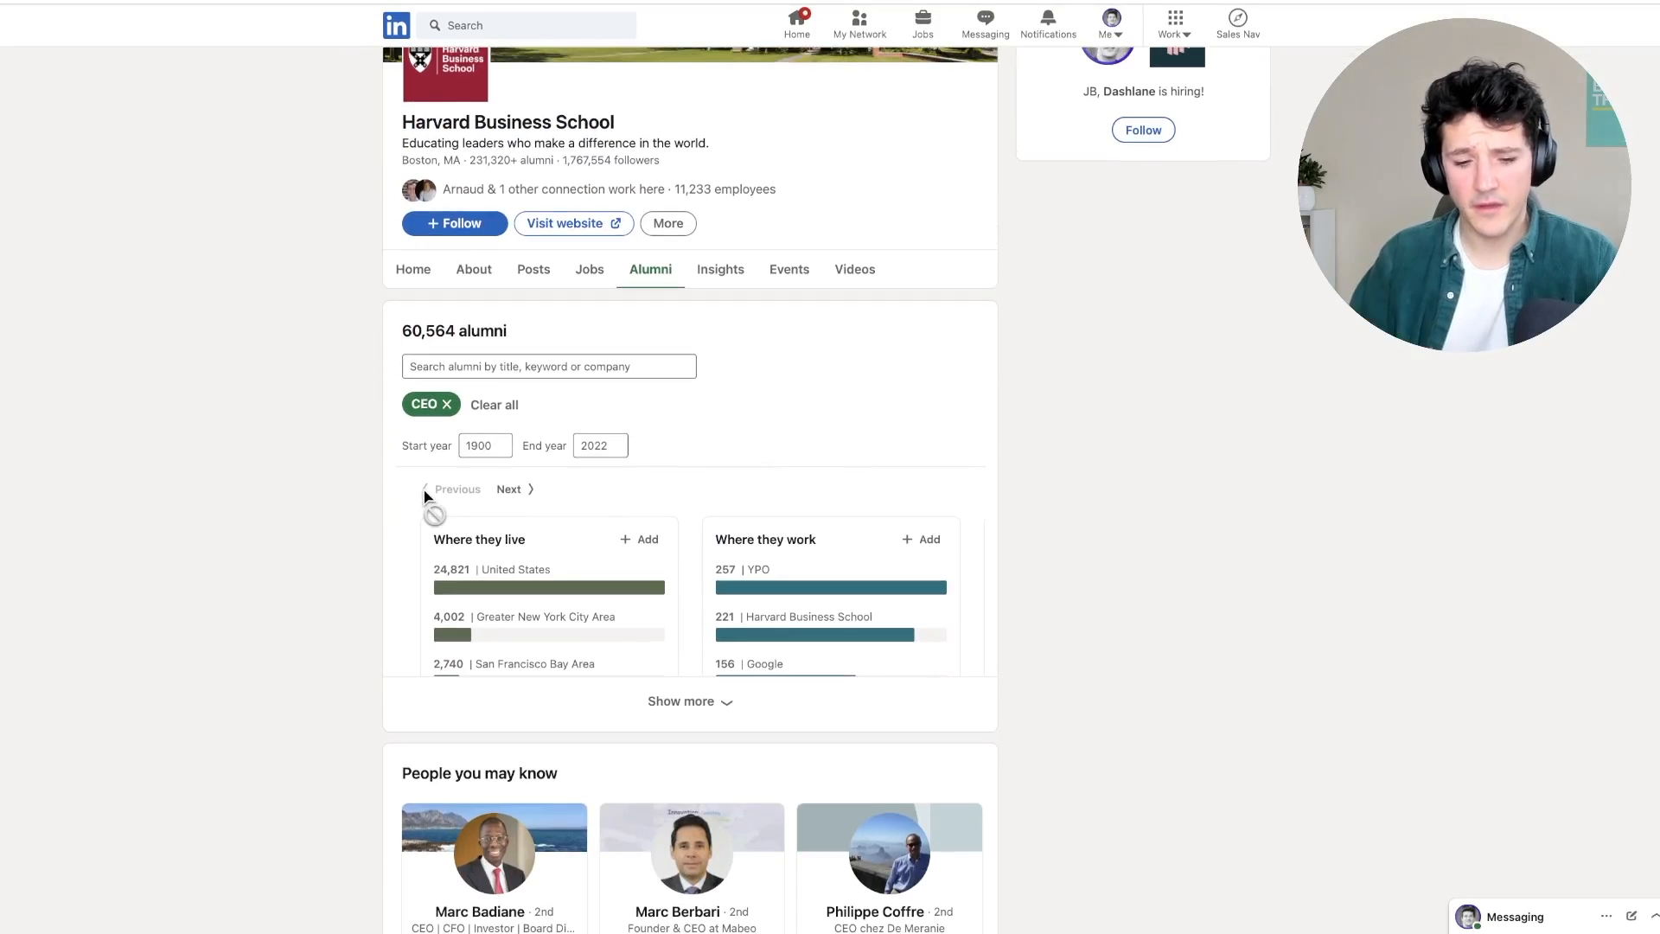
scroll("down", 3)
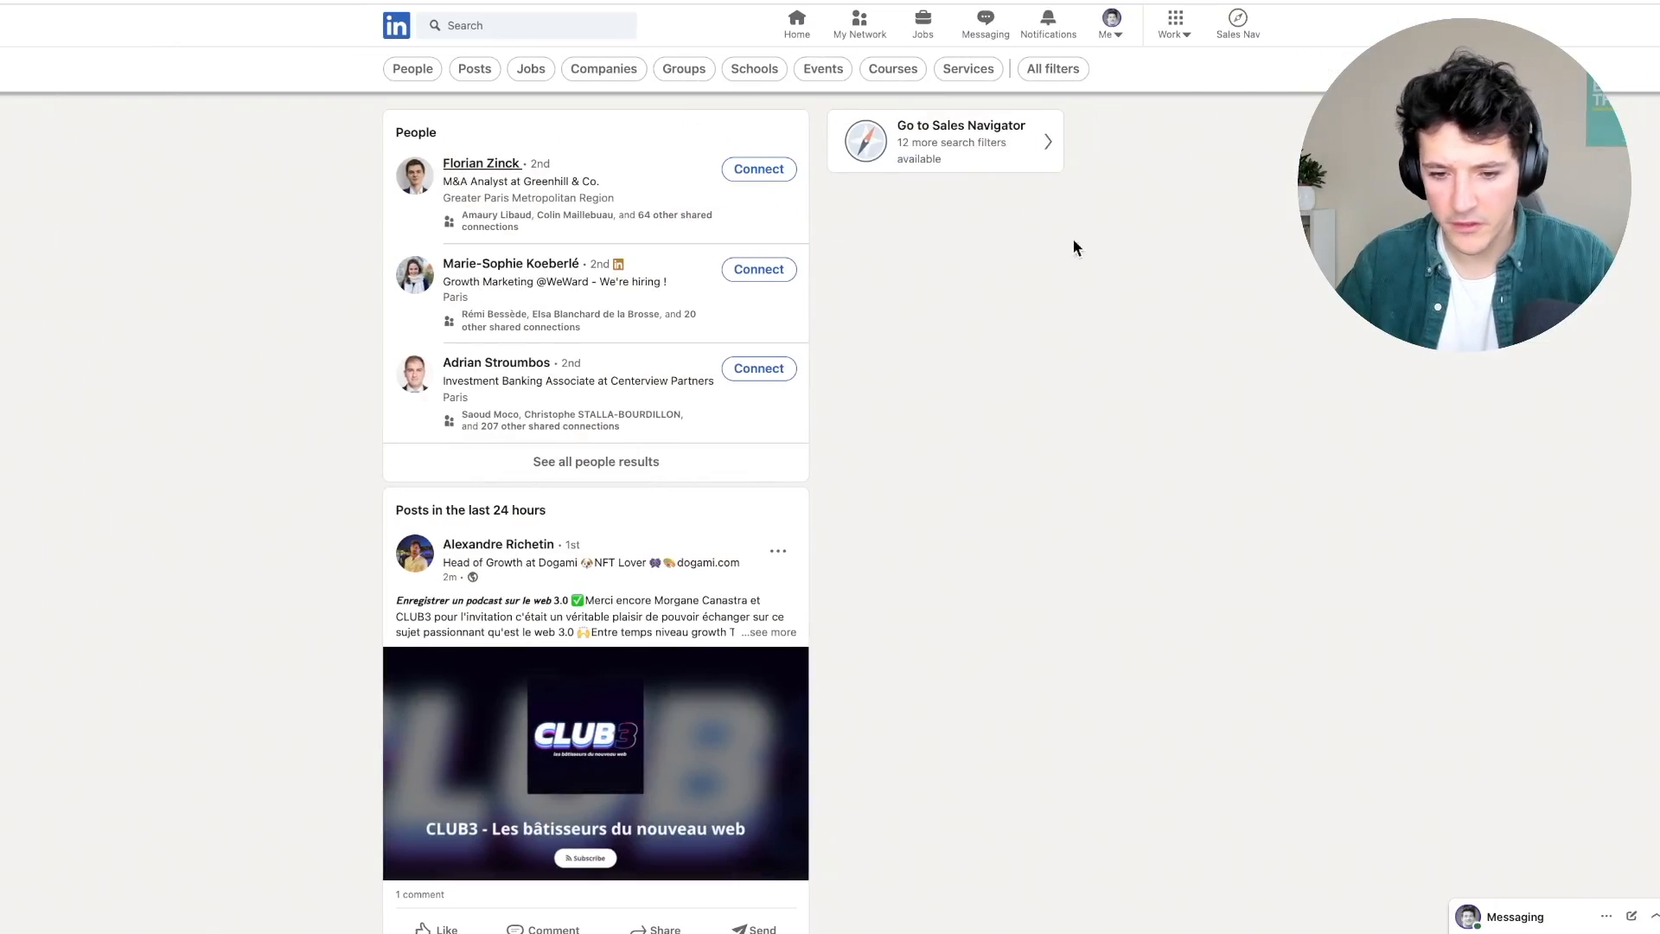
Add Harvard University as the School filter in All filters.
left_click(1051, 69)
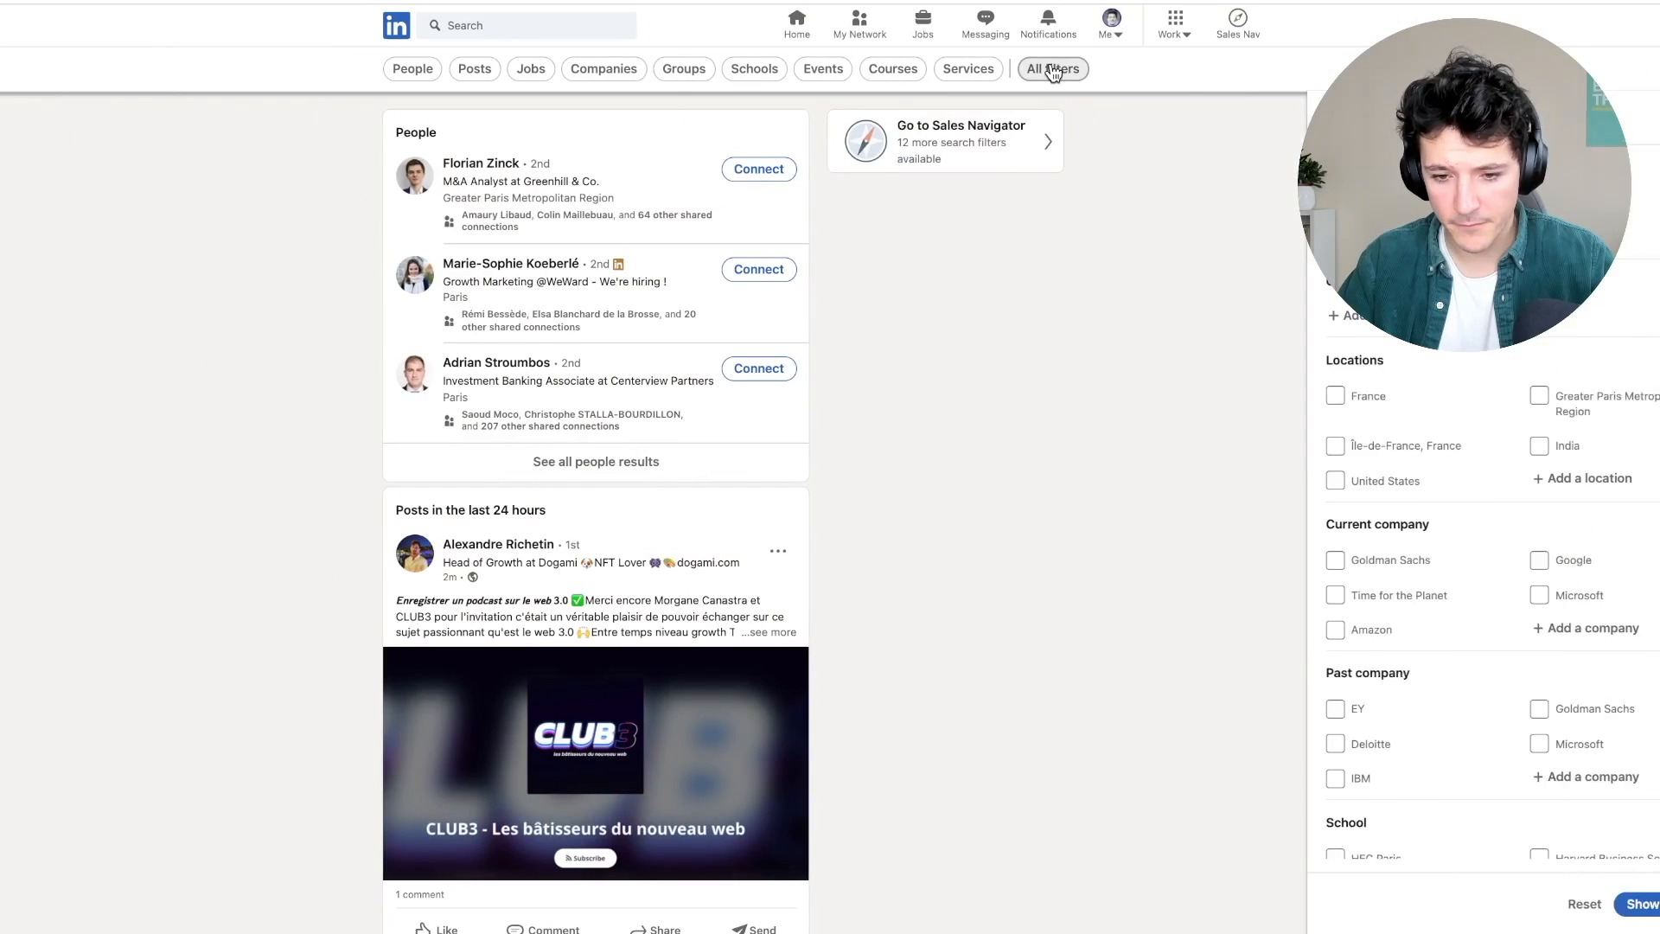
scroll("down", 3)
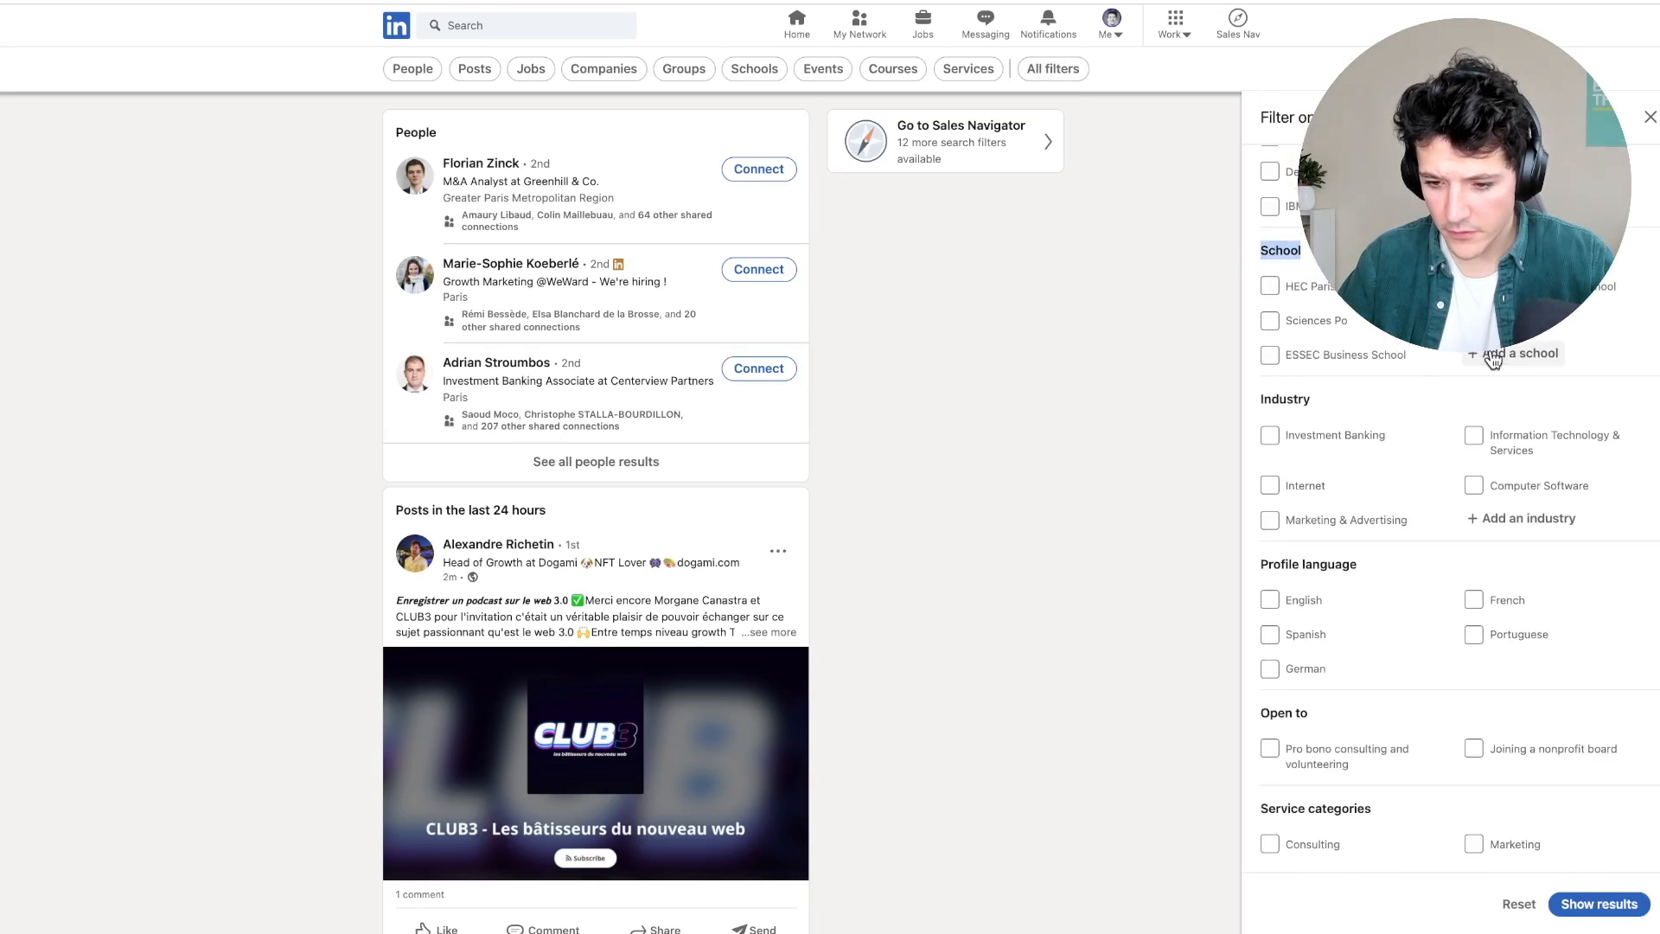
type("narva")
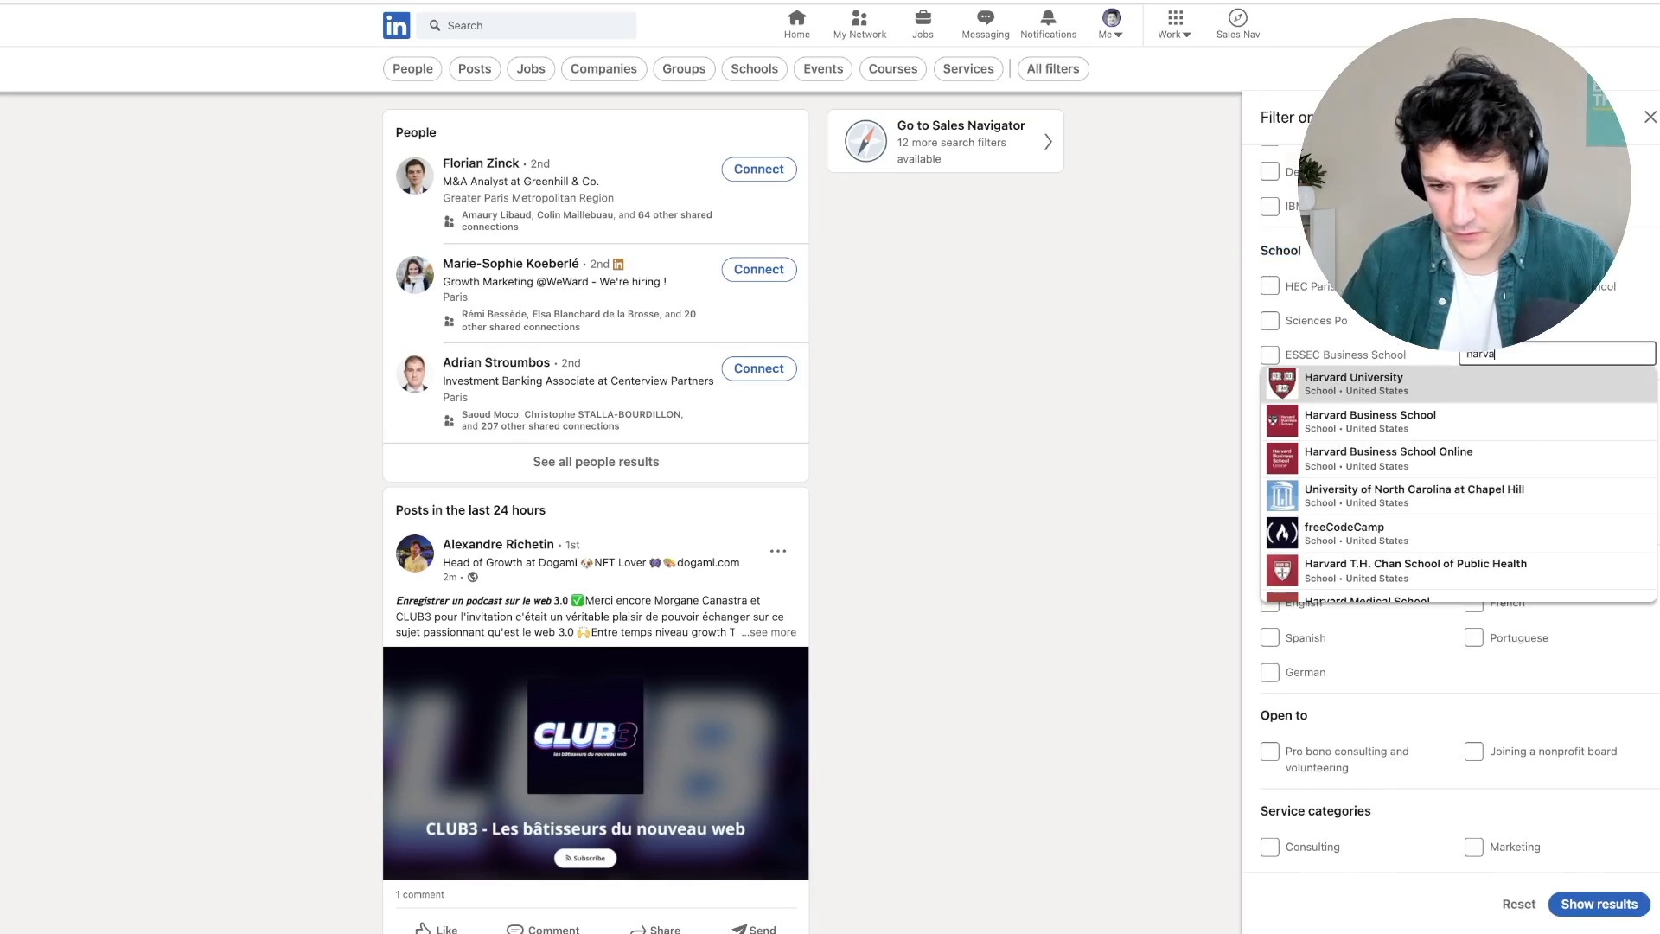
left_click(1354, 383)
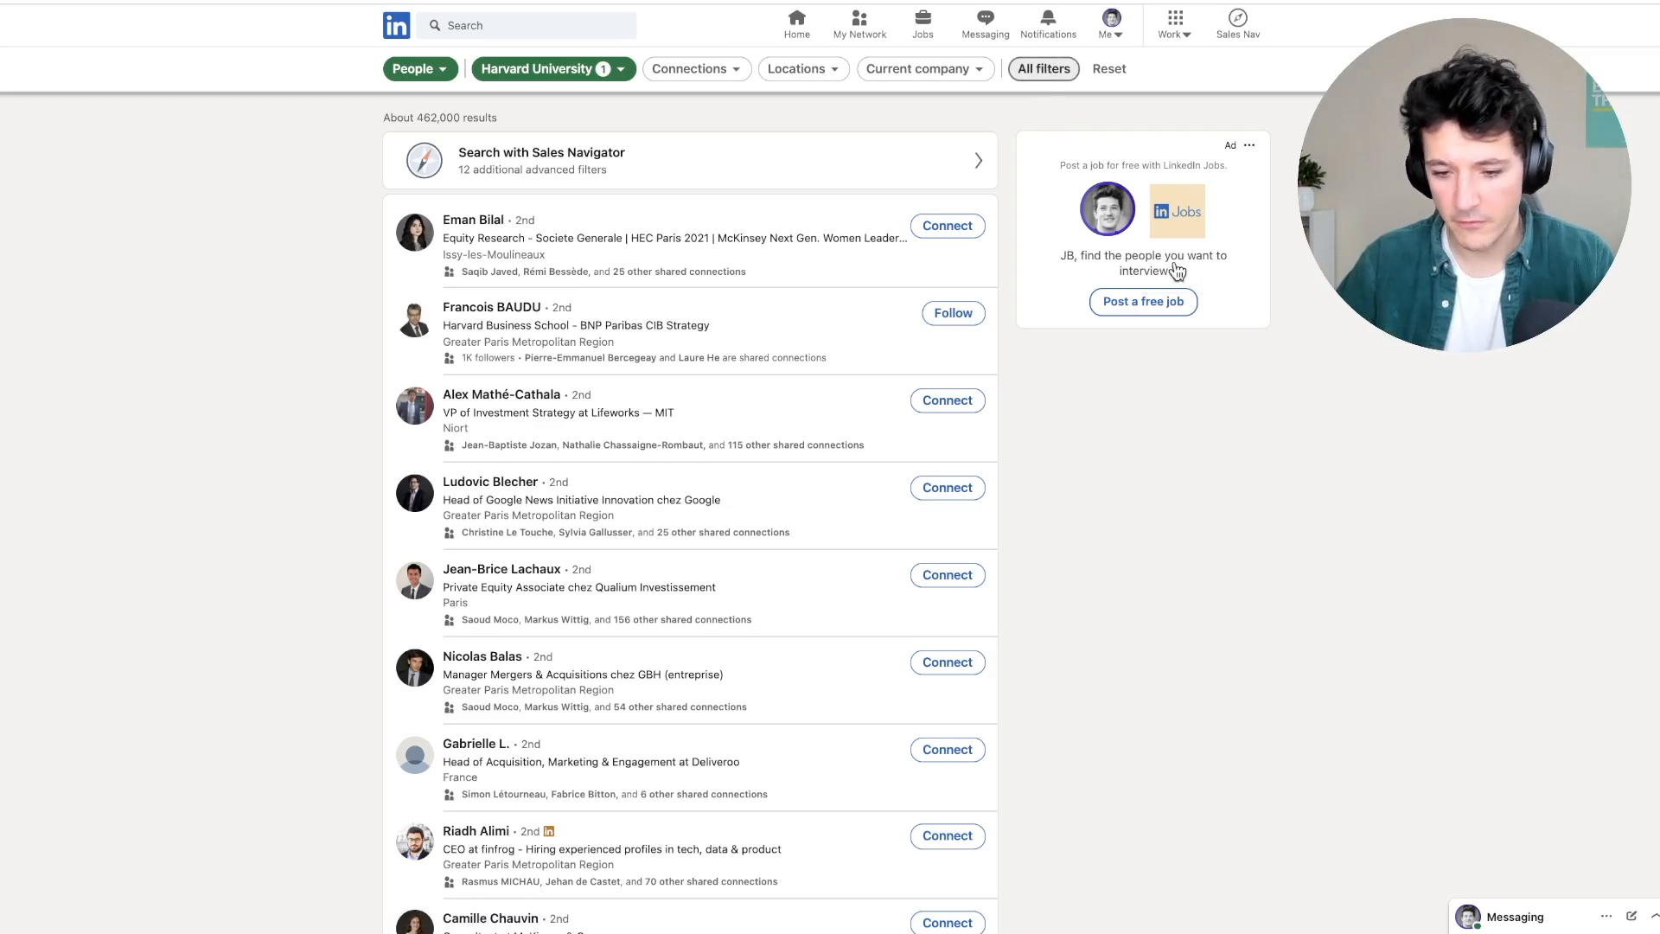
Add 'CEO' as the Title keyword filter, then reopen the filters panel to review.
left_click(1042, 69)
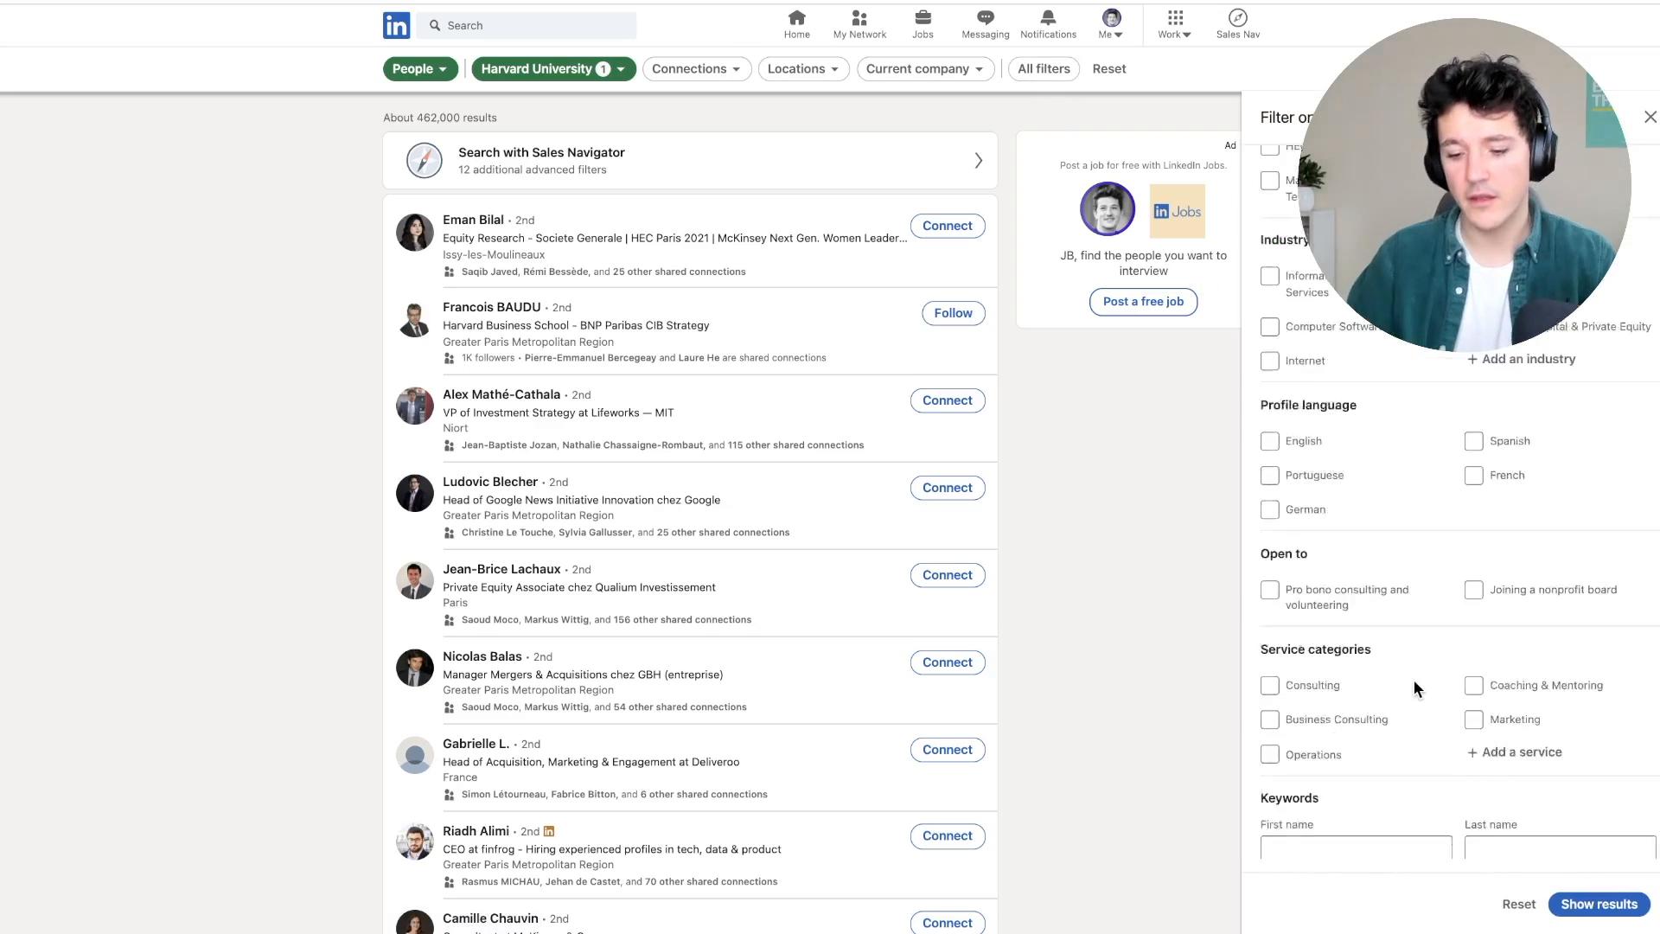
scroll("down", 3)
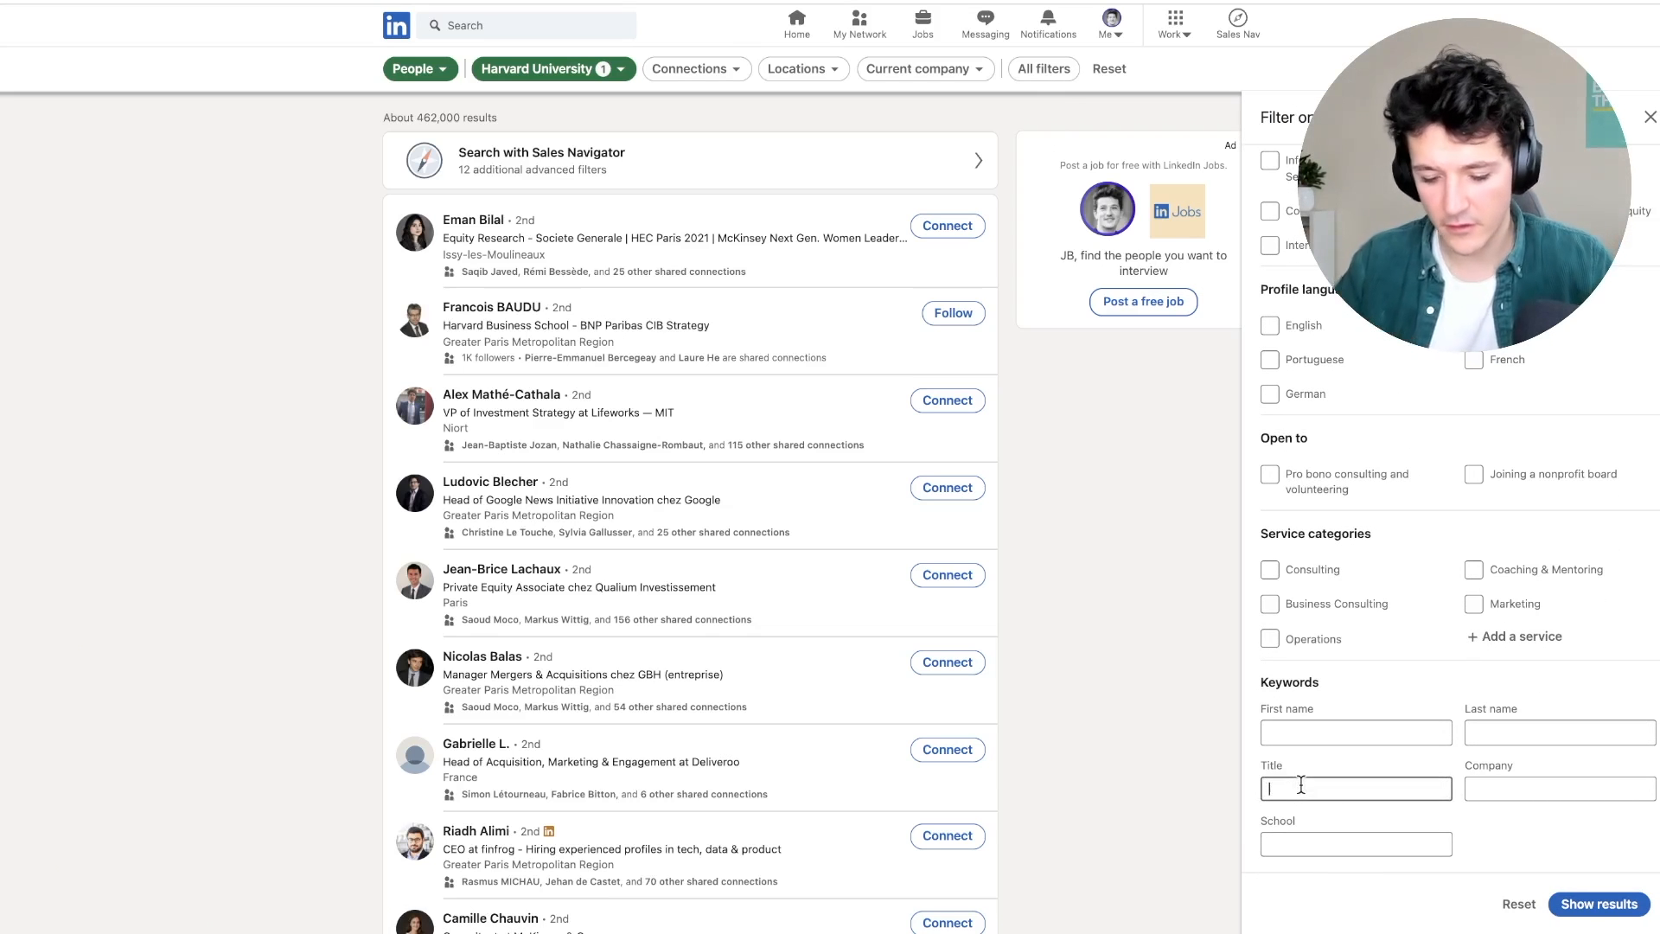
type("CEO")
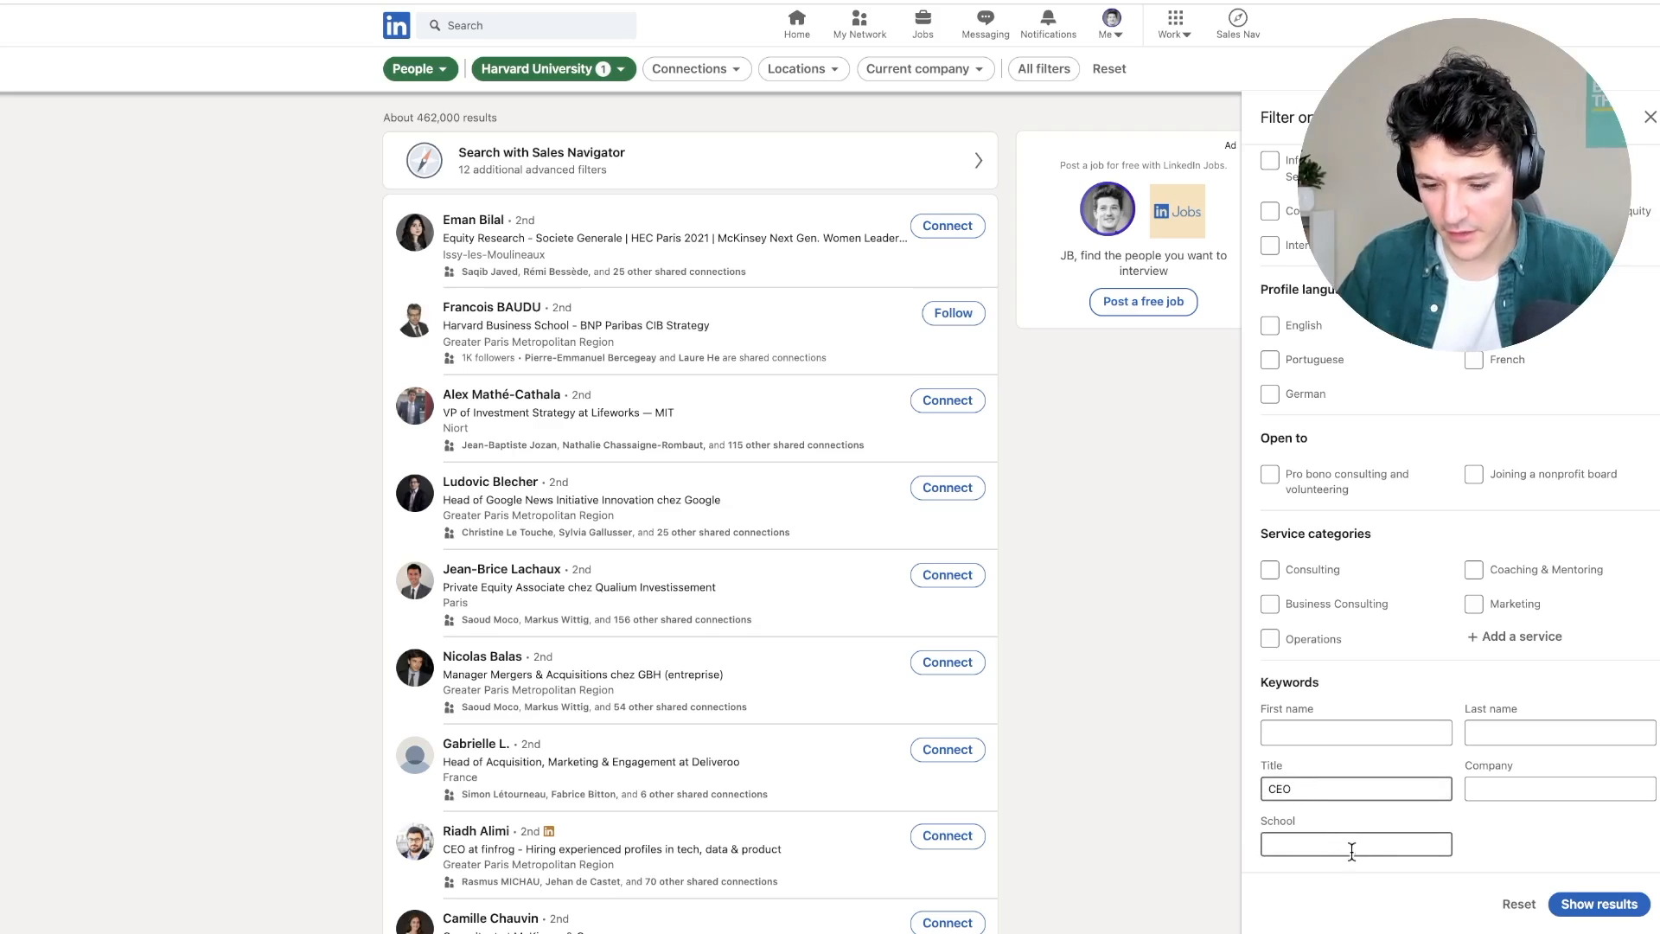
left_click(1598, 905)
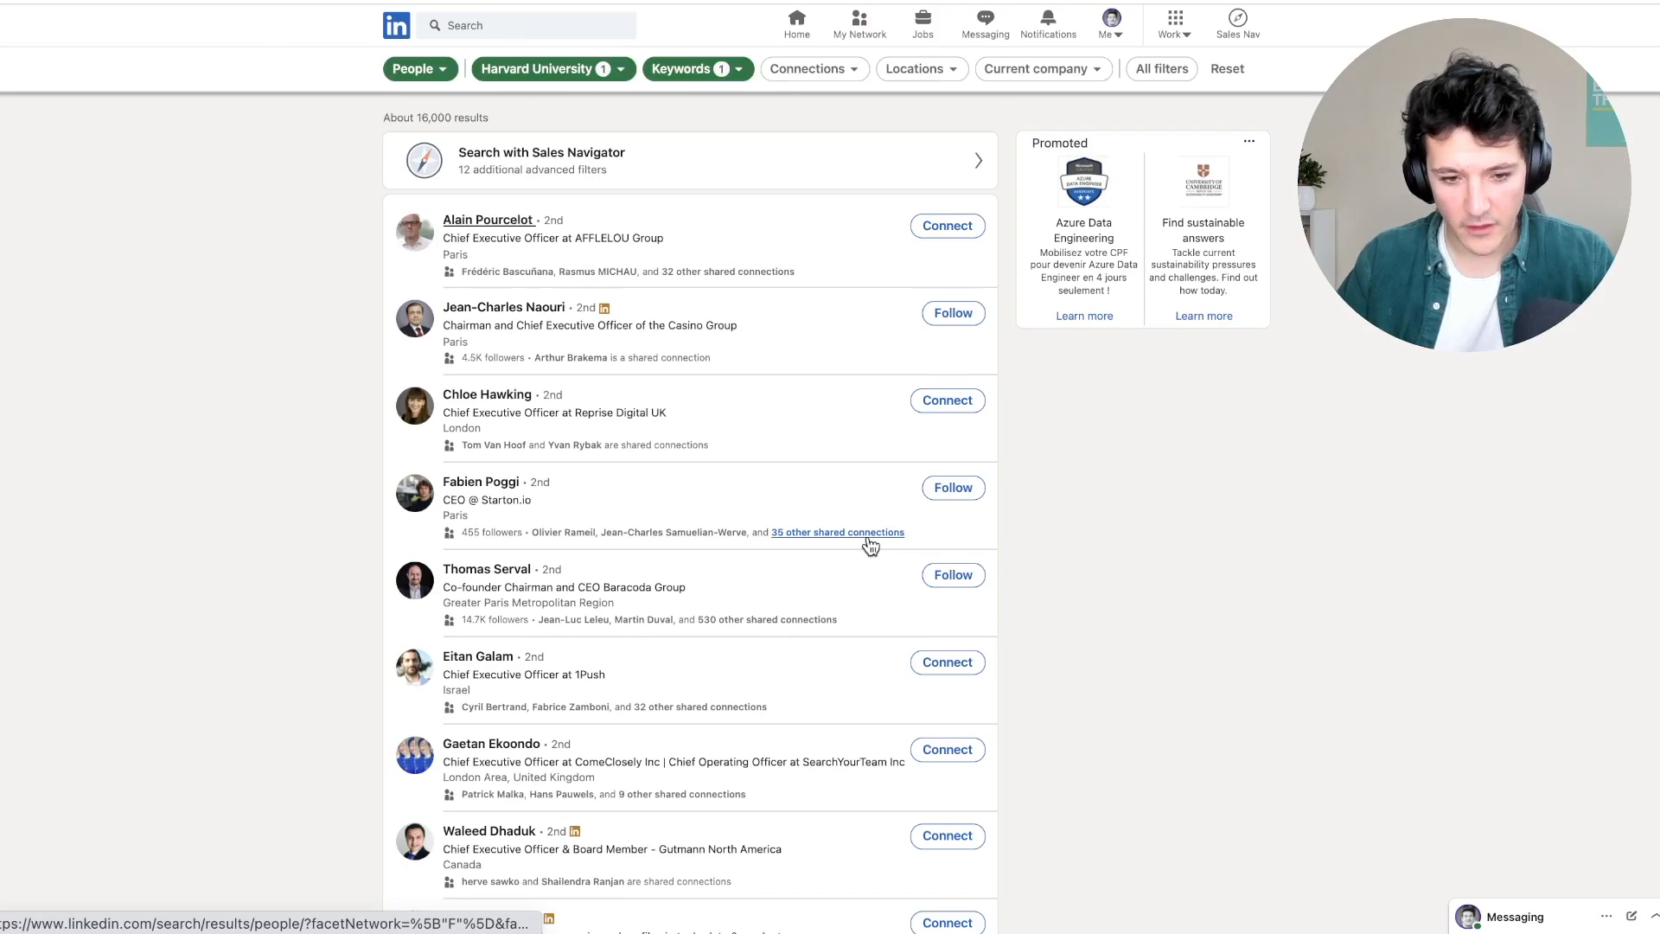
left_click(1161, 69)
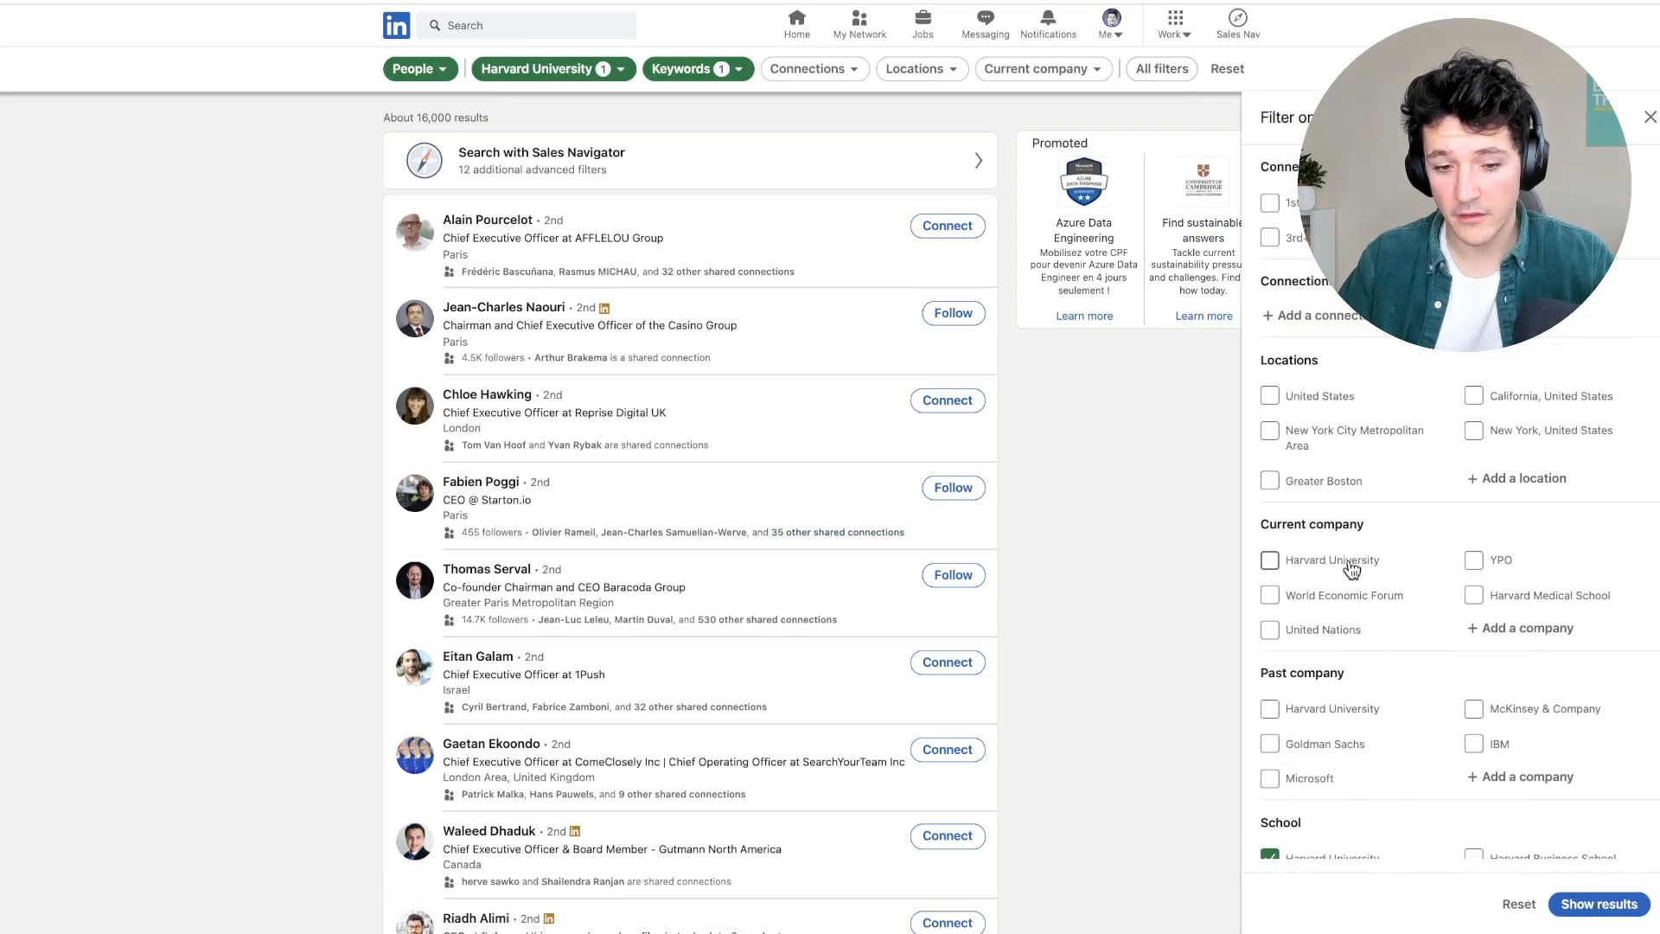
mouse_move(1407, 647)
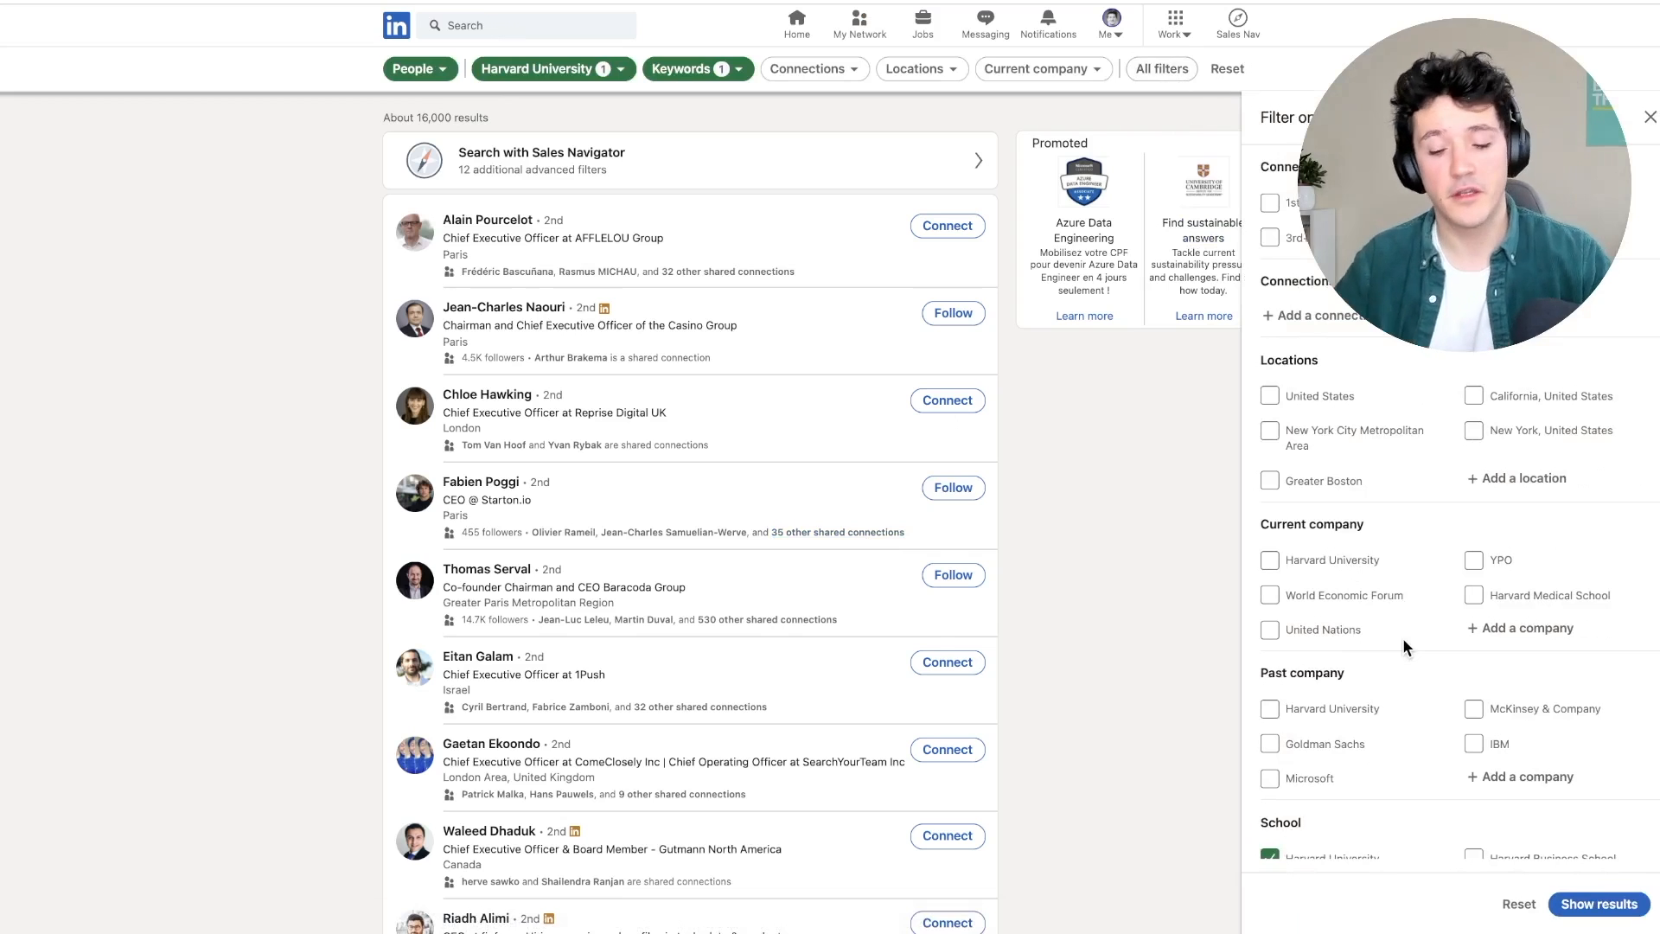
scroll("down", 3)
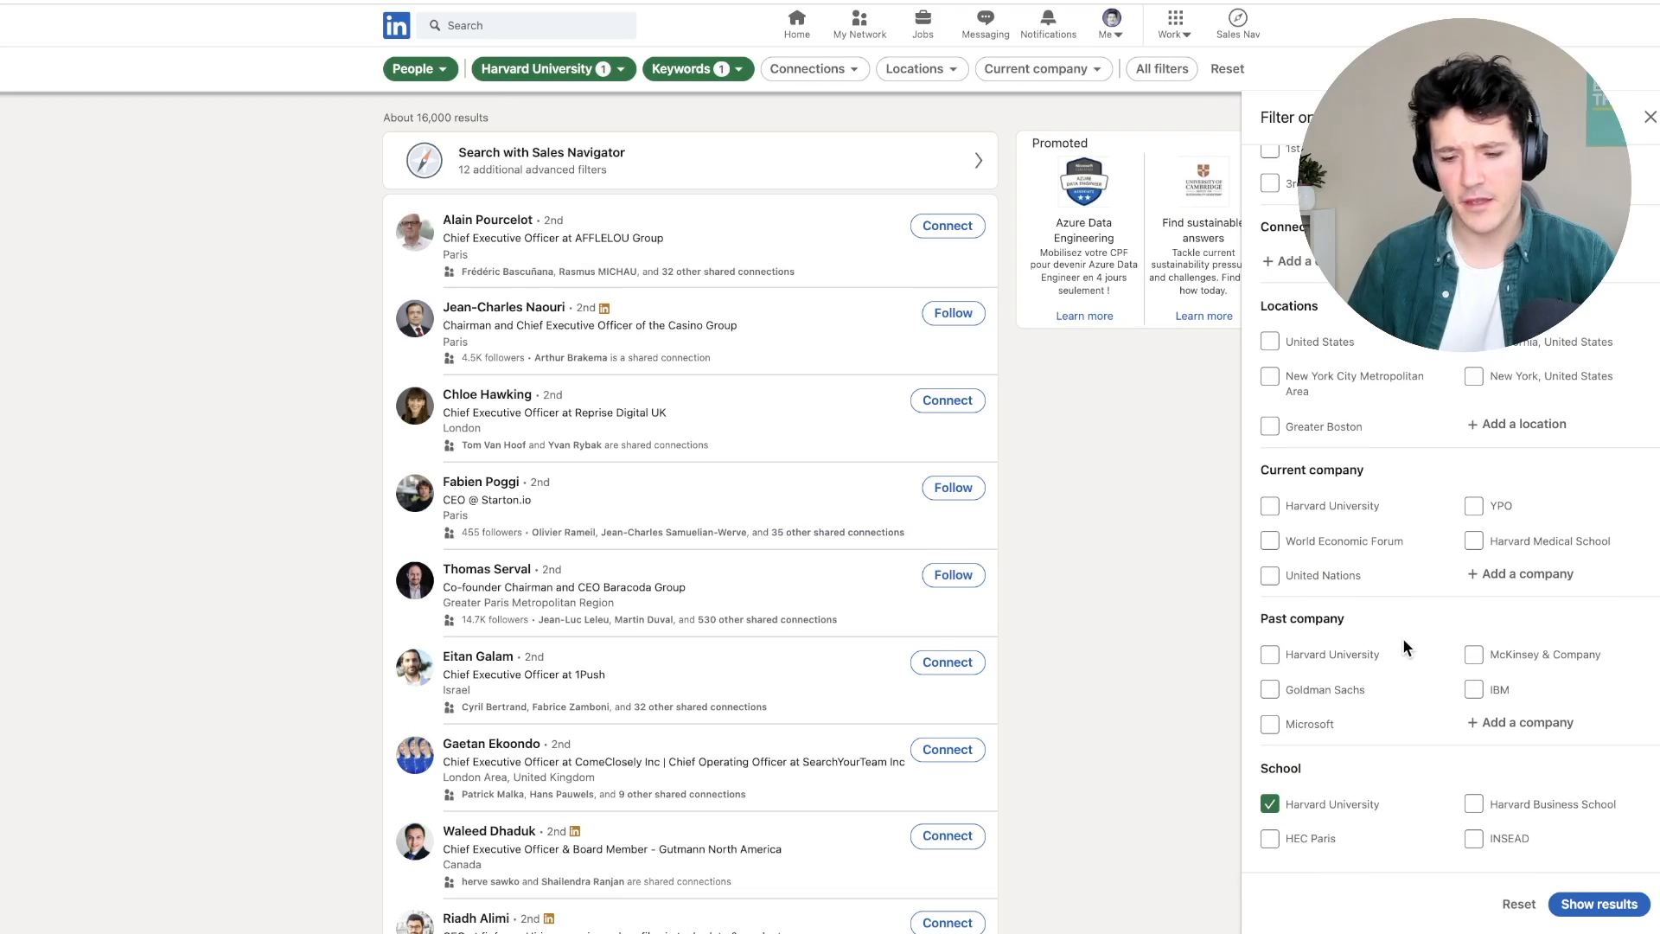
scroll("down", 3)
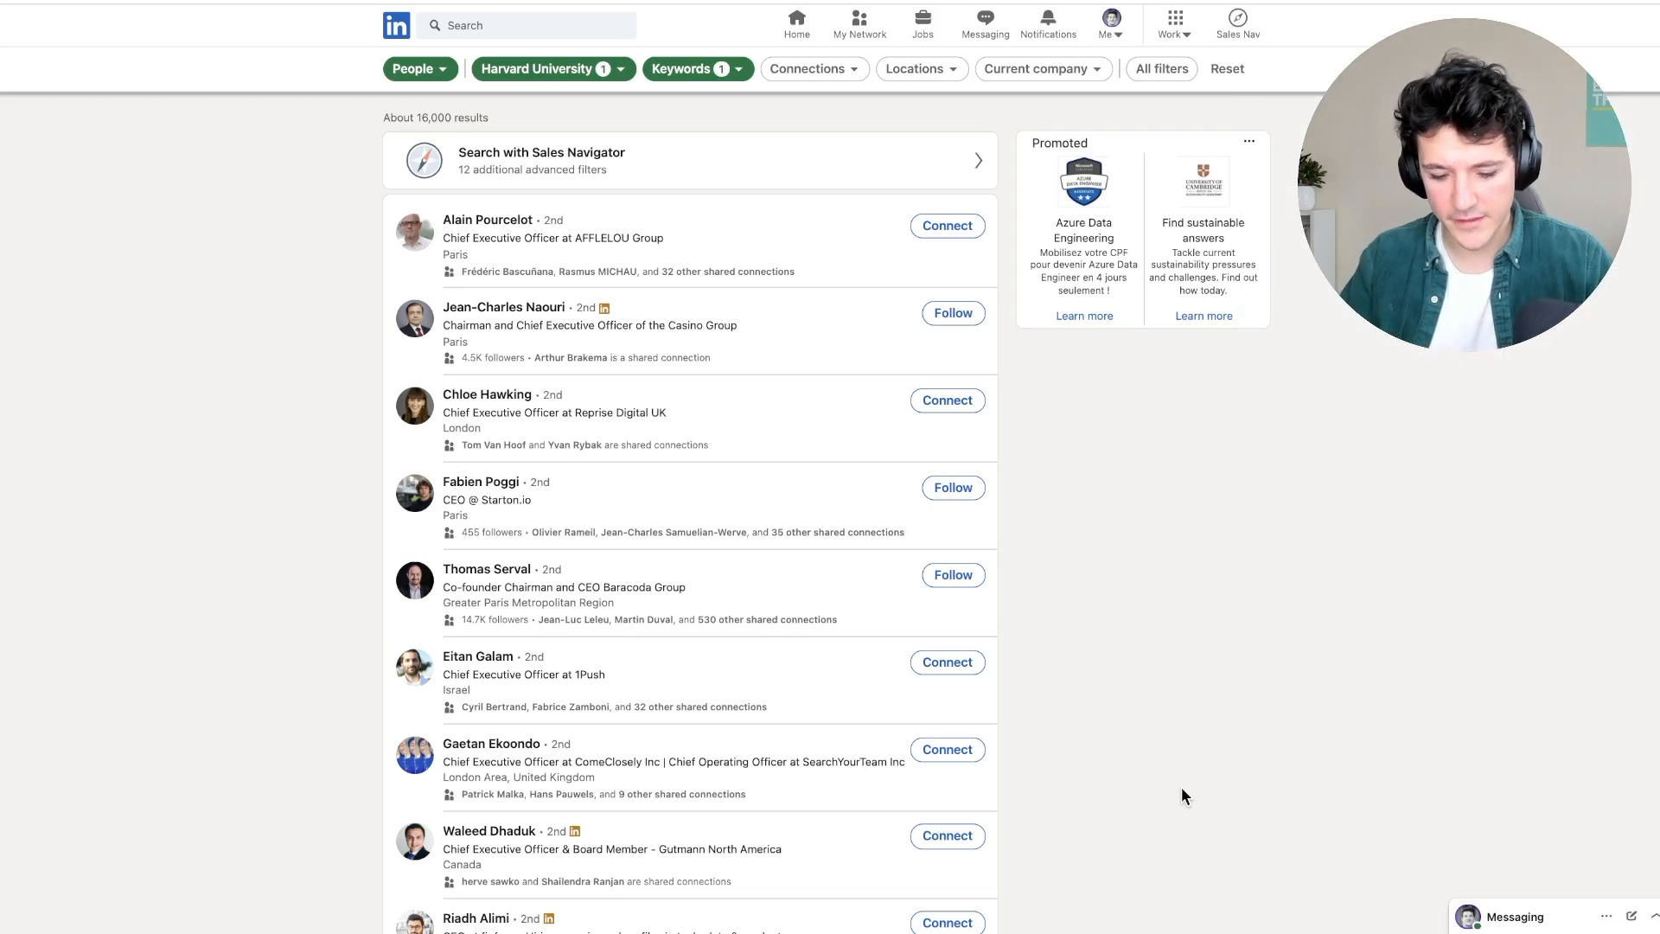
Add Amazon as current company and 'Sales' as title, then show results.
left_click(1161, 69)
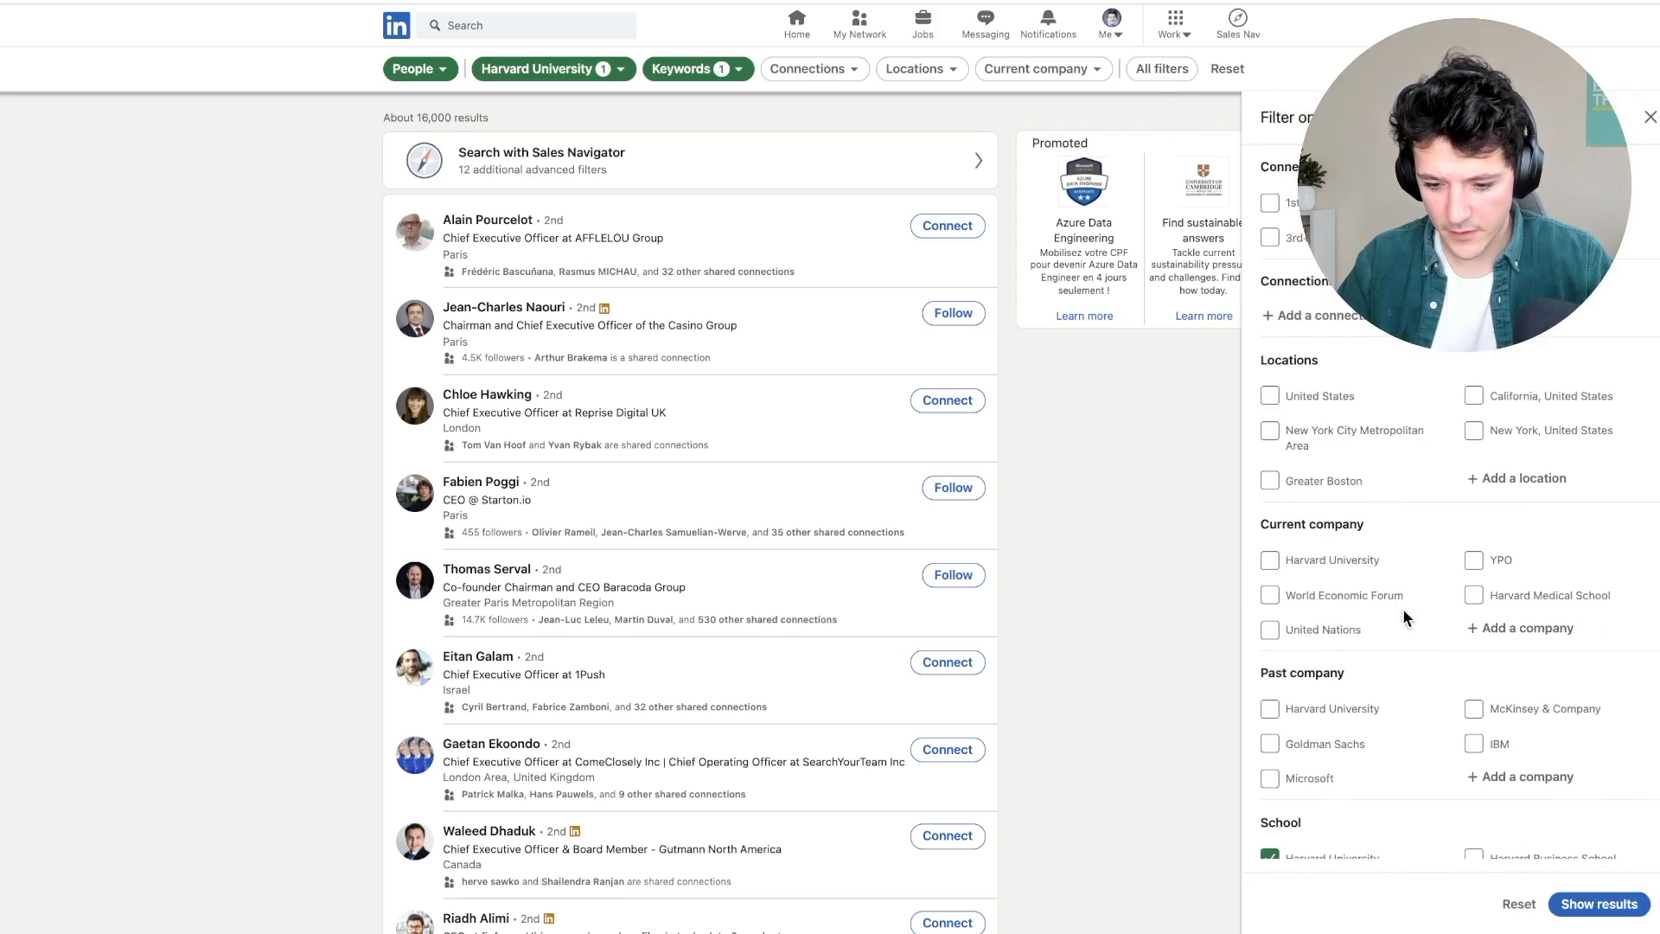
scroll("down", 3)
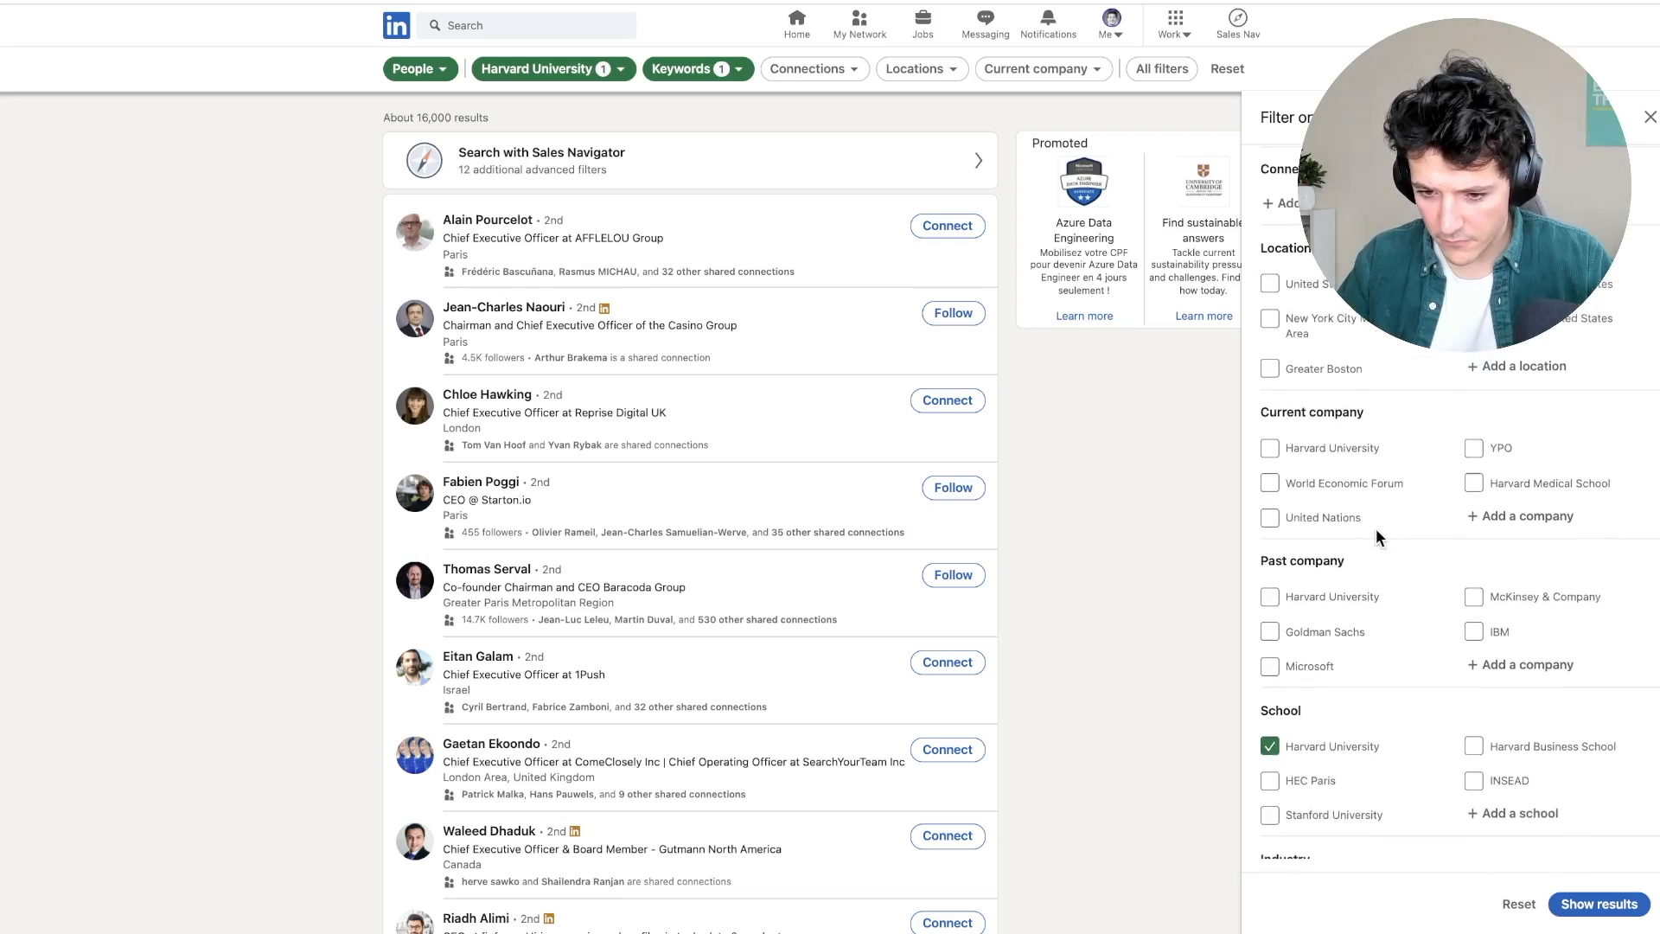
scroll("down", 3)
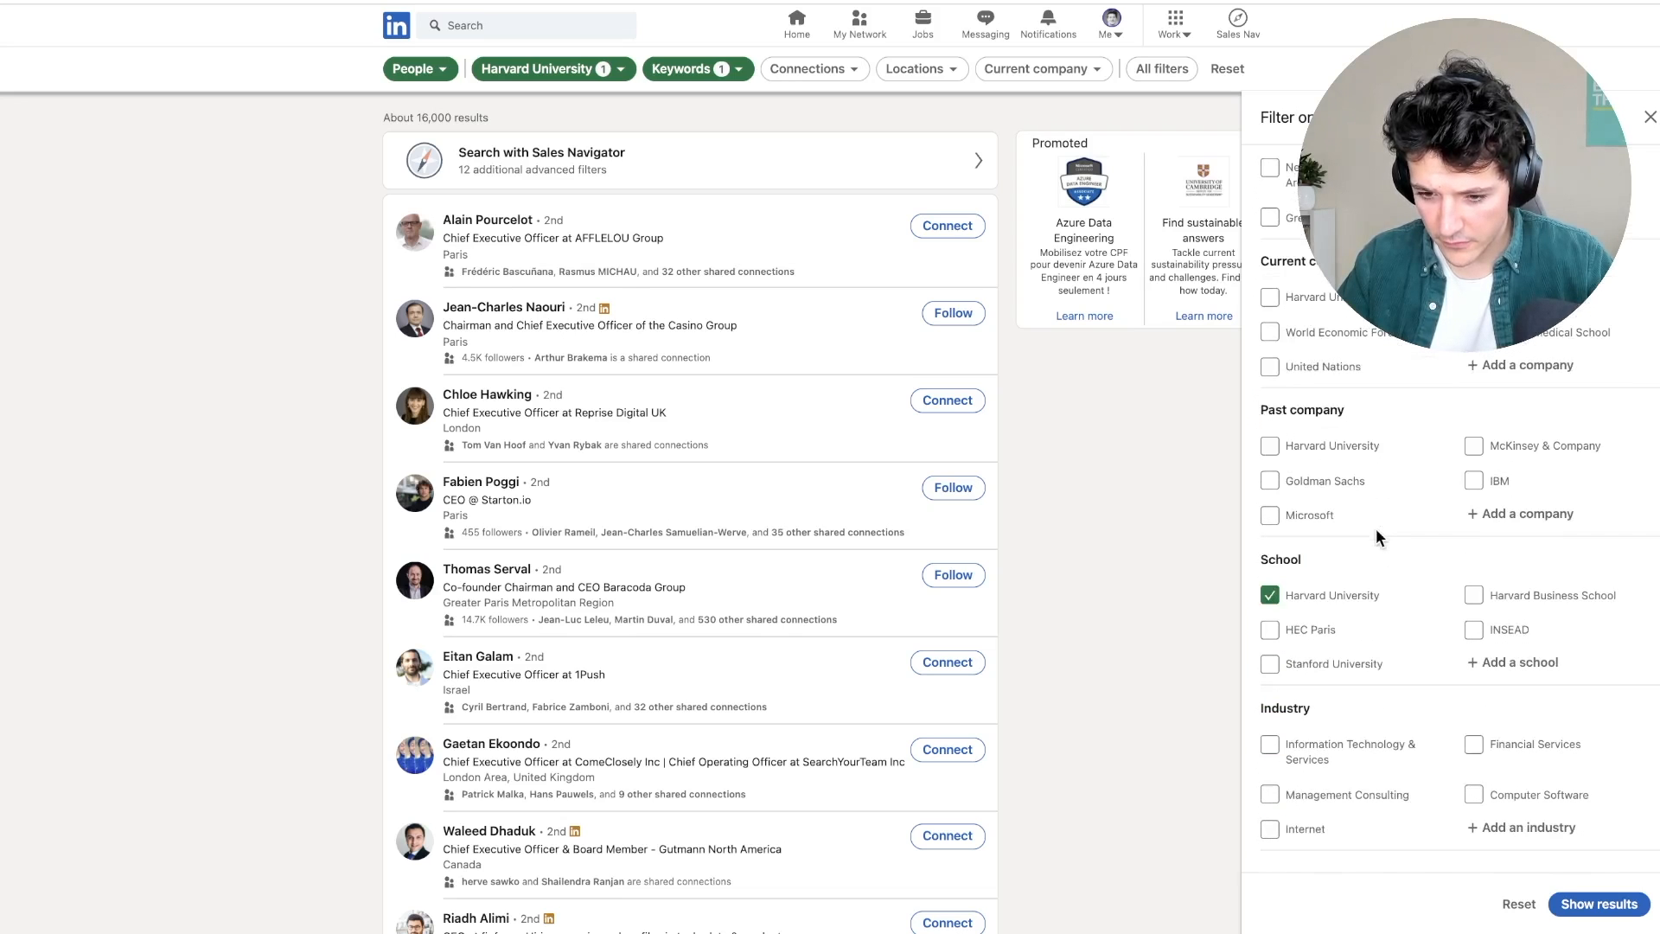
left_click(1522, 364)
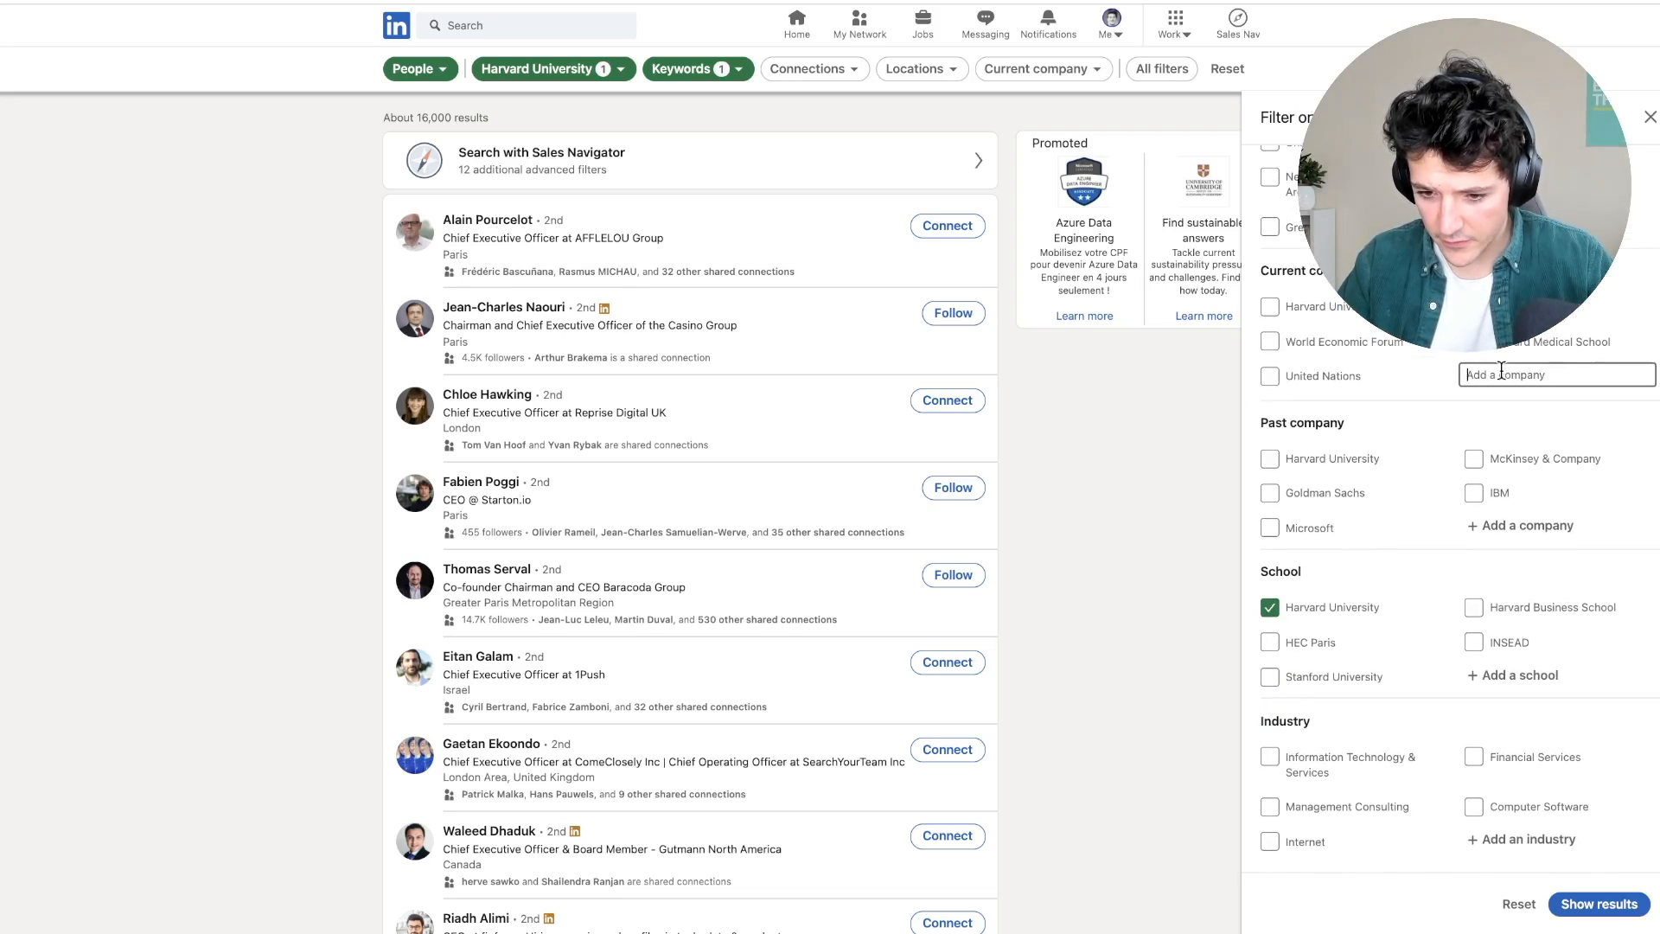
type("Aa")
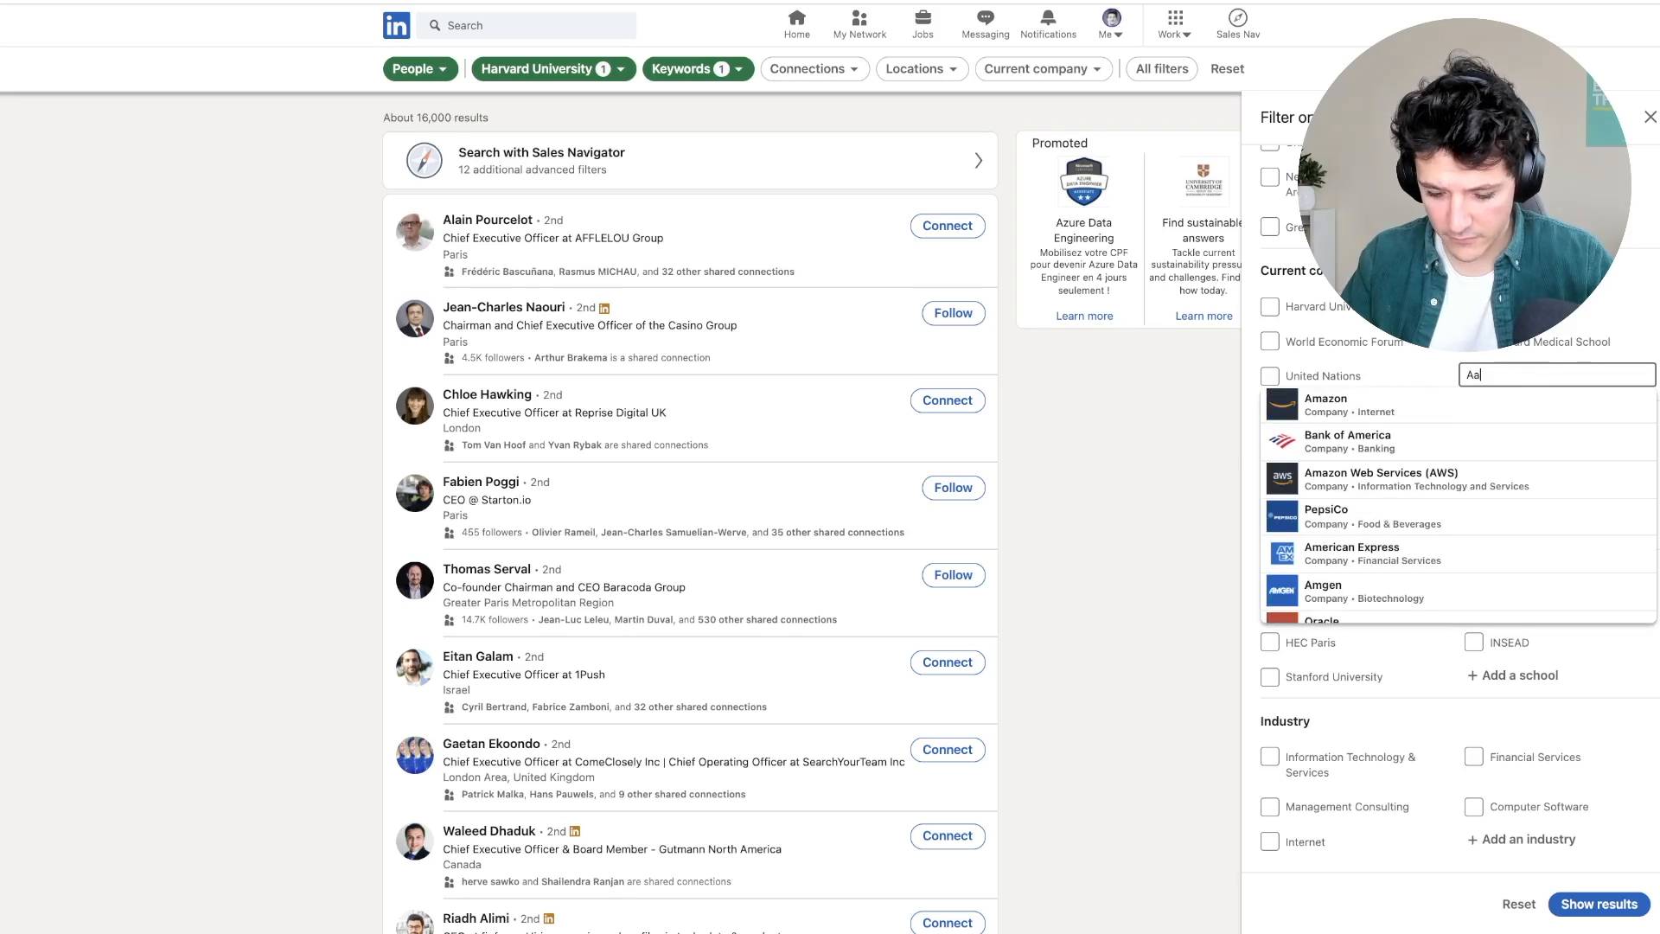
type("maz")
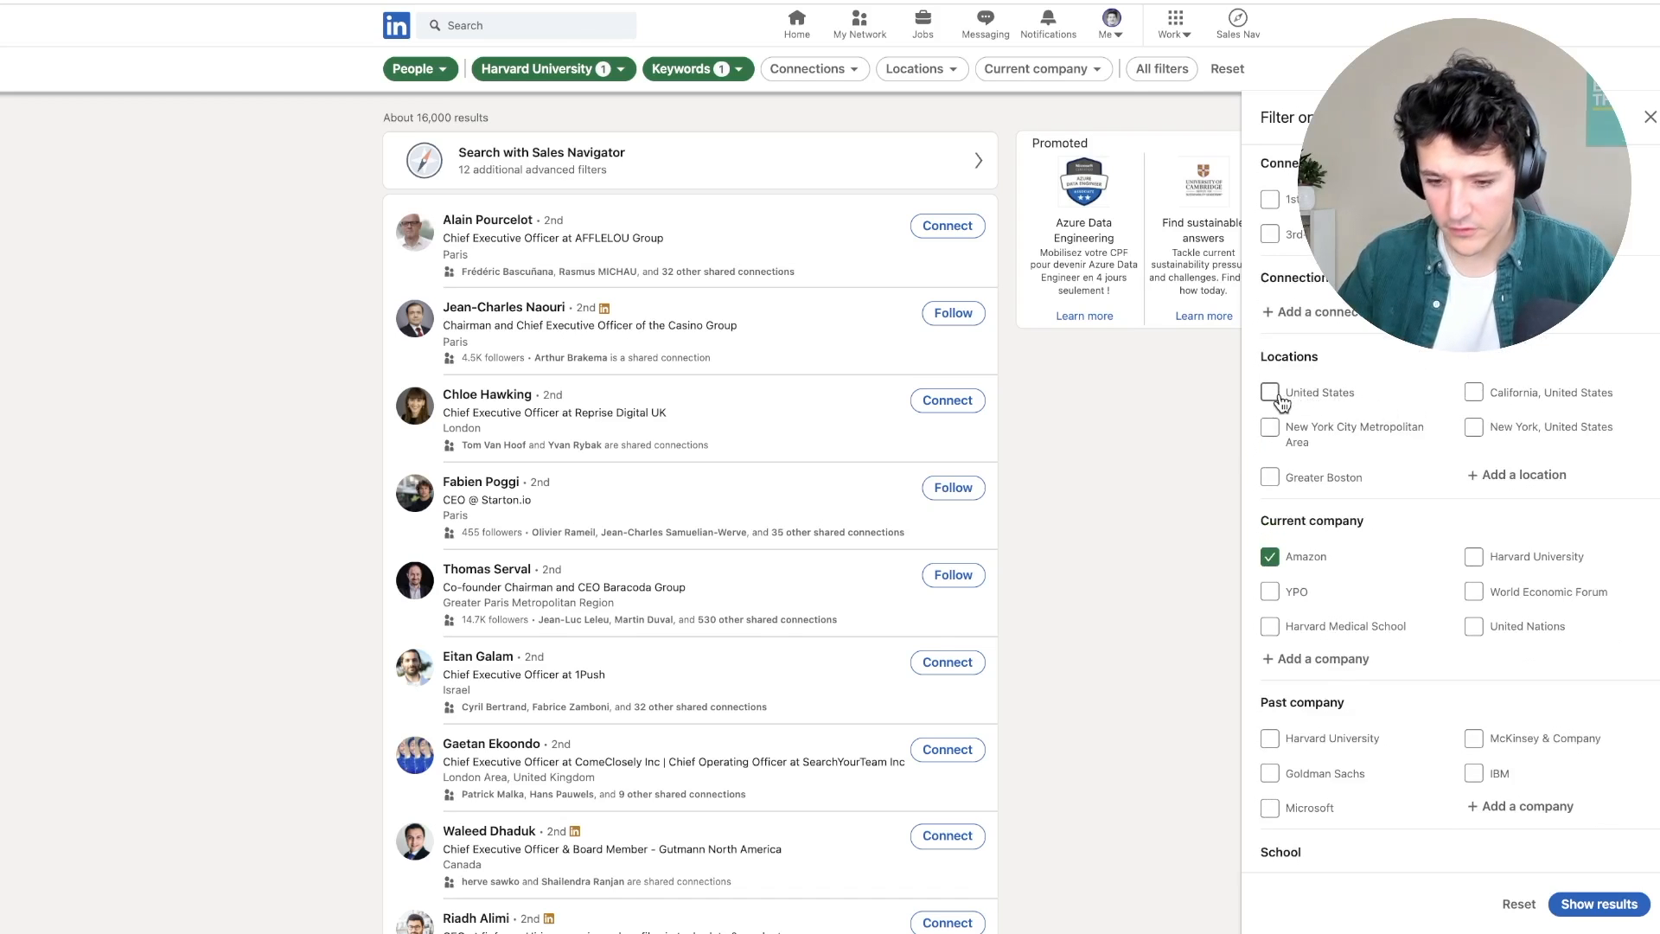
scroll("down", 3)
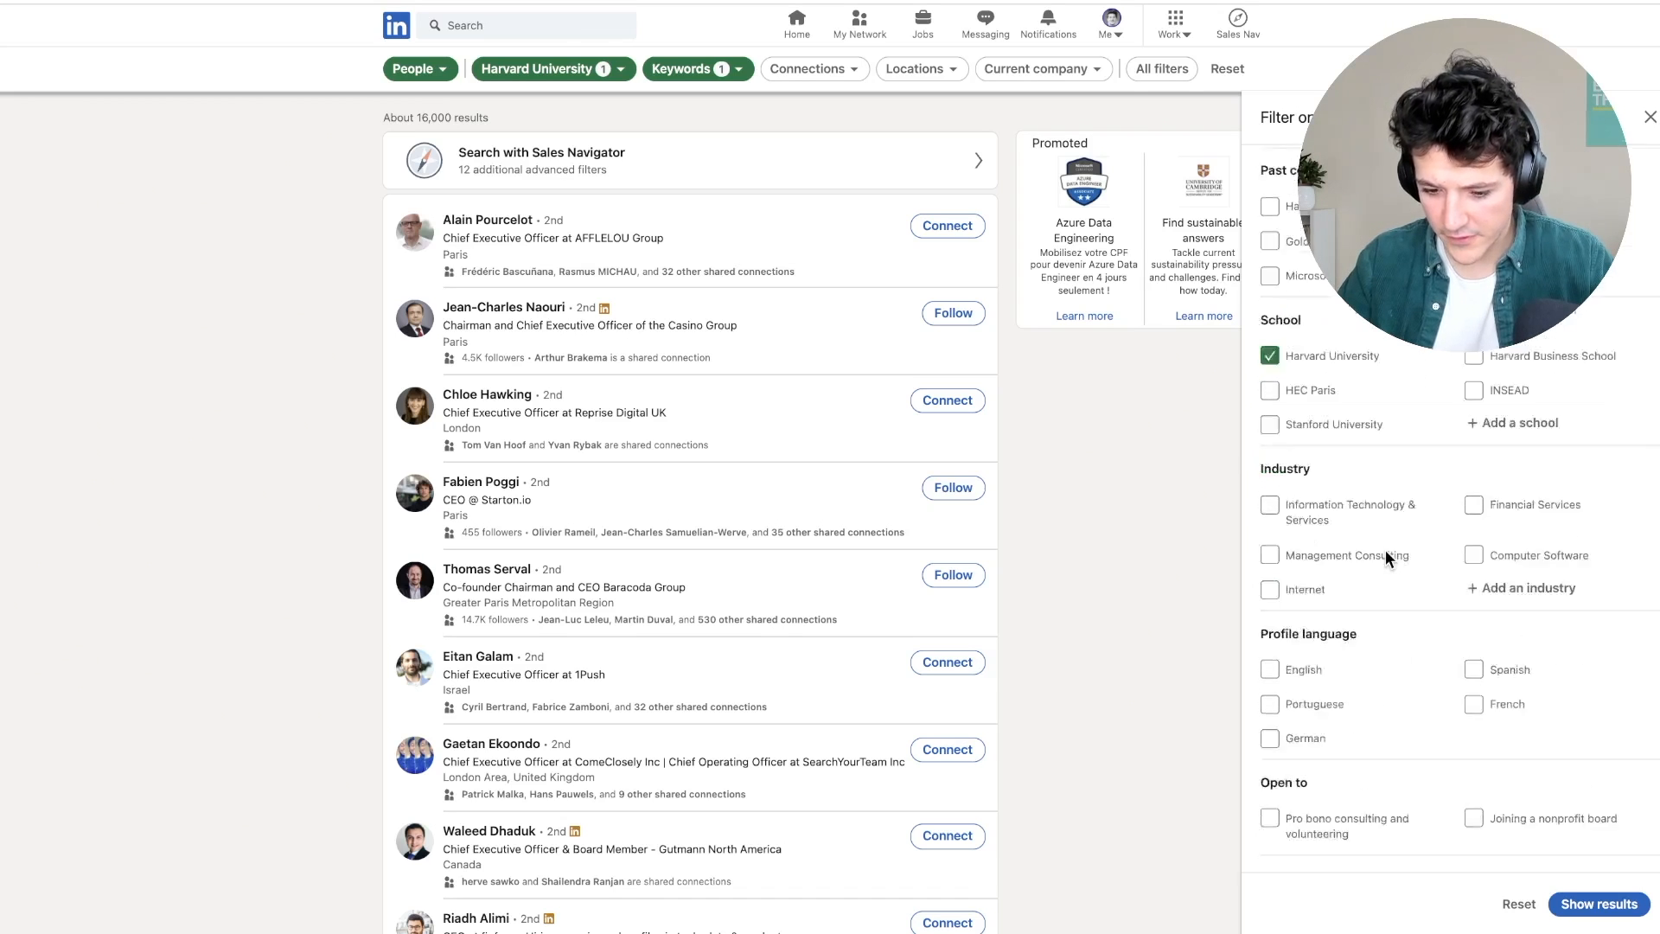
scroll("down", 3)
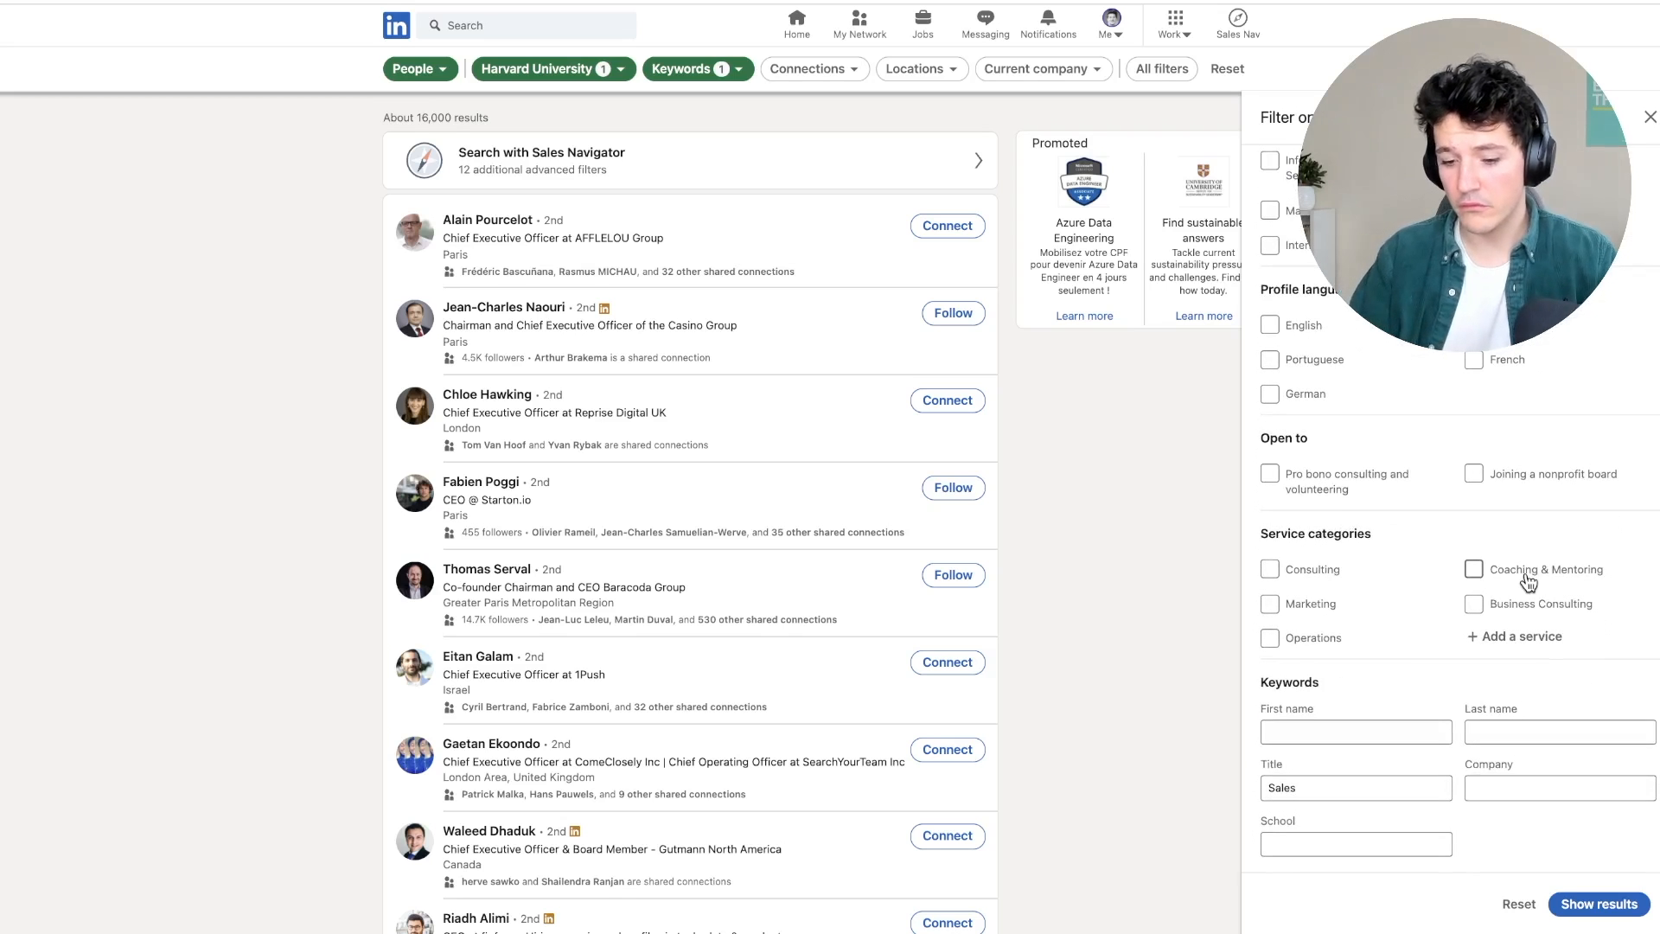
scroll("up", 3)
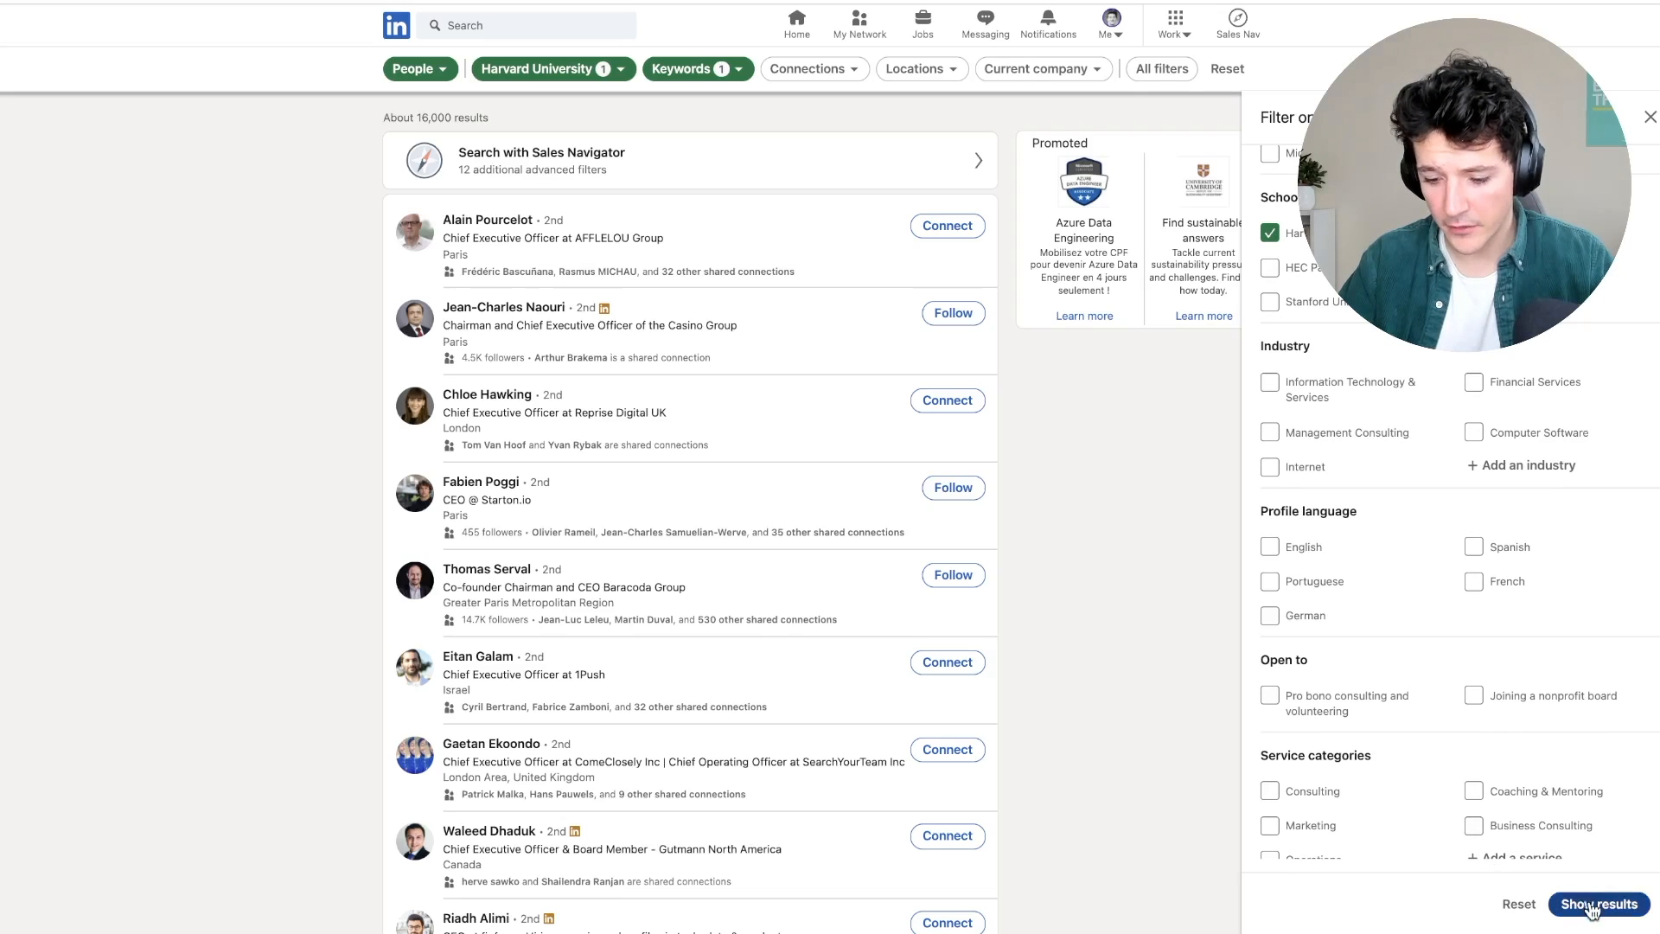
left_click(1598, 903)
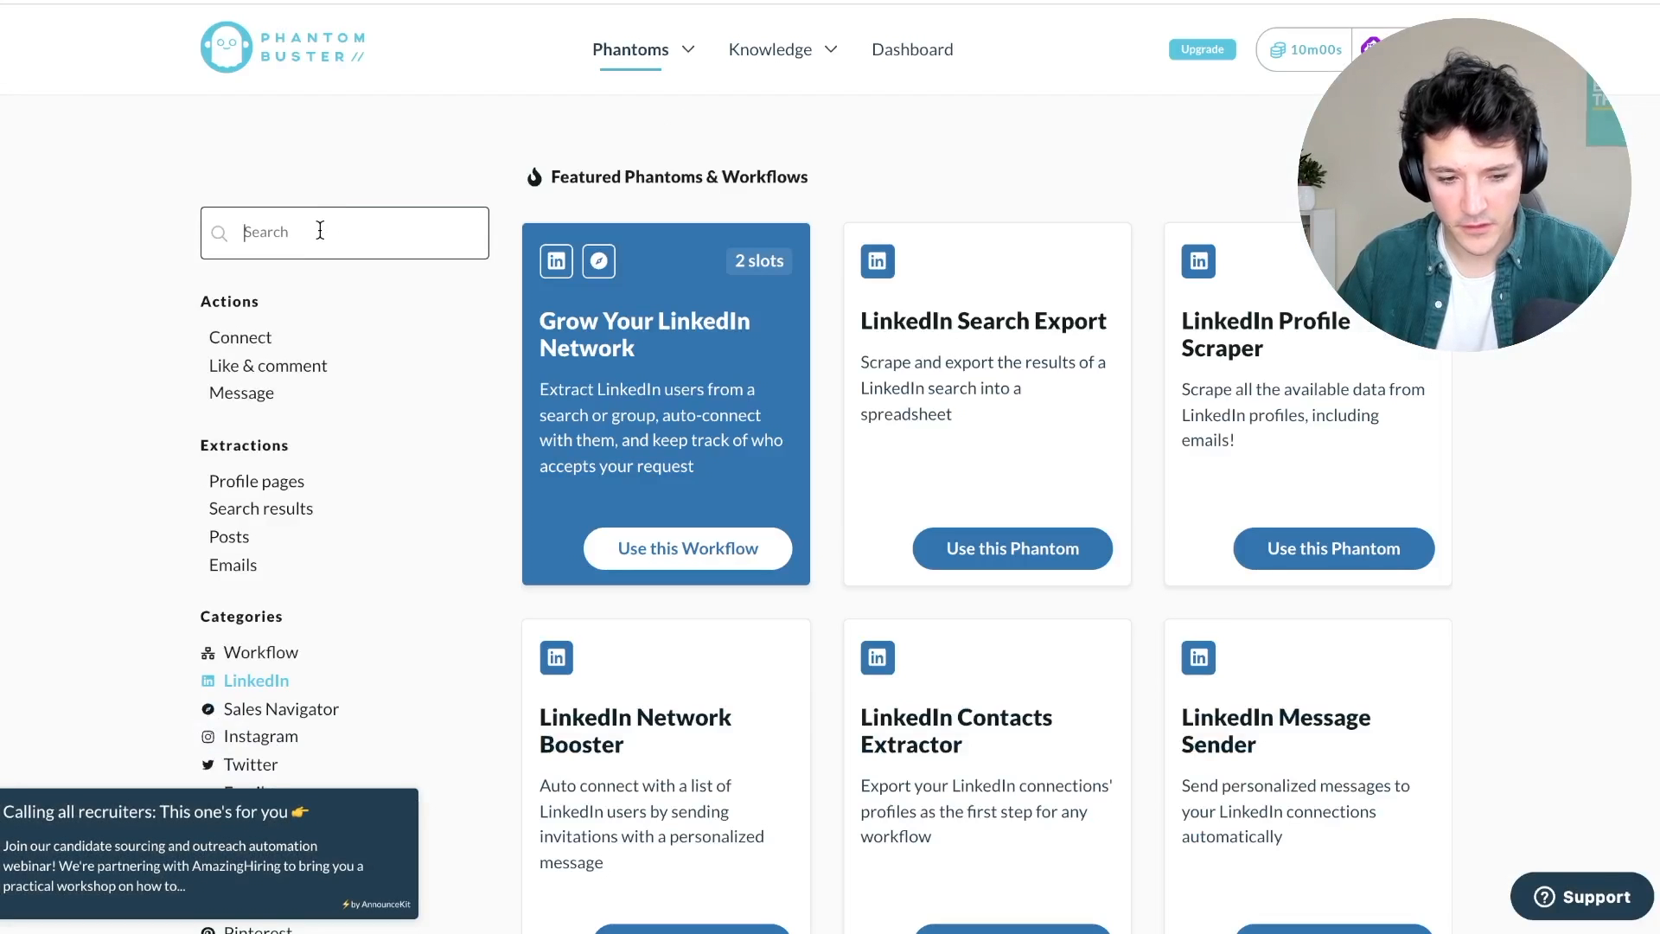
Find the LinkedIn Search Export phantom, start it, and save the LinkedIn connection.
type("search")
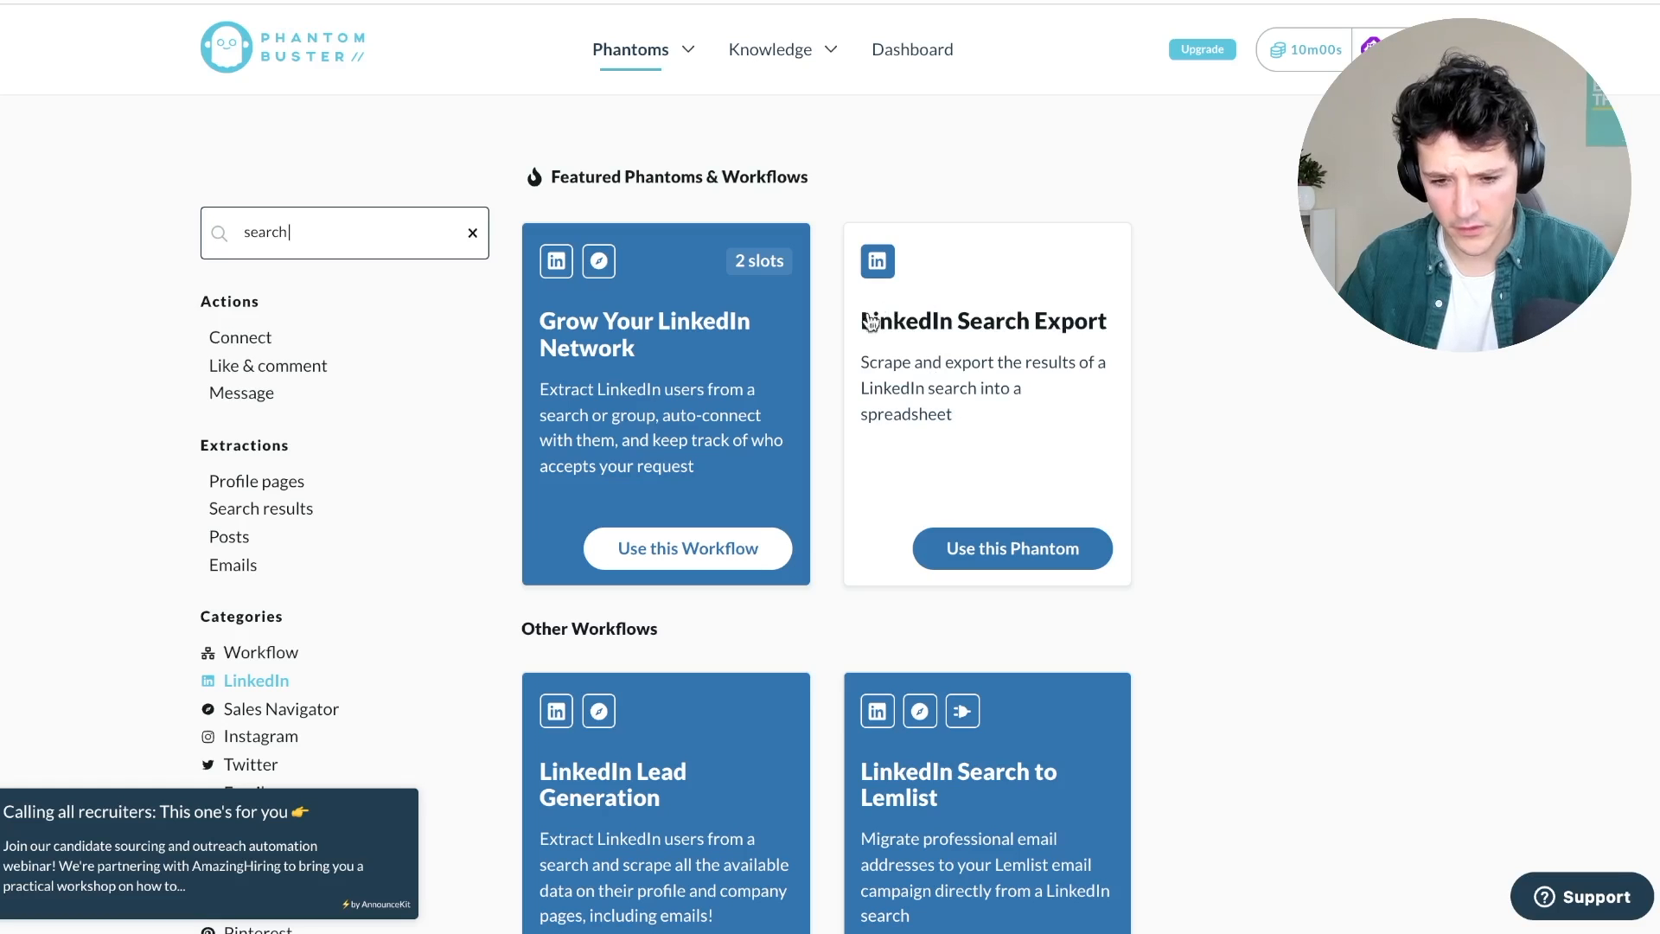
left_click(1010, 547)
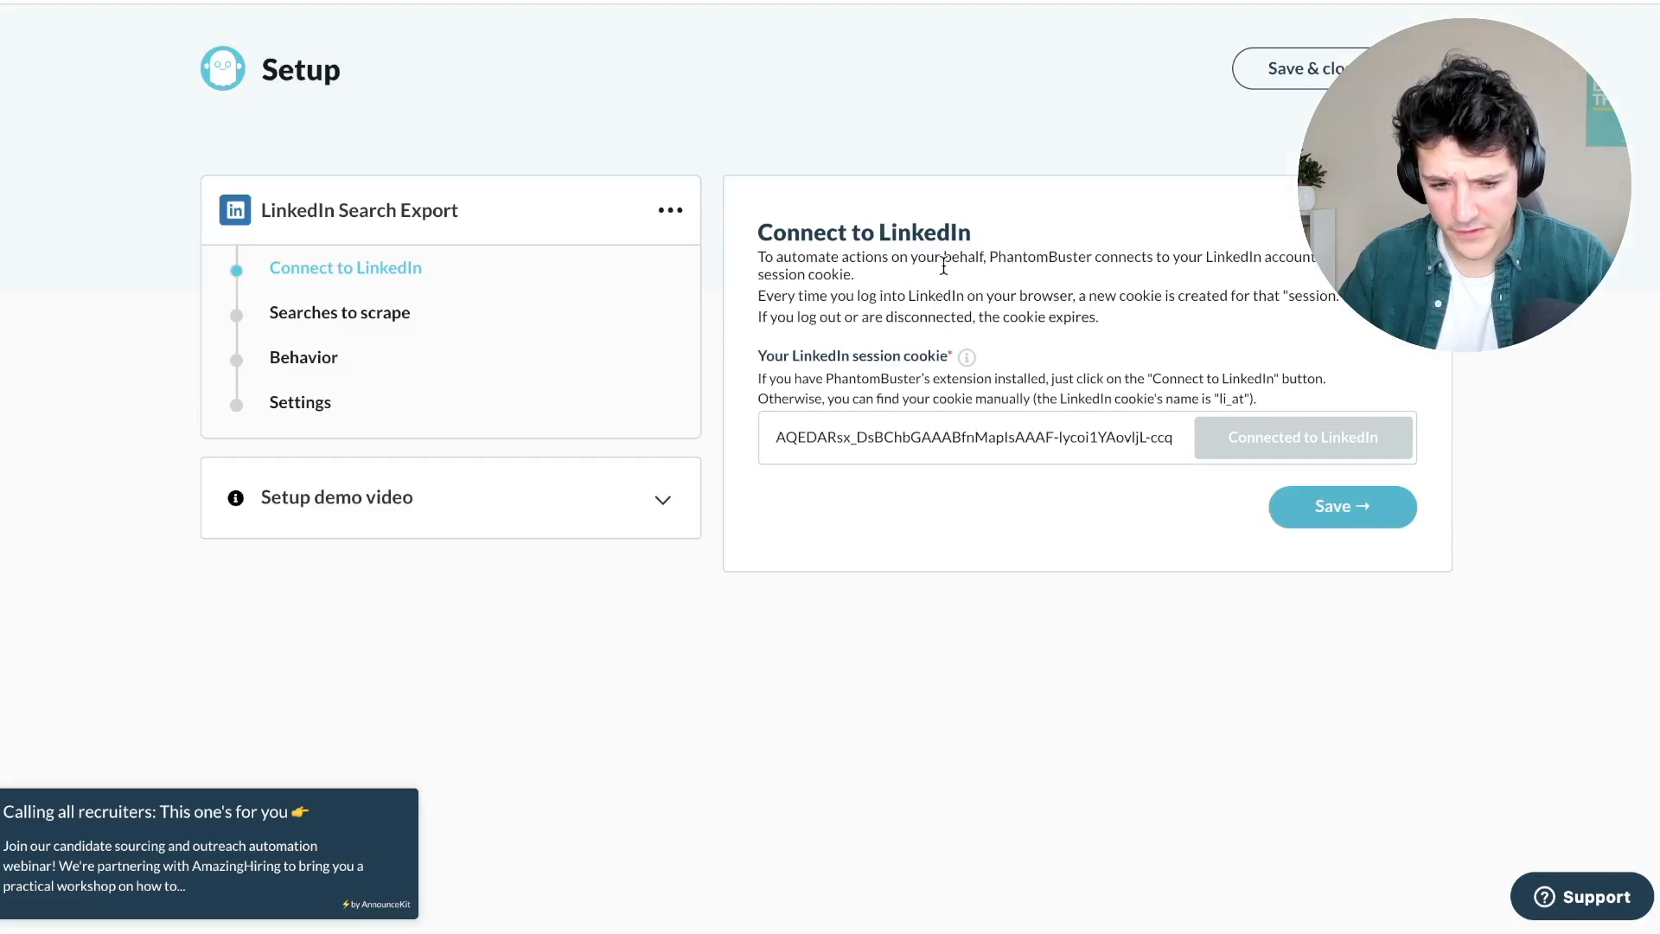
left_click(1340, 505)
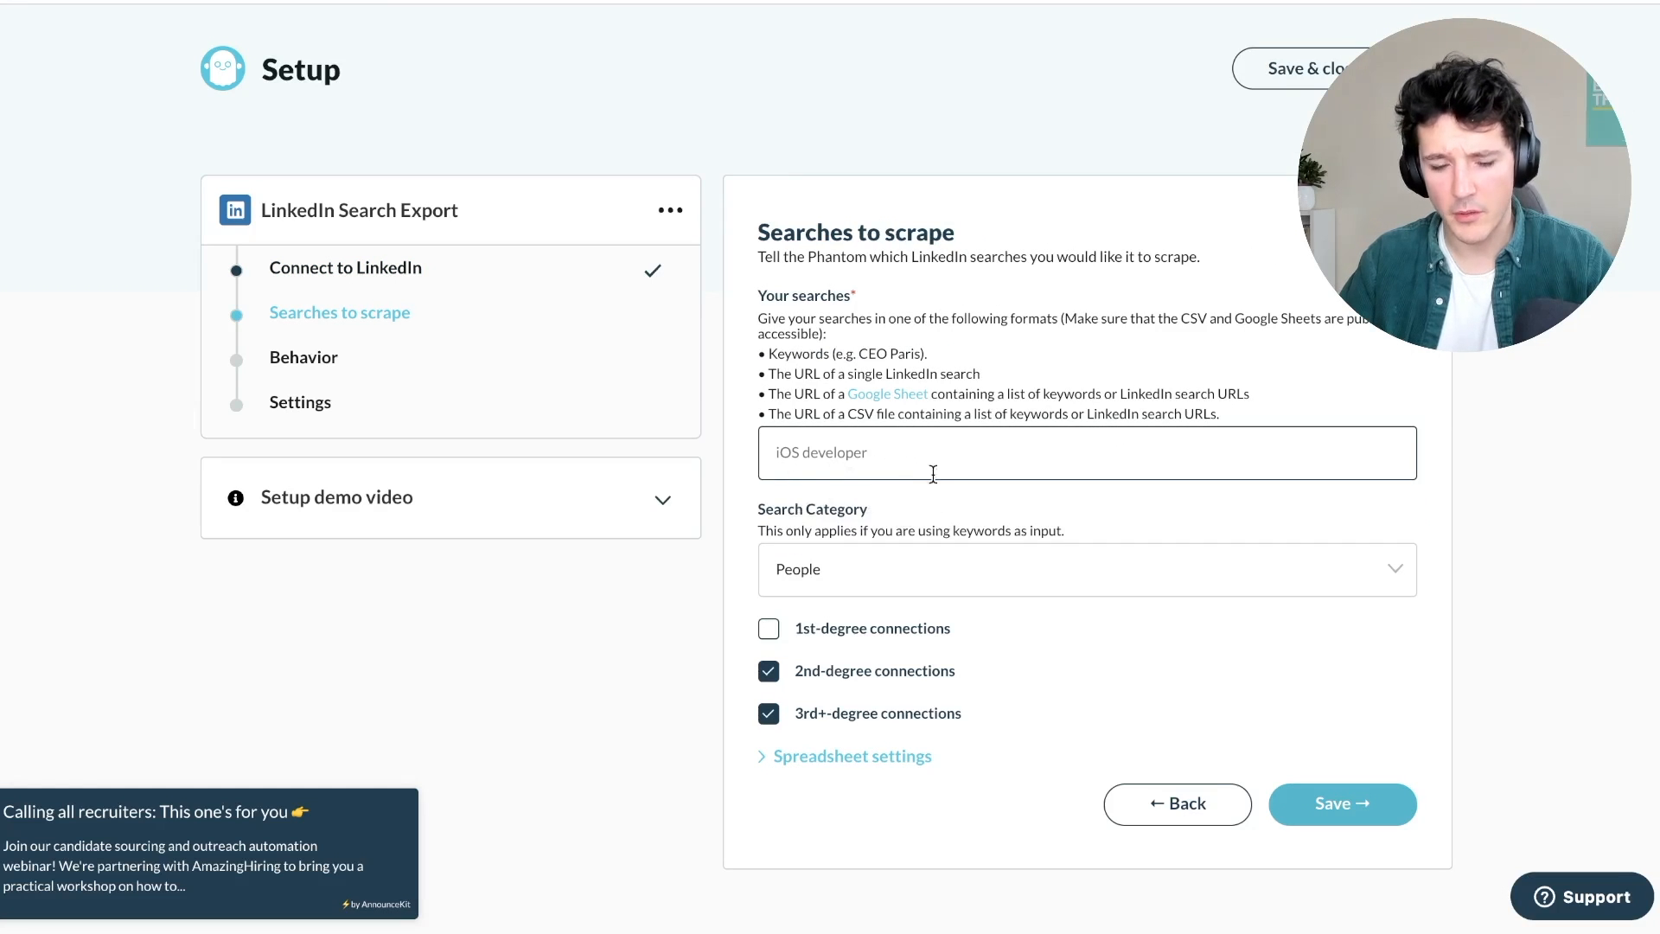
mouse_move(867, 488)
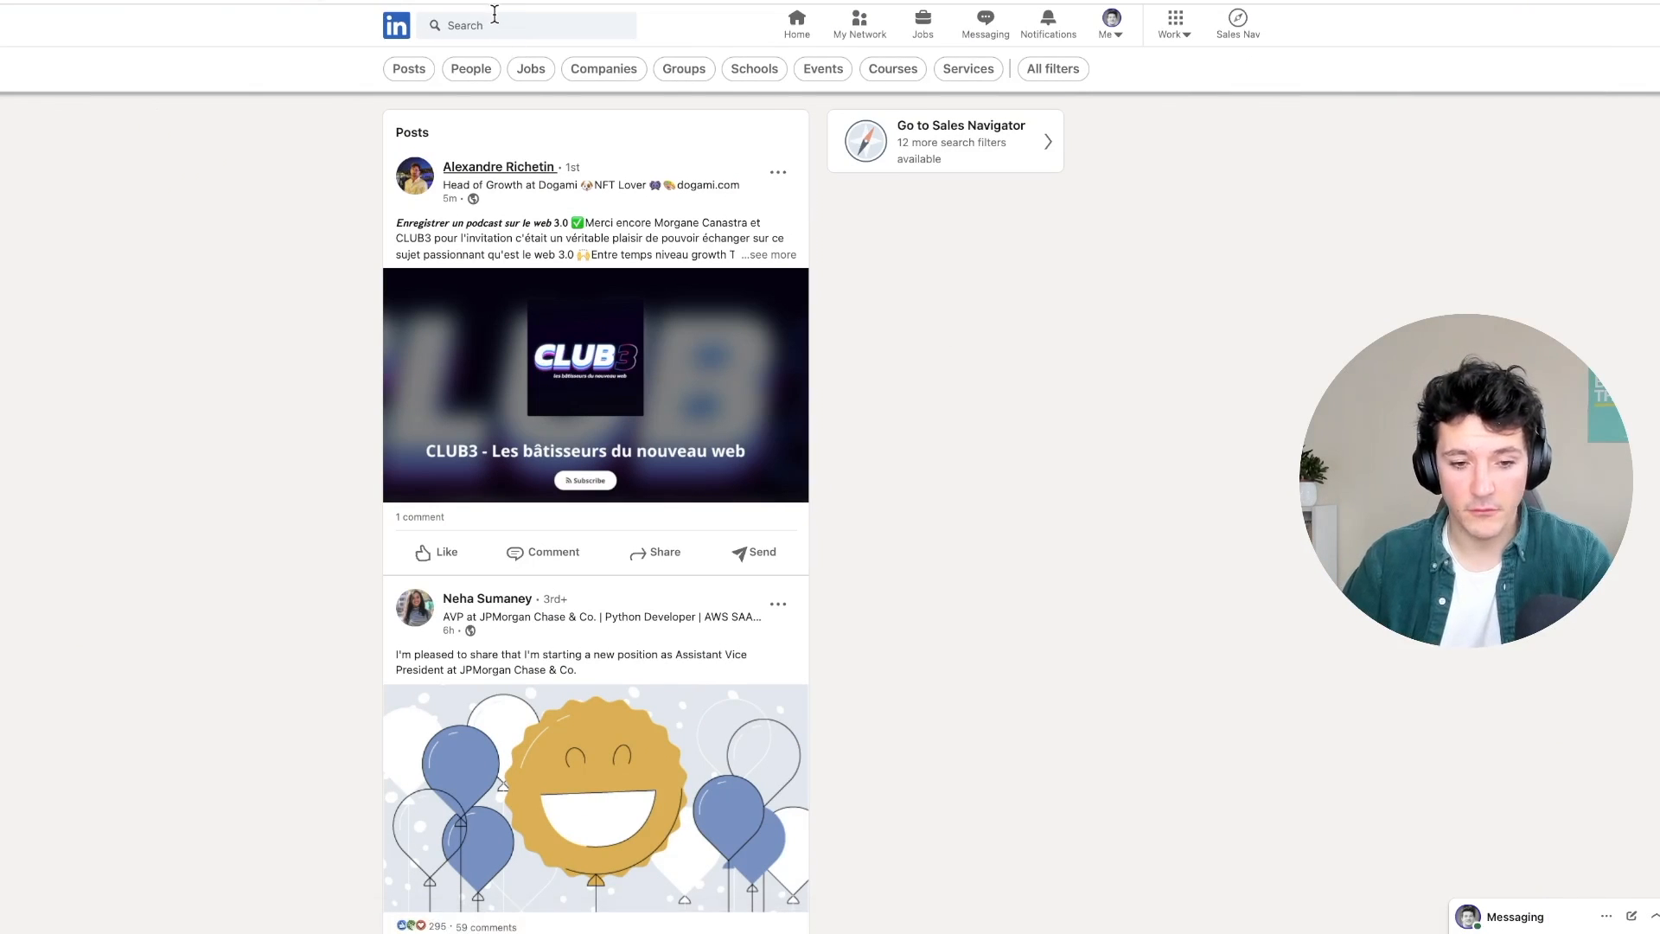
Search 'harvard alumni' and scroll through the matching groups.
type("harvard al")
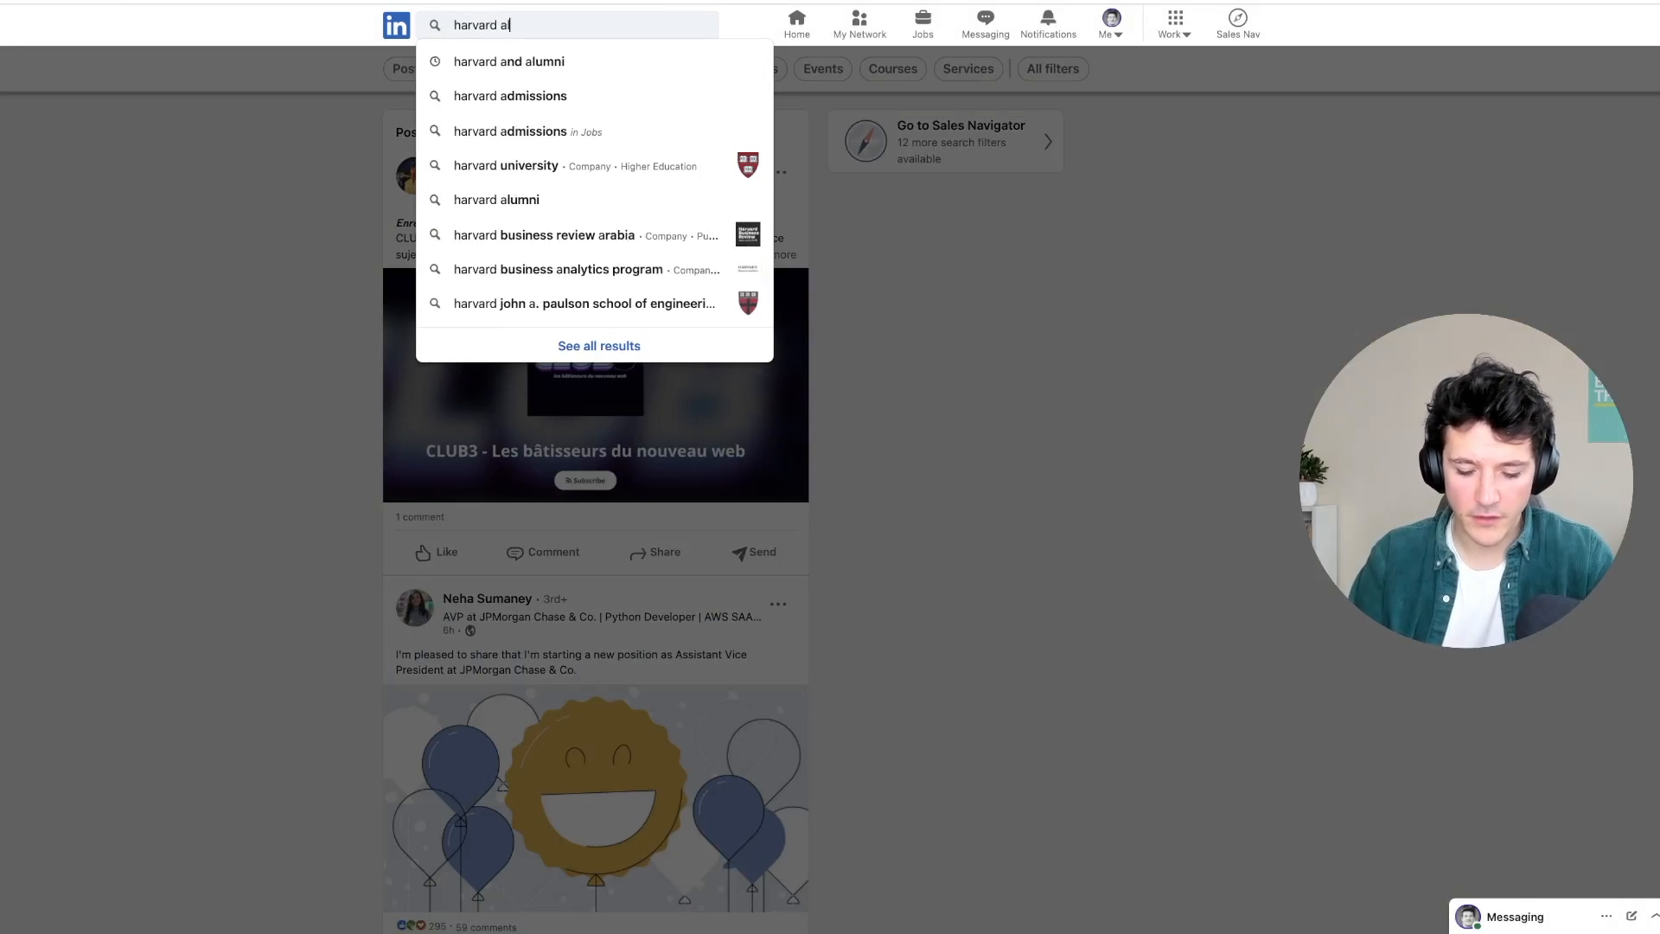
type("umni")
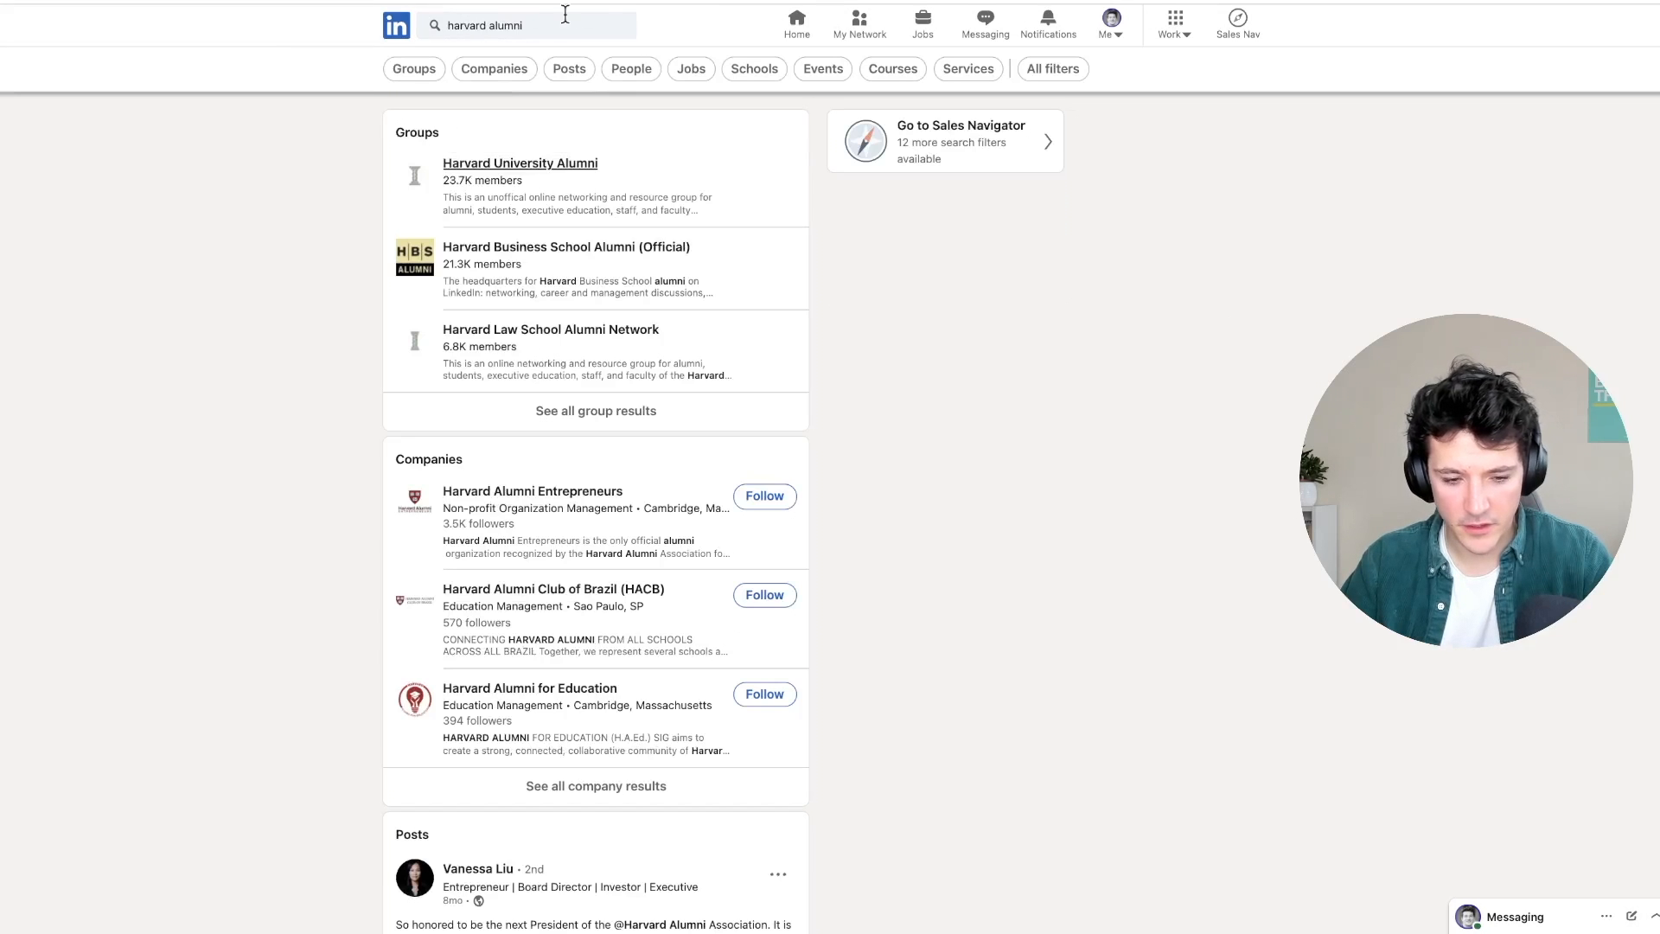
left_click(414, 69)
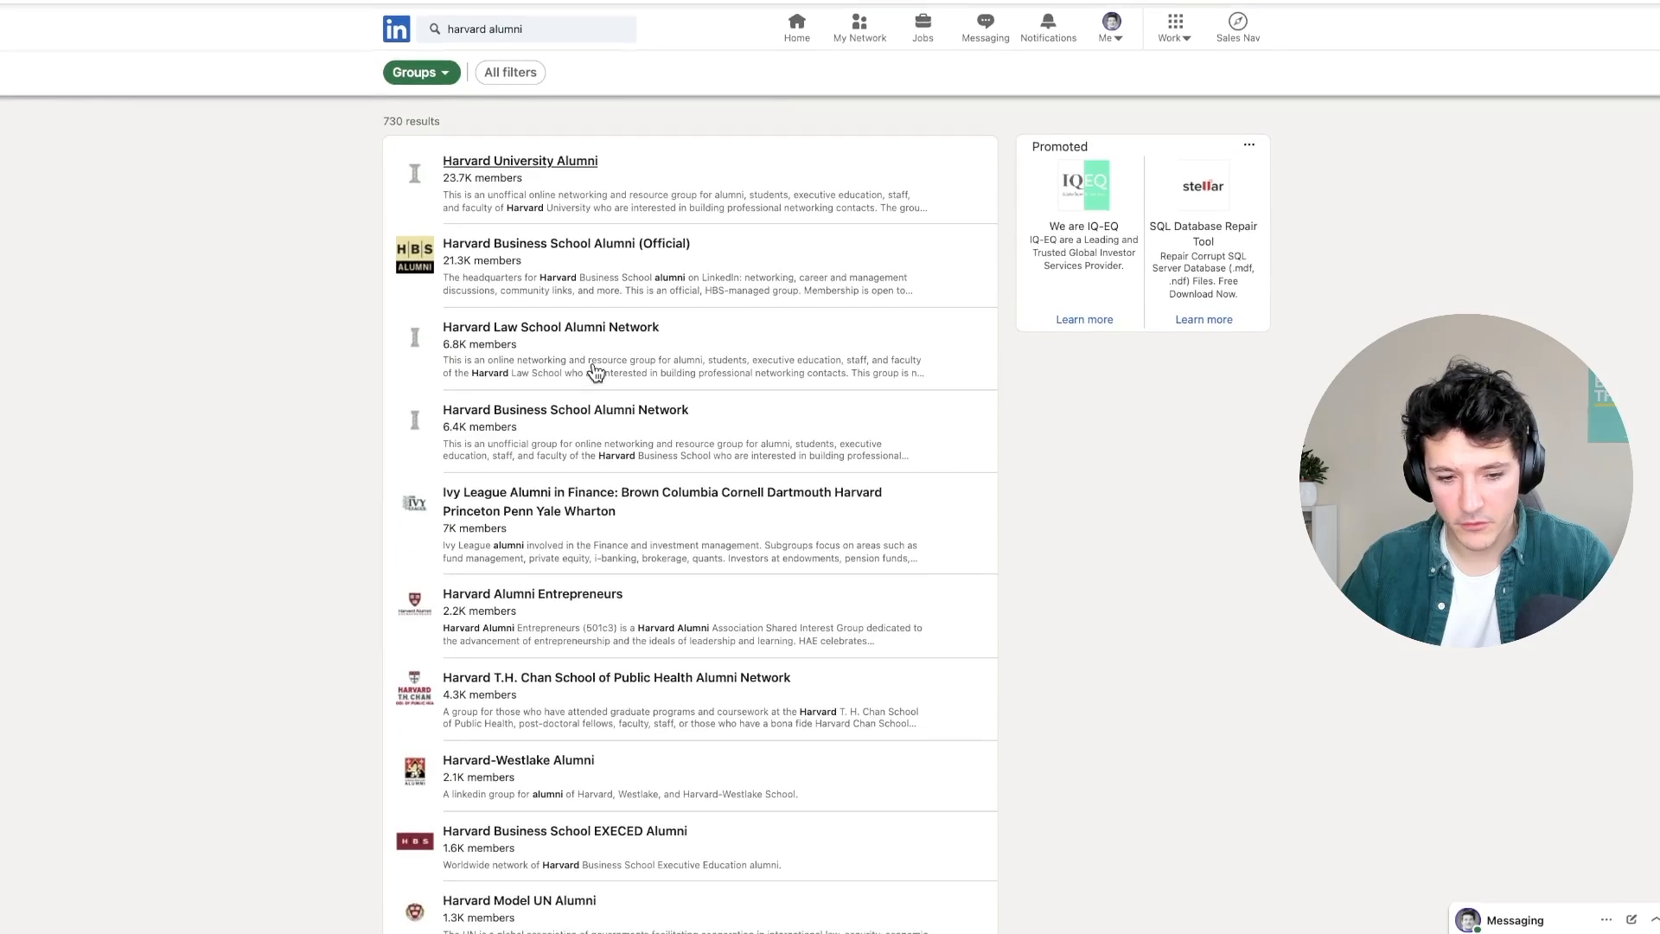
scroll("down", 3)
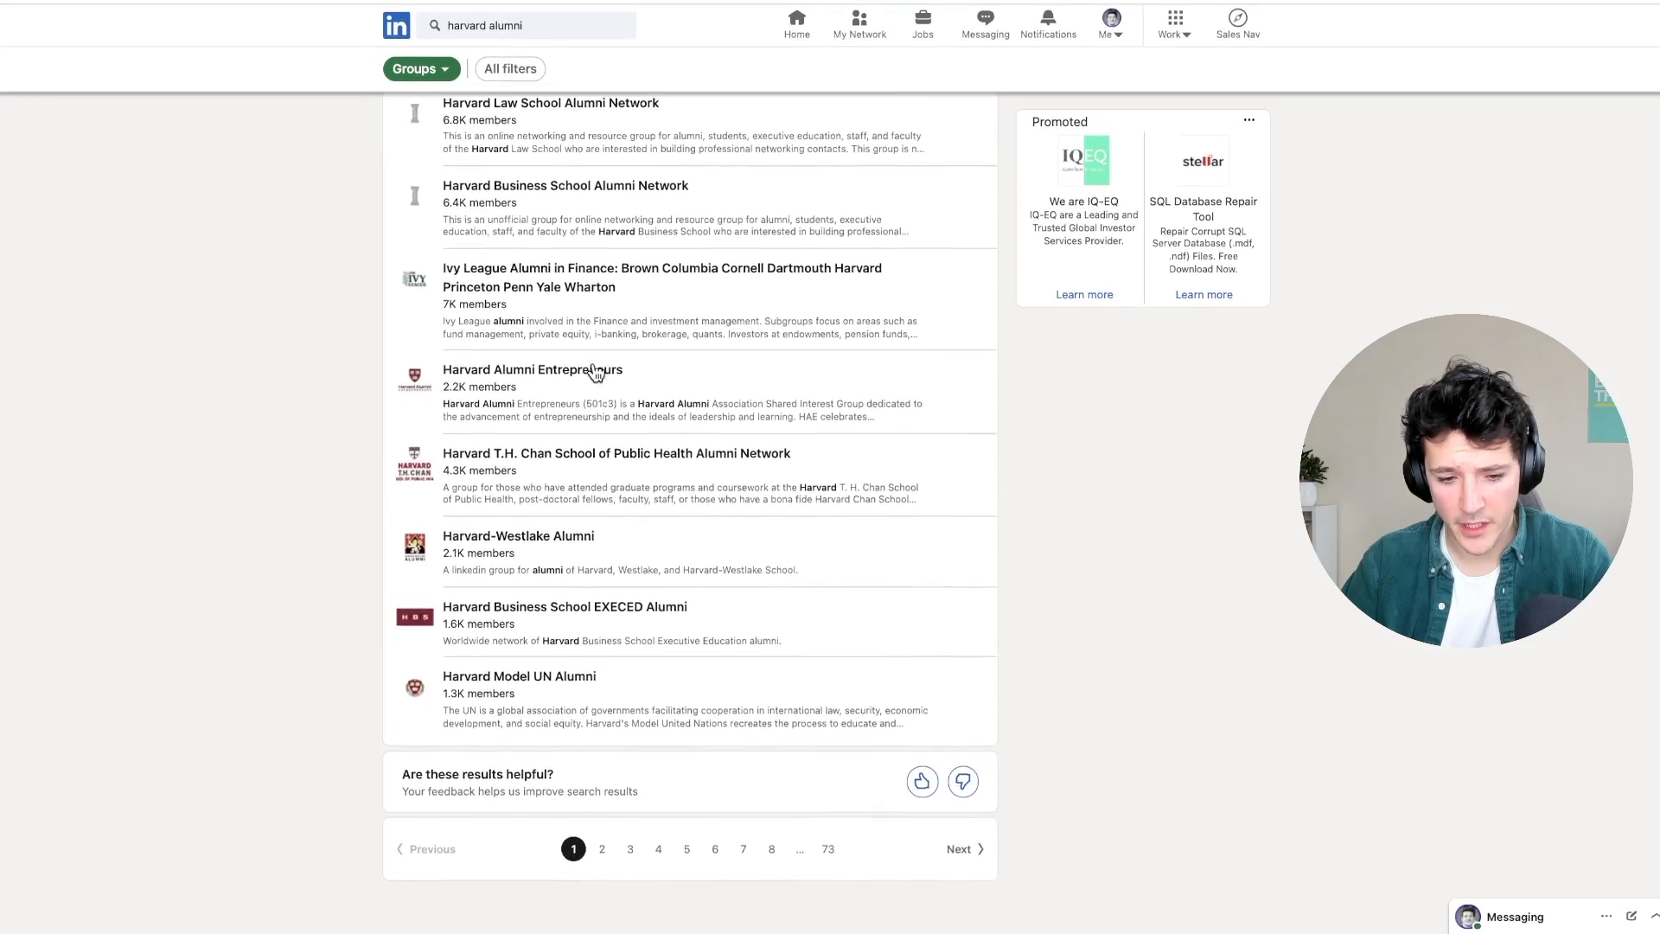
scroll("down", 3)
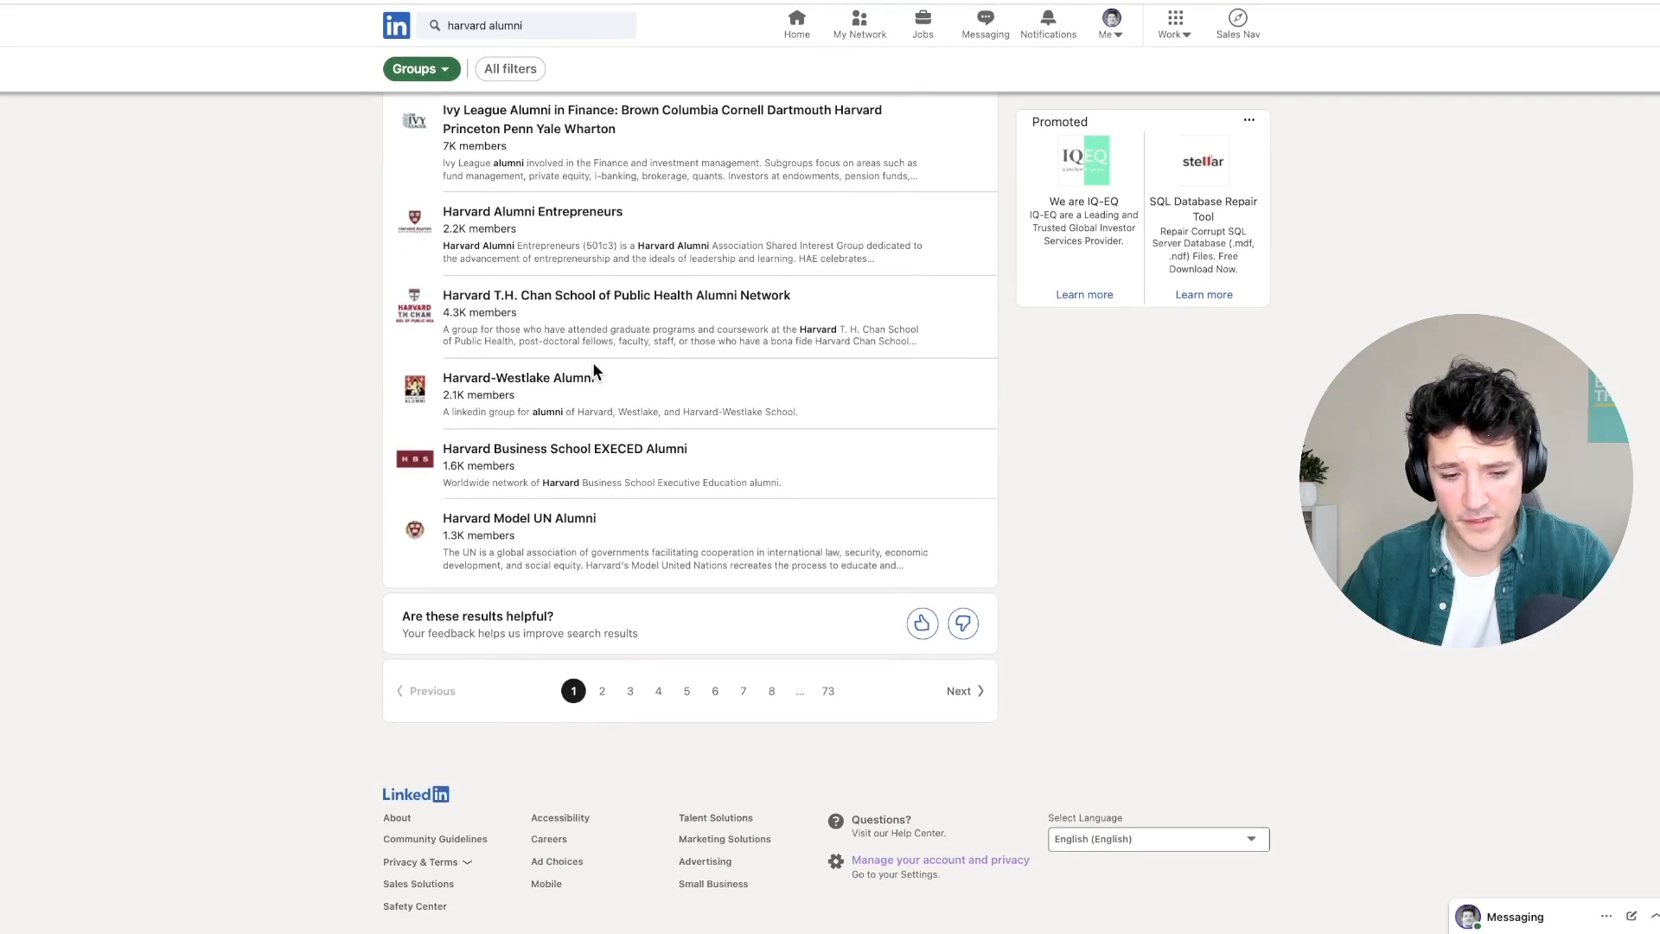
scroll("up", 3)
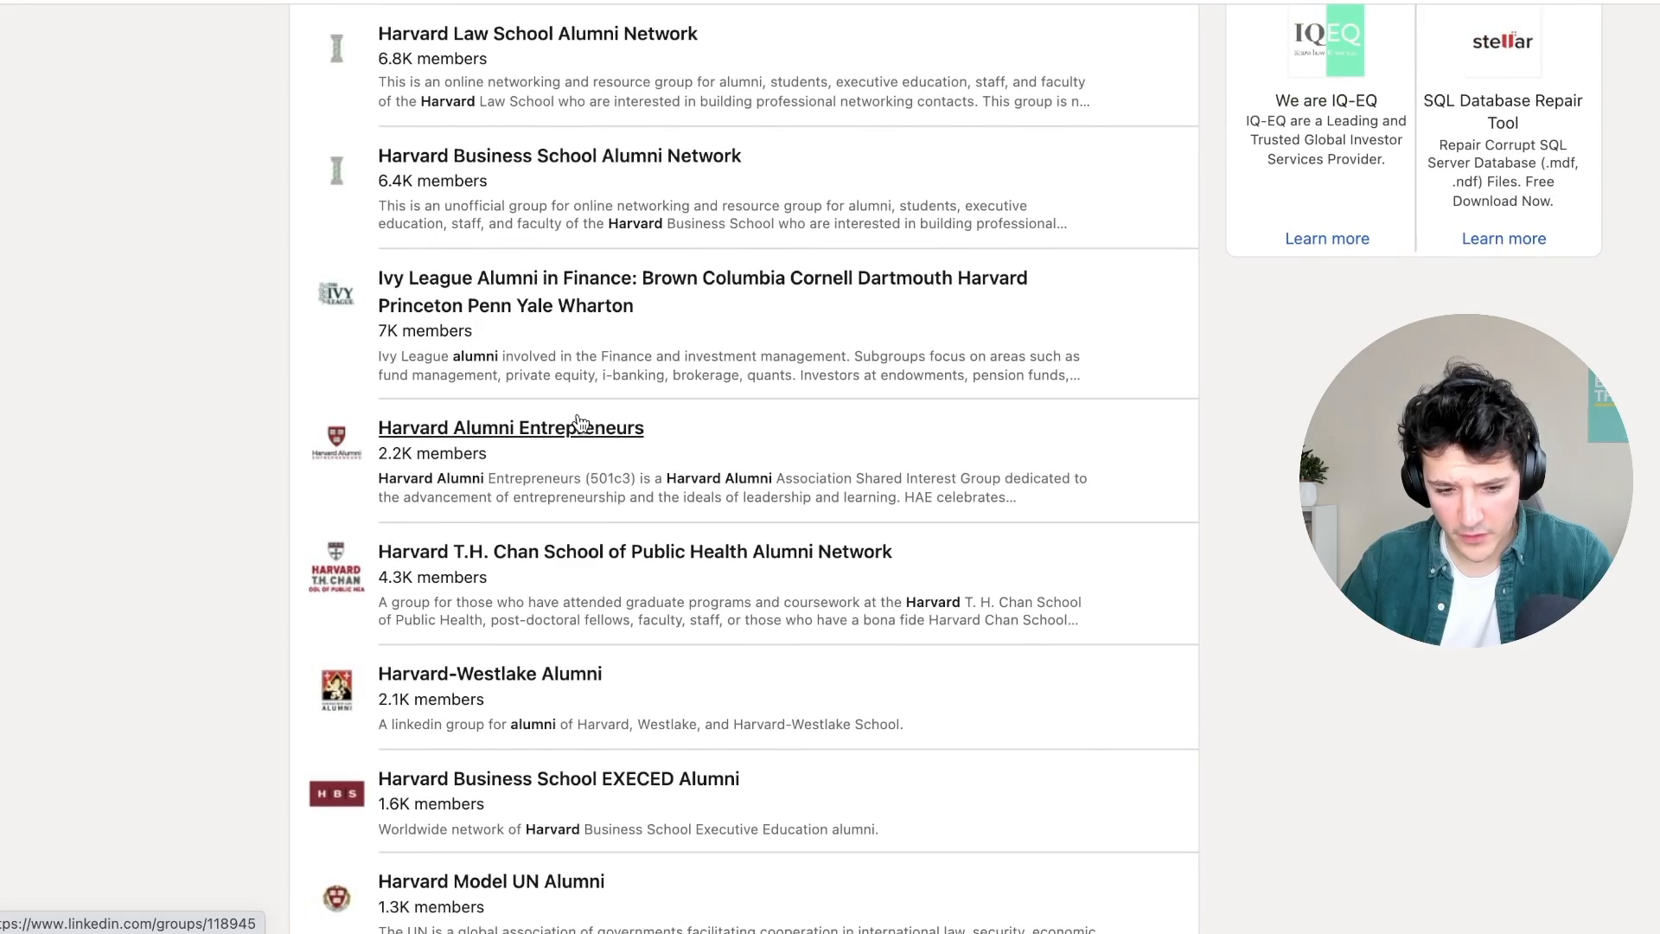
scroll("up", 3)
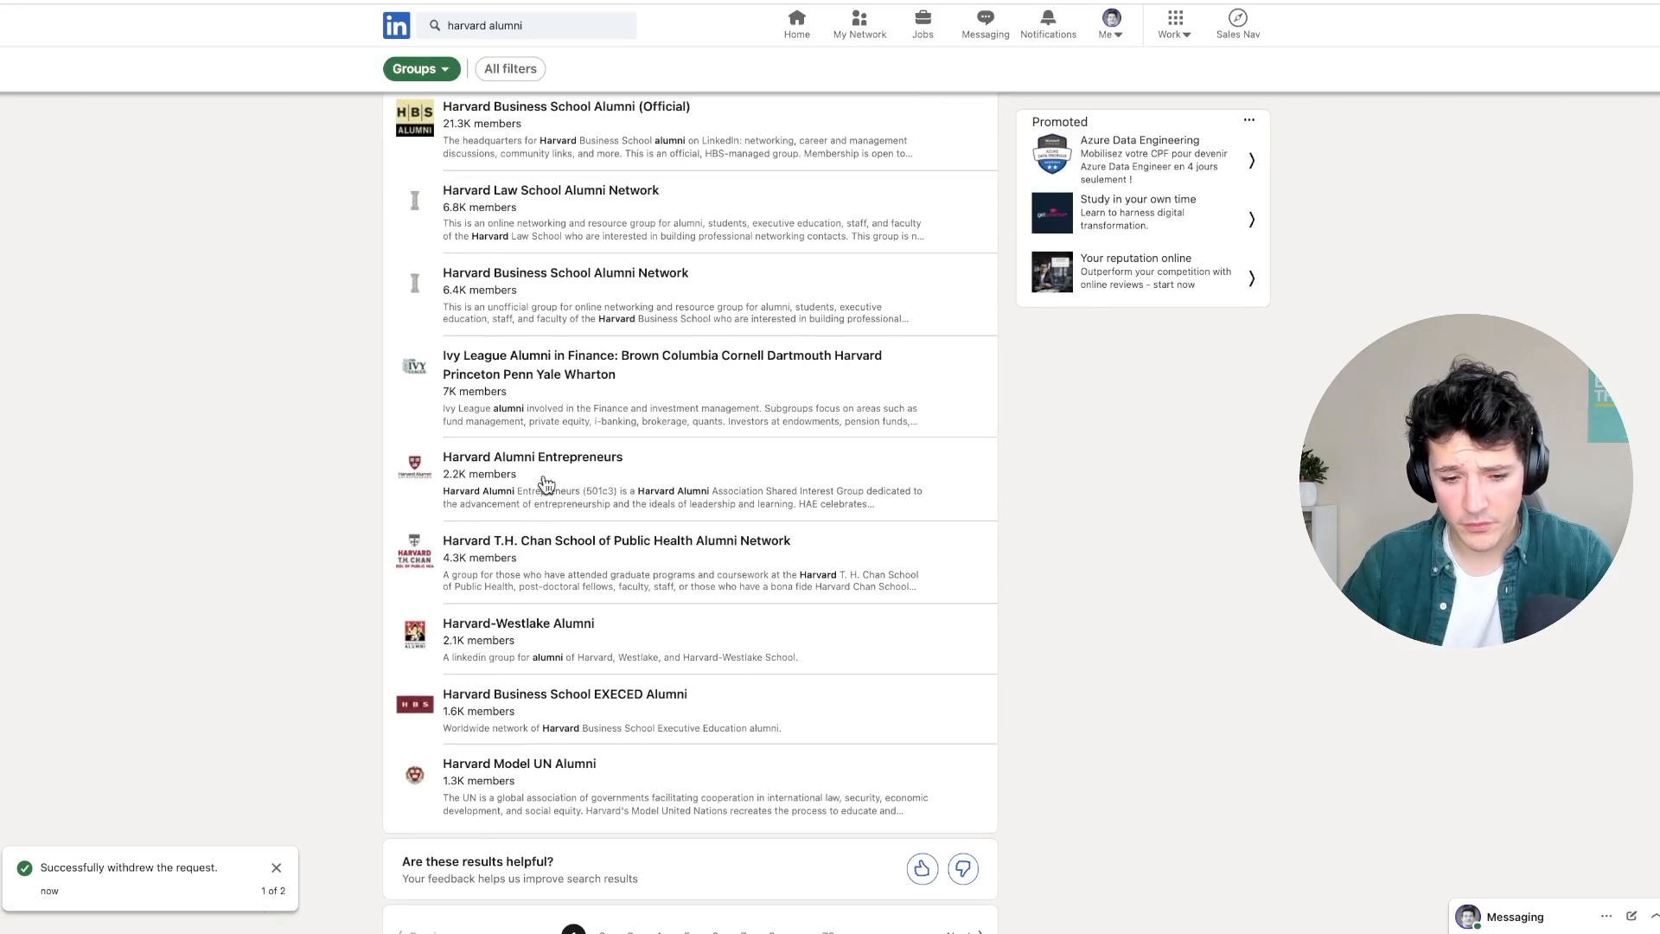
Request to join Harvard Alumni Entrepreneurs, then open the Facebook Ads Community group.
left_click(533, 456)
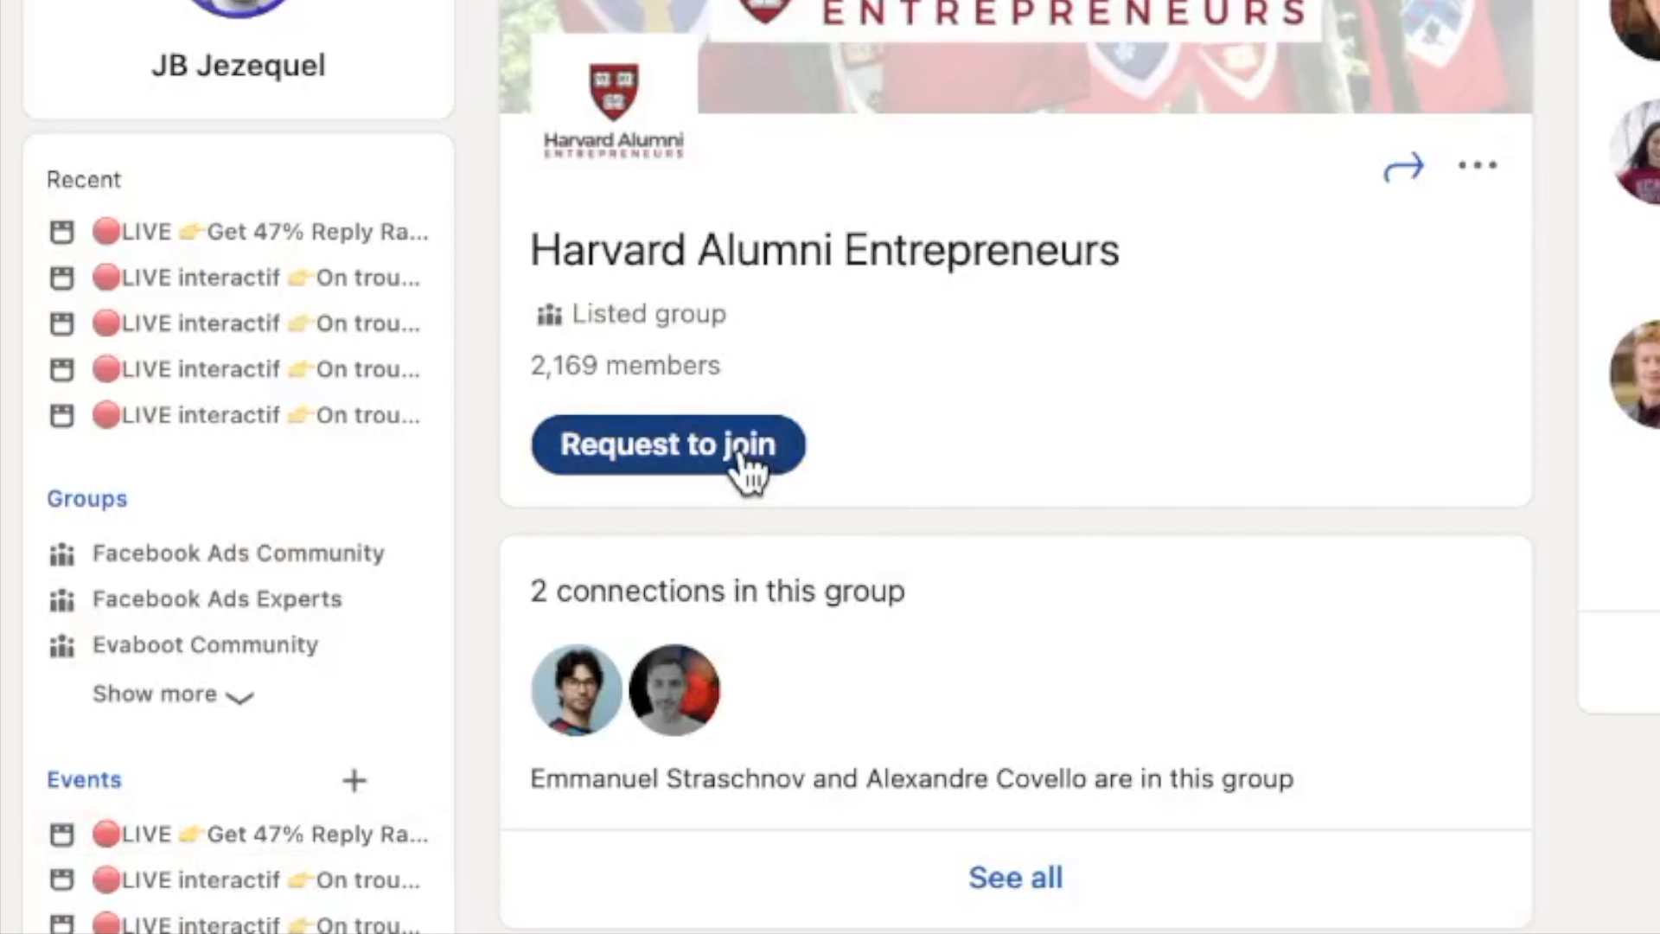
left_click(670, 443)
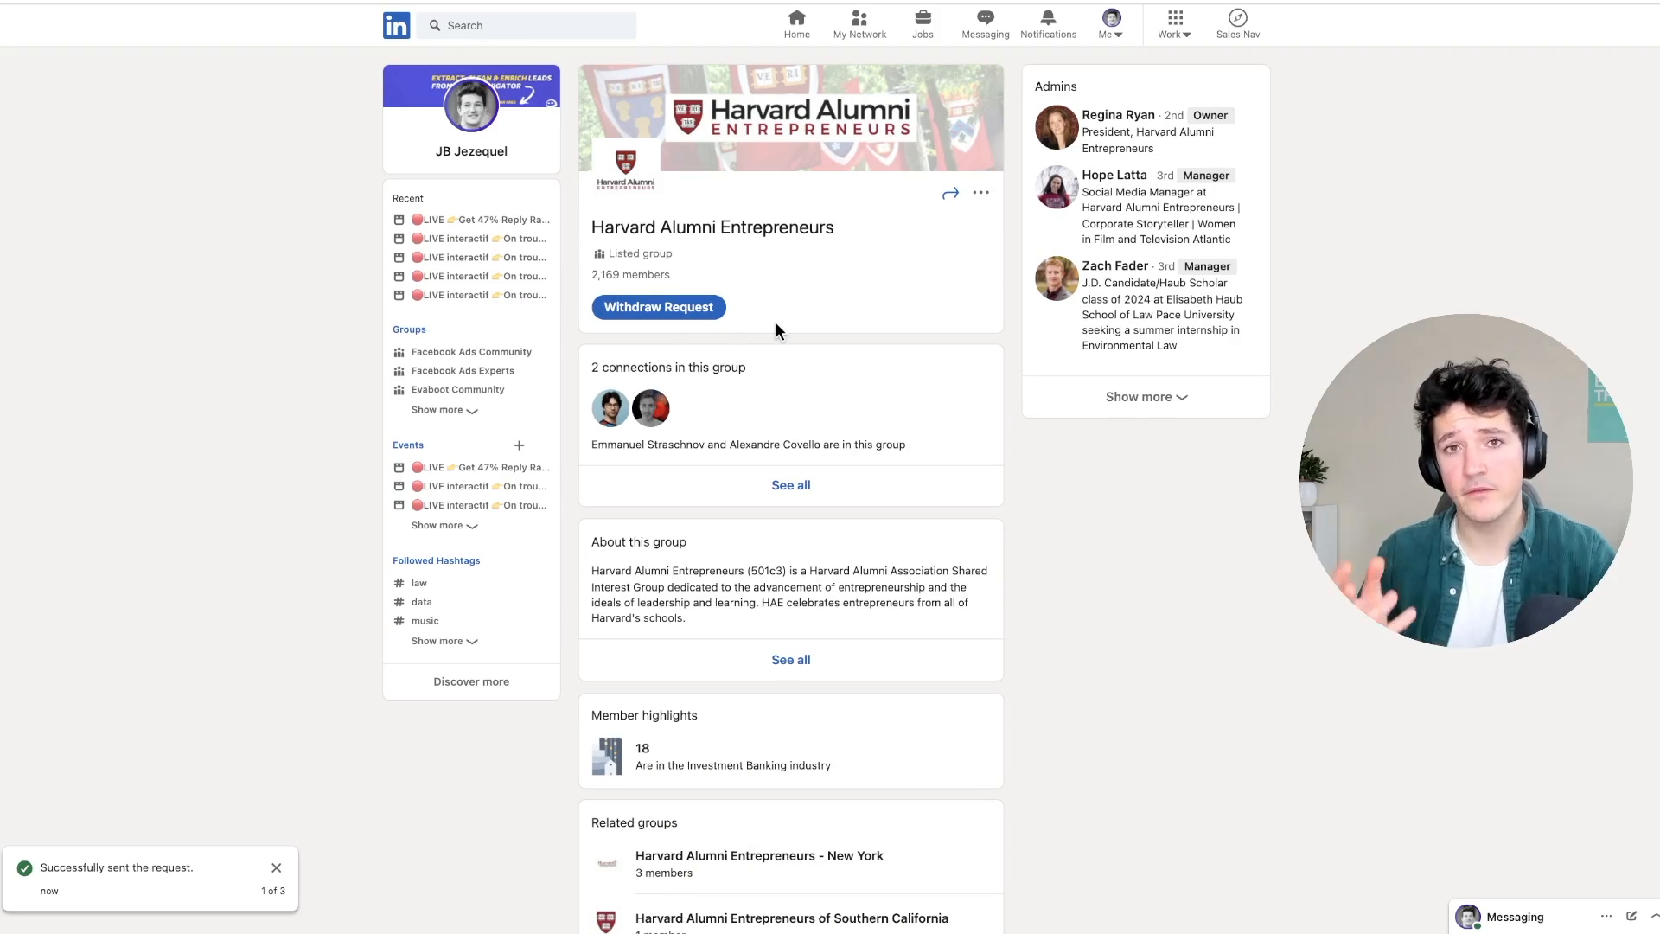
left_click(469, 350)
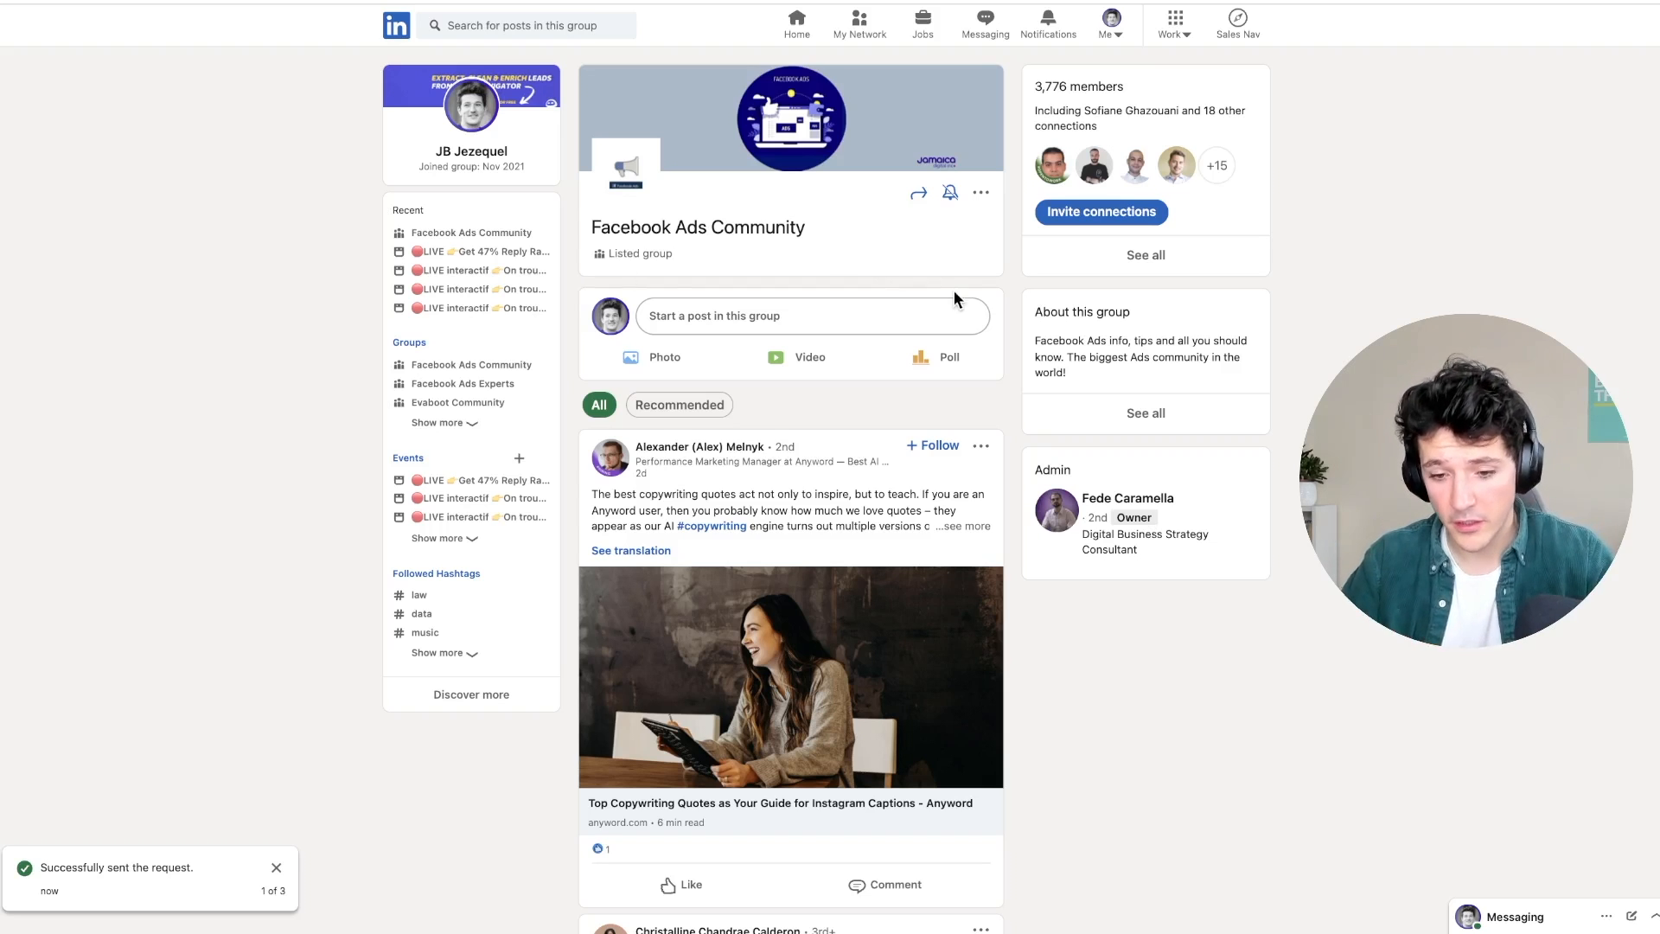
mouse_move(1170, 239)
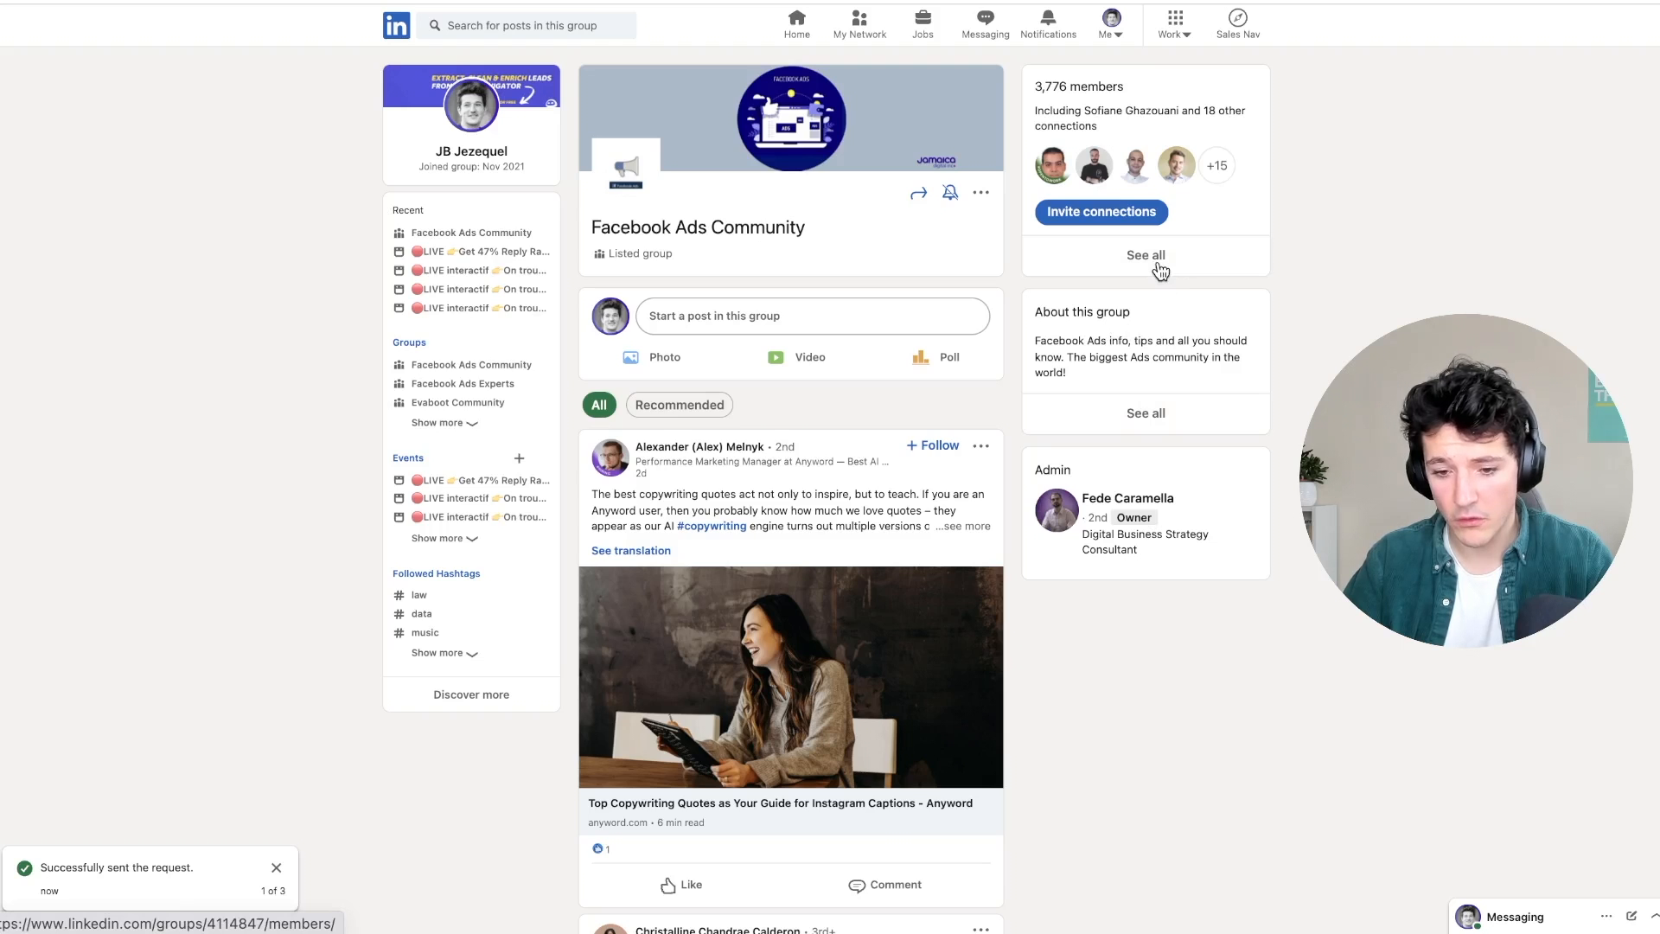
Show all Facebook Ads Community members and start messages to two of them.
left_click(1145, 255)
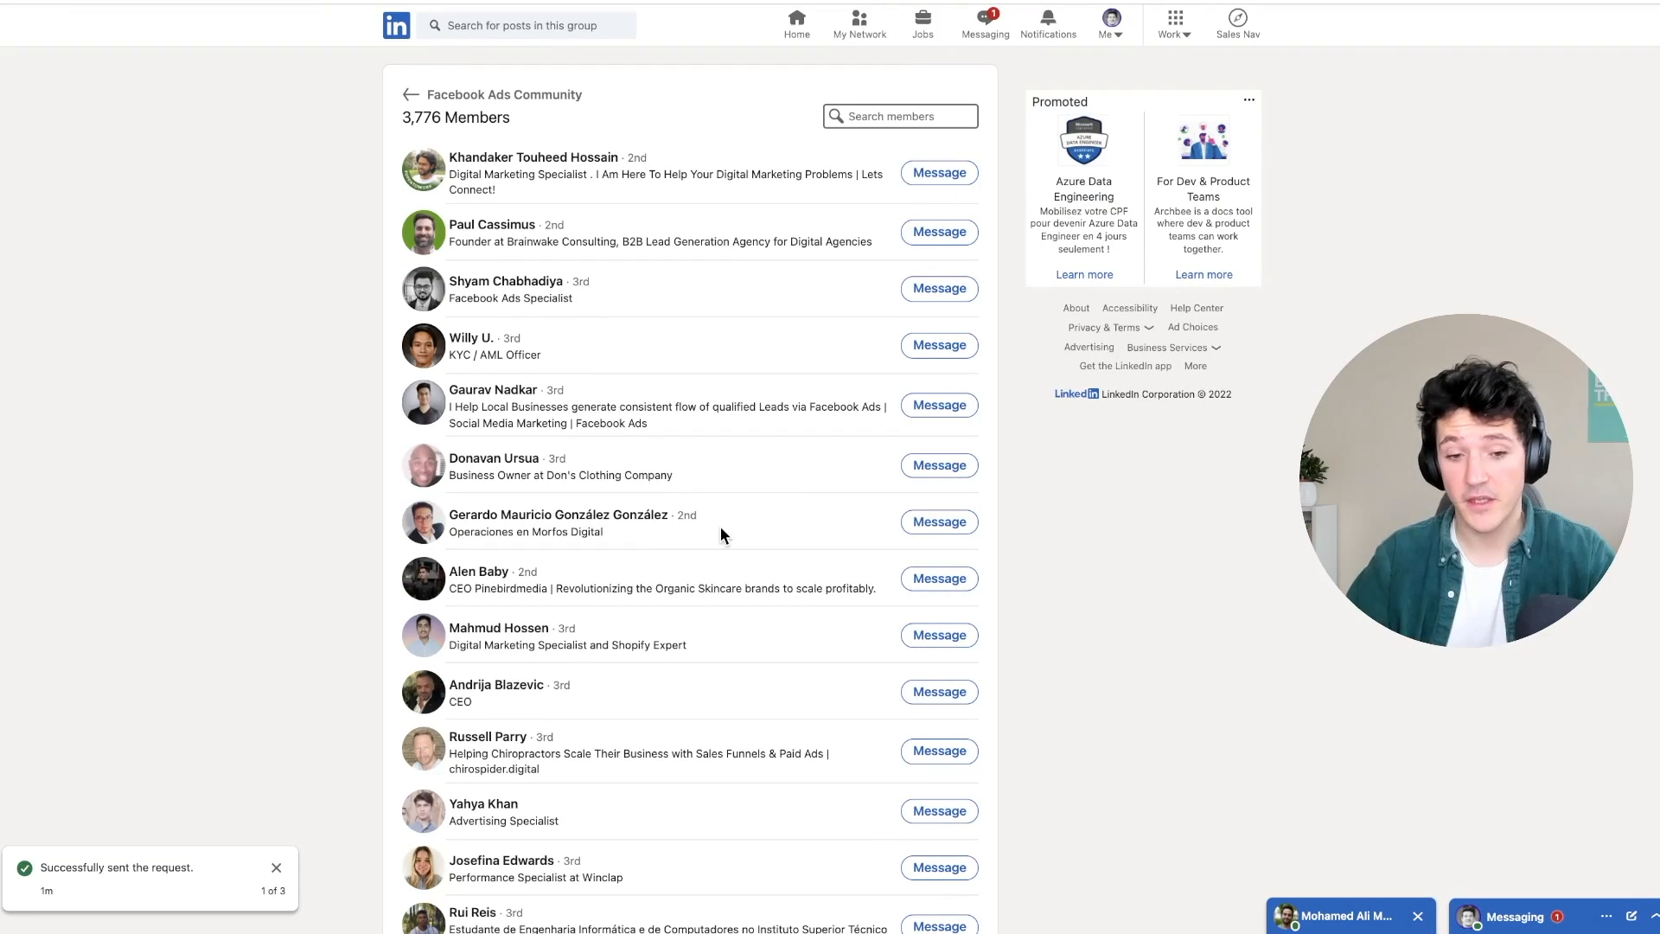
left_click(938, 345)
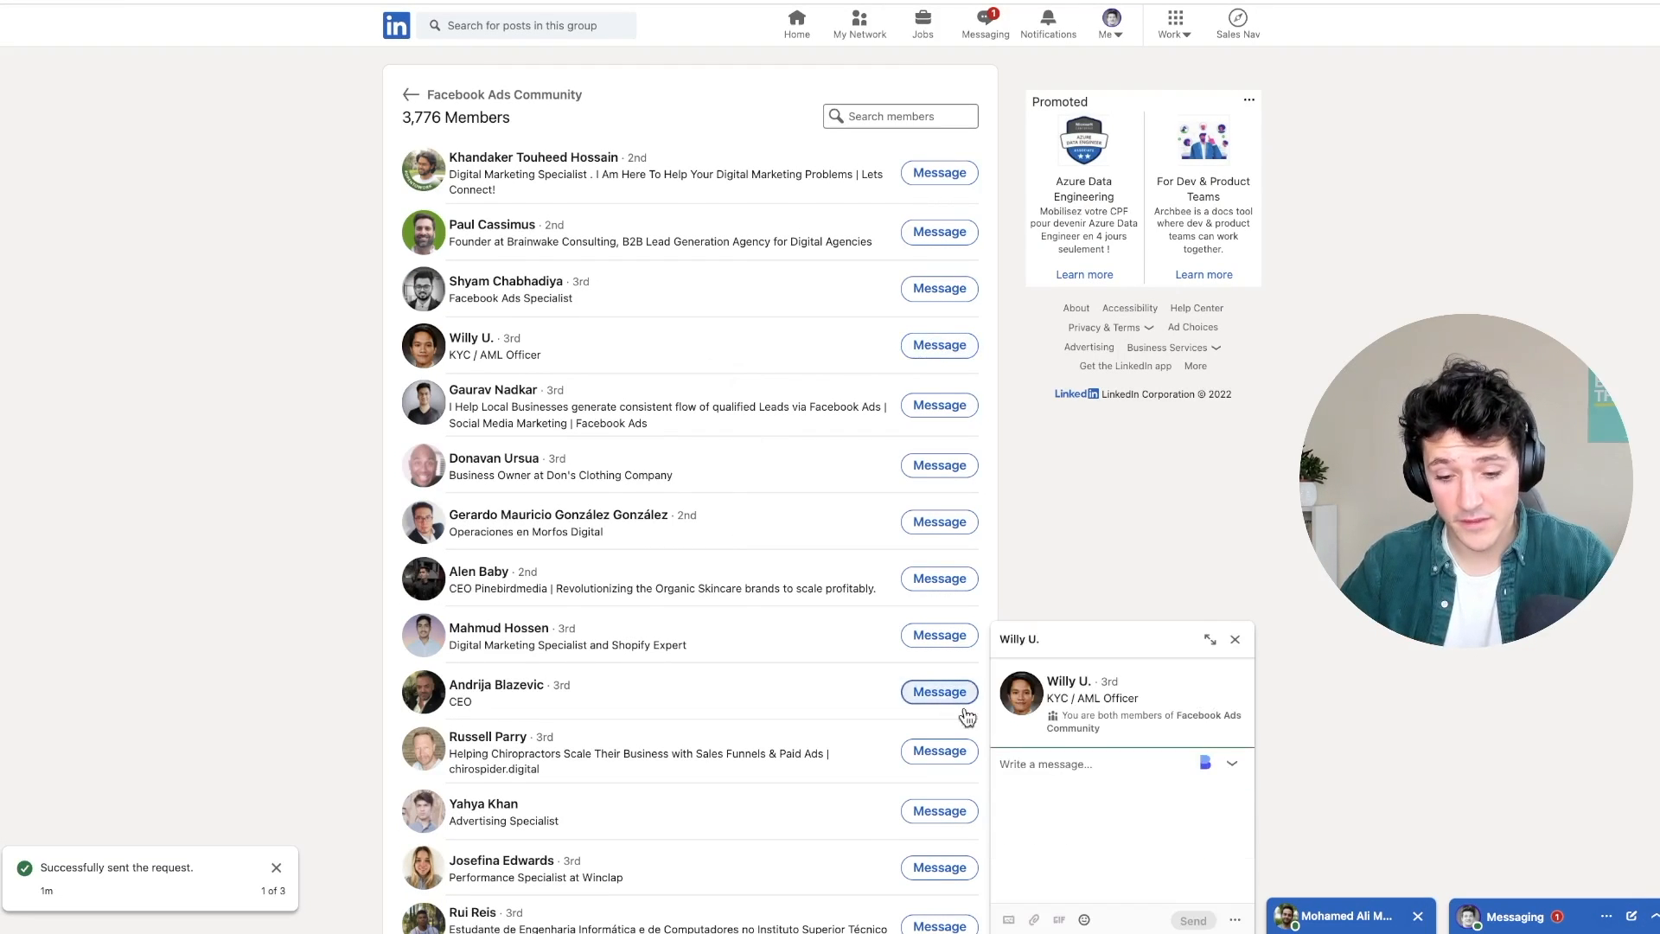
left_click(1234, 640)
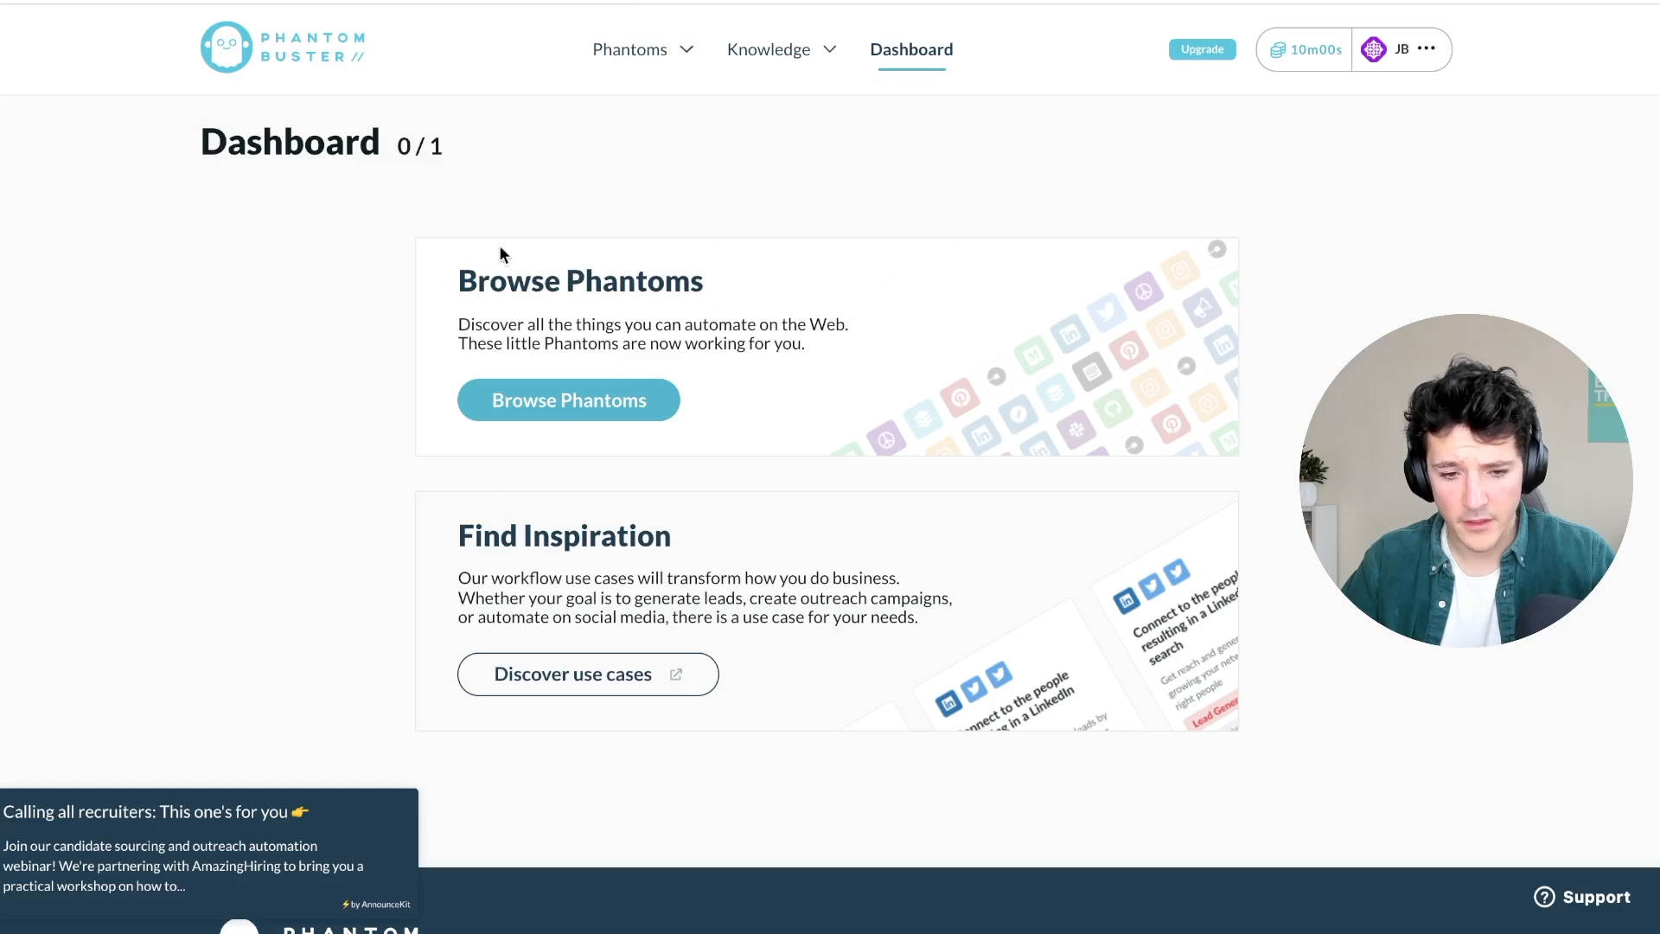
Start the LinkedIn Group Members phantom, connect LinkedIn, and paste group URL linkedin.com/groups/4114847/.
left_click(631, 48)
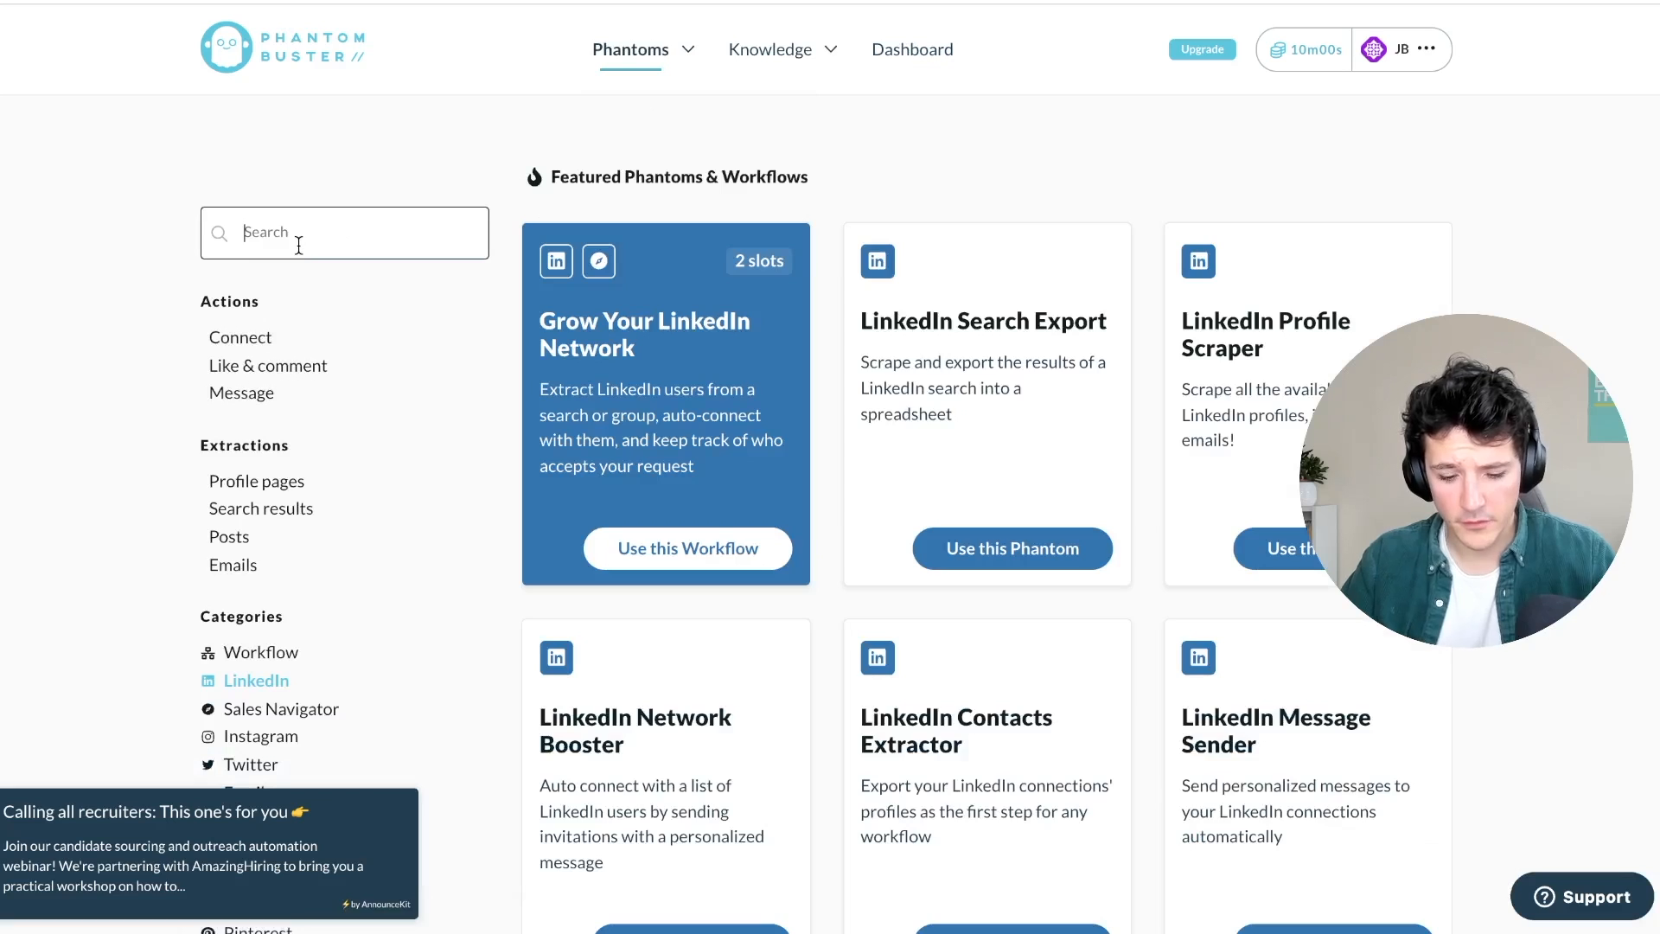
type("group")
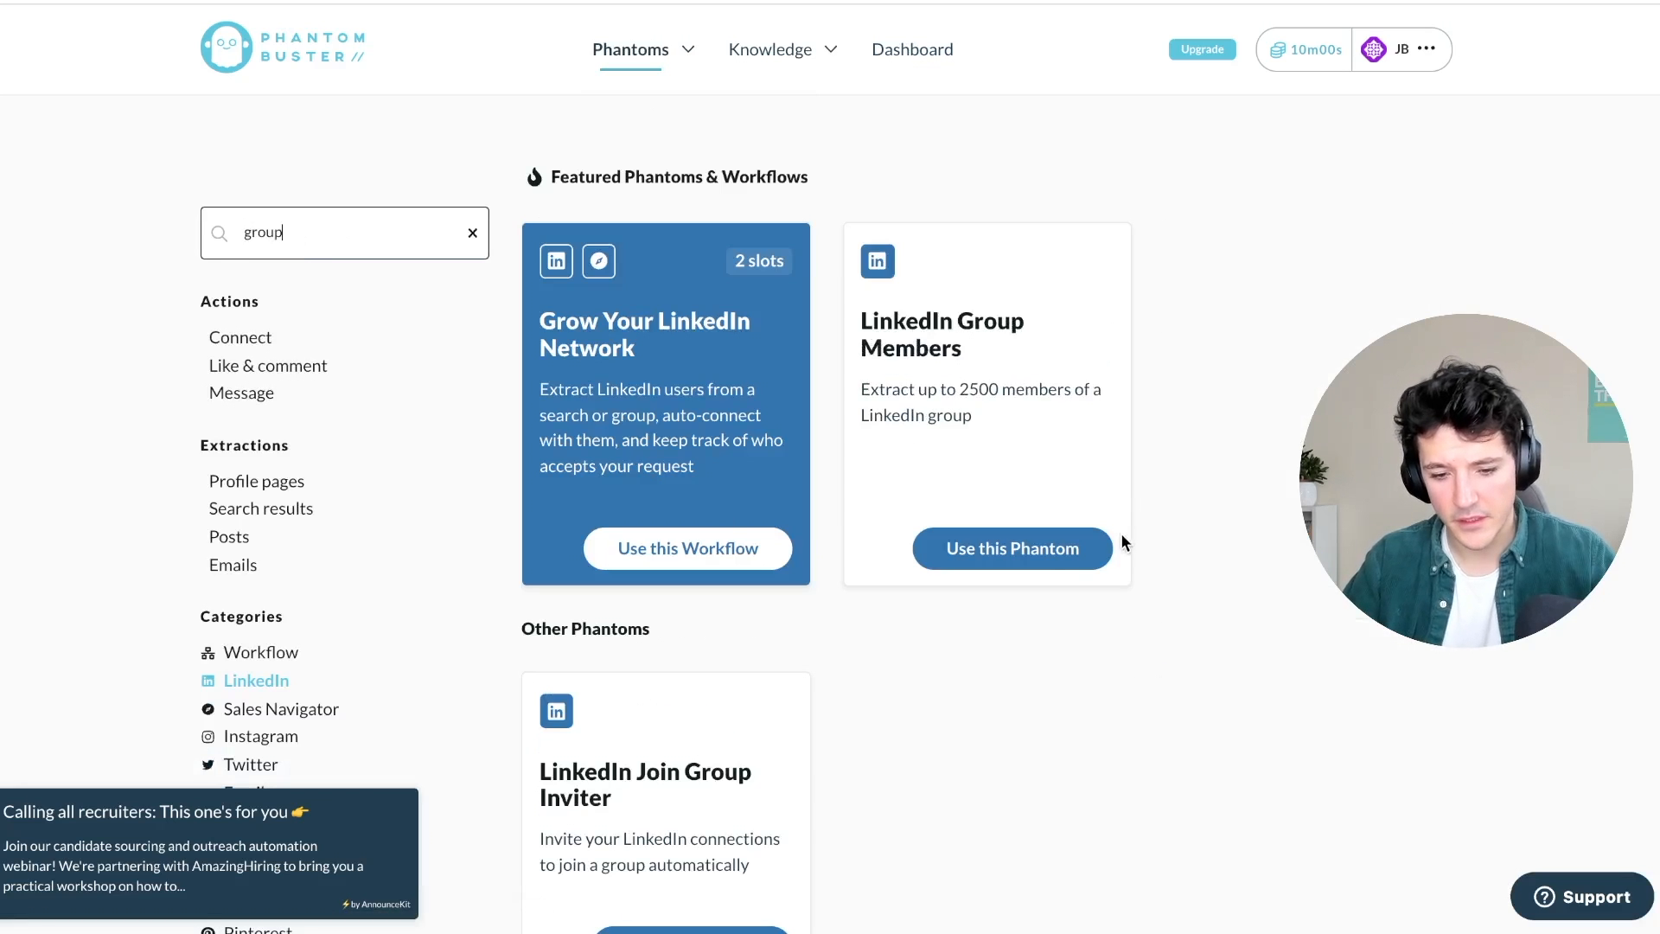
left_click(1010, 548)
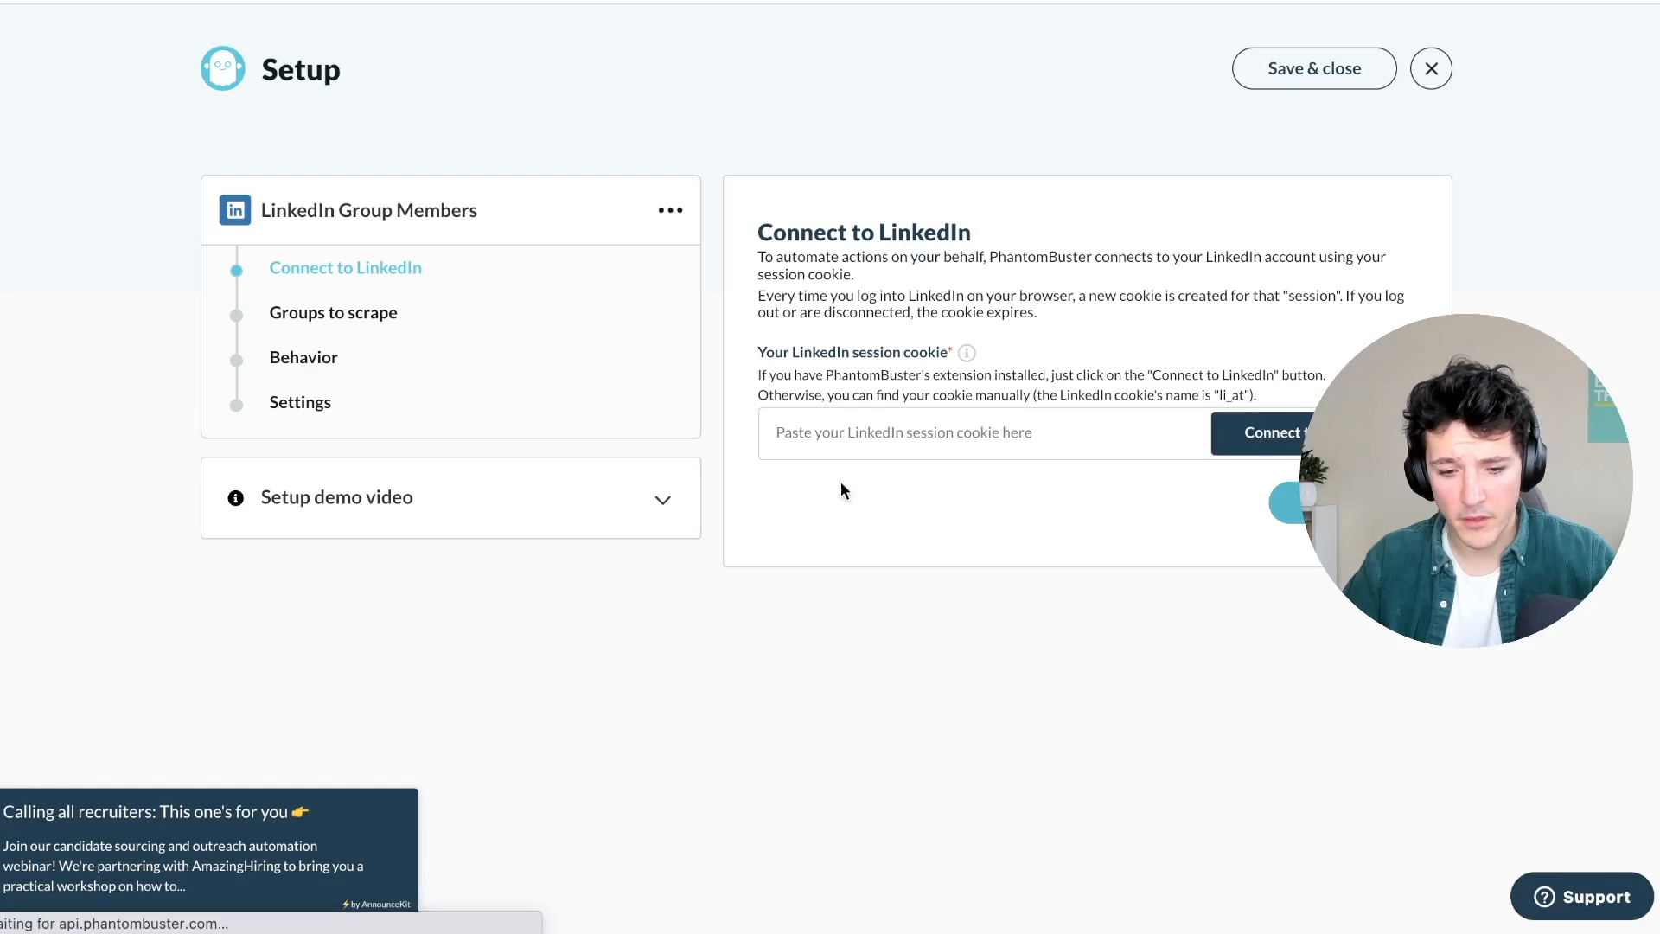
left_click(1270, 433)
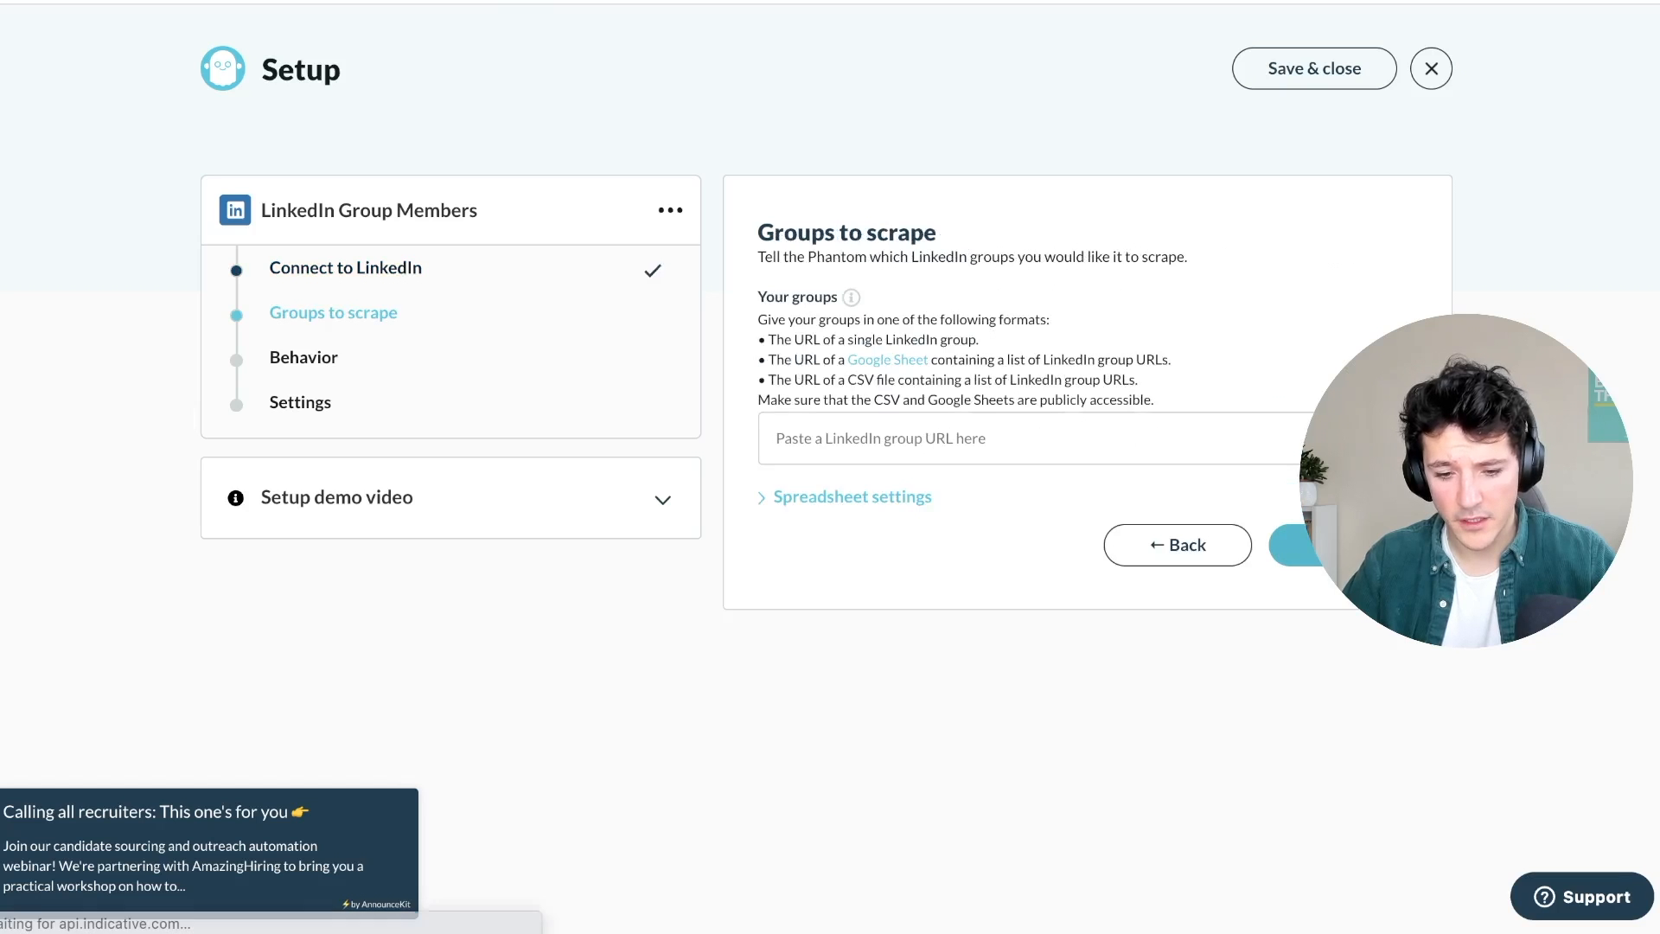
type("https://www.linkedin.com/groups/4114847/")
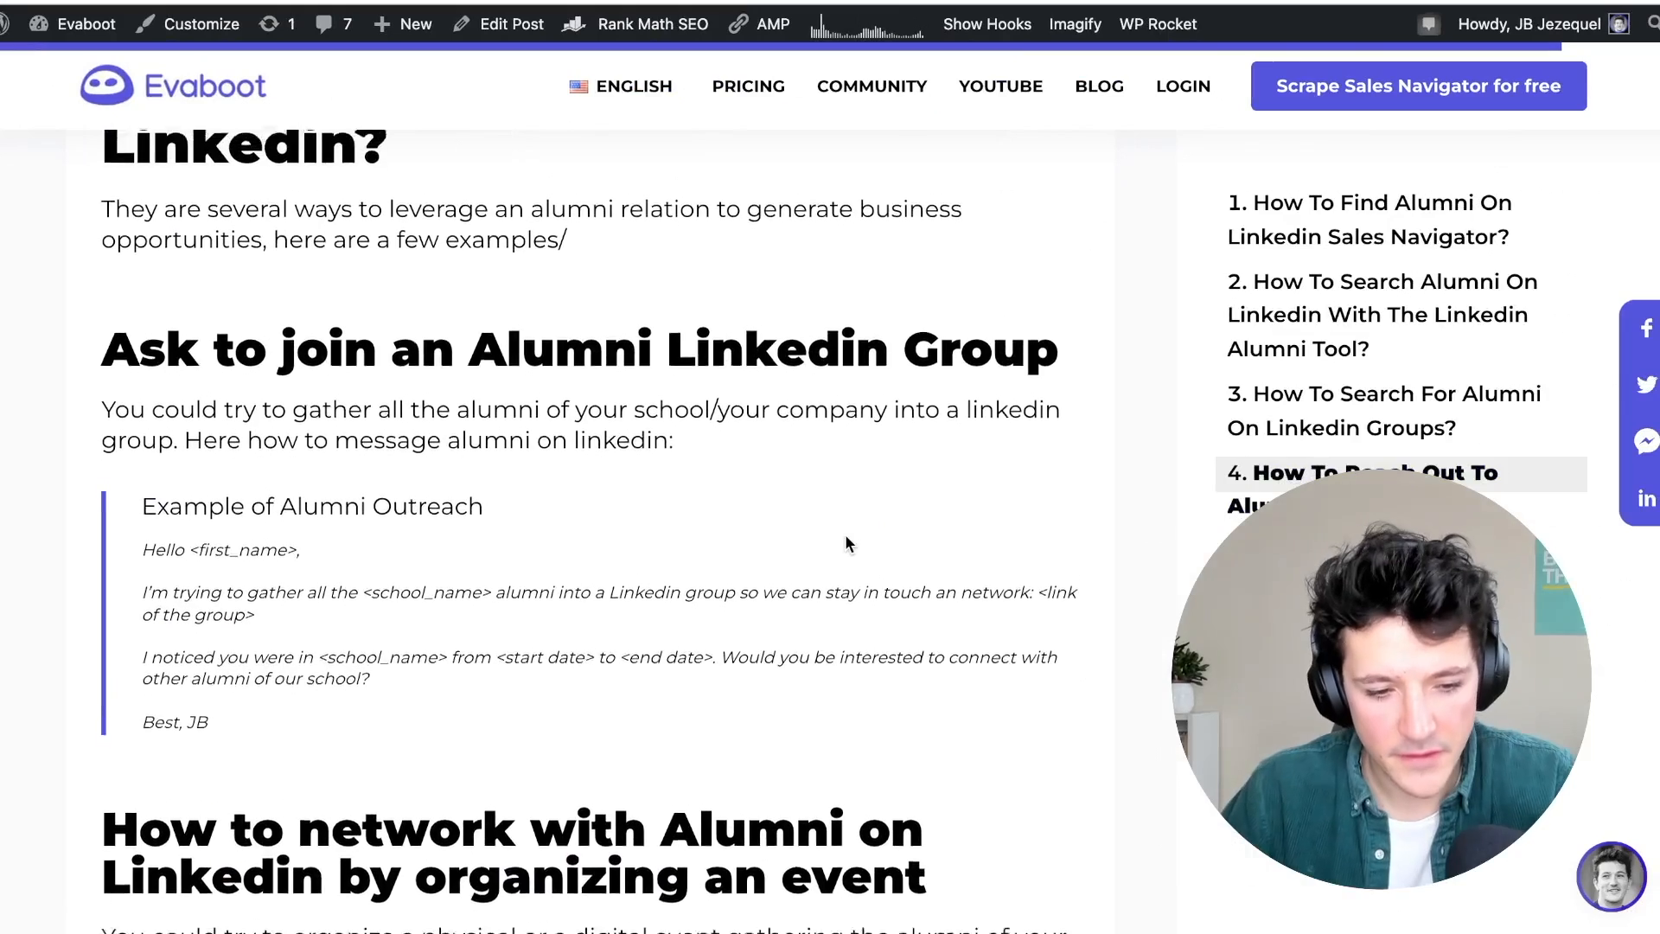
scroll("up", 3)
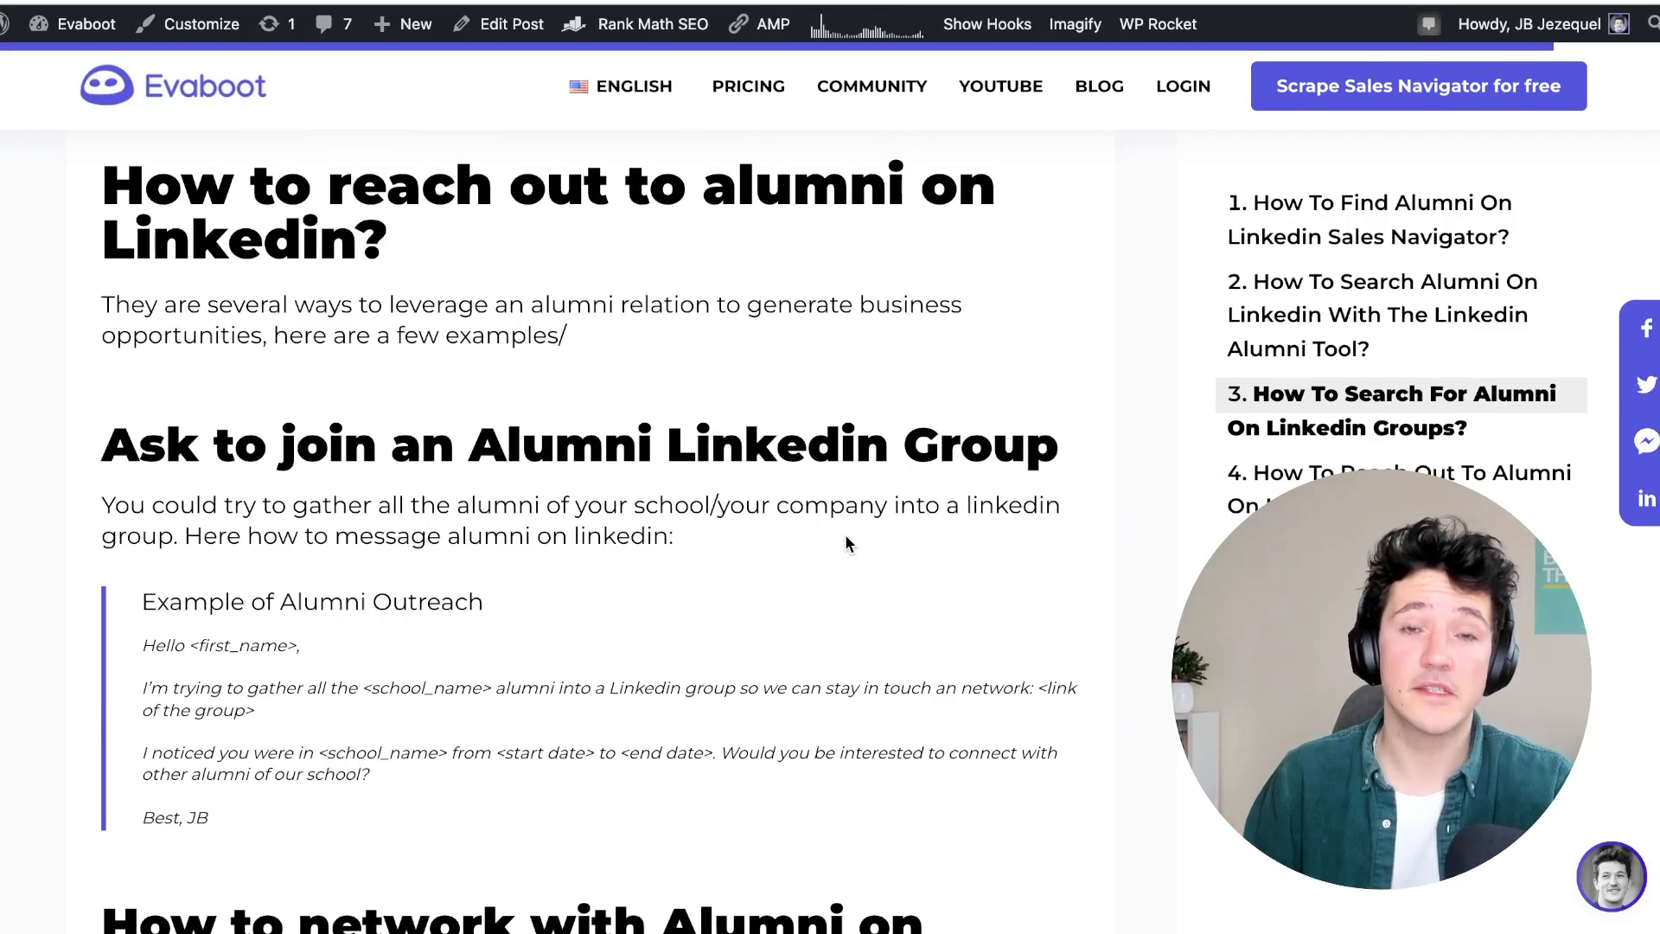
scroll("down", 3)
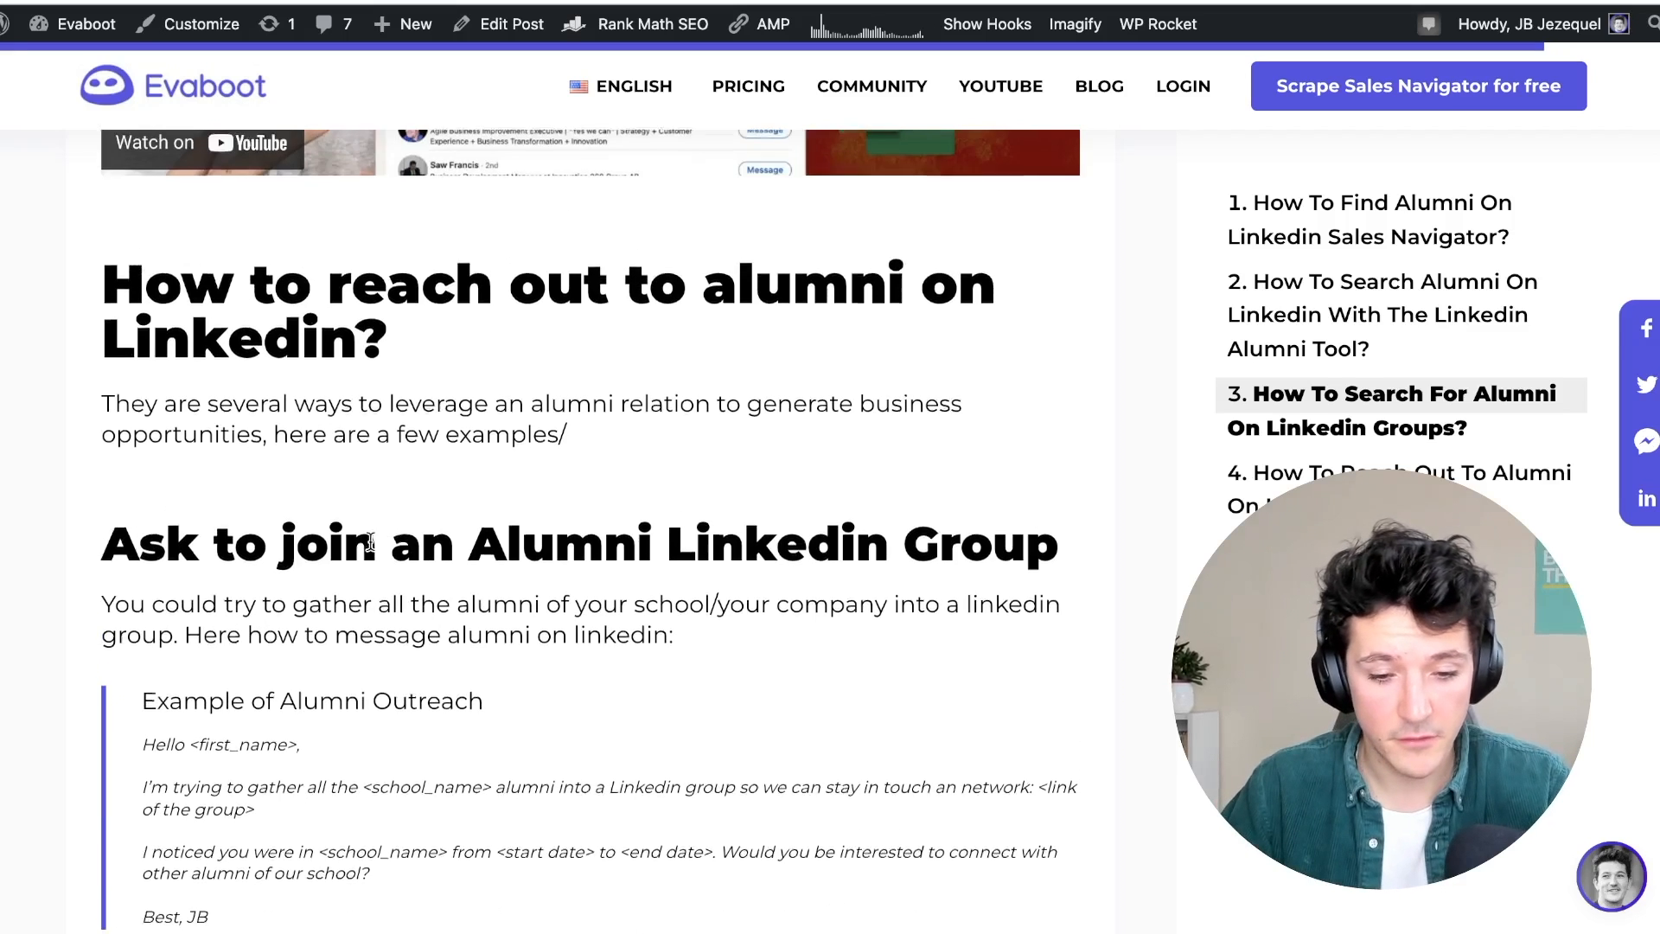
scroll("down", 3)
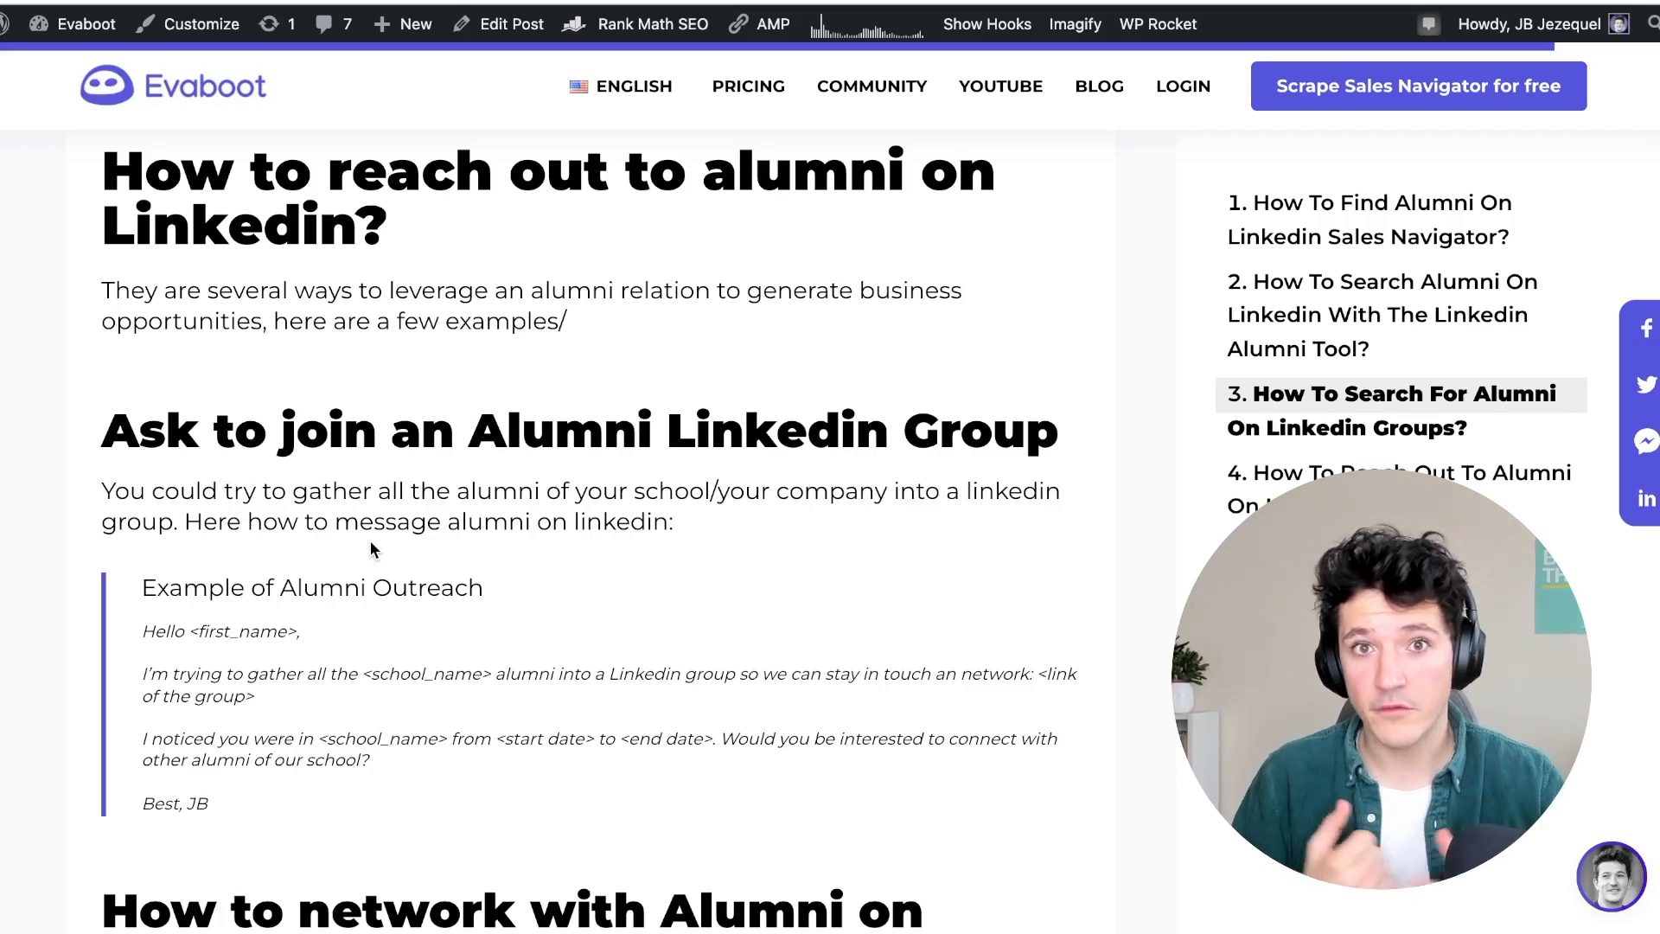
scroll("down", 3)
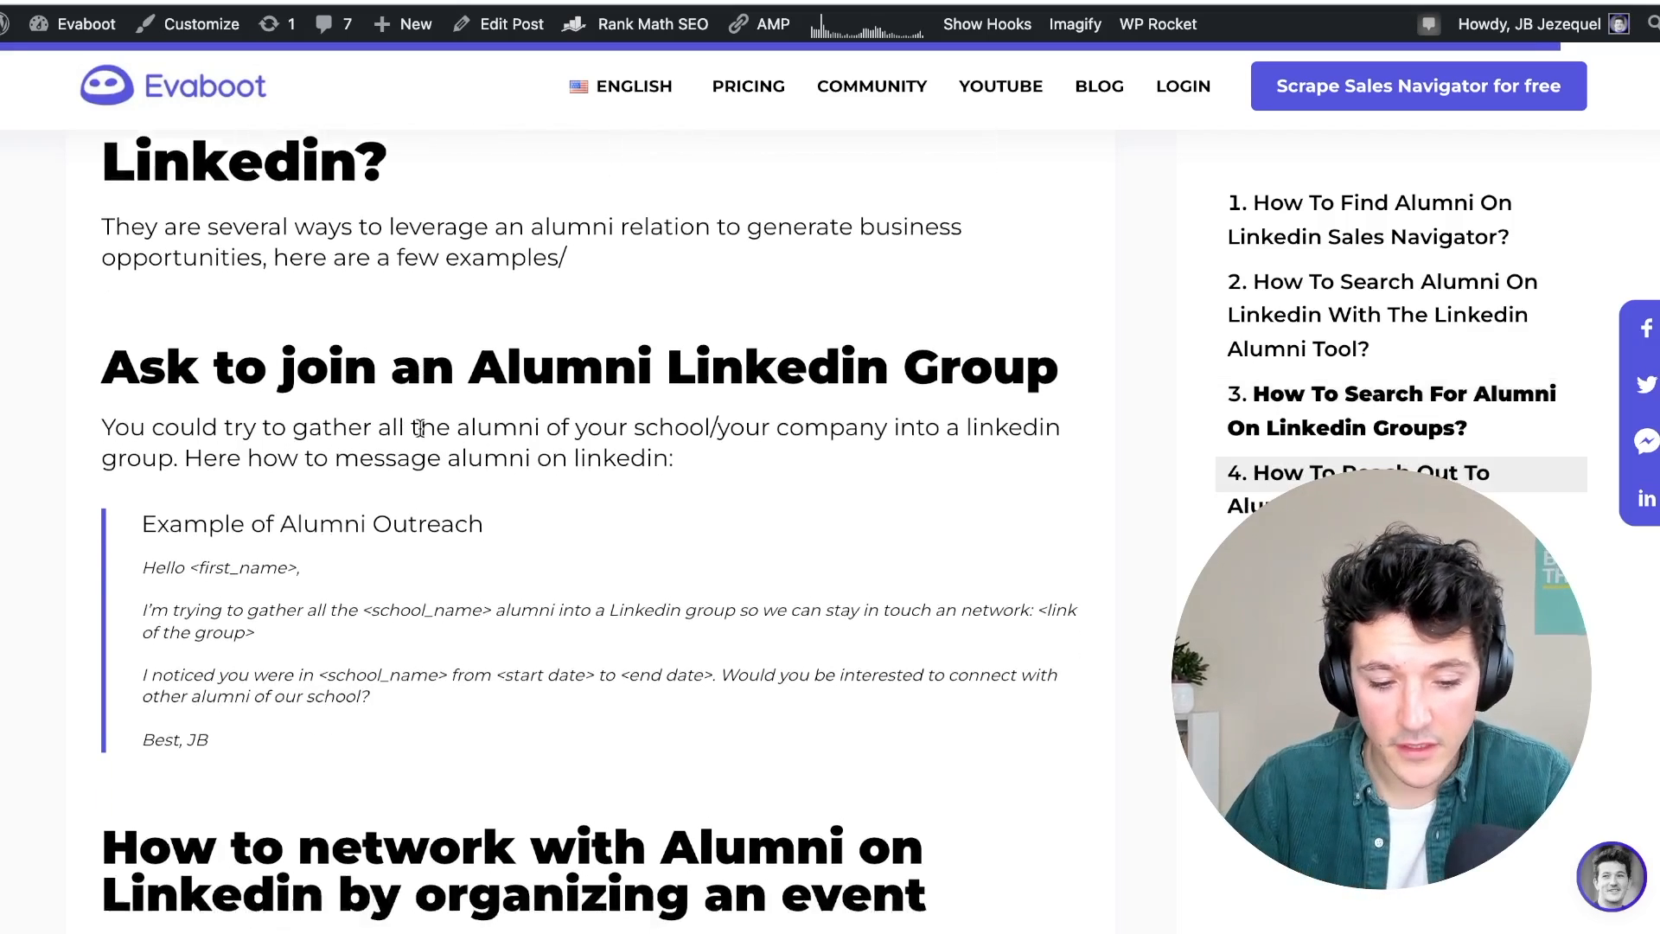
scroll("down", 3)
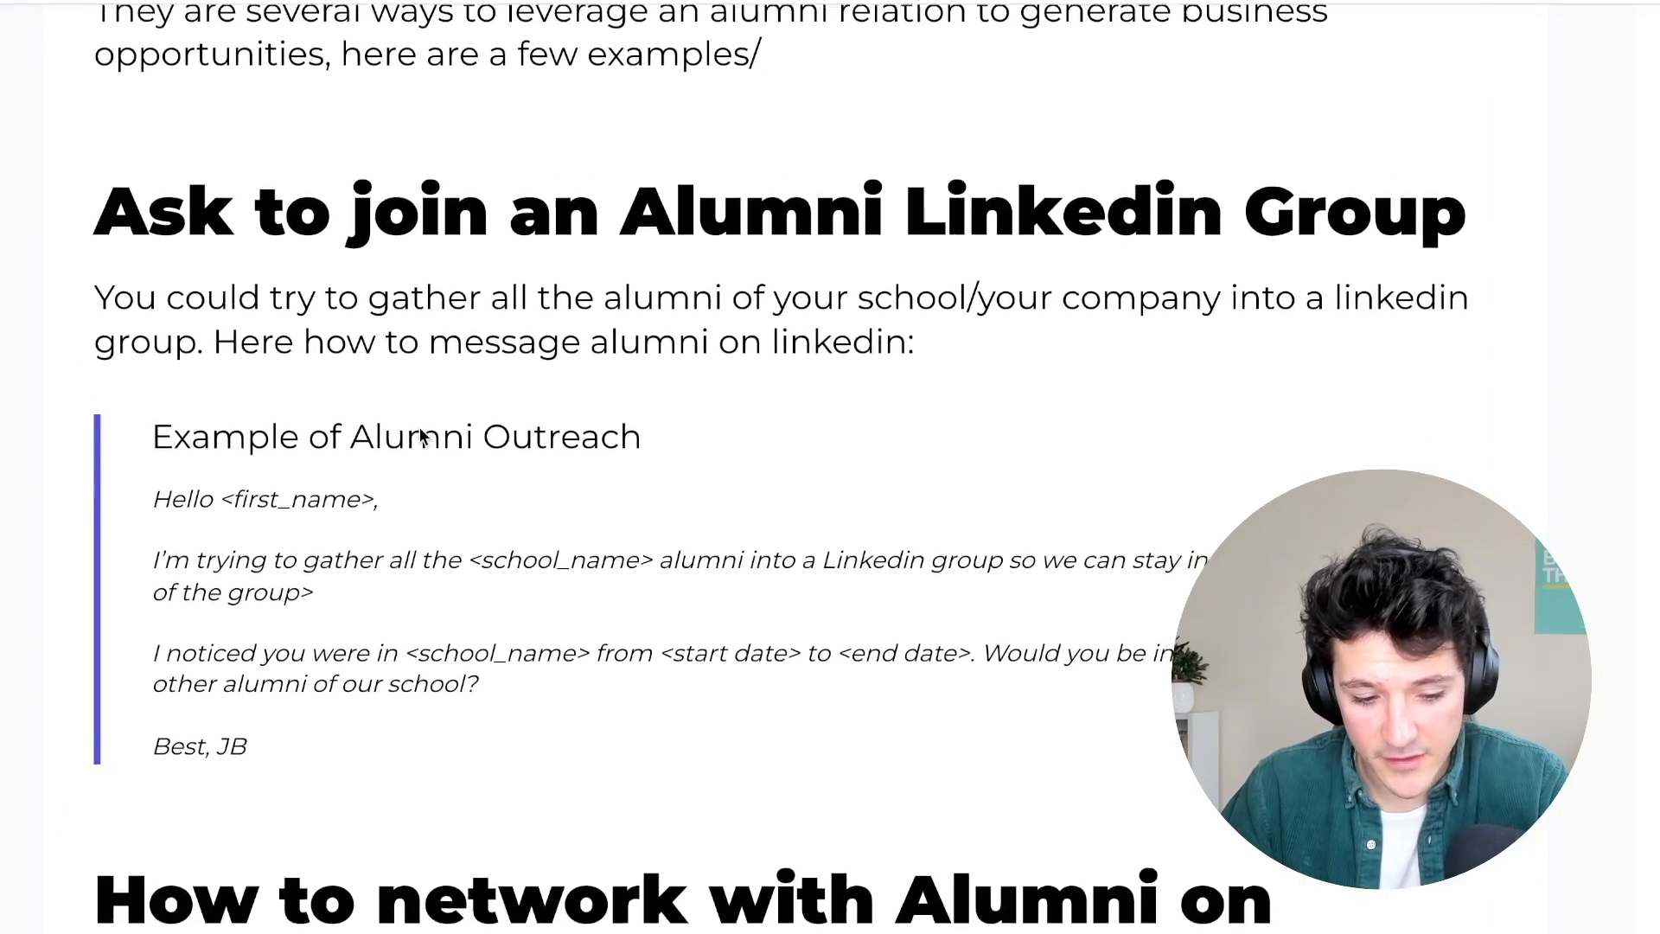
scroll("down", 3)
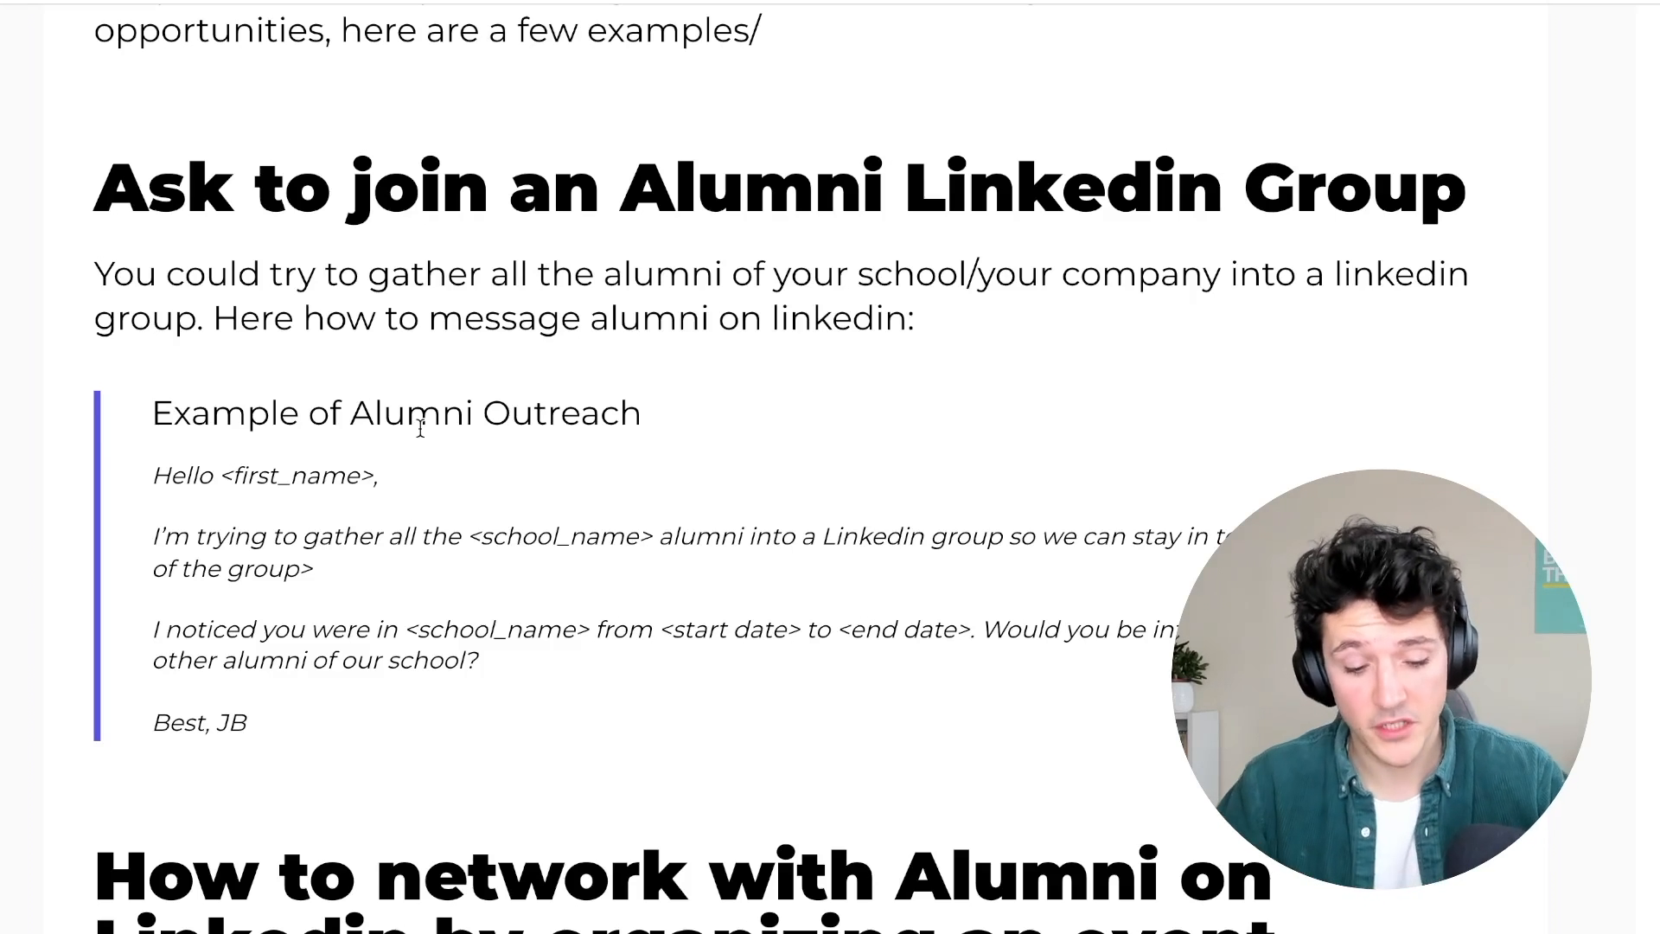
Scroll down to the event networking and 'Simply ask for a catchup' templates.
scroll("down", 3)
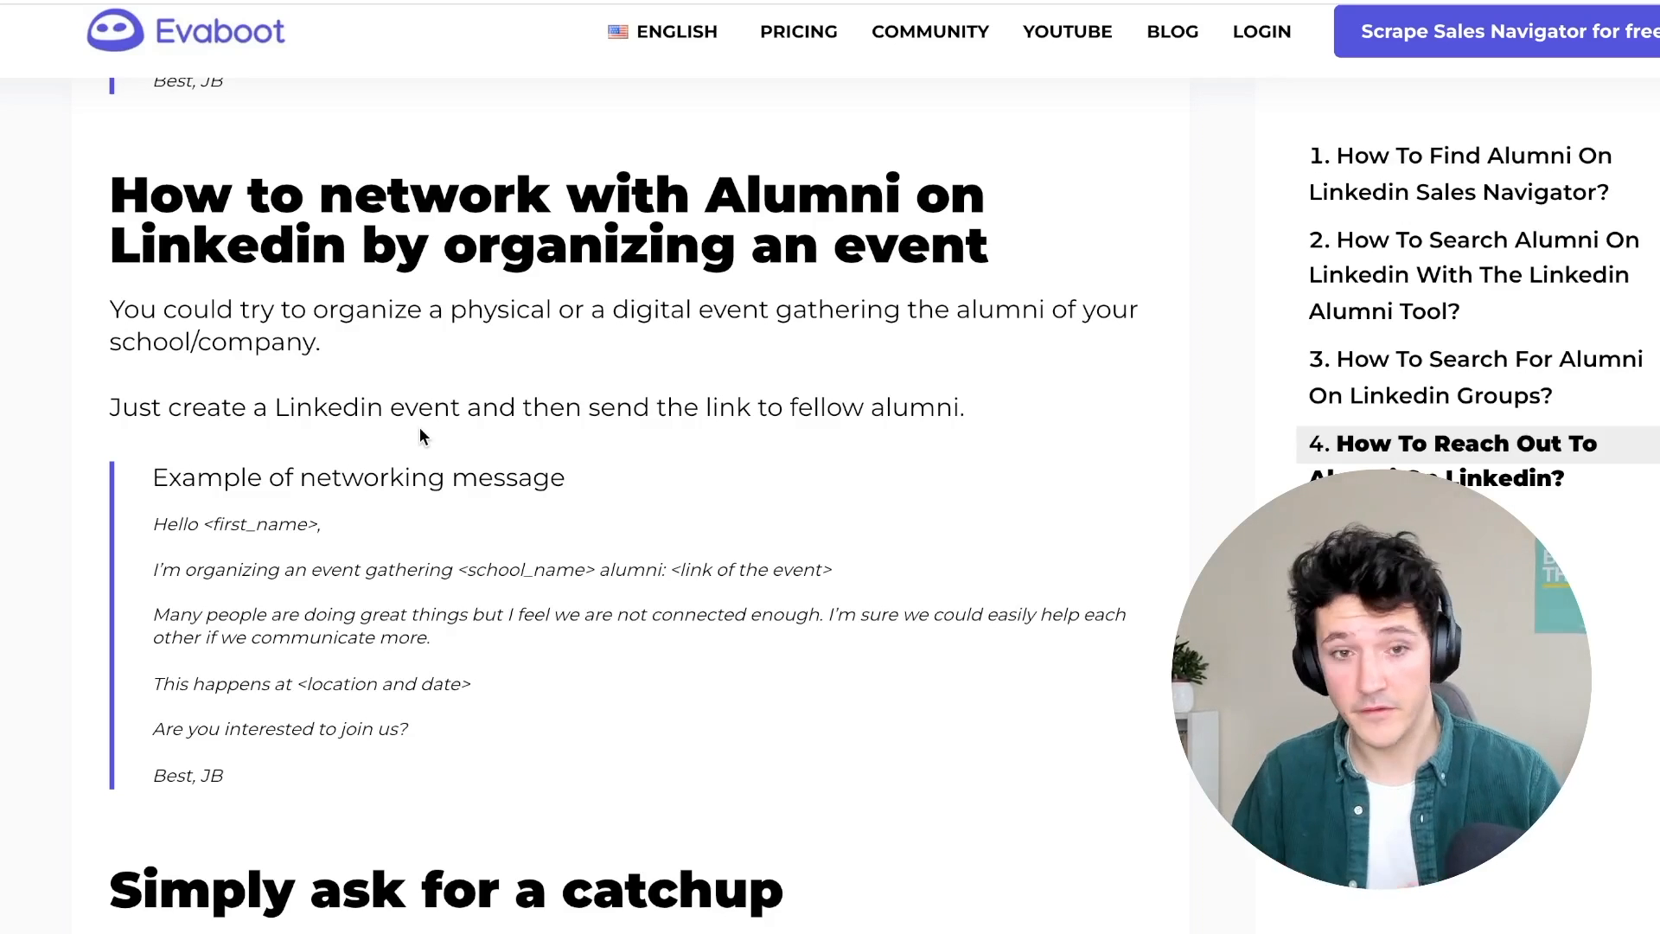
scroll("down", 3)
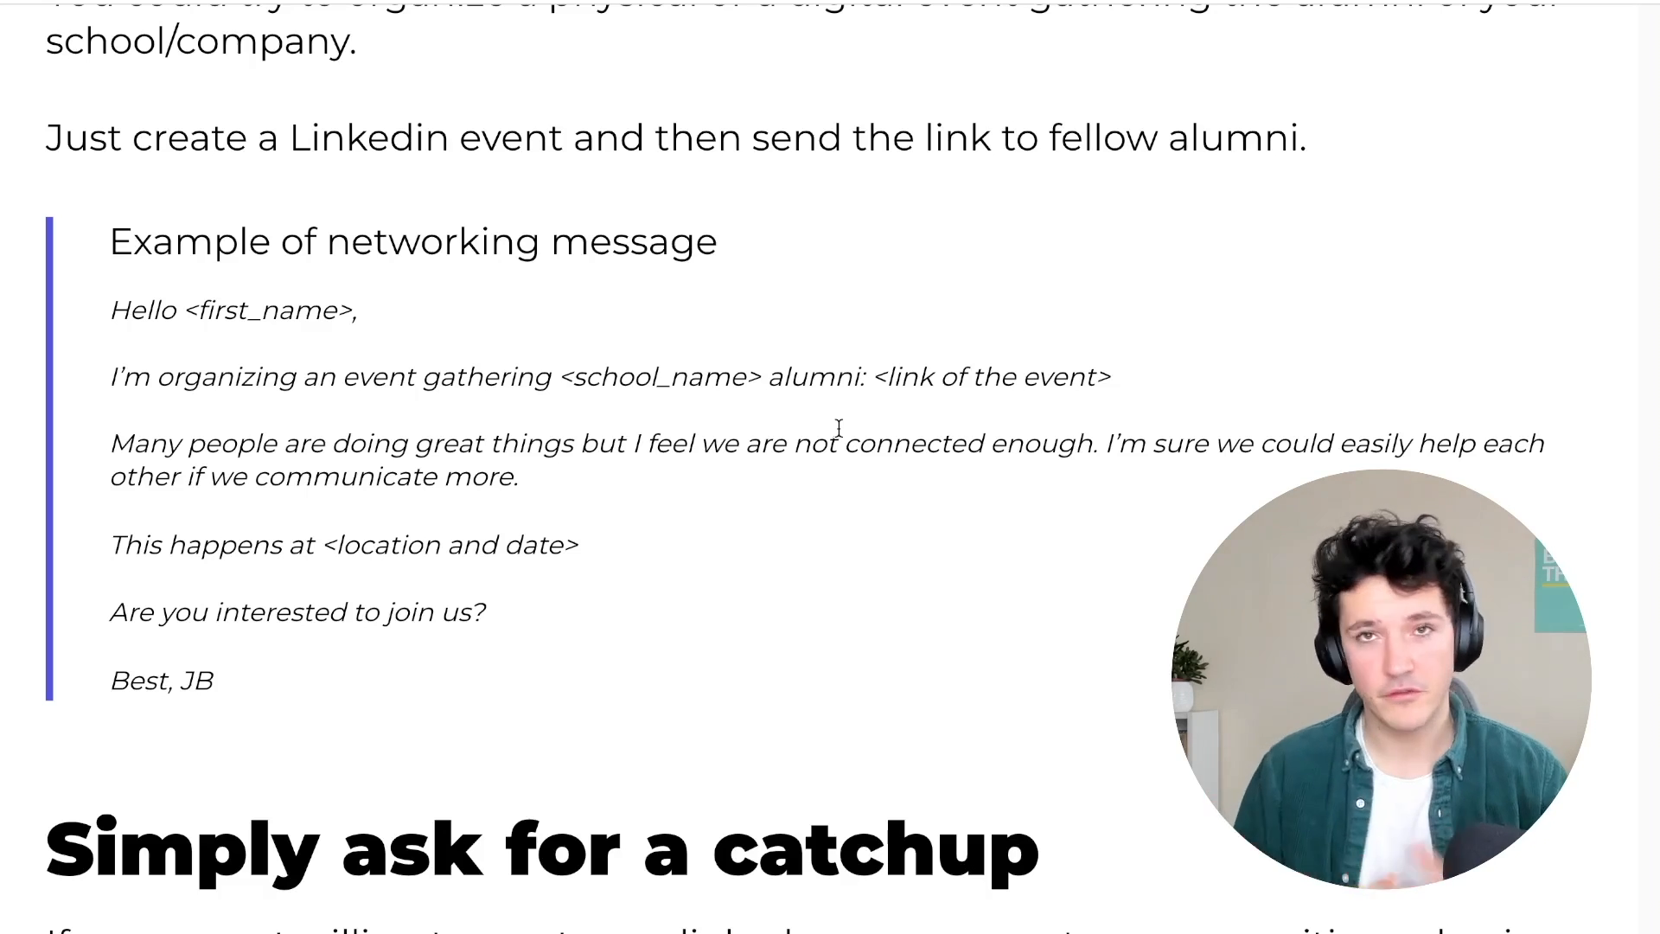
scroll("down", 3)
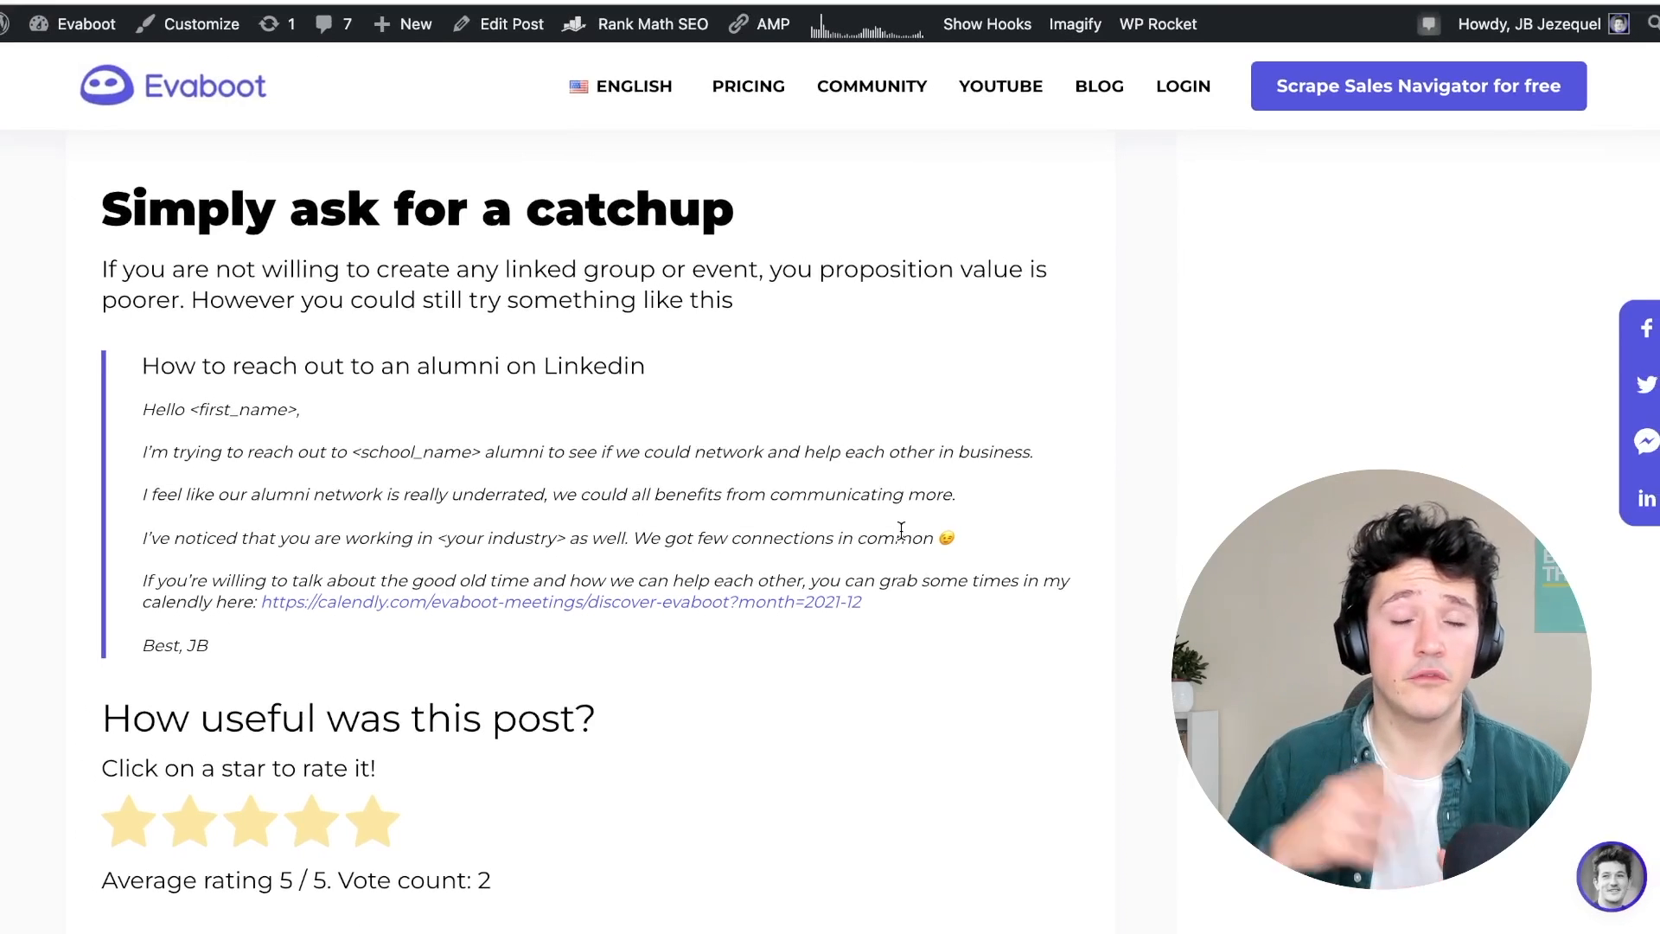